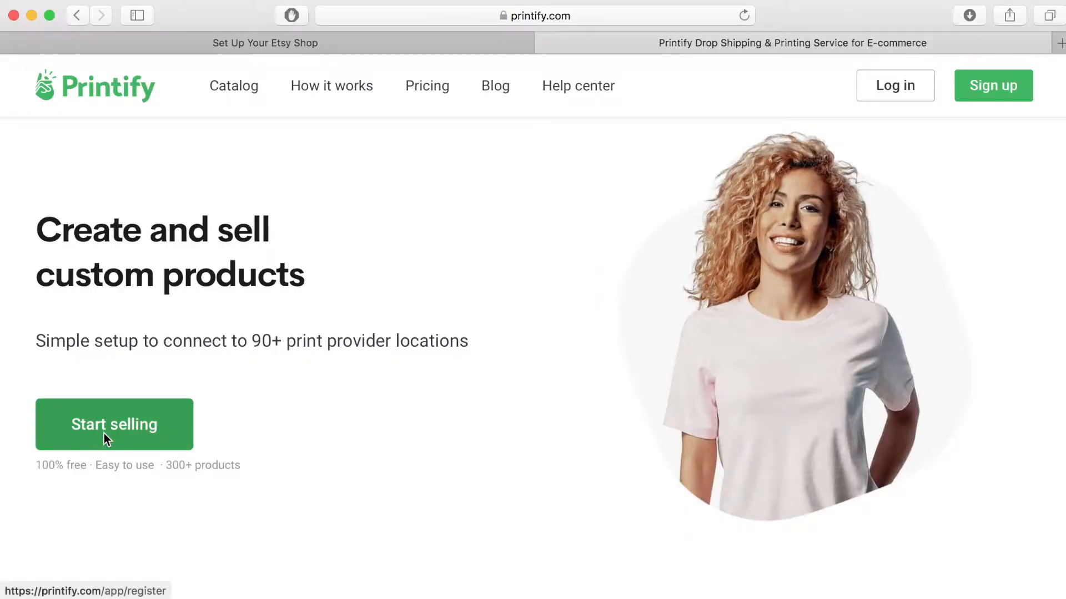
pyautogui.moveTo(367, 523)
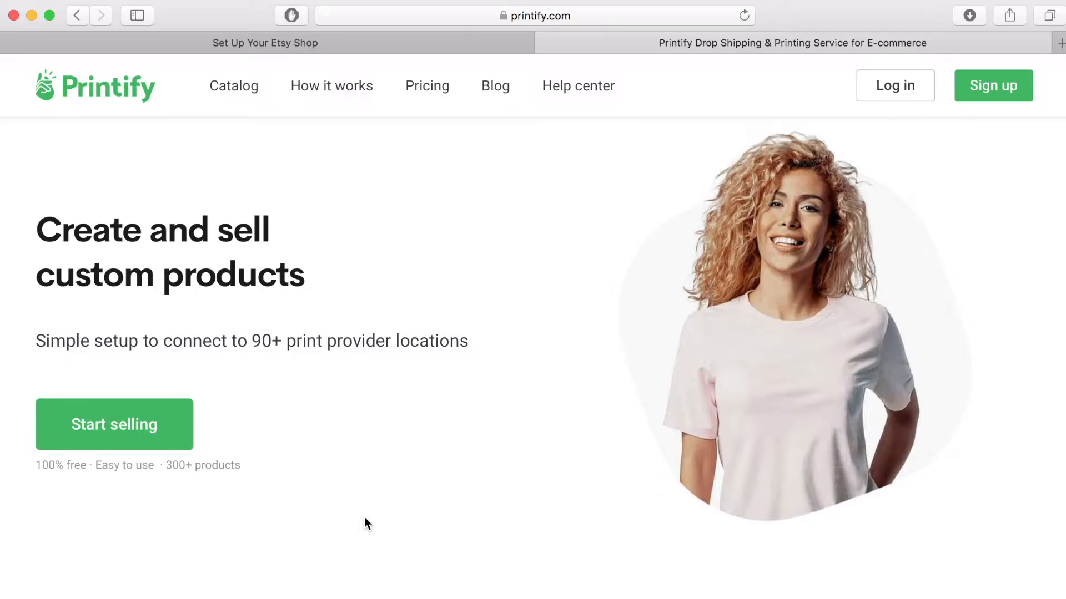
# Step: Open Printify's sign-up form, enter email and password, and tick 'I'm not a robot'
pyautogui.click(114, 424)
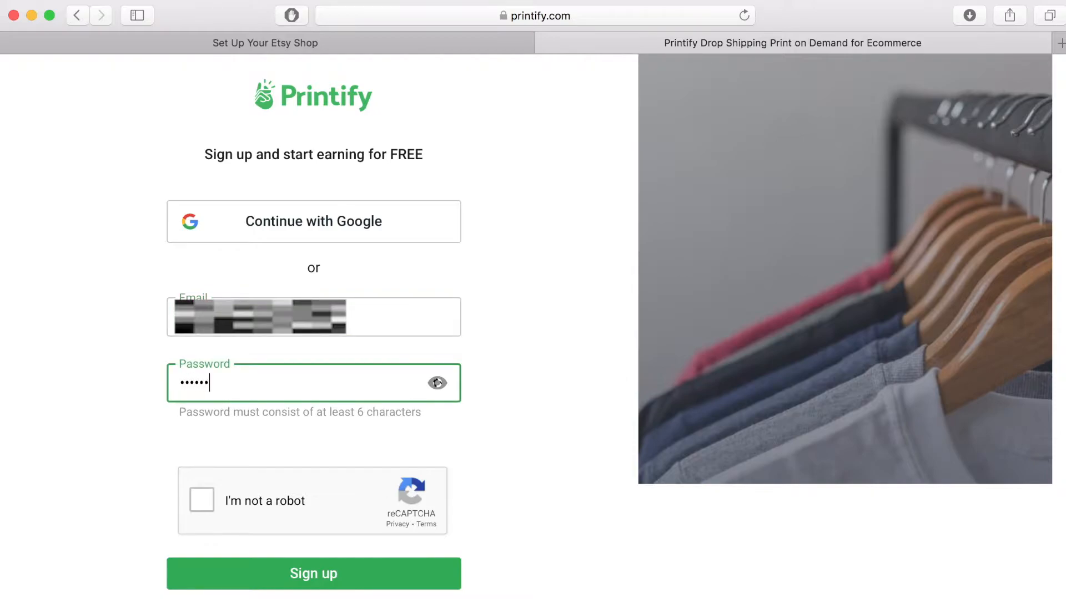
pyautogui.click(200, 500)
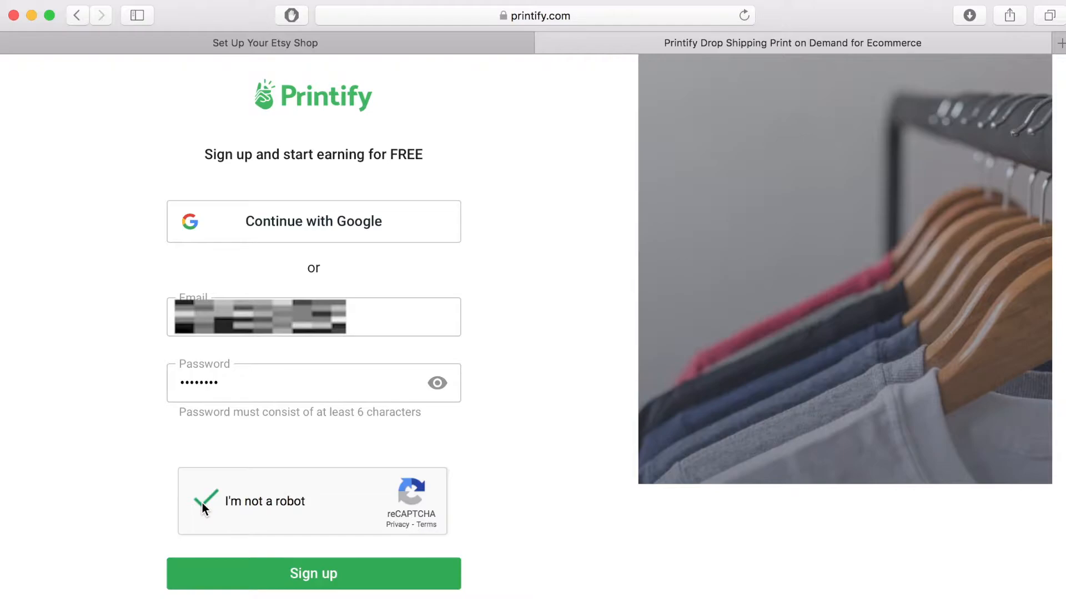
pyautogui.moveTo(352, 579)
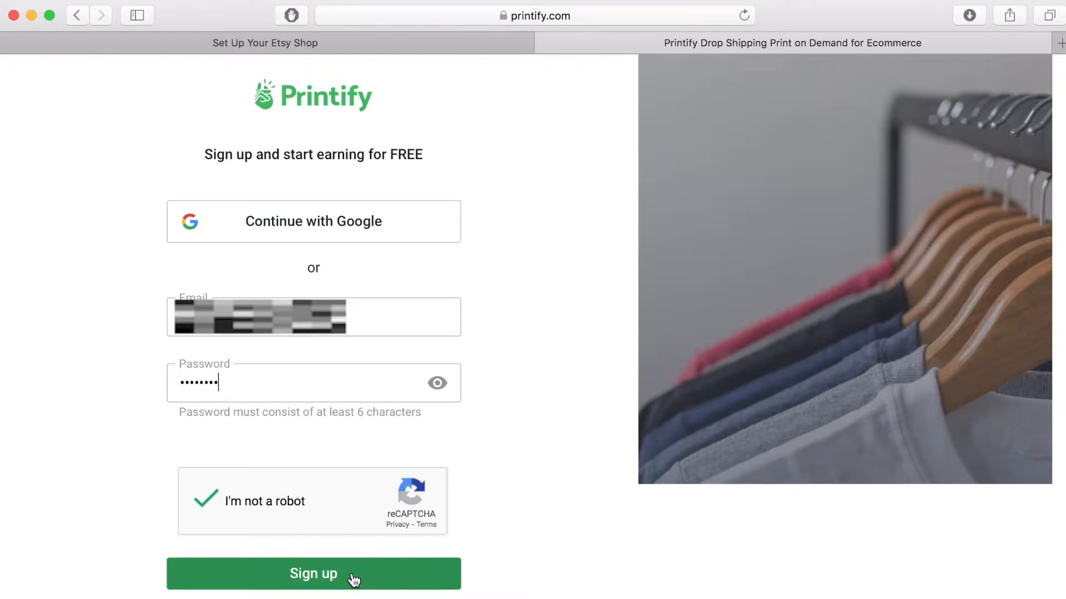
# Step: Sign up, then answer Content creator and 'No, but I'm looking to start selling'
pyautogui.click(312, 574)
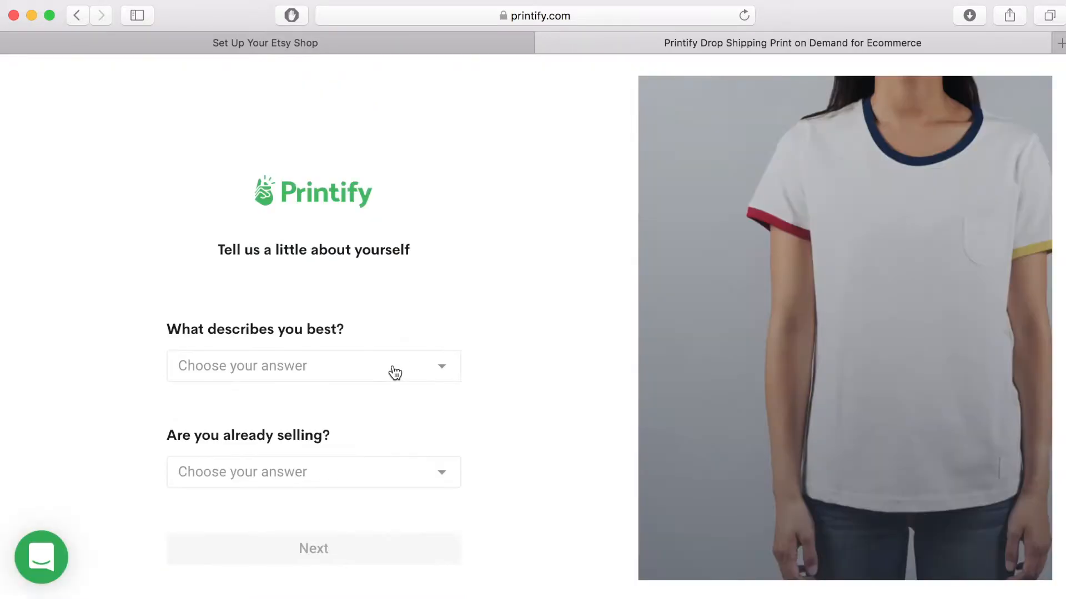
pyautogui.click(313, 365)
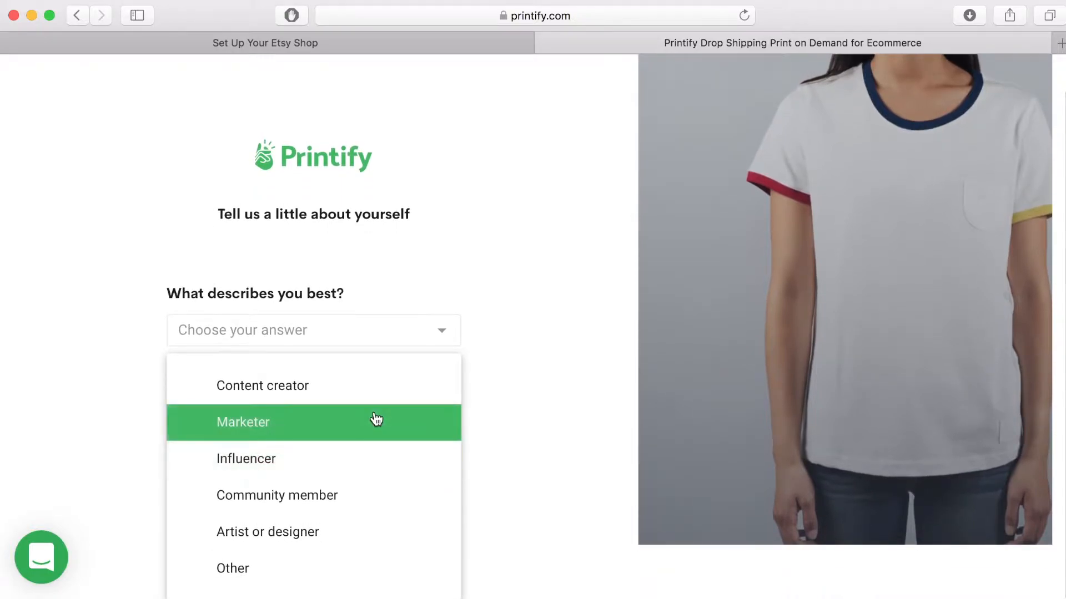
pyautogui.moveTo(369, 394)
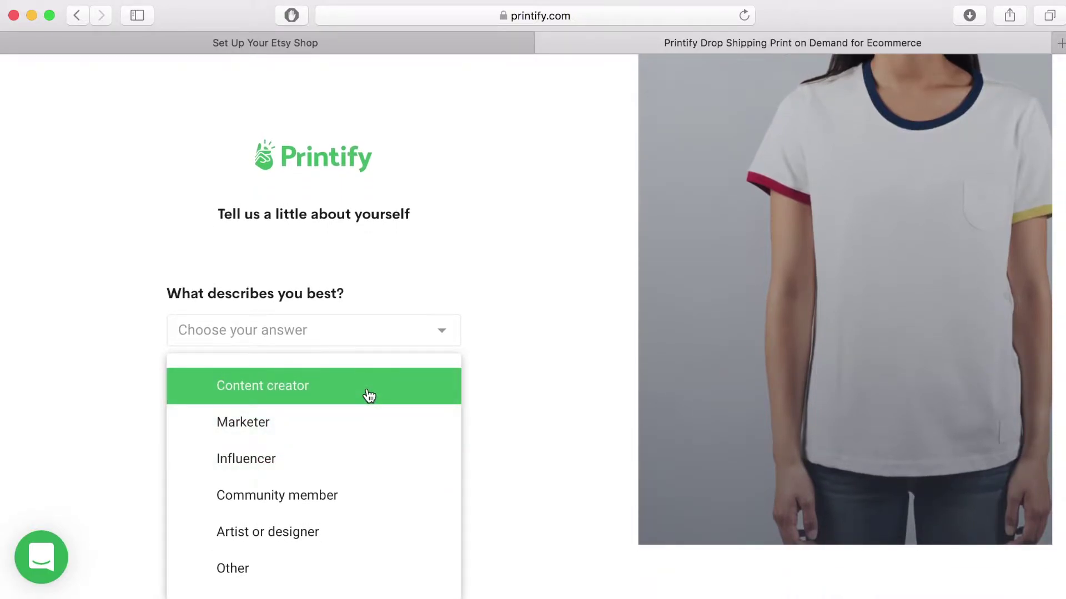
pyautogui.click(261, 385)
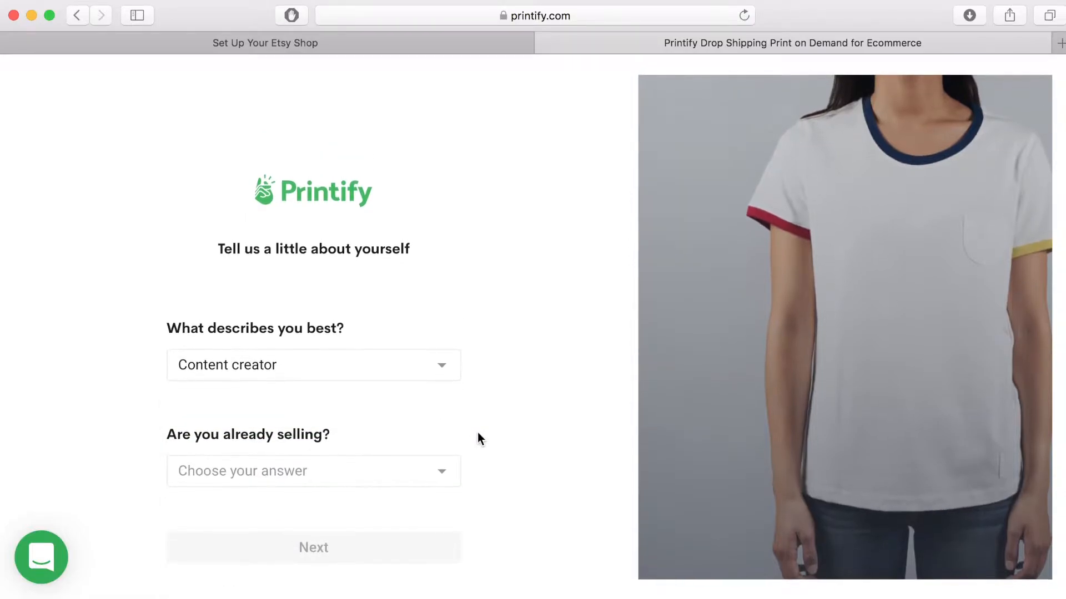
pyautogui.click(312, 472)
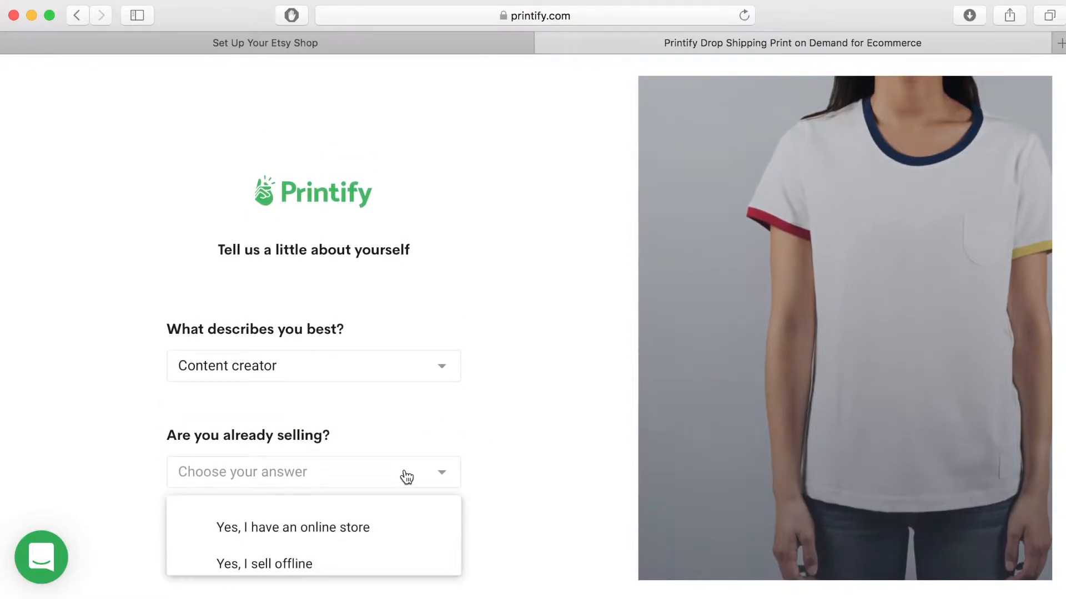
pyautogui.scroll(-3)
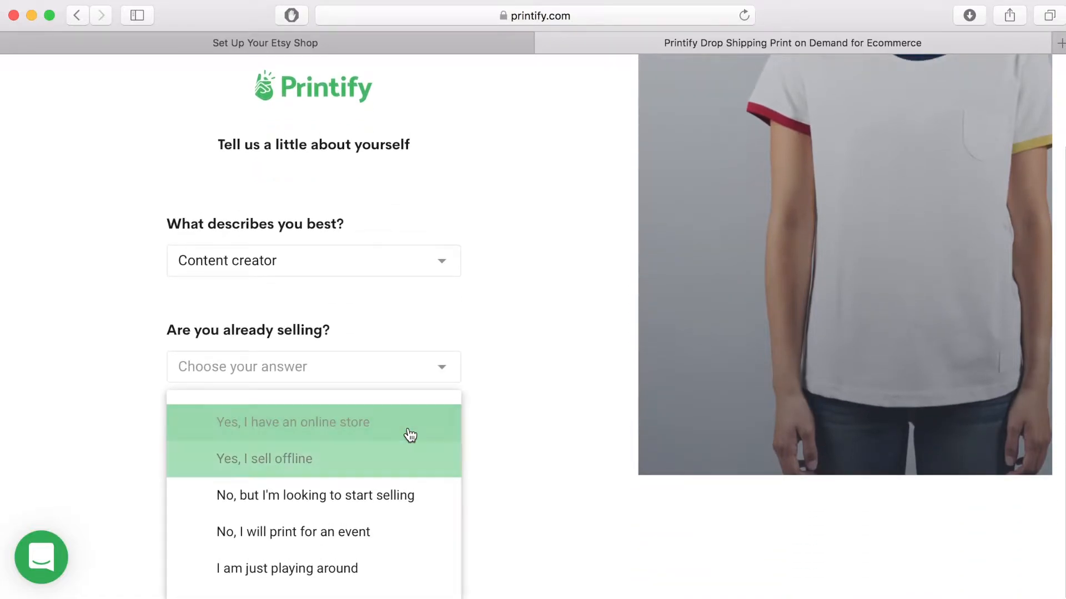
pyautogui.click(294, 422)
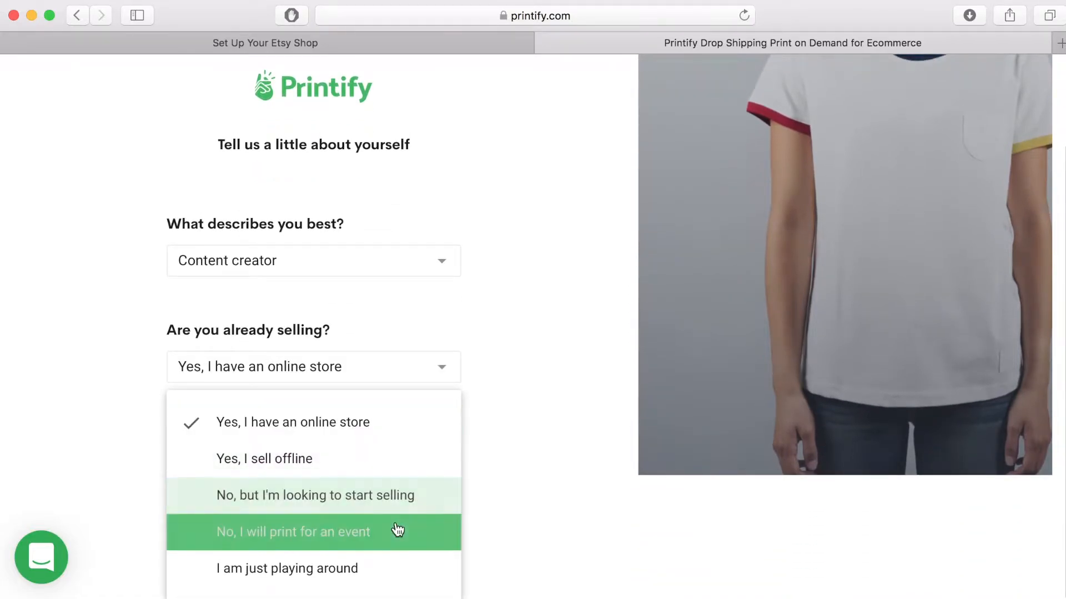
pyautogui.moveTo(390, 568)
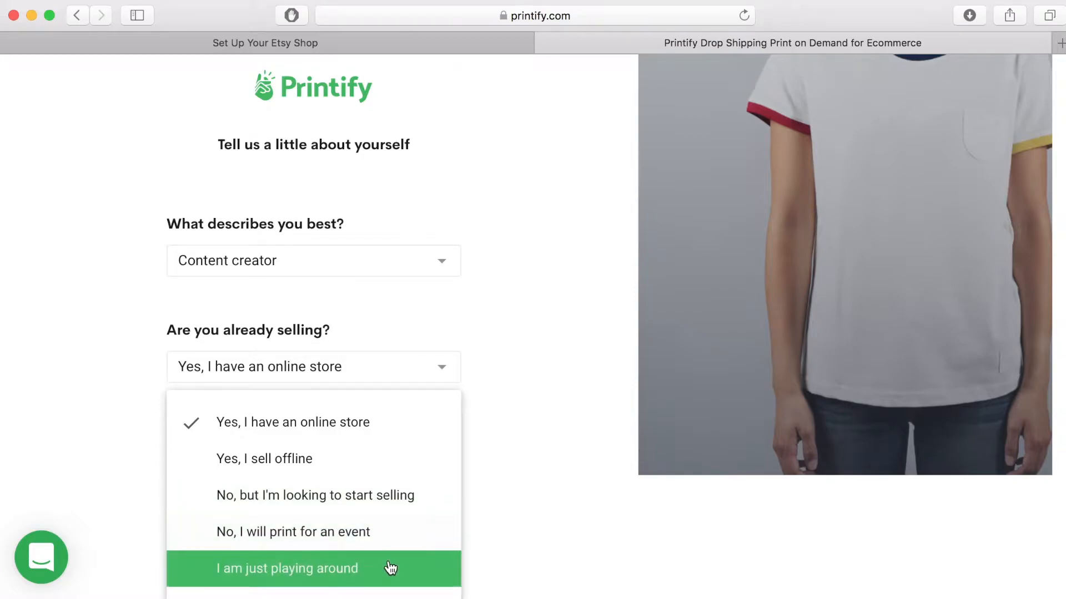
pyautogui.moveTo(393, 538)
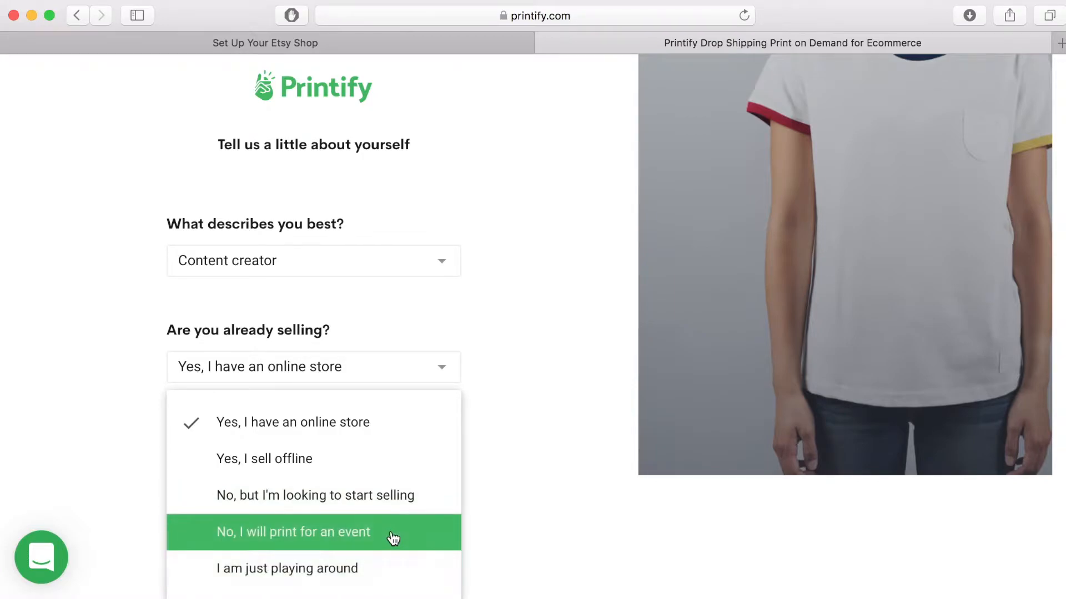
pyautogui.moveTo(396, 504)
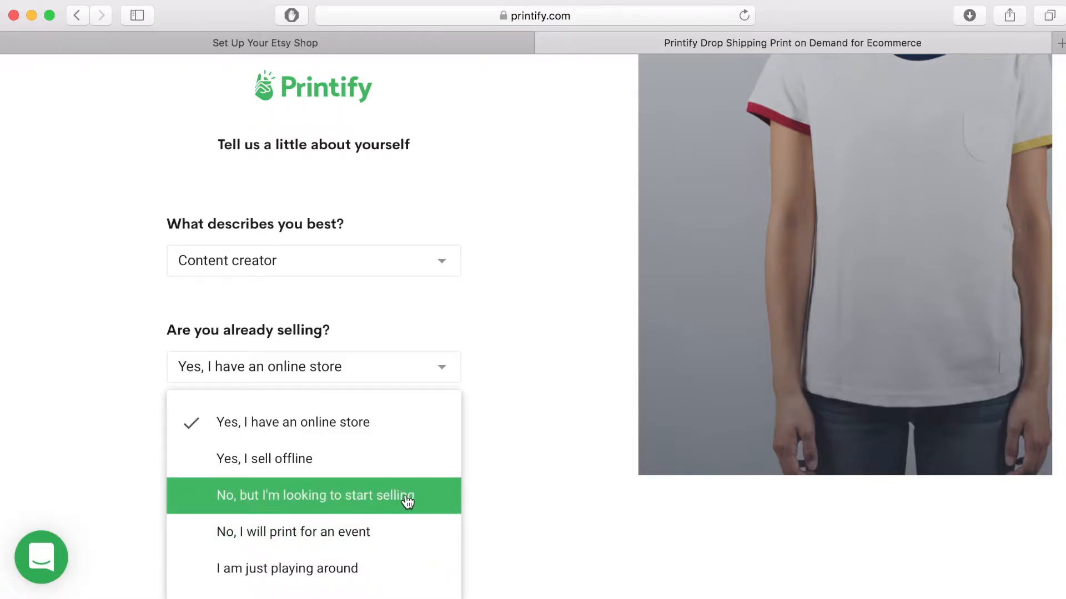
pyautogui.click(314, 495)
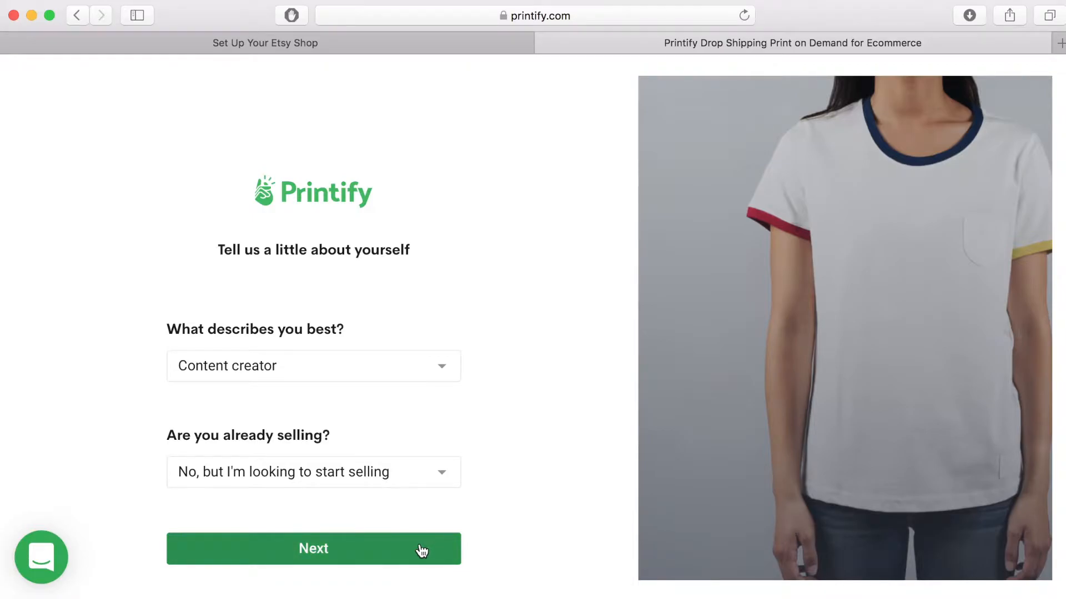
# Step: Submit the profile answers and review the store setup checklist at 1 of 5
pyautogui.click(313, 548)
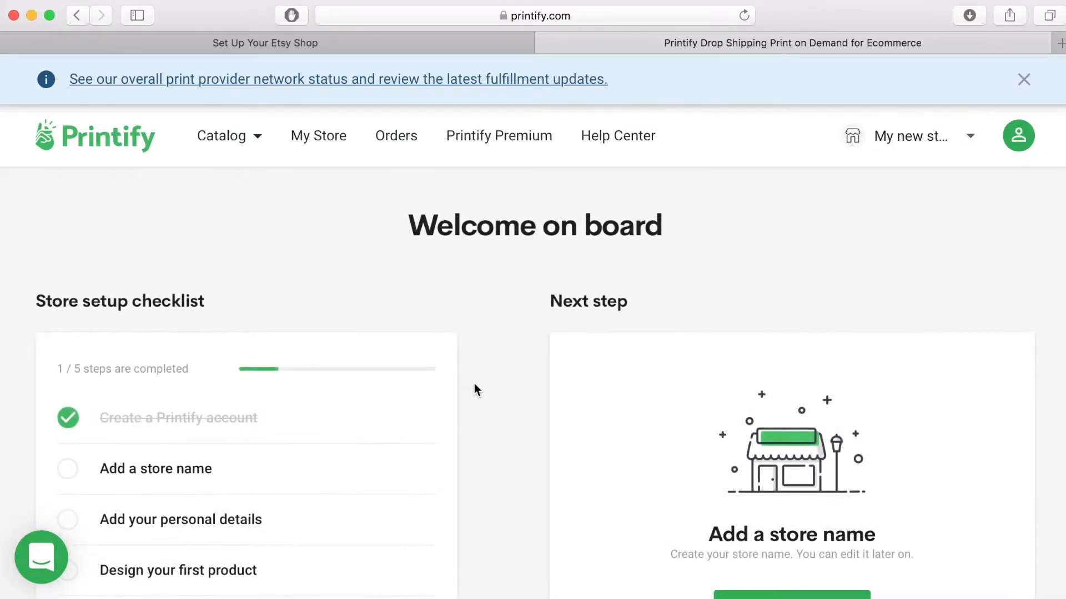
pyautogui.scroll(-3)
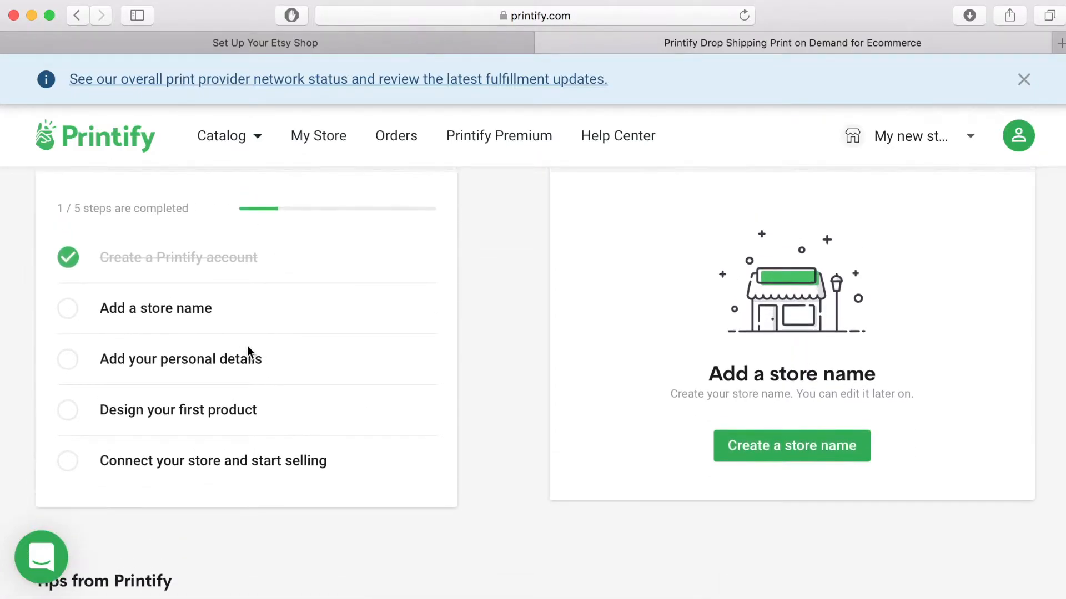
pyautogui.moveTo(68, 312)
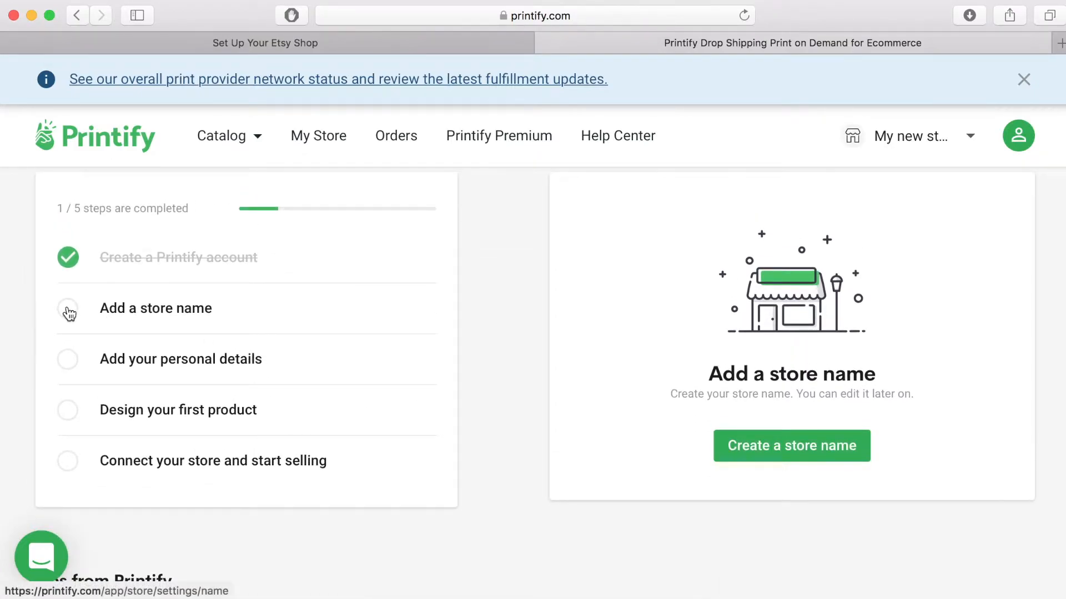
pyautogui.scroll(3)
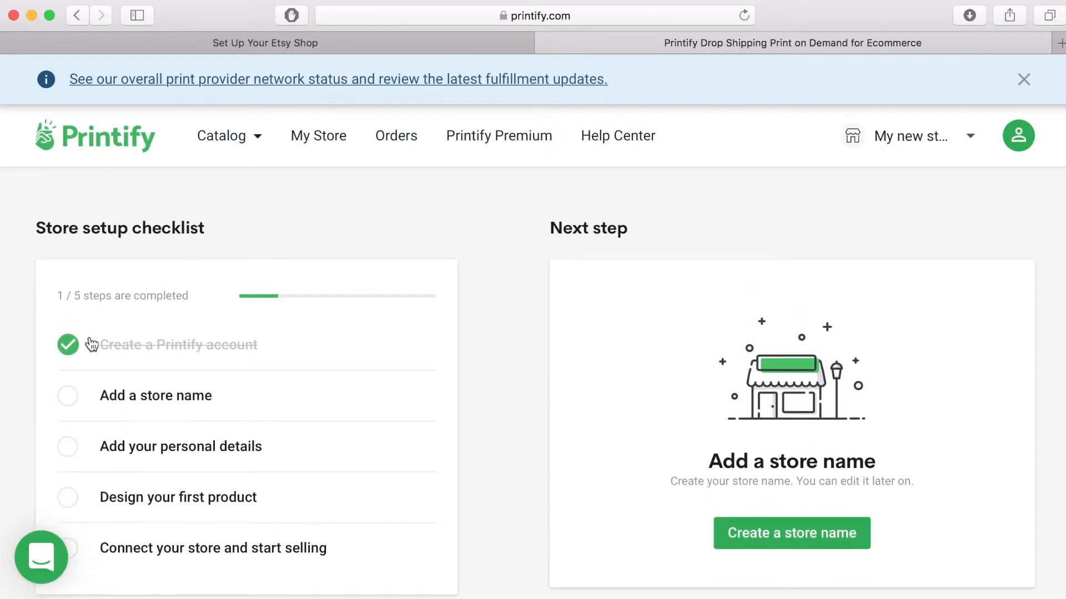
pyautogui.scroll(3)
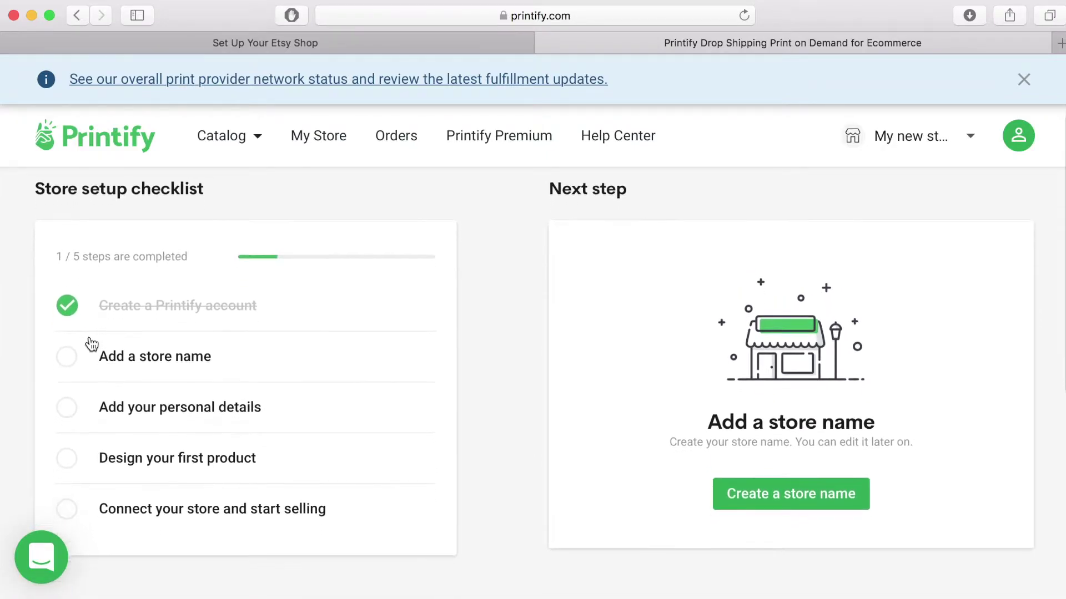
pyautogui.scroll(-3)
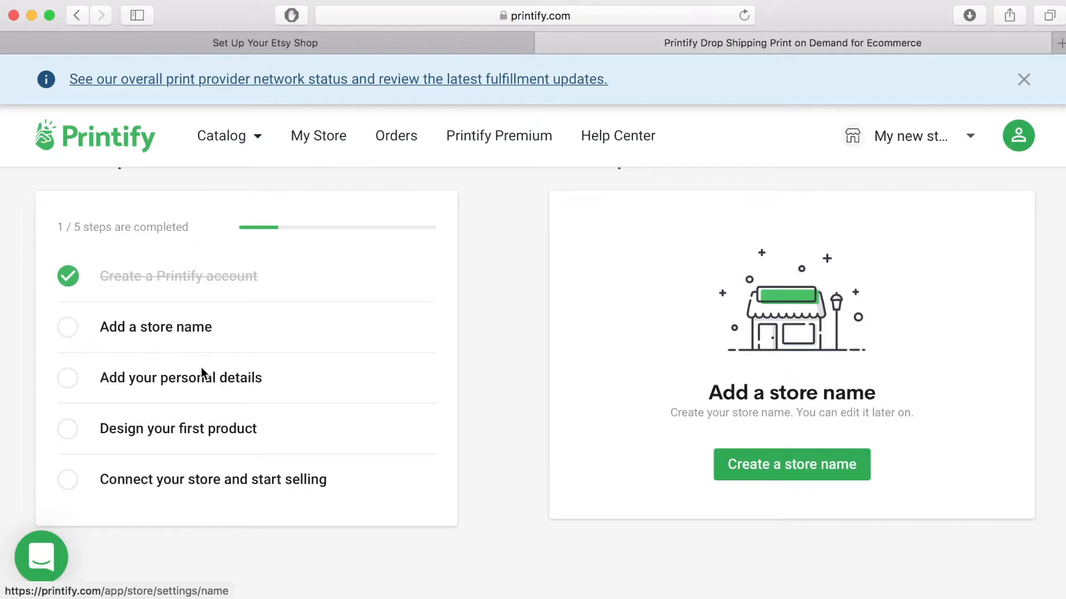
pyautogui.moveTo(233, 380)
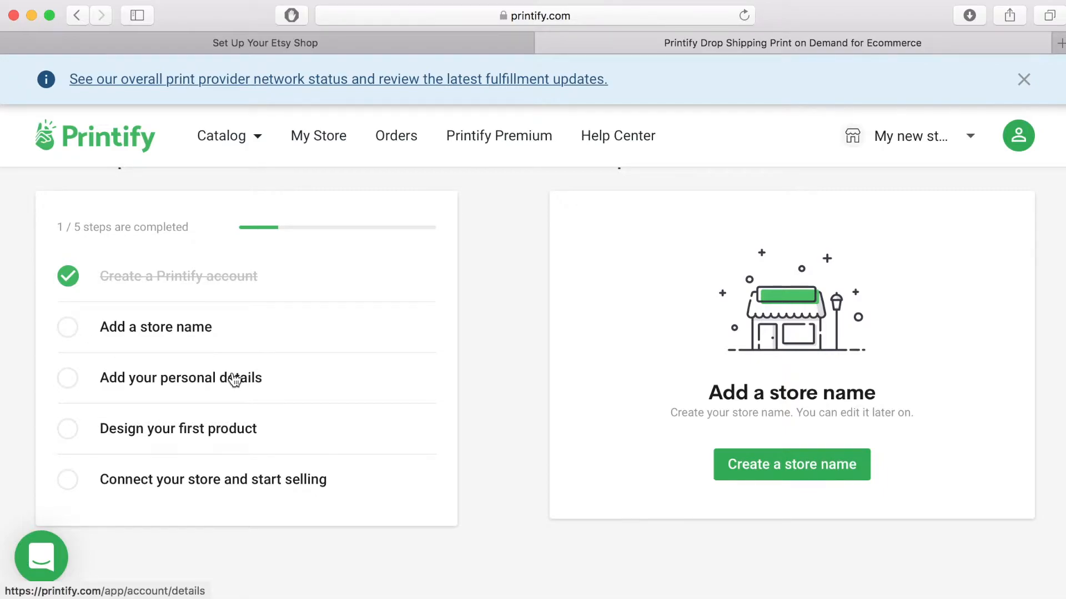
pyautogui.moveTo(72, 338)
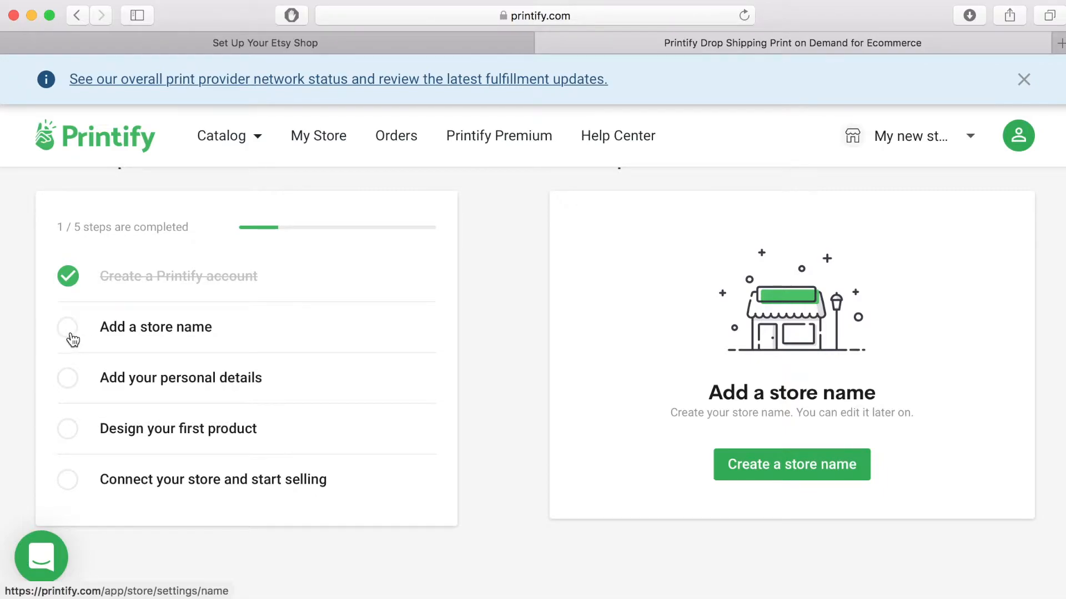
# Step: Save a new store name and complete personal details, reaching 3 of 5 steps
pyautogui.click(791, 464)
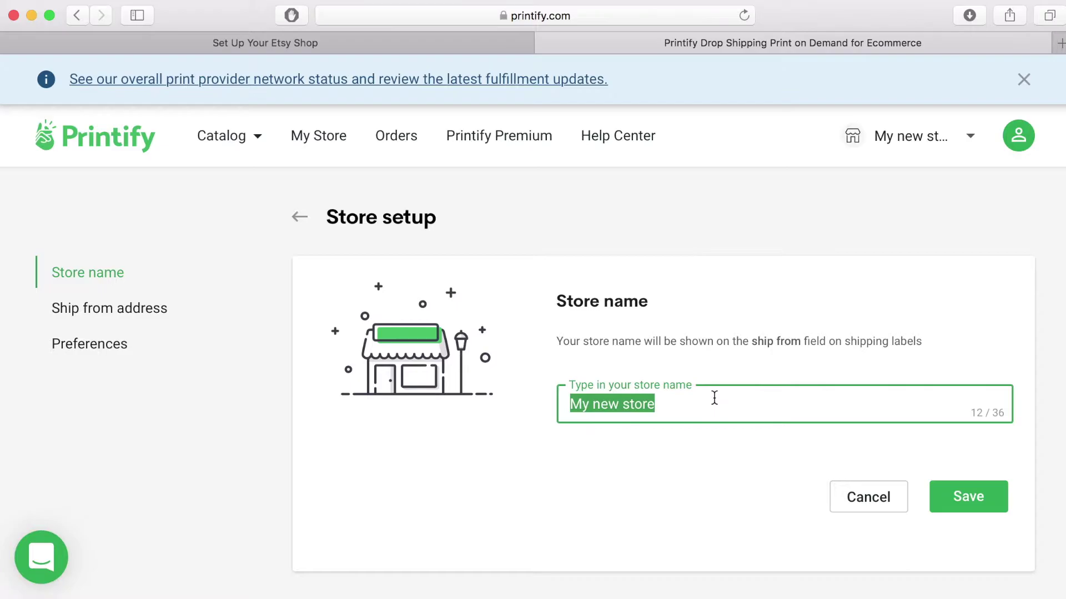
pyautogui.click(968, 496)
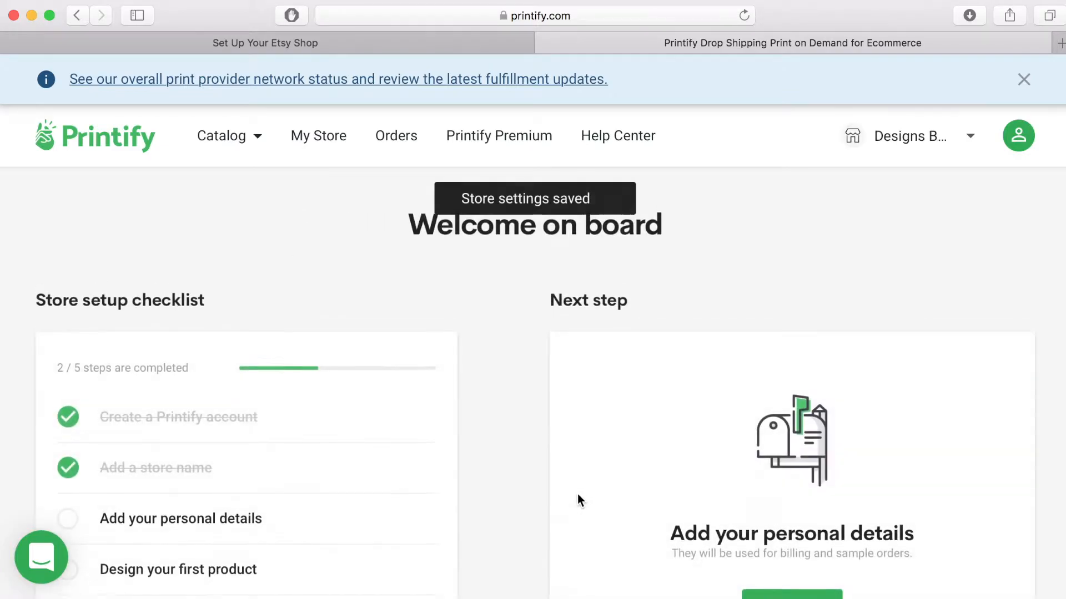
pyautogui.scroll(-3)
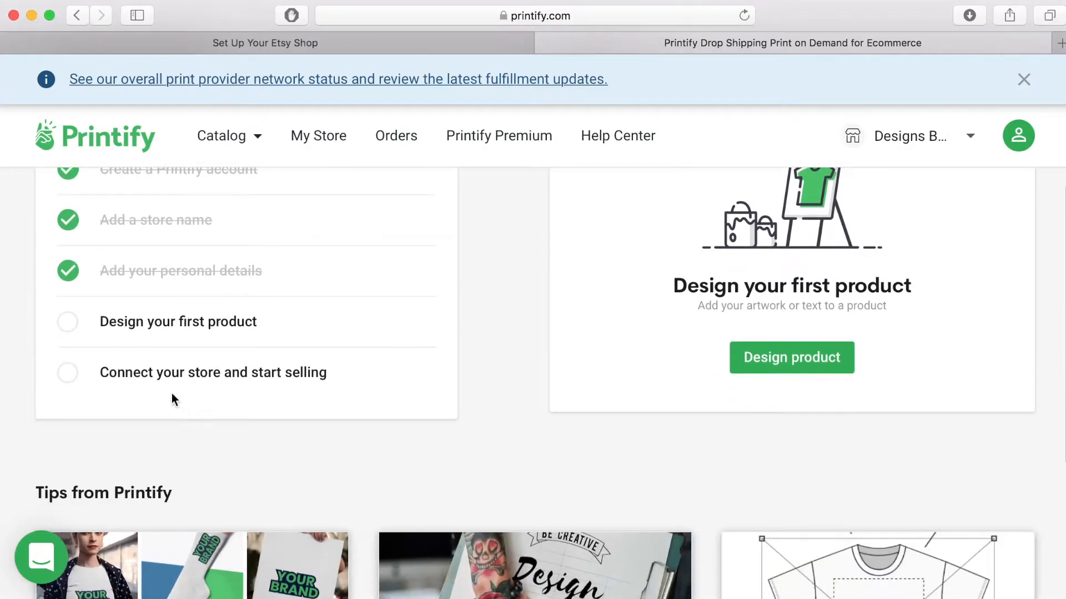
pyautogui.moveTo(80, 331)
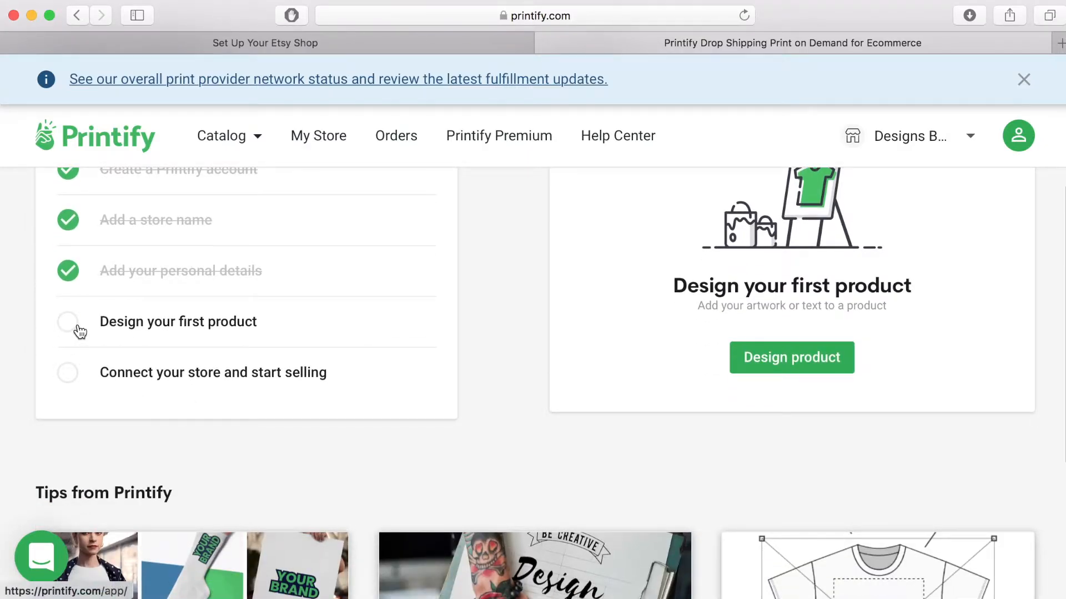
# Step: Open the product catalog and browse the Men's Clothing products
pyautogui.click(221, 135)
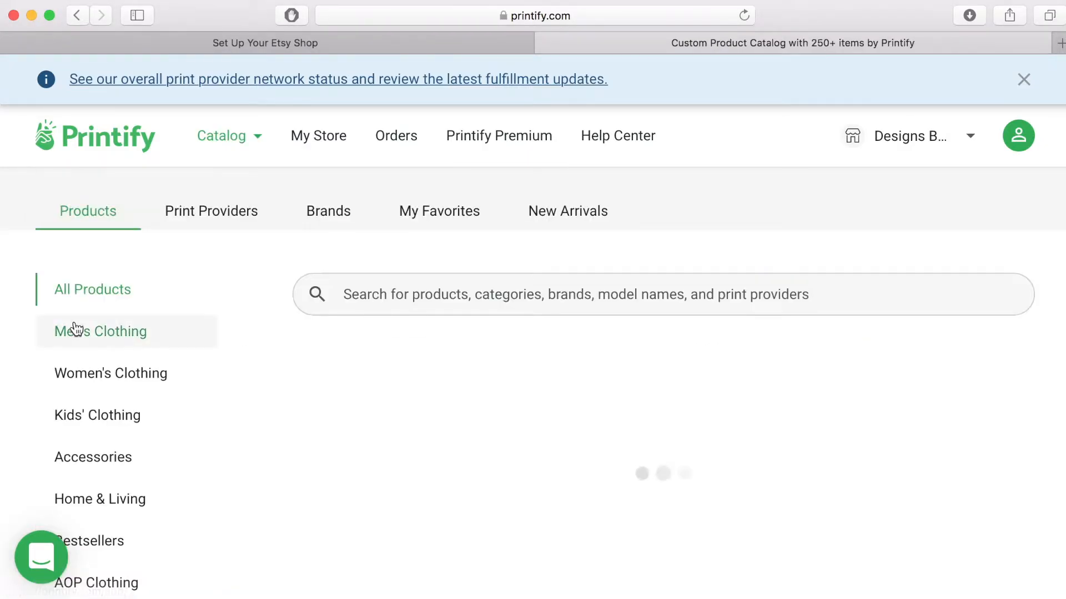
pyautogui.click(100, 331)
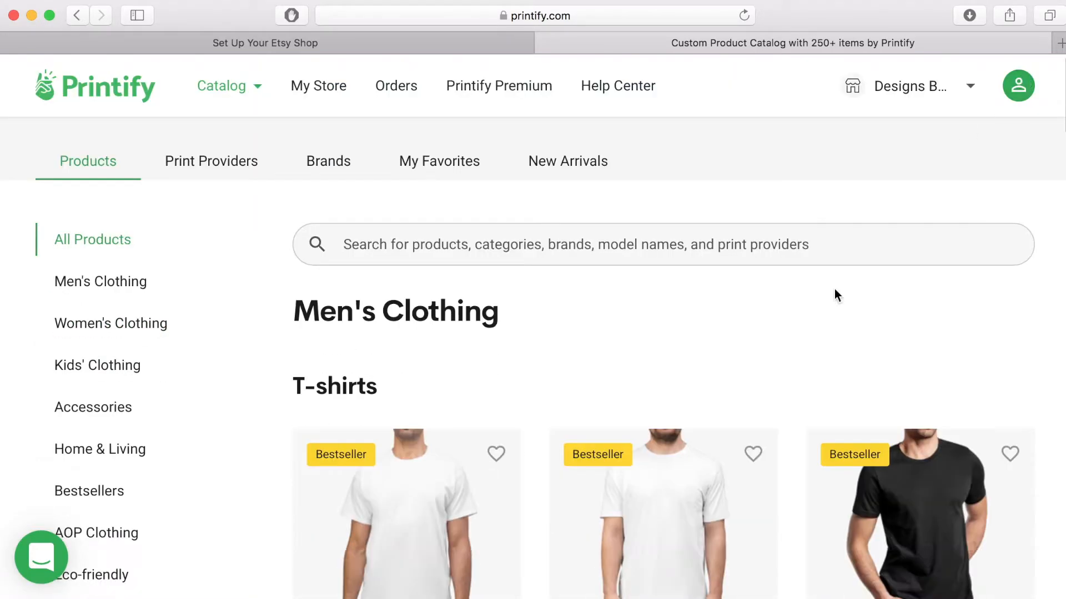
pyautogui.scroll(-3)
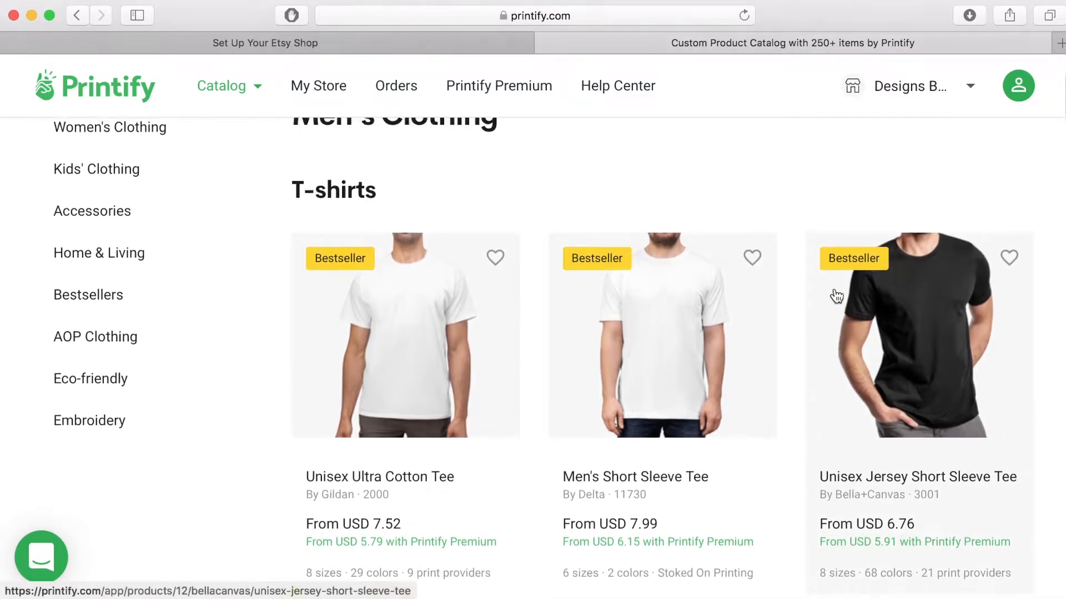
pyautogui.scroll(3)
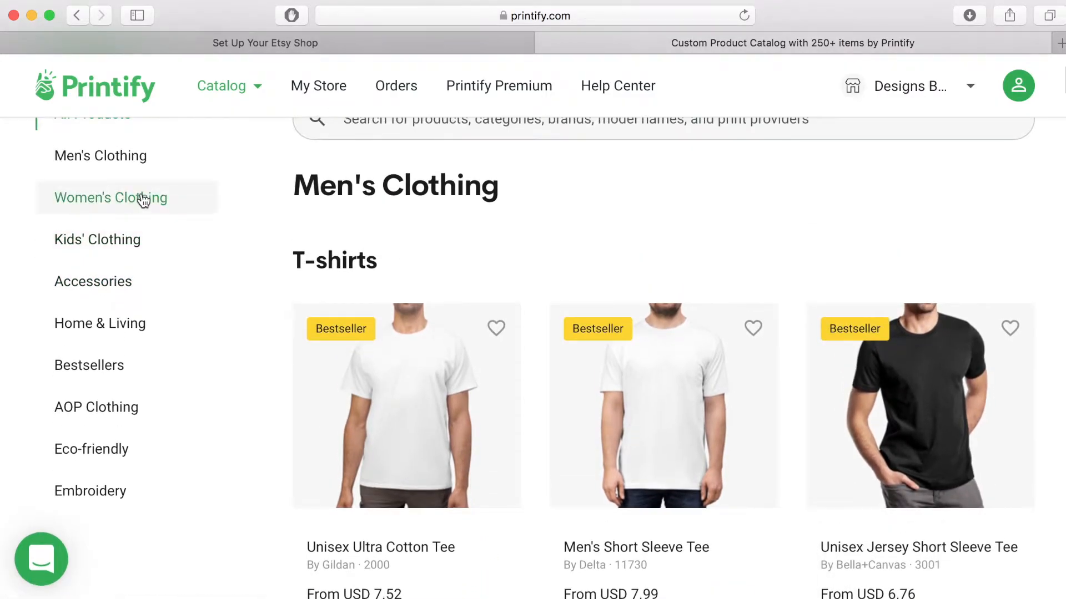
# Step: Narrow the catalog to Women's Clothing T-shirts and scroll through the tees
pyautogui.click(110, 197)
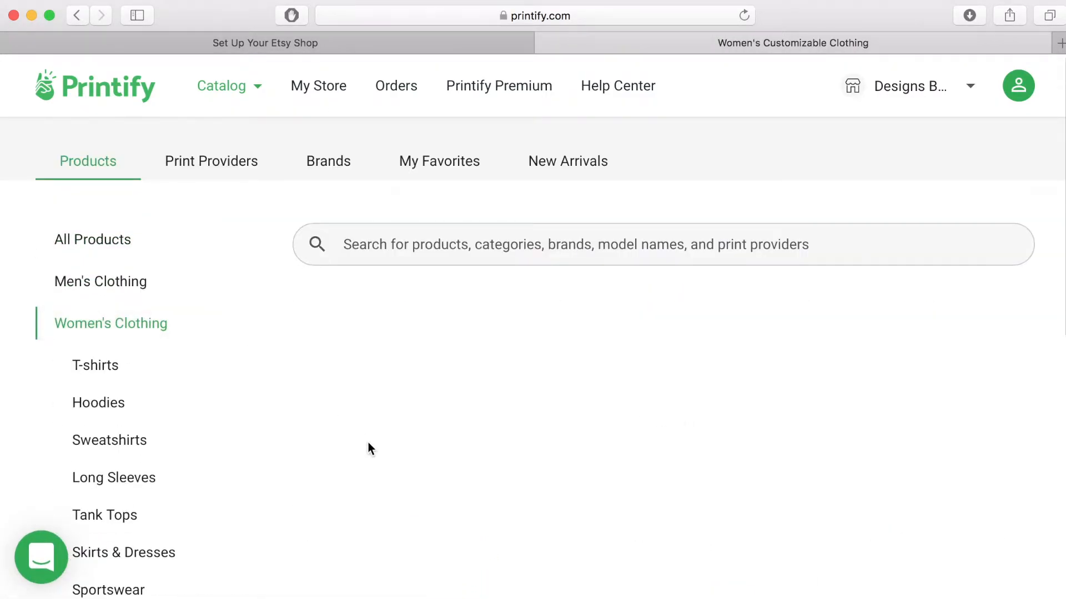
pyautogui.click(95, 365)
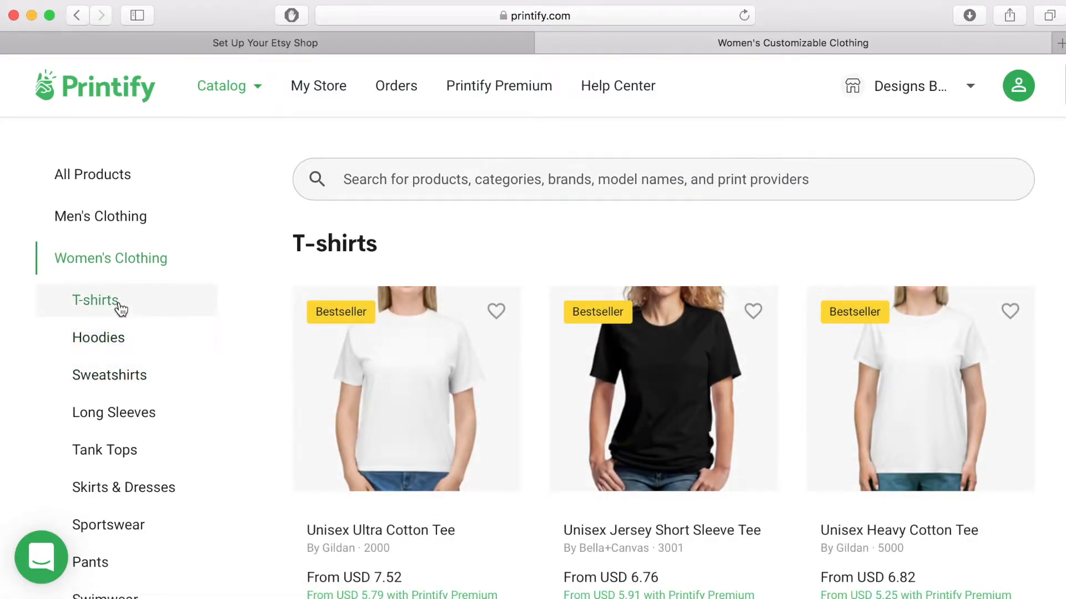
pyautogui.scroll(-3)
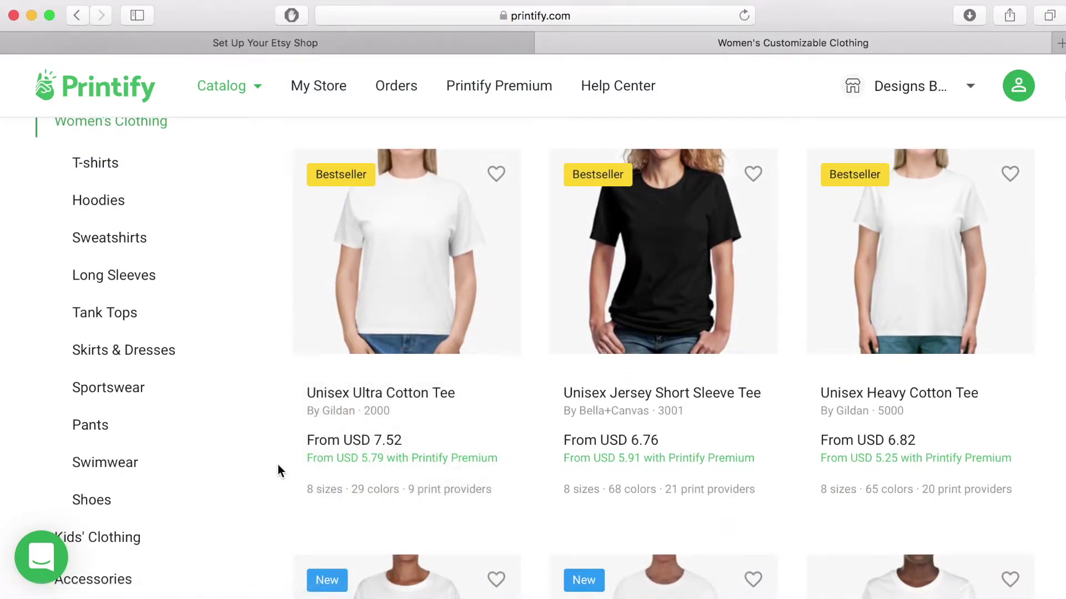
pyautogui.scroll(3)
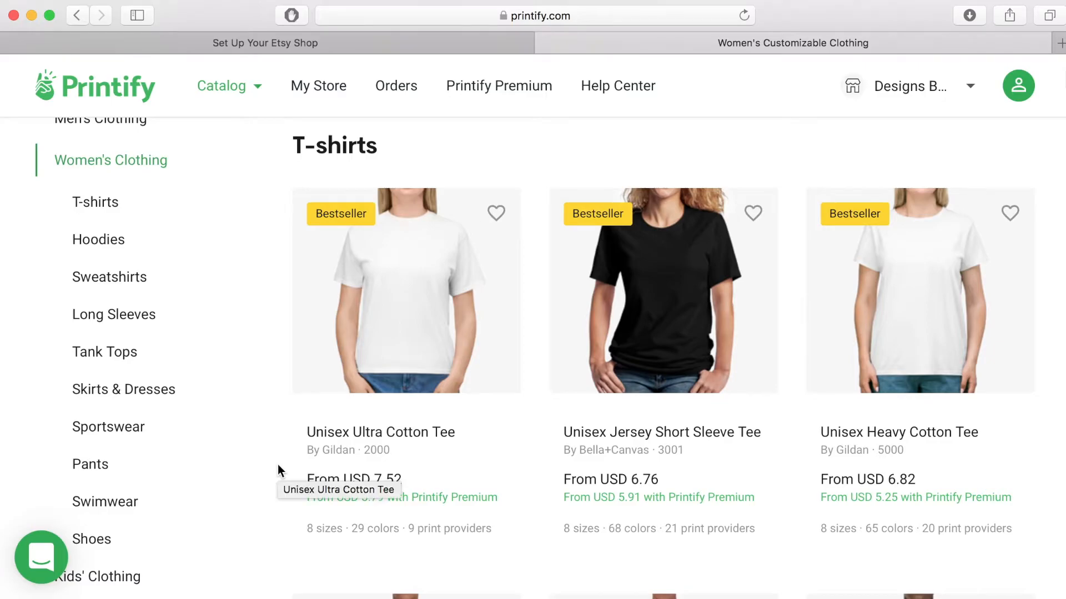
pyautogui.moveTo(239, 543)
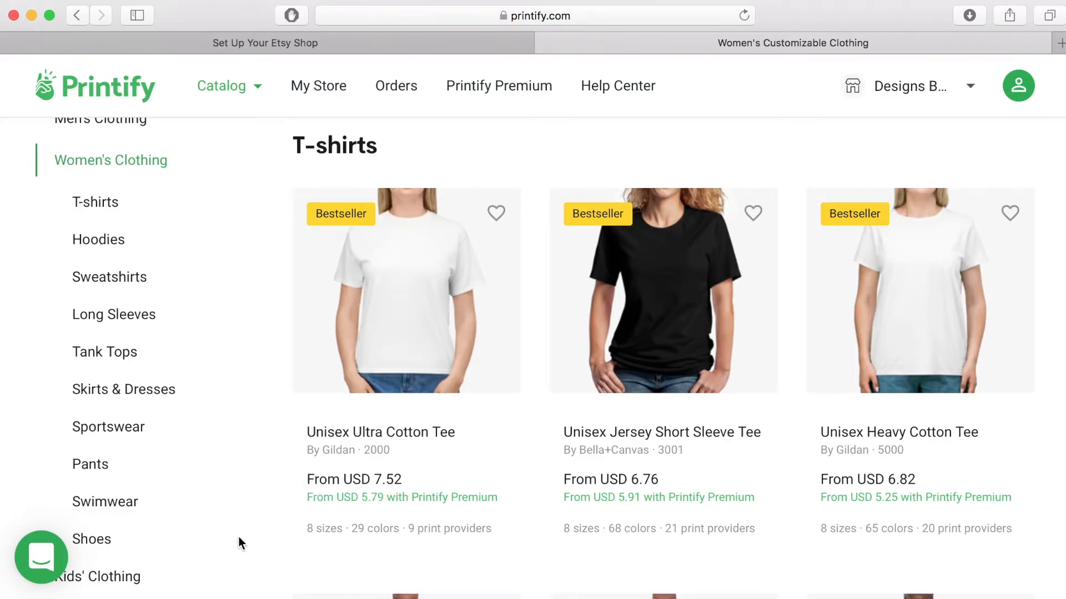
pyautogui.scroll(-3)
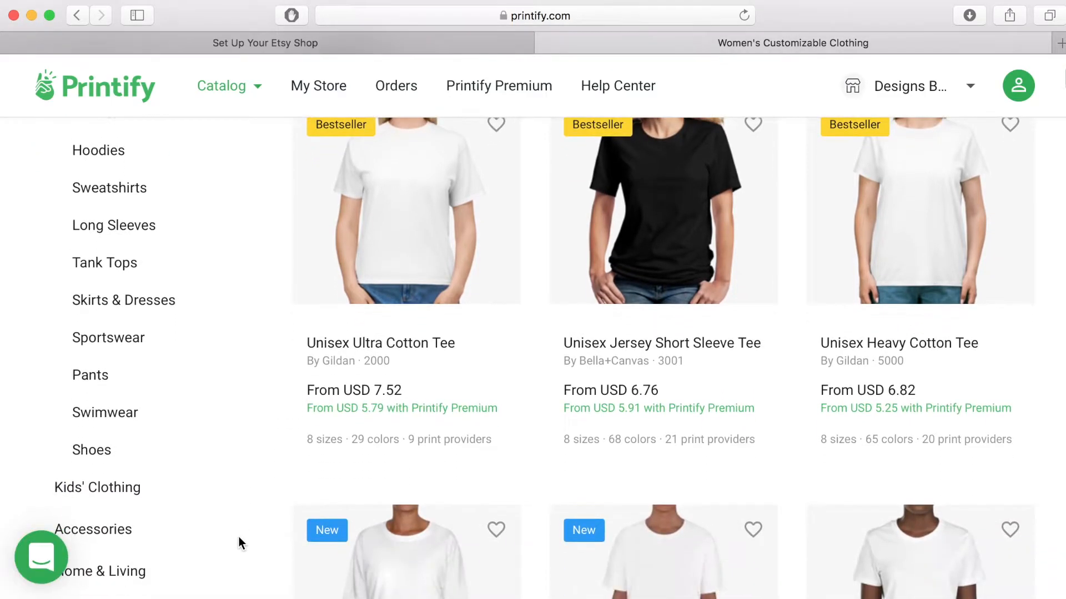
pyautogui.scroll(-3)
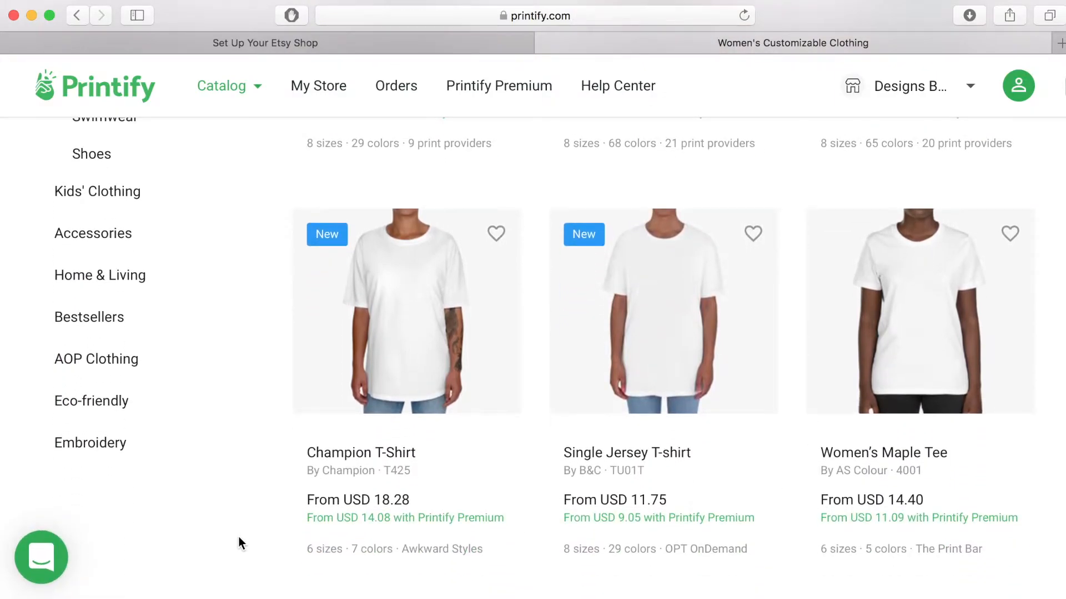
pyautogui.scroll(3)
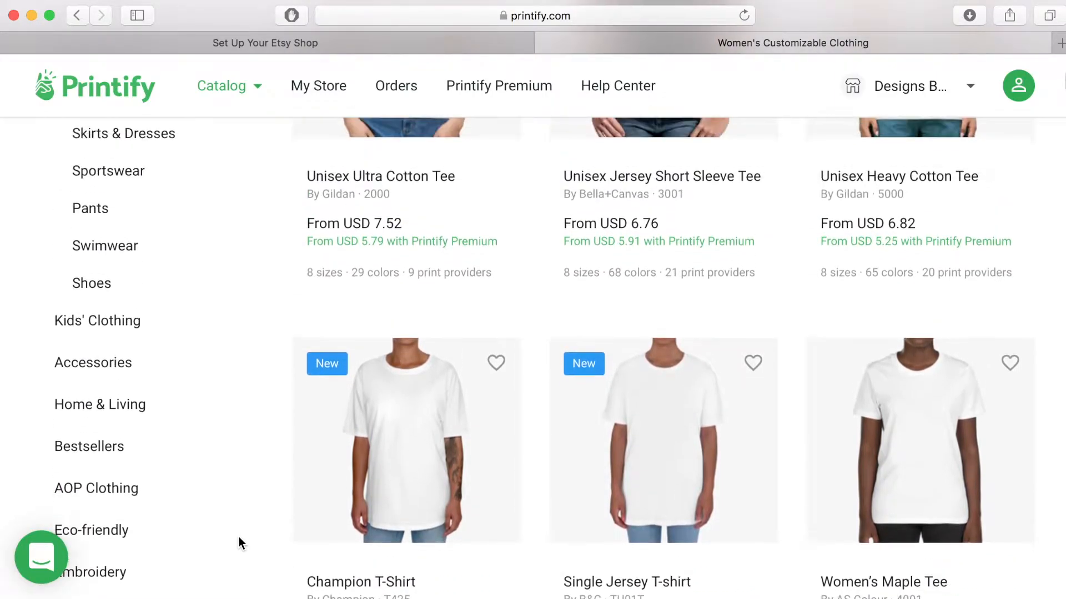
pyautogui.scroll(3)
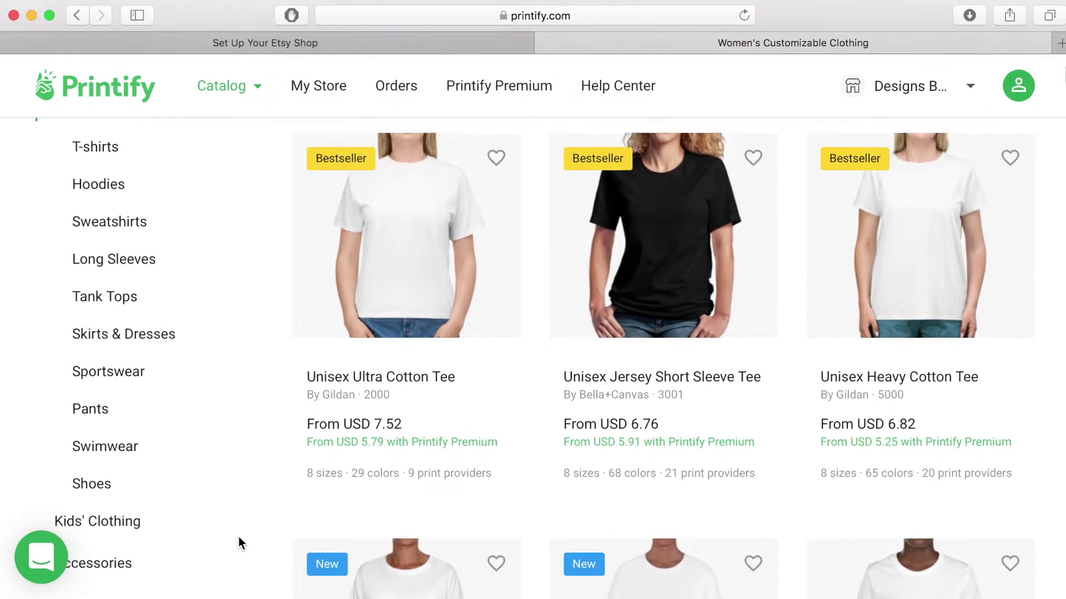
pyautogui.scroll(3)
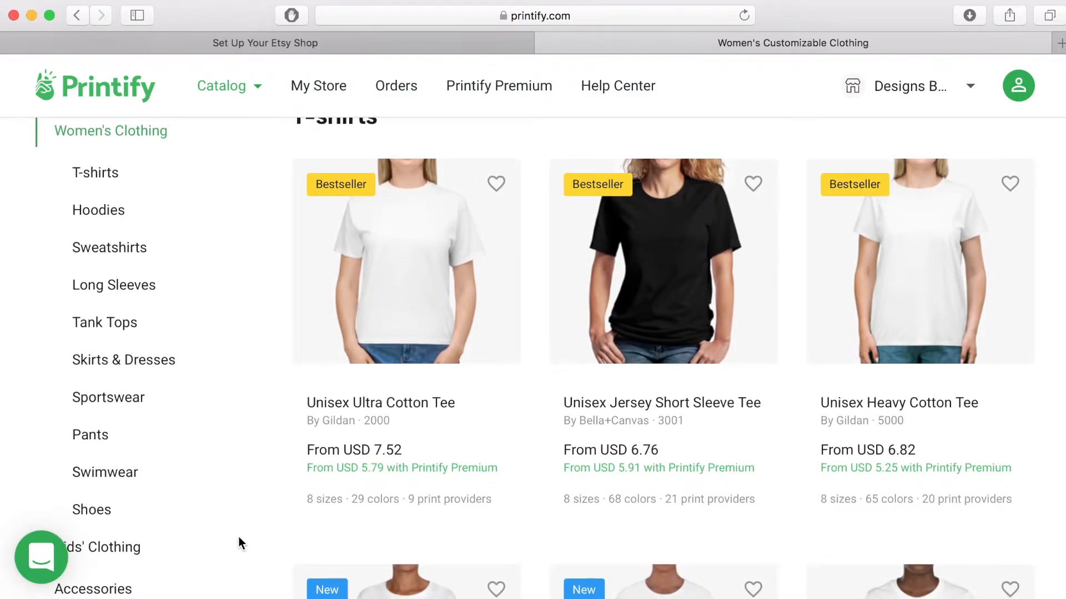
pyautogui.scroll(3)
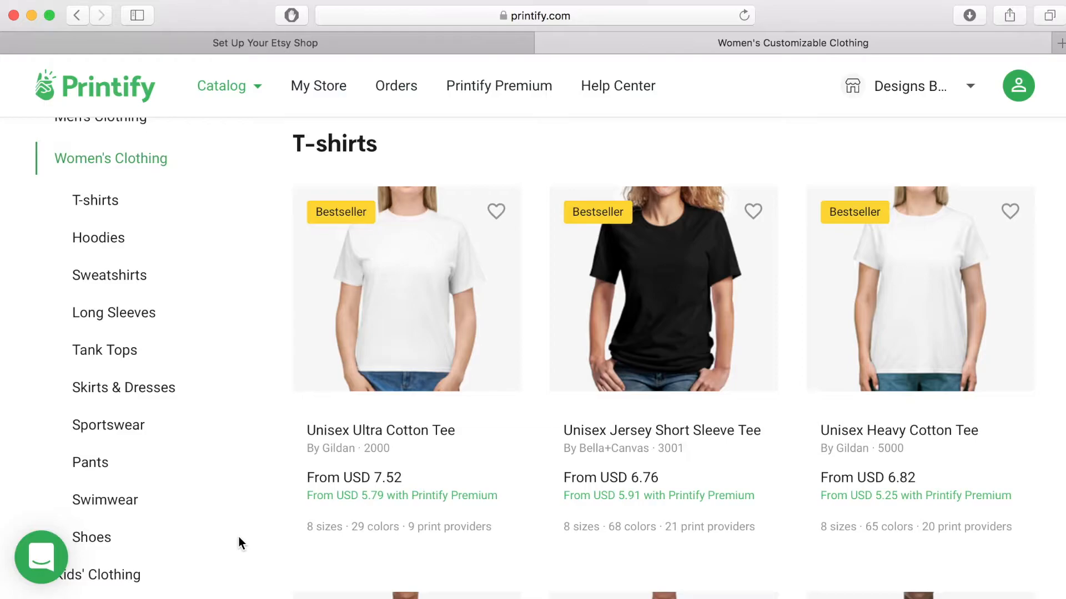
pyautogui.moveTo(681, 467)
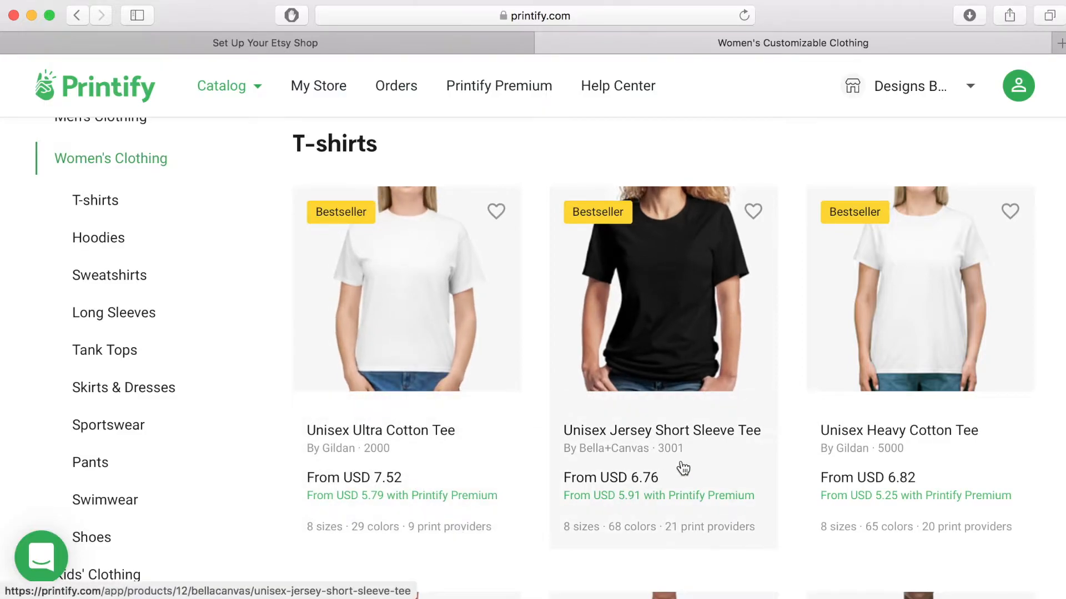
pyautogui.moveTo(727, 446)
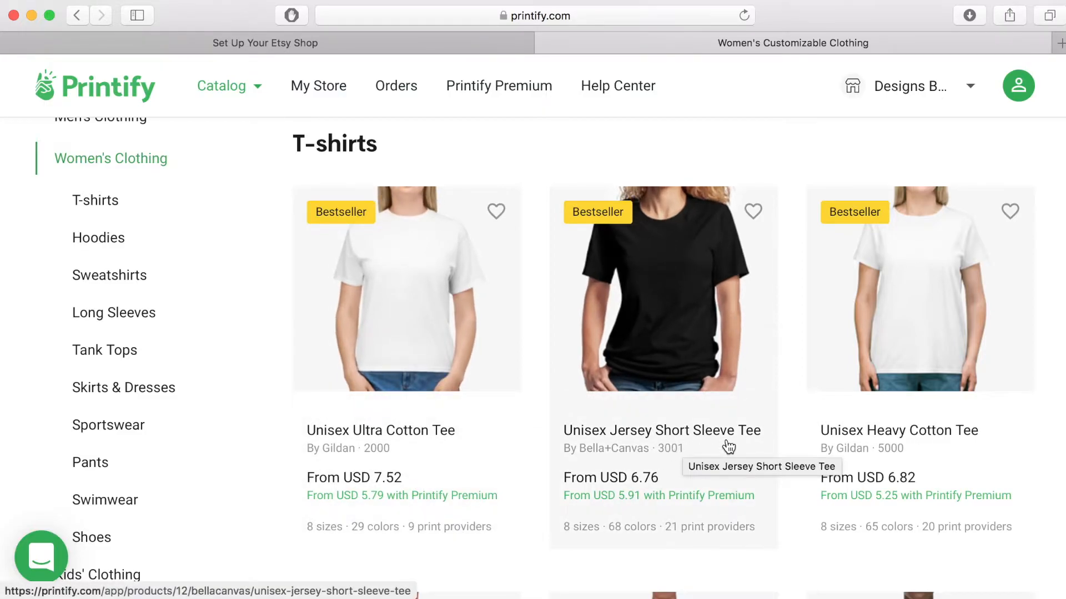
pyautogui.moveTo(693, 427)
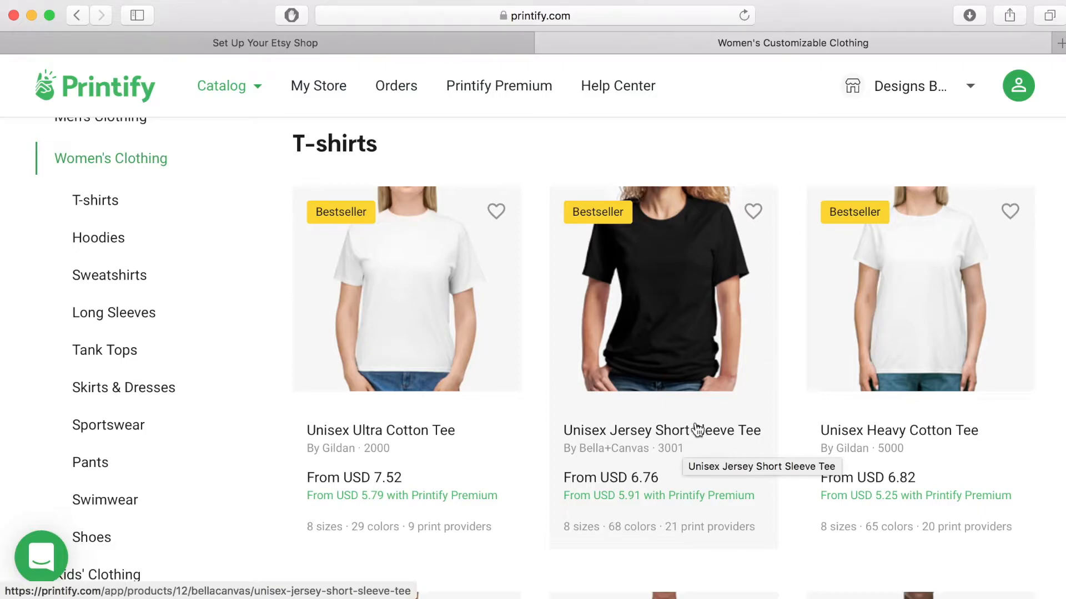
pyautogui.moveTo(686, 317)
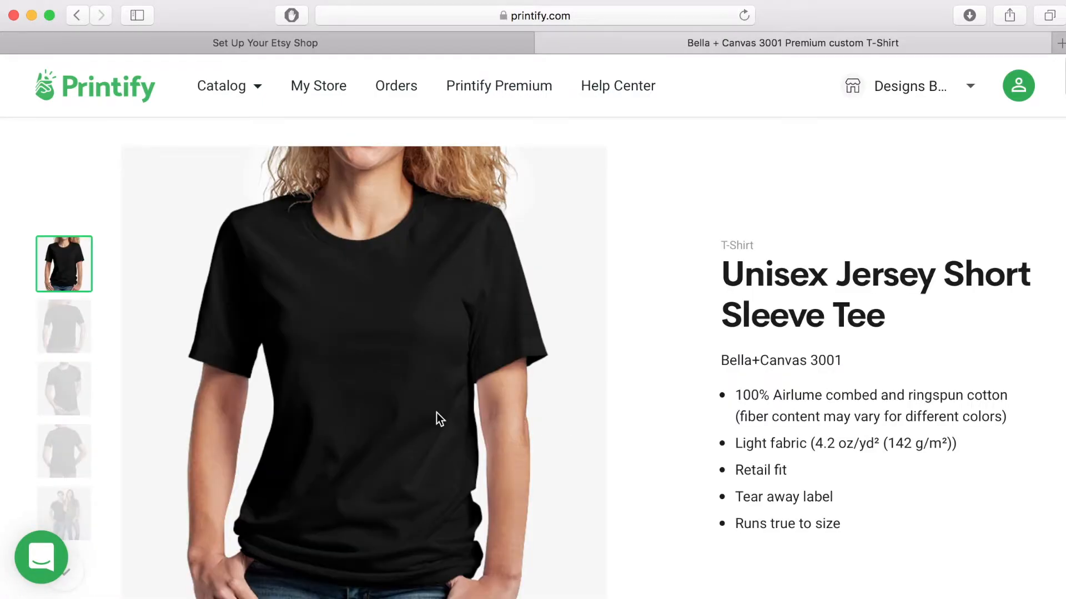
pyautogui.moveTo(518, 394)
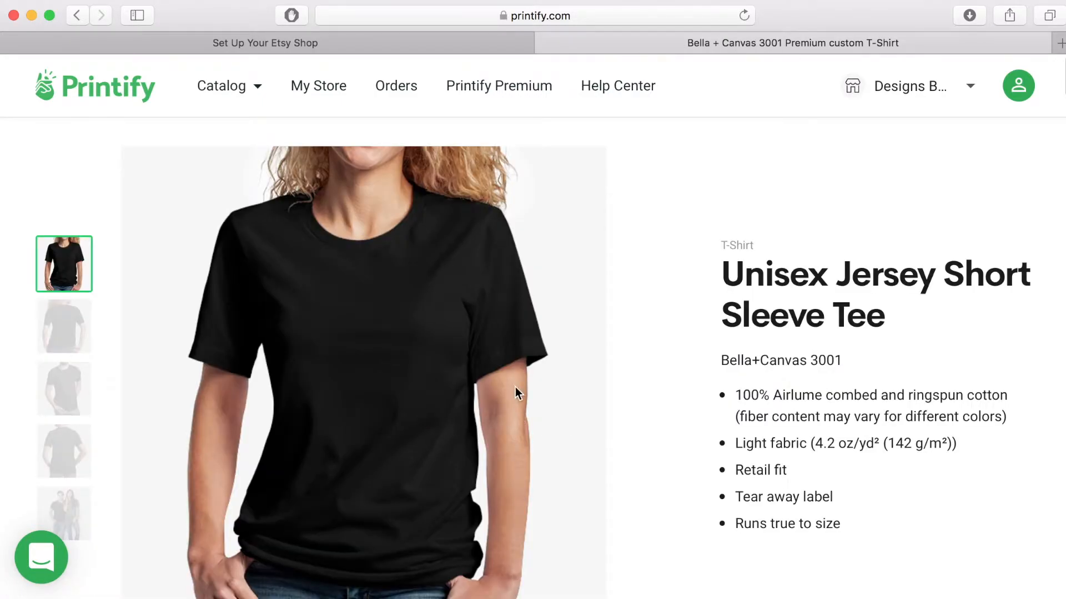
pyautogui.moveTo(583, 397)
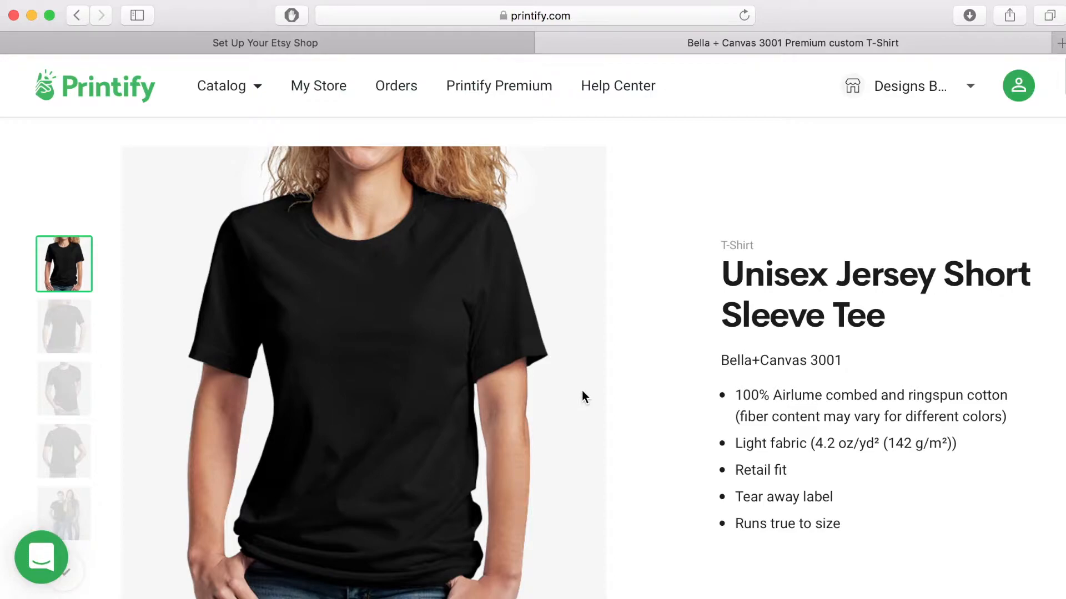
pyautogui.moveTo(594, 402)
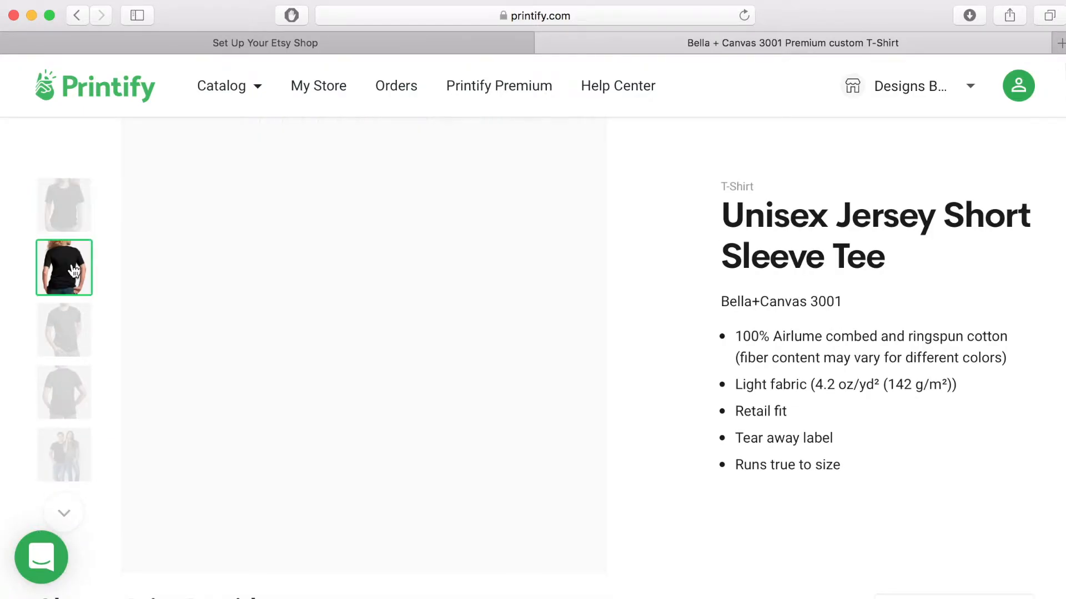
# Step: Browse the tee's photos: man wearing it, back view, and couple in tees
pyautogui.click(64, 330)
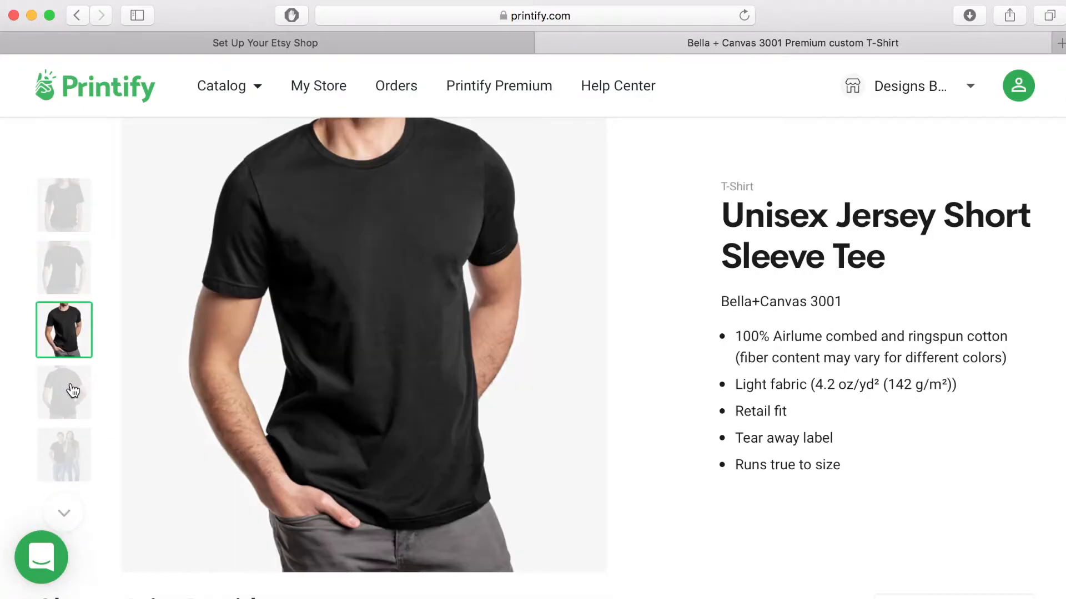
pyautogui.click(64, 393)
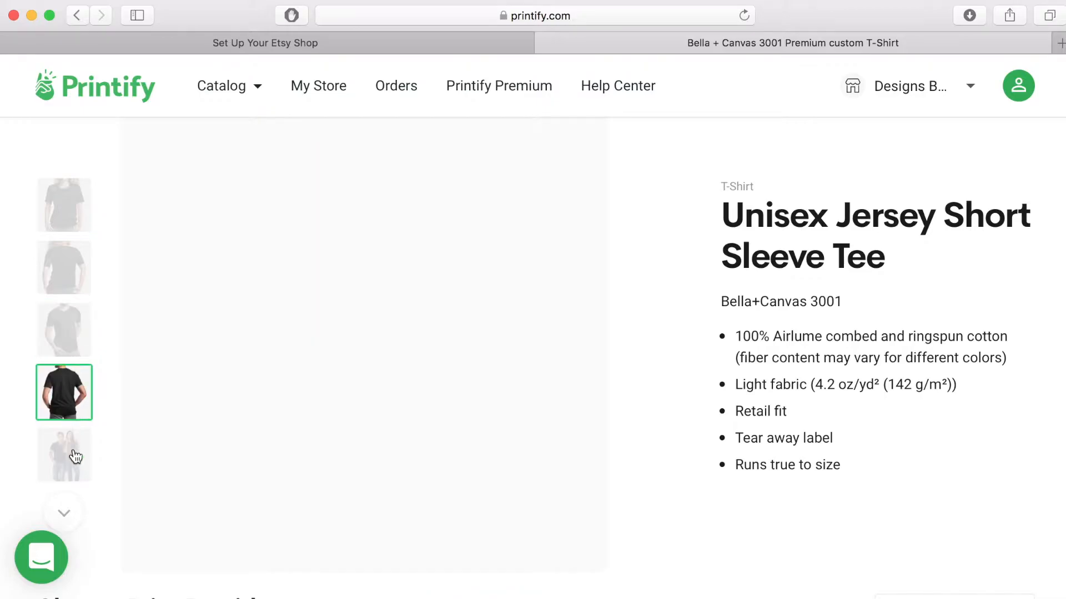
pyautogui.click(64, 455)
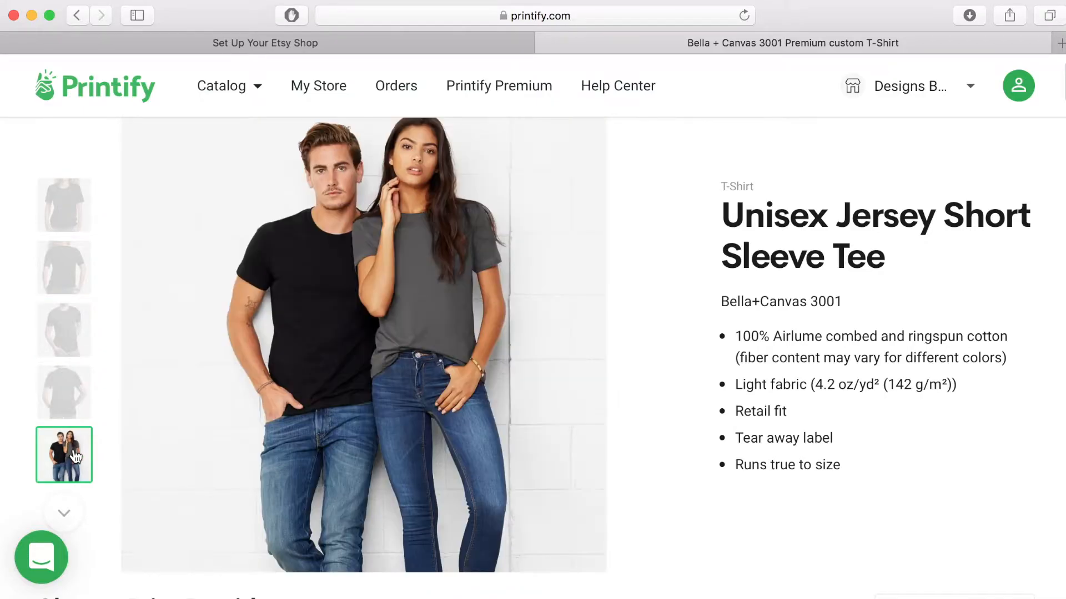
pyautogui.scroll(-3)
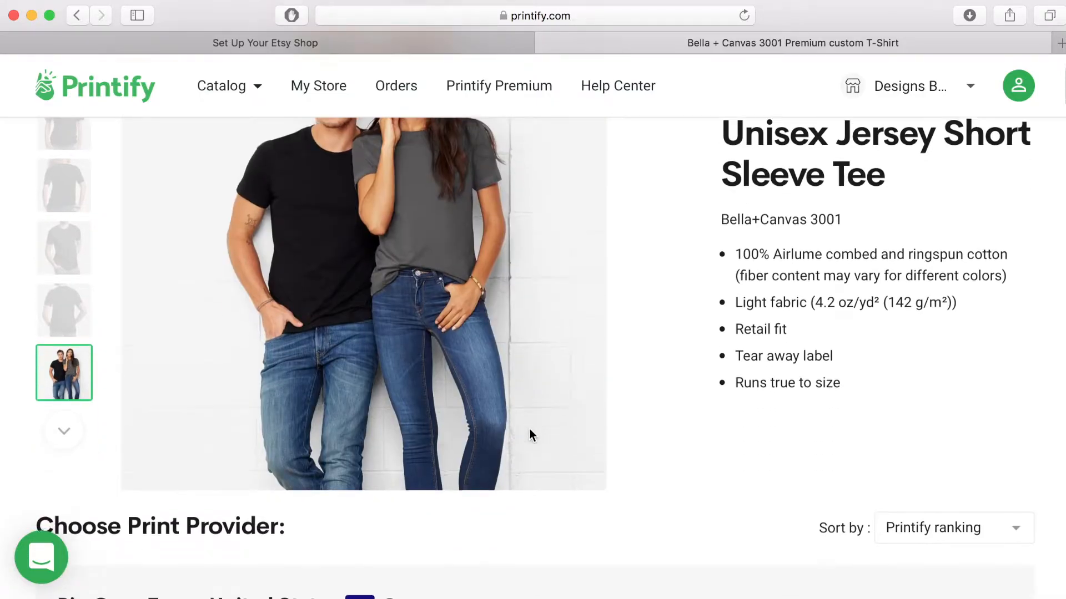
pyautogui.scroll(-3)
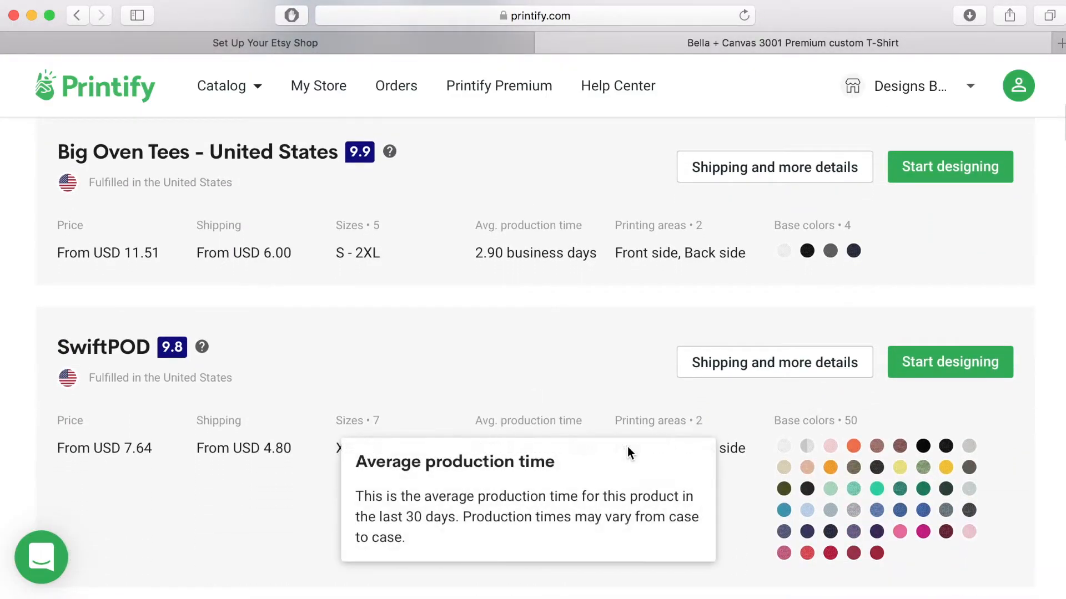
pyautogui.moveTo(783, 446)
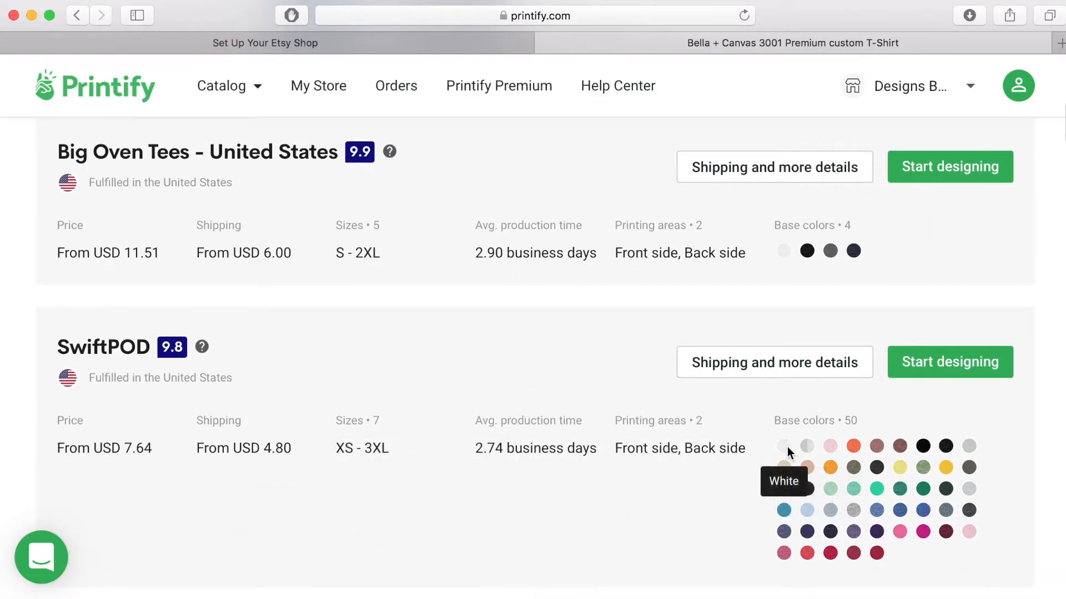
pyautogui.moveTo(877, 446)
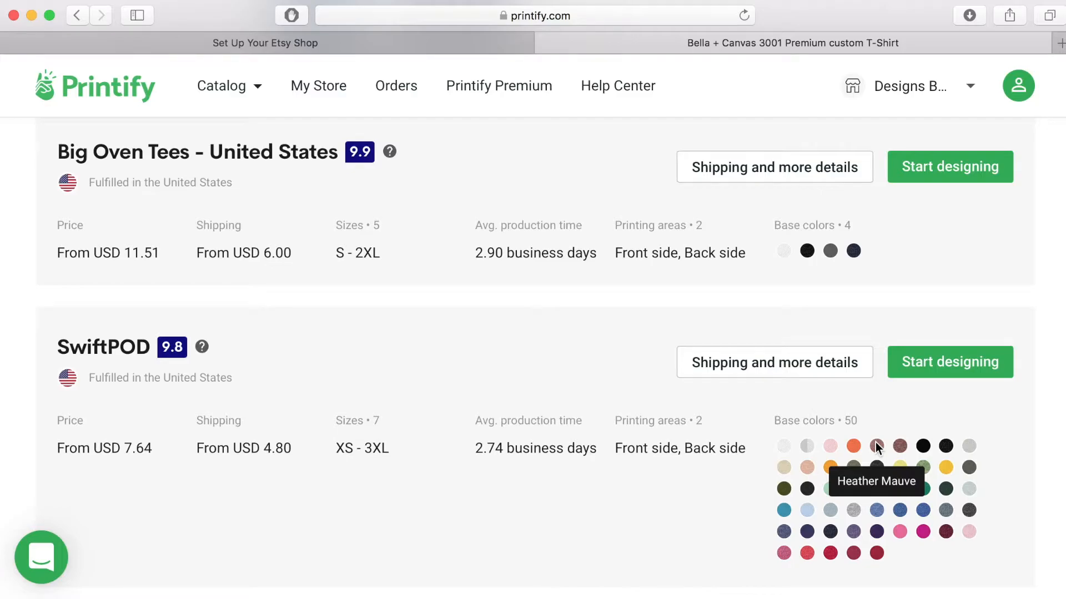
pyautogui.scroll(3)
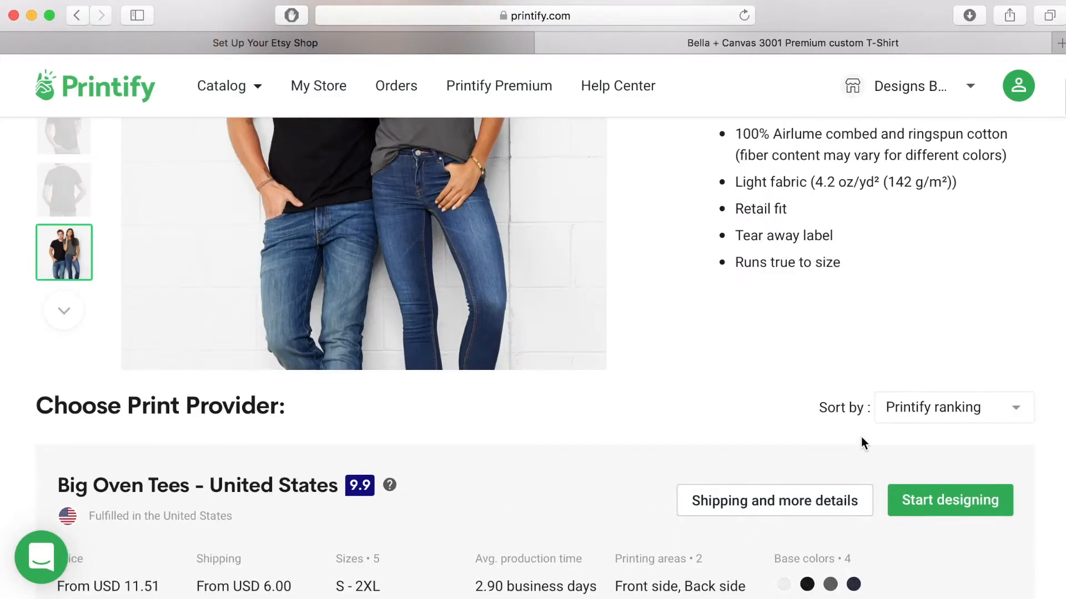
pyautogui.scroll(3)
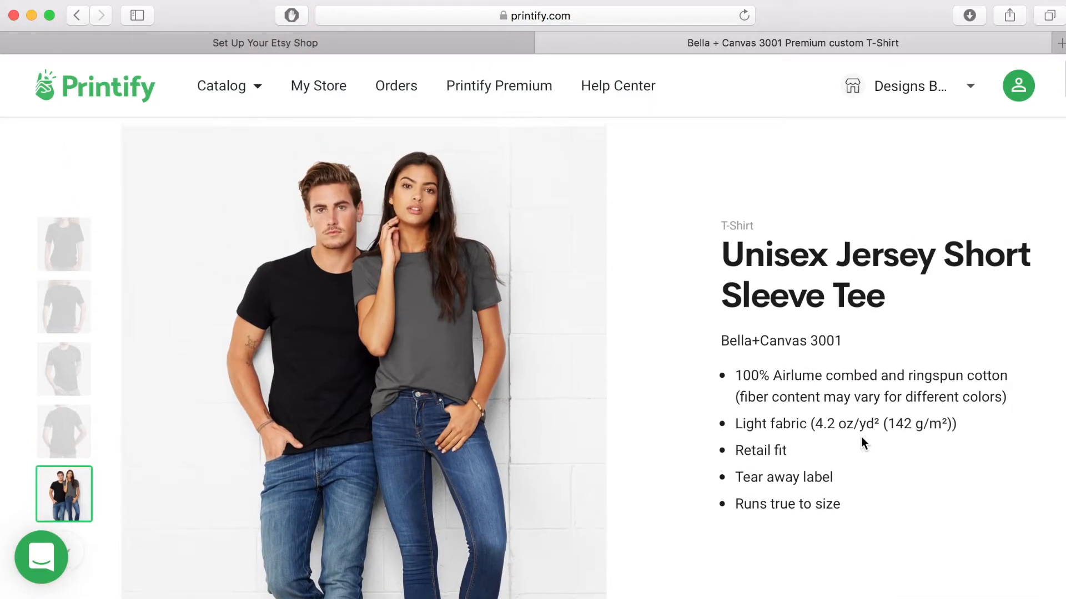
pyautogui.moveTo(847, 292)
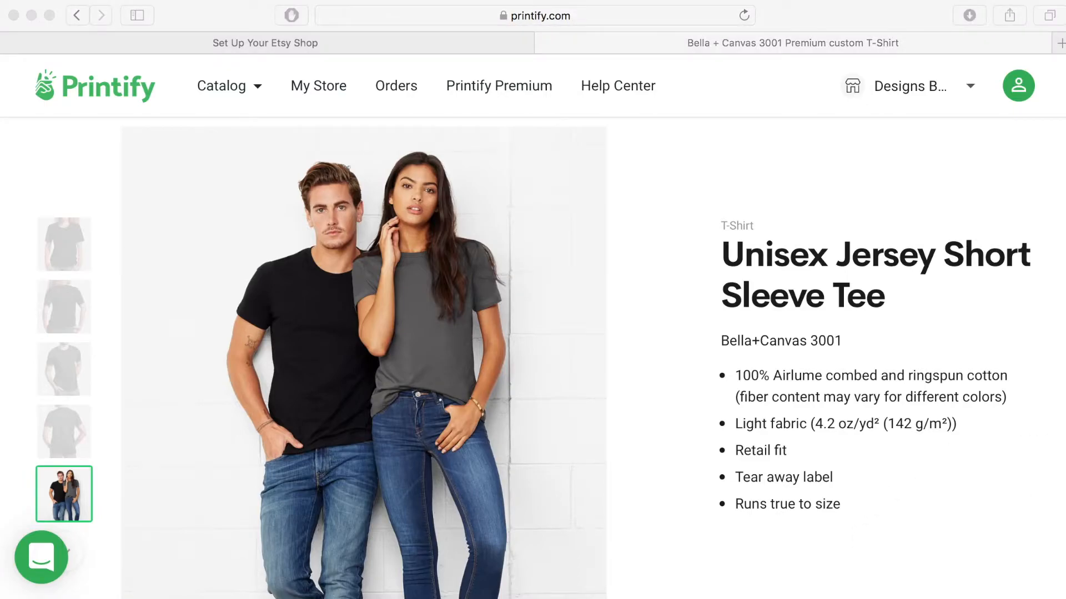
pyautogui.scroll(-3)
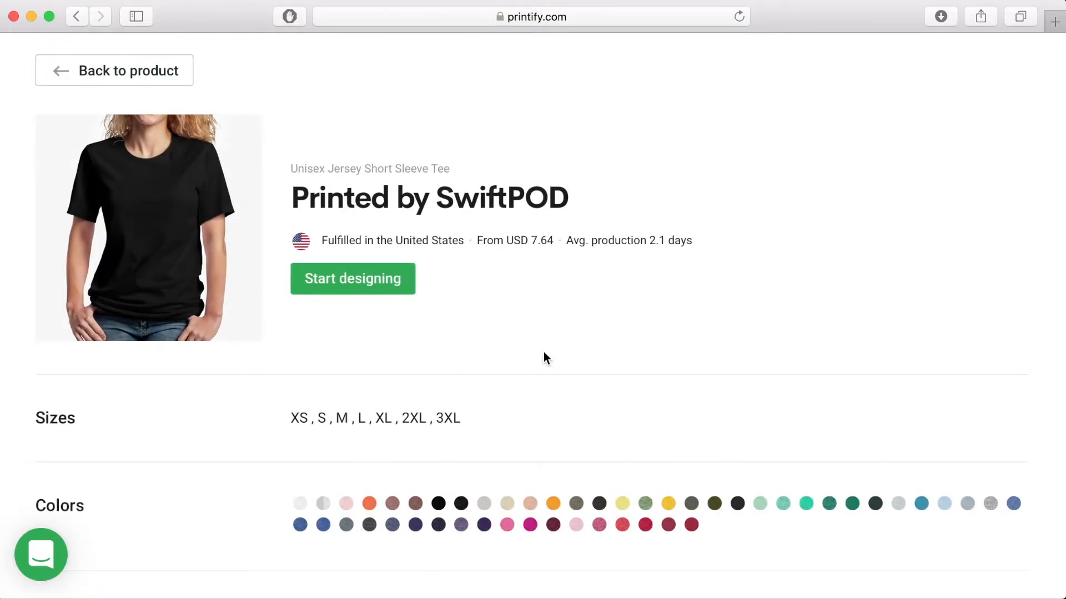
pyautogui.moveTo(462, 435)
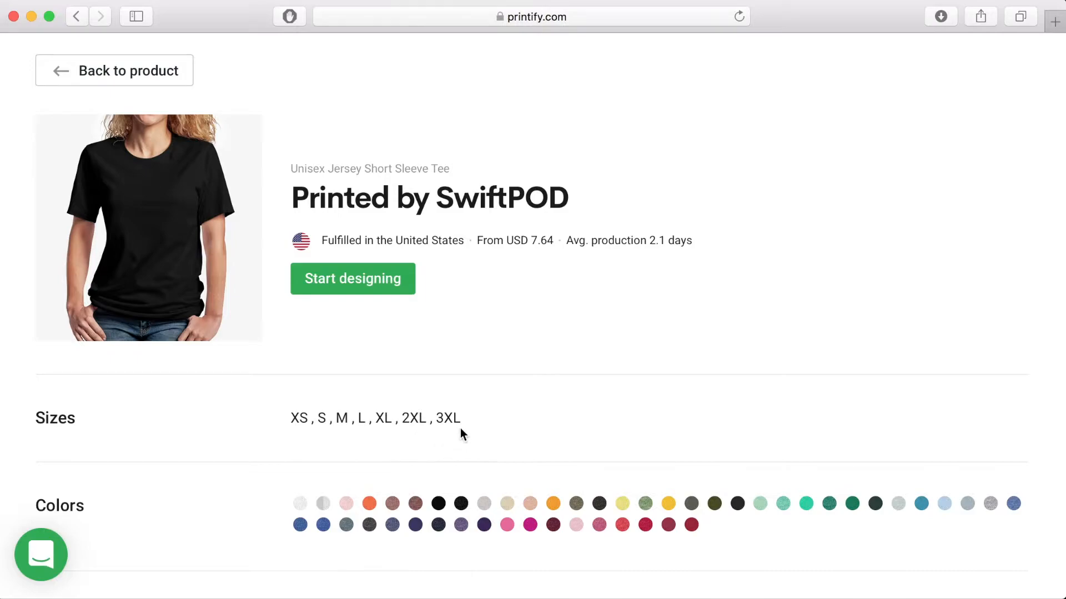
pyautogui.moveTo(529, 535)
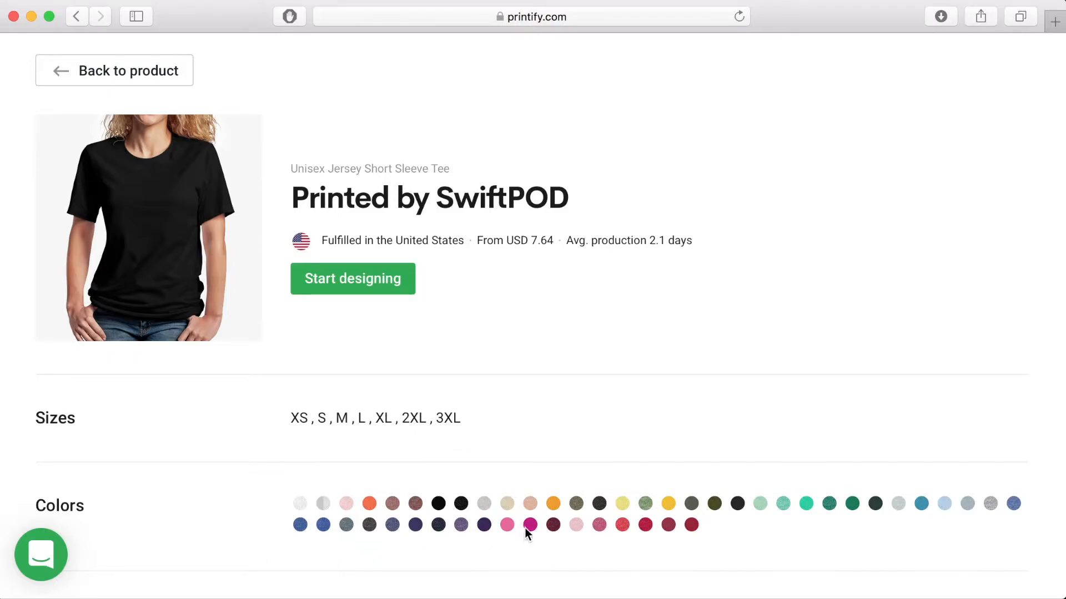
pyautogui.moveTo(759, 503)
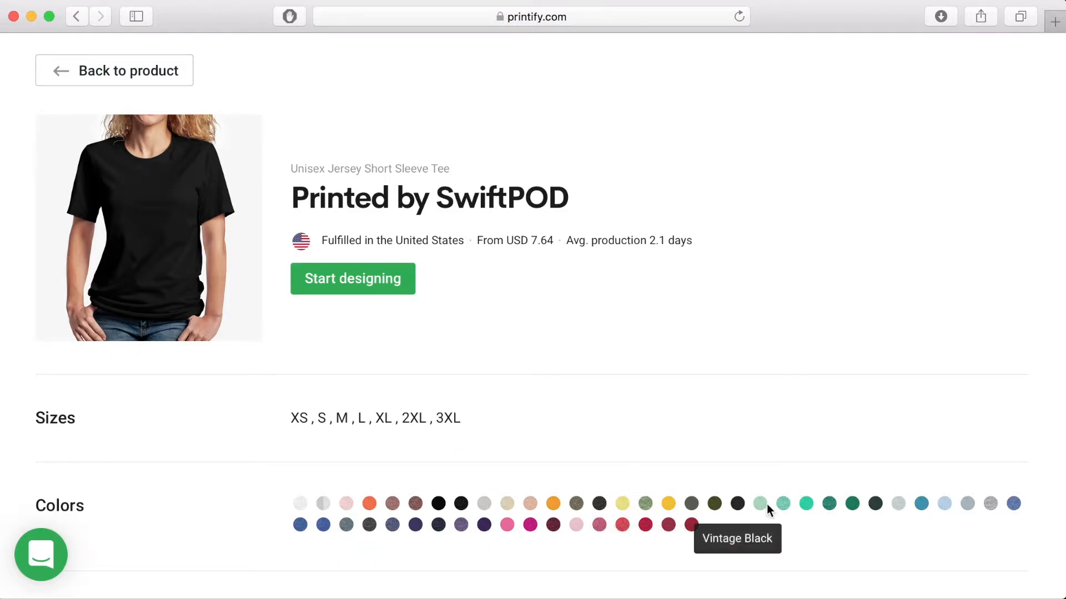
pyautogui.scroll(-3)
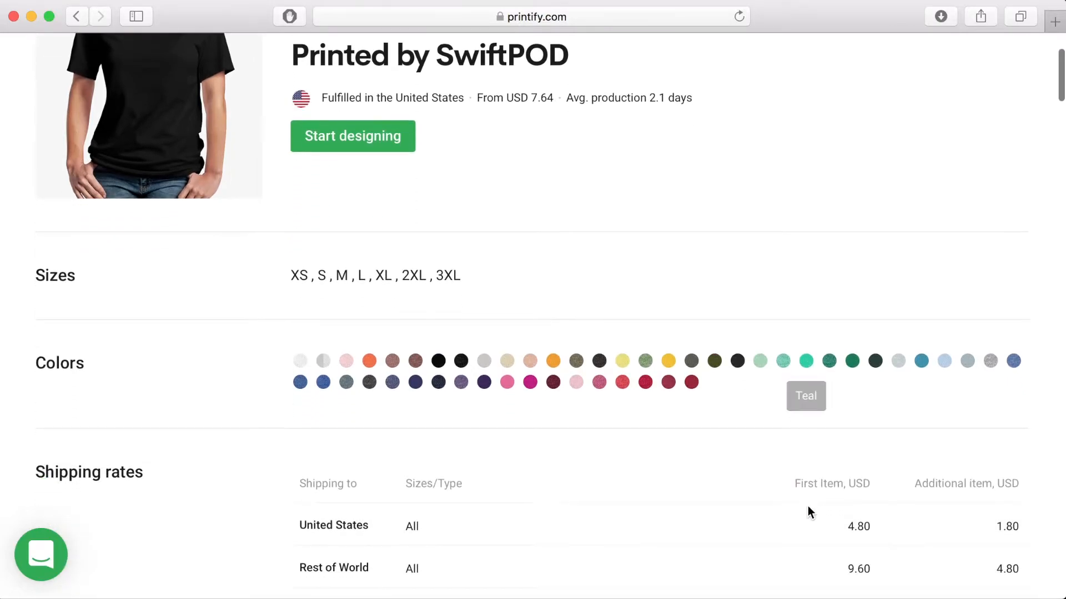
pyautogui.scroll(-3)
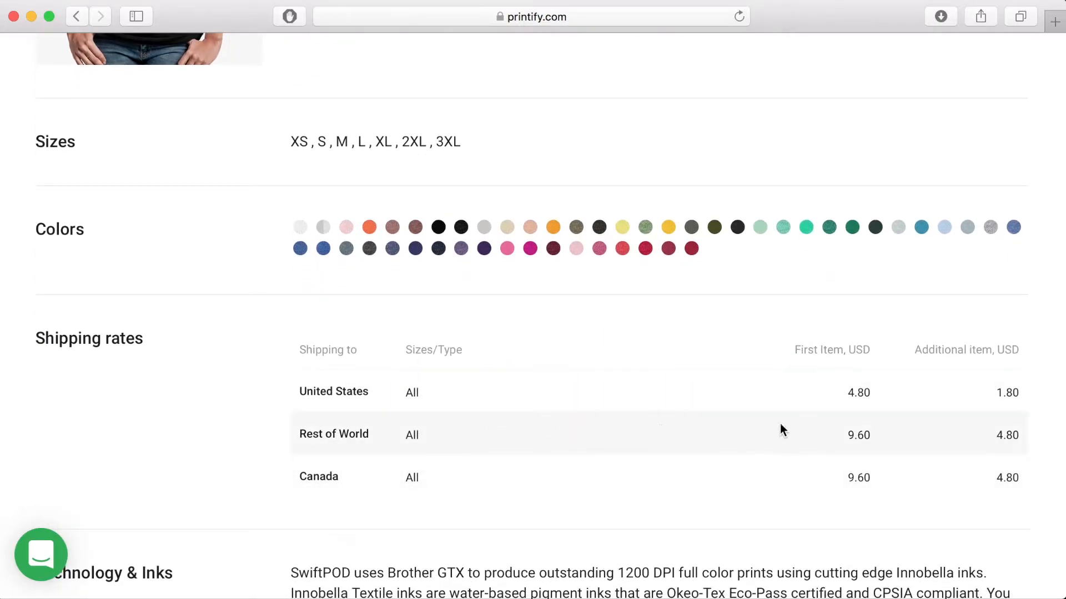
pyautogui.moveTo(769, 470)
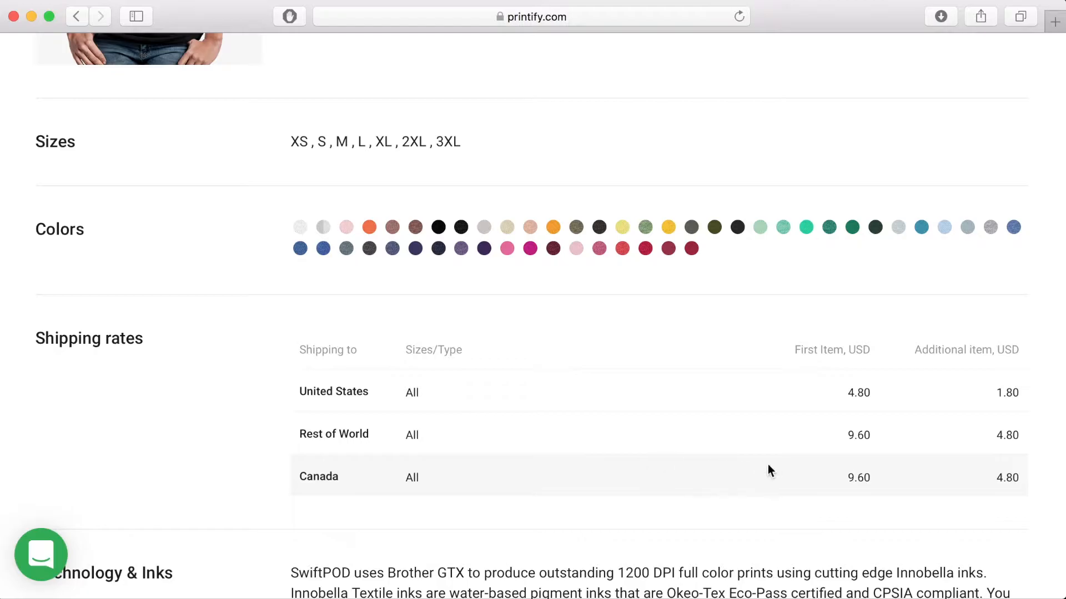
pyautogui.moveTo(817, 524)
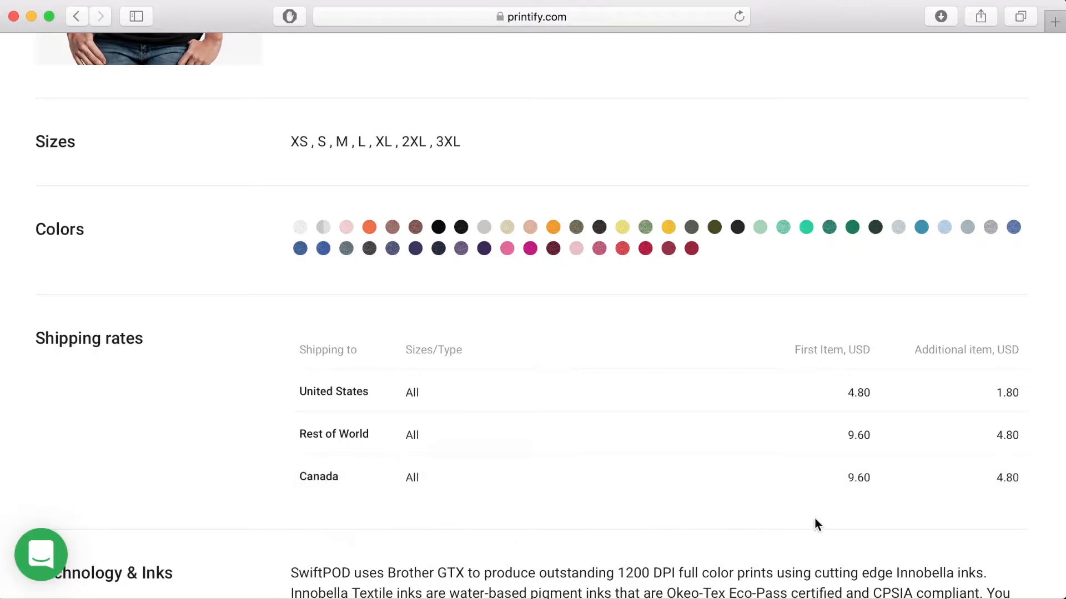
pyautogui.scroll(-3)
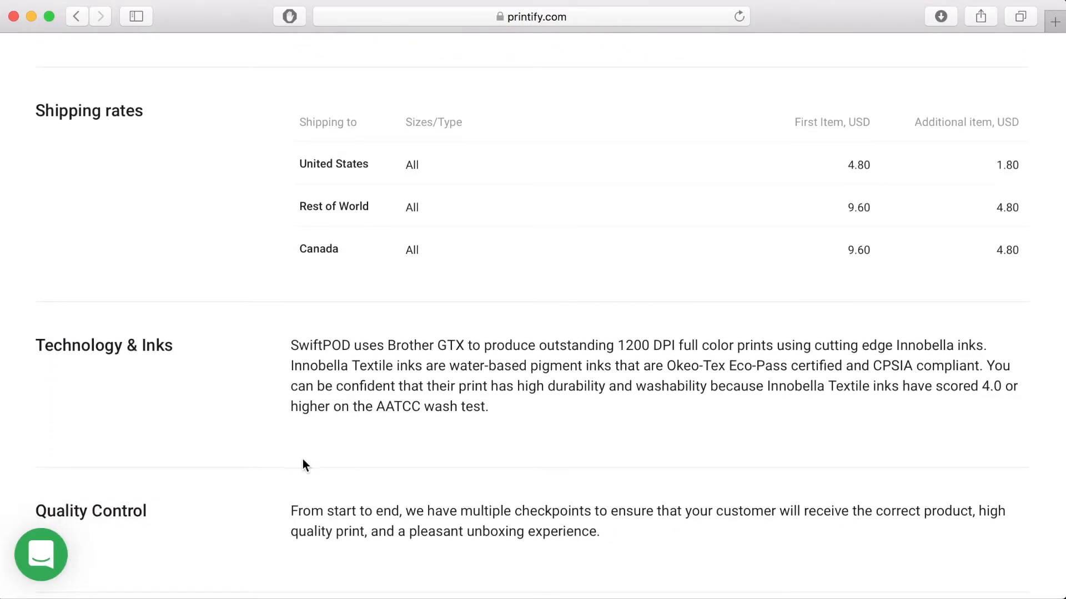
pyautogui.scroll(-3)
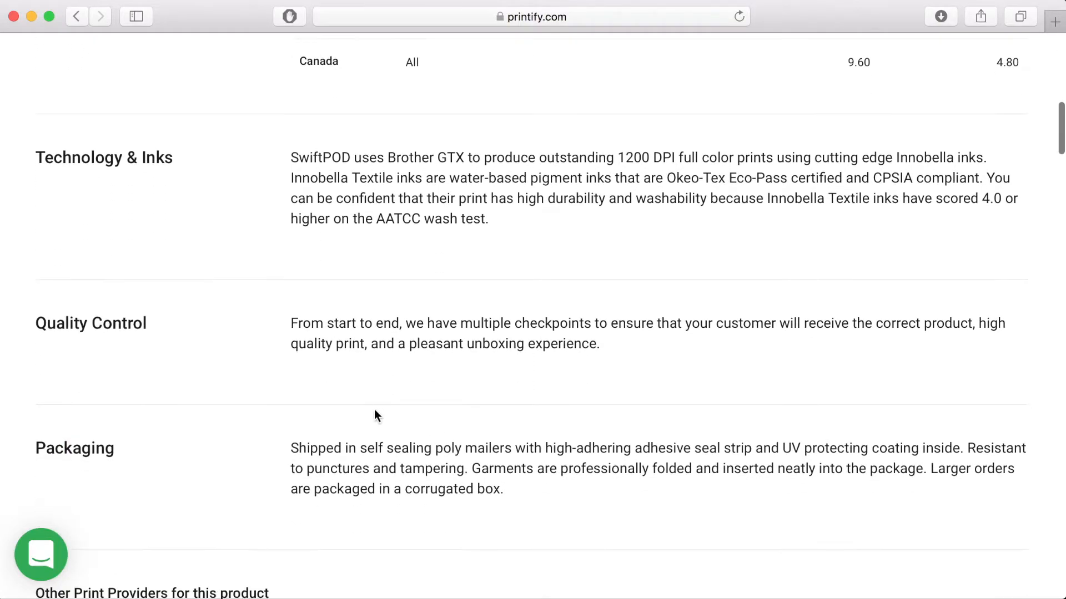
pyautogui.scroll(-3)
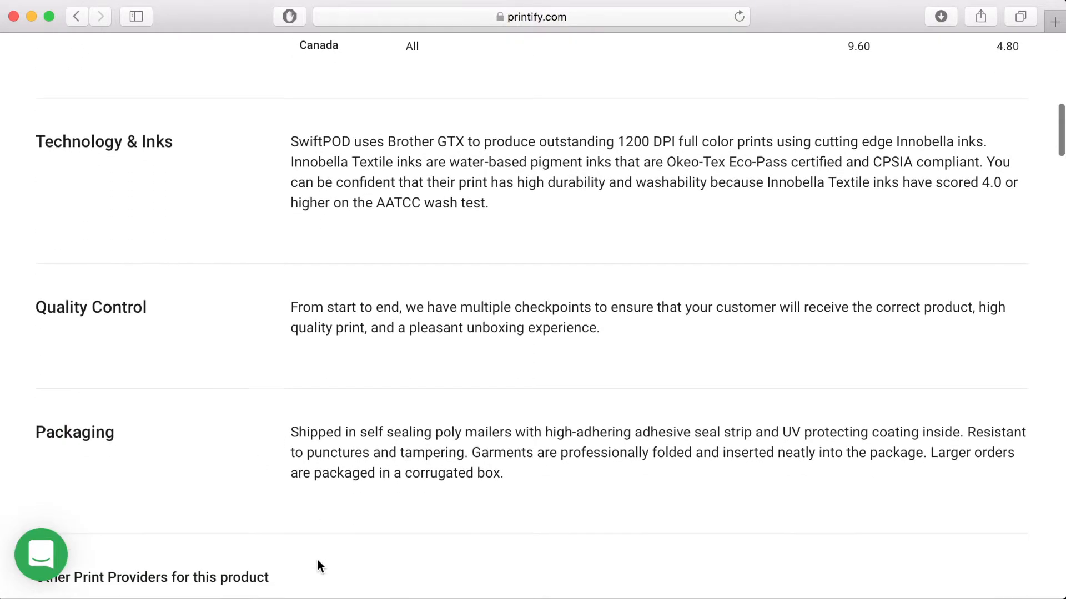
pyautogui.scroll(3)
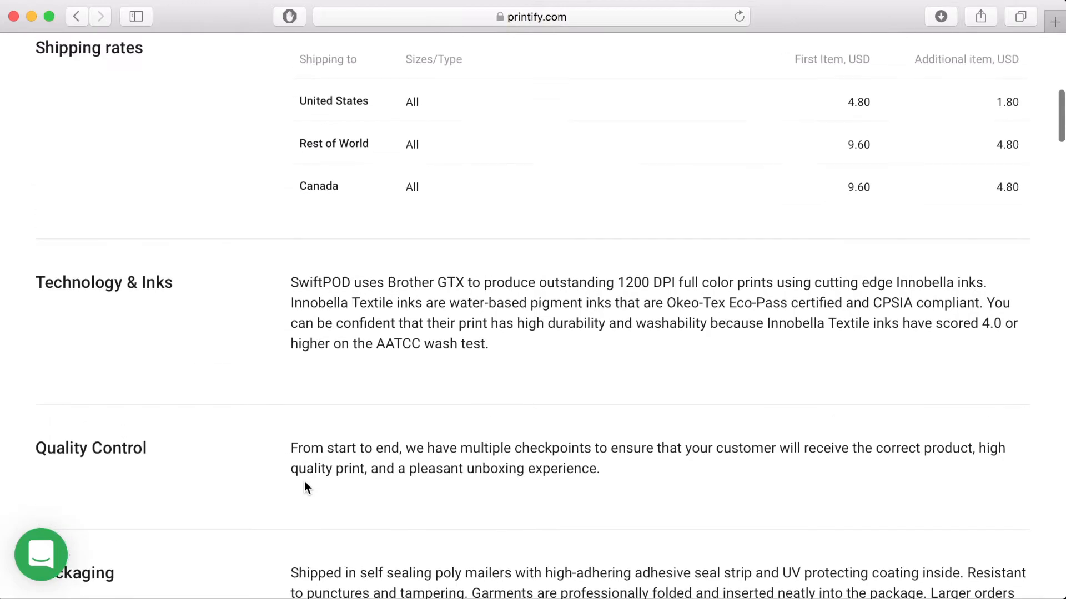
pyautogui.scroll(3)
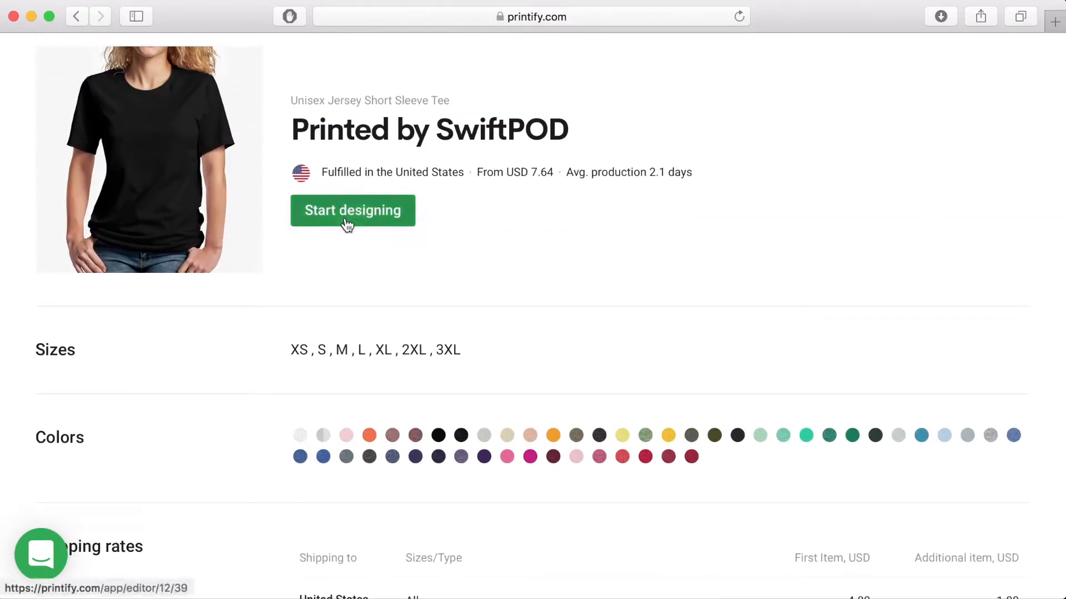
pyautogui.moveTo(415, 223)
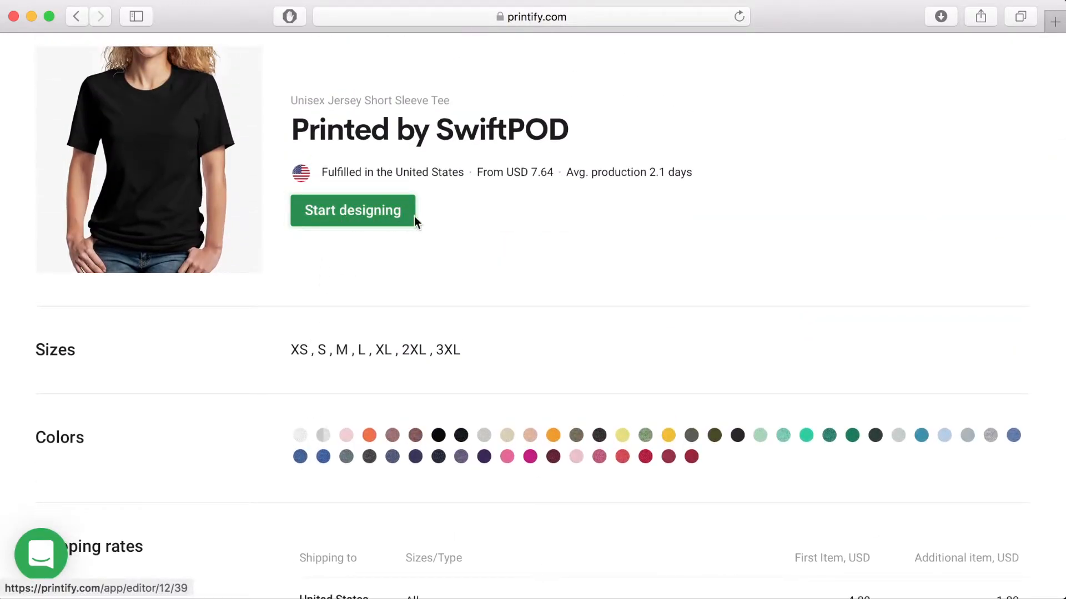
# Step: Open the SwiftPOD tee design editor and show the Add your design options
pyautogui.click(351, 209)
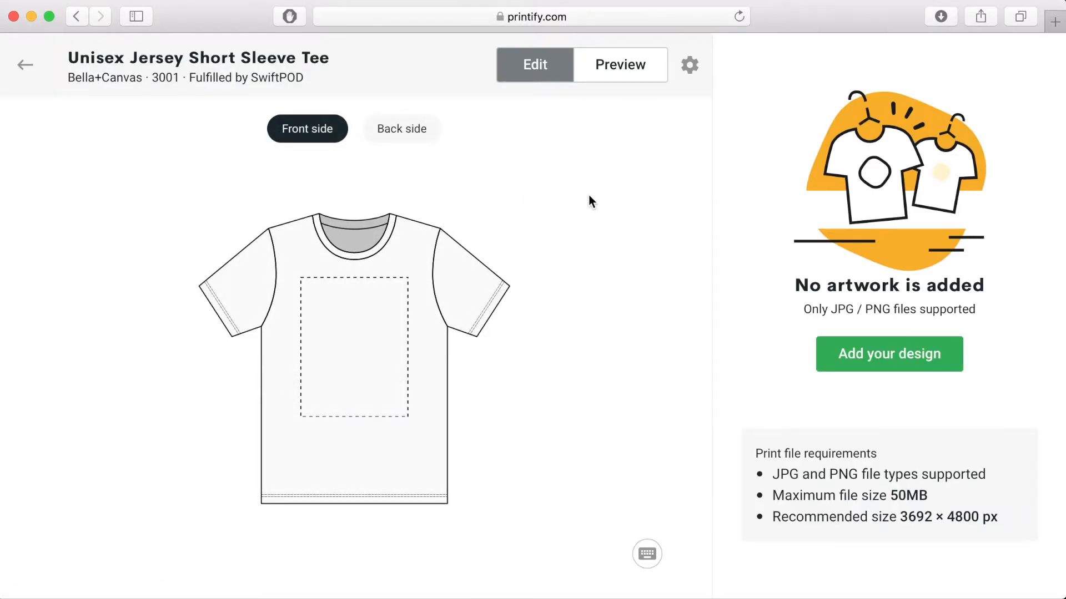
pyautogui.moveTo(888, 377)
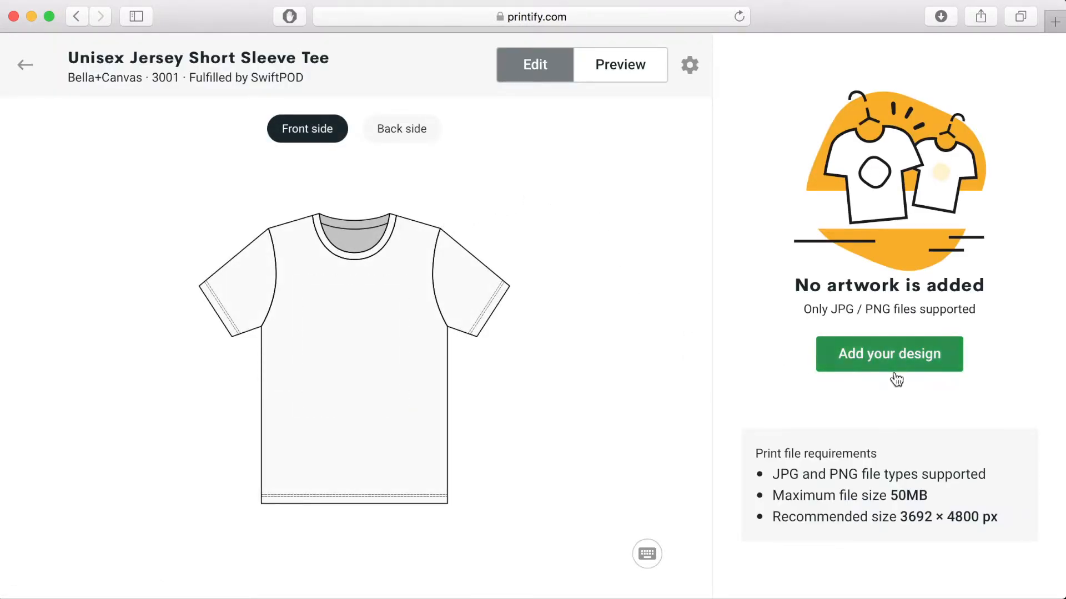
pyautogui.moveTo(915, 518)
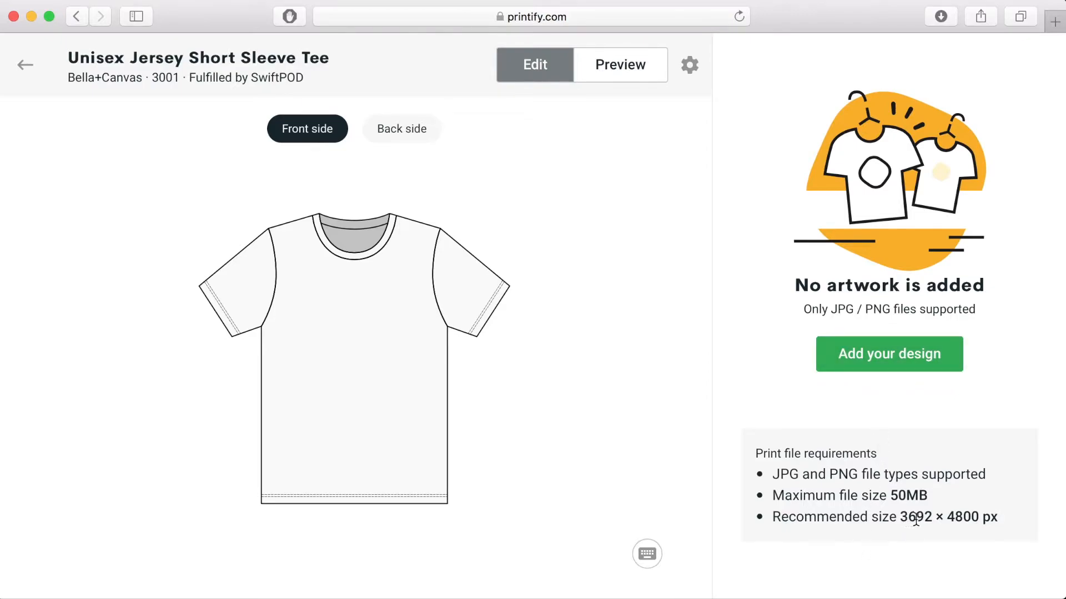
pyautogui.moveTo(994, 520)
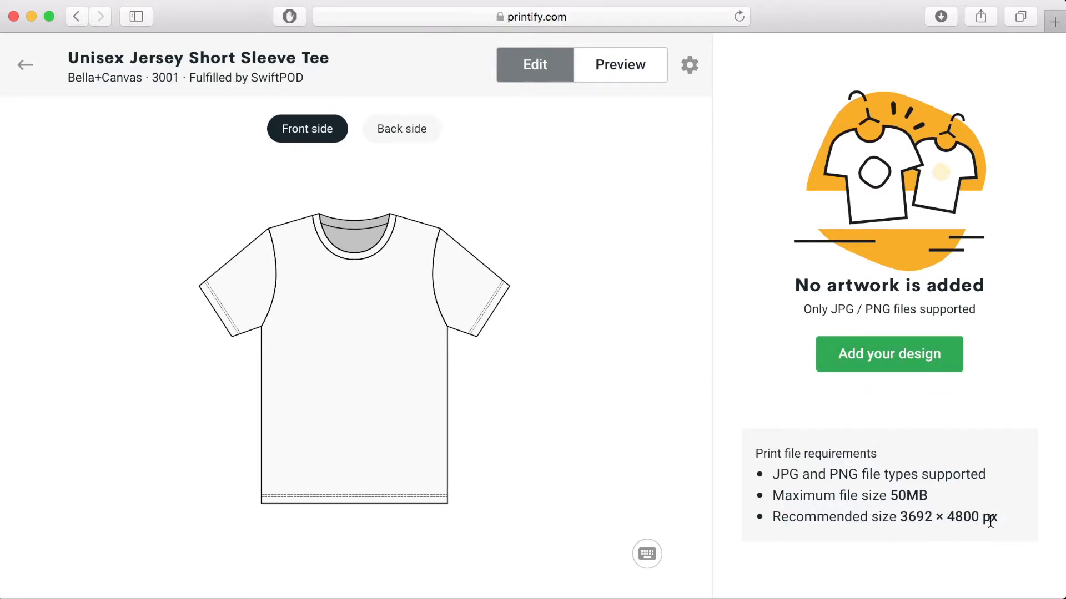
pyautogui.moveTo(879, 357)
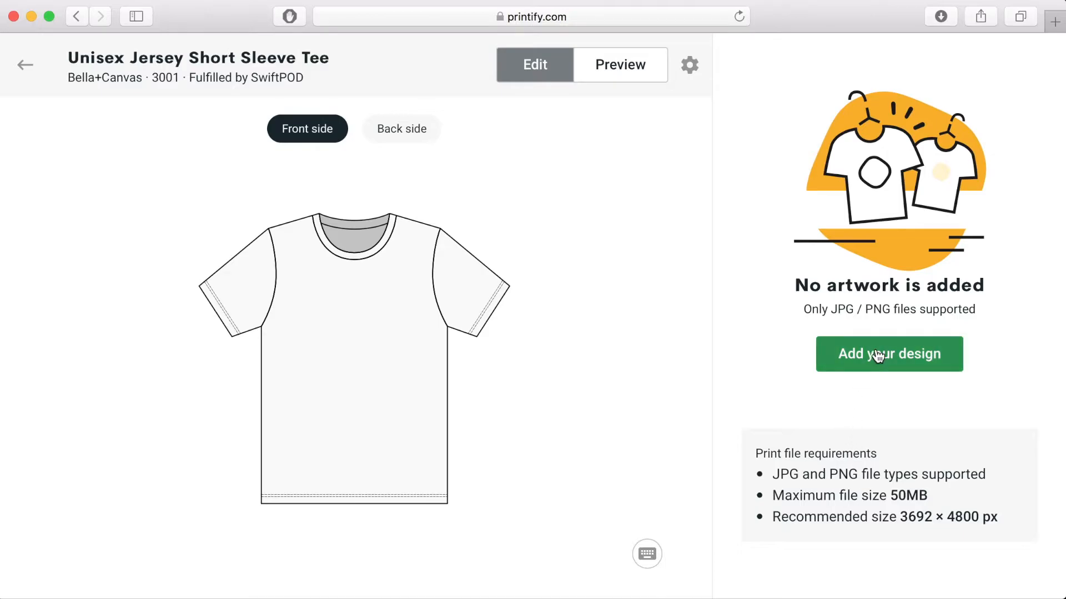
pyautogui.moveTo(809, 355)
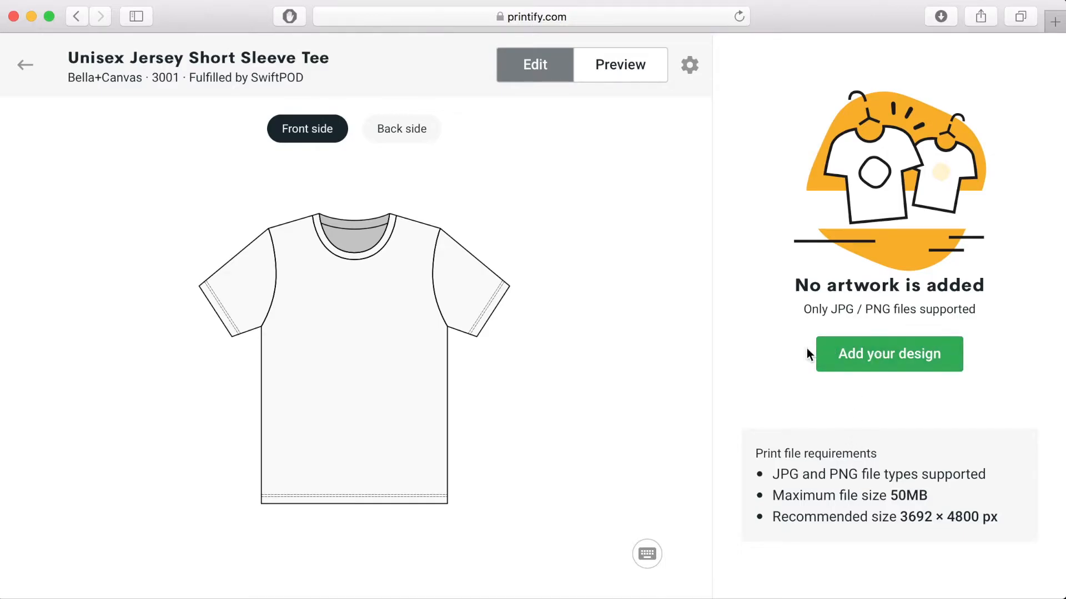
pyautogui.click(888, 353)
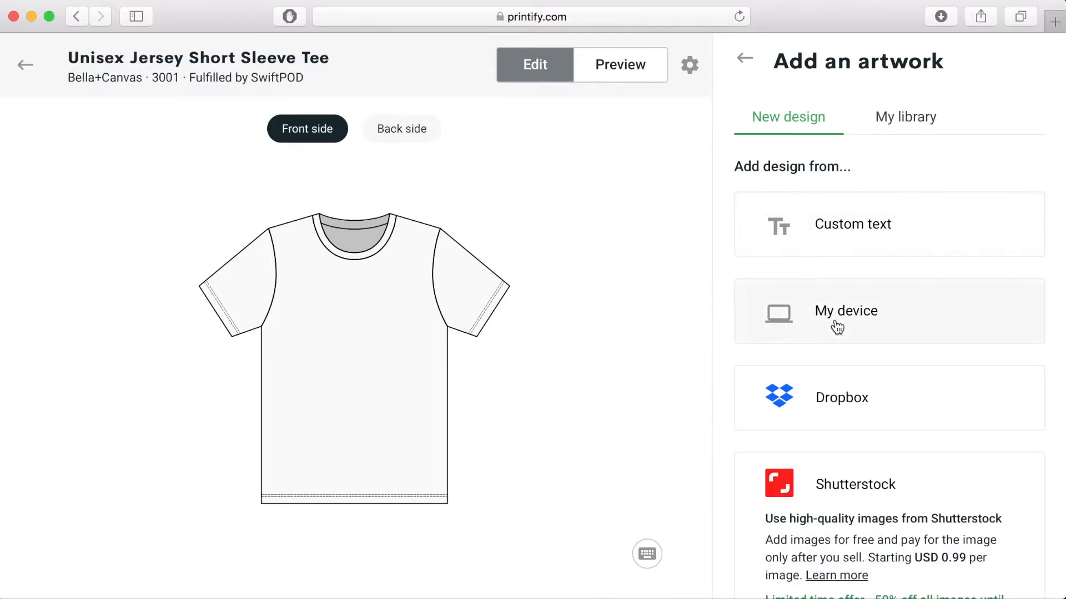
# Step: Upload Heart.png from My device onto the tee's front side
pyautogui.click(846, 311)
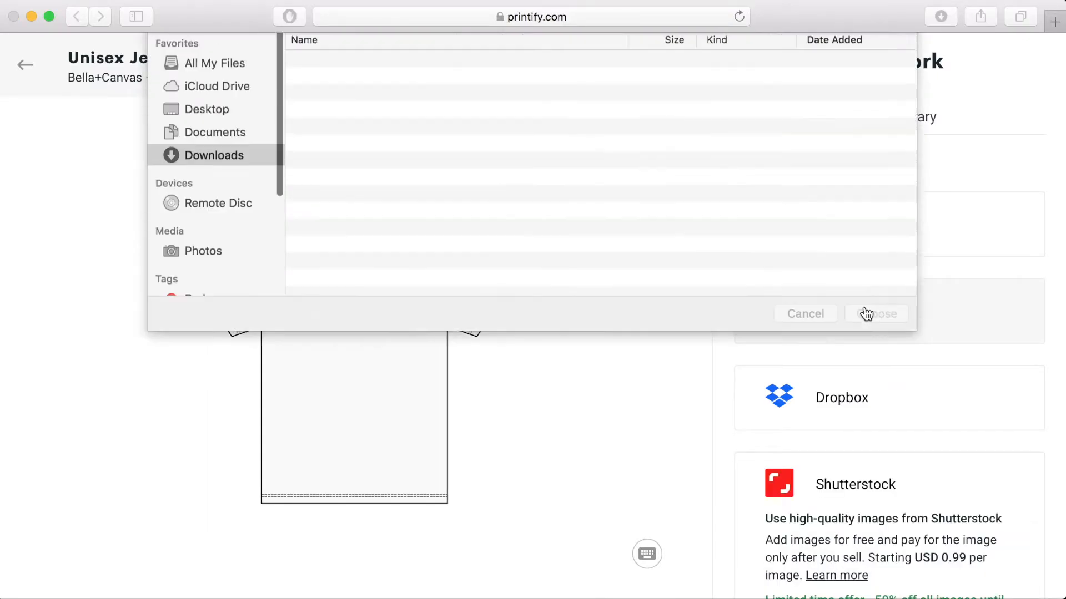
pyautogui.click(875, 313)
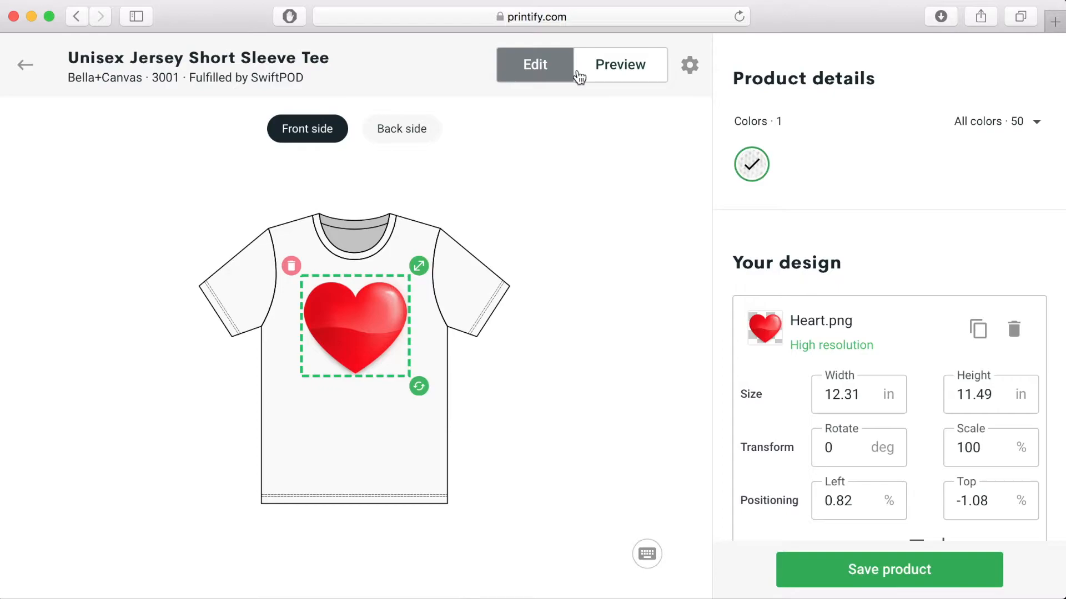
pyautogui.moveTo(619, 106)
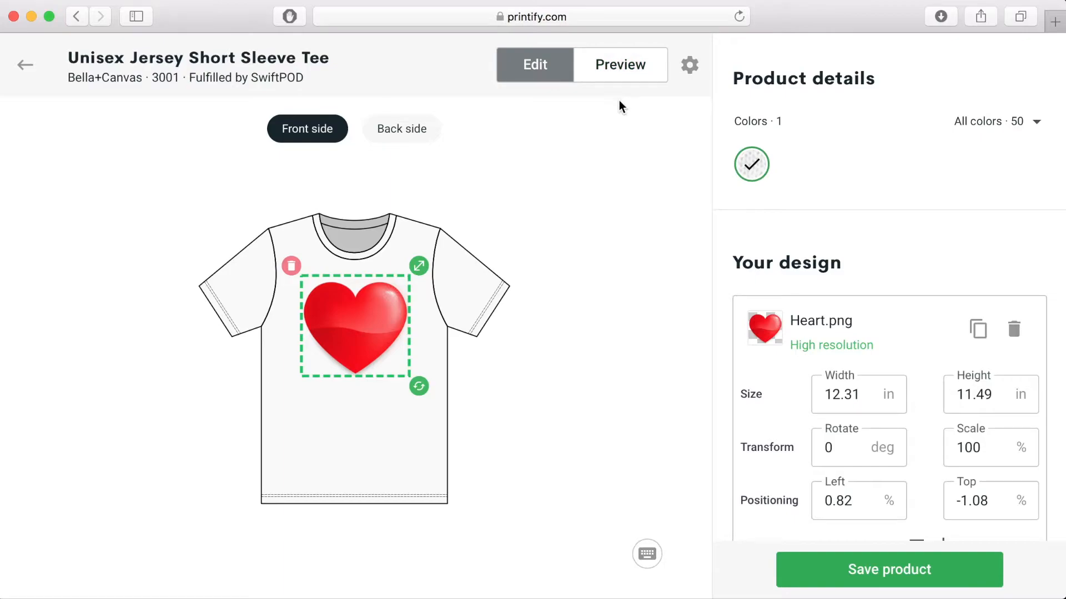
pyautogui.moveTo(619, 64)
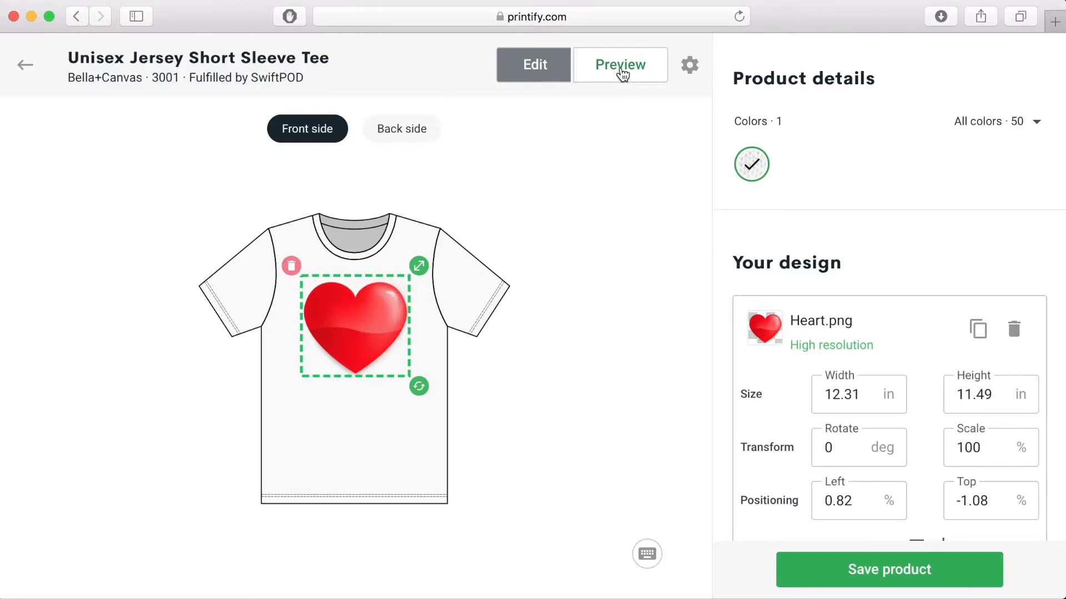
# Step: Preview the heart tee mockup's back and front views, then save the product
pyautogui.click(619, 64)
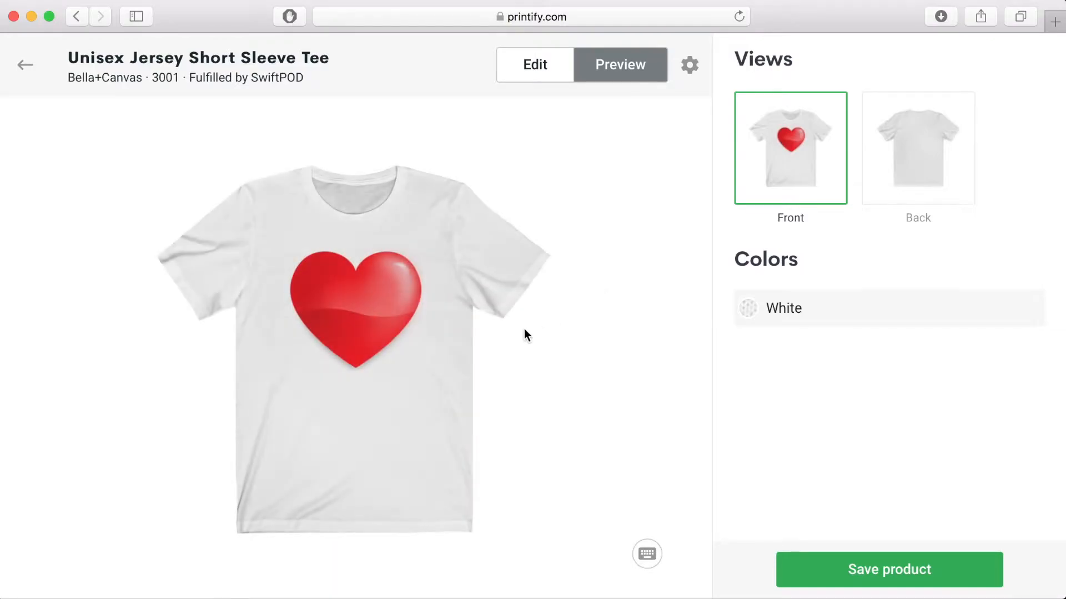
pyautogui.moveTo(606, 439)
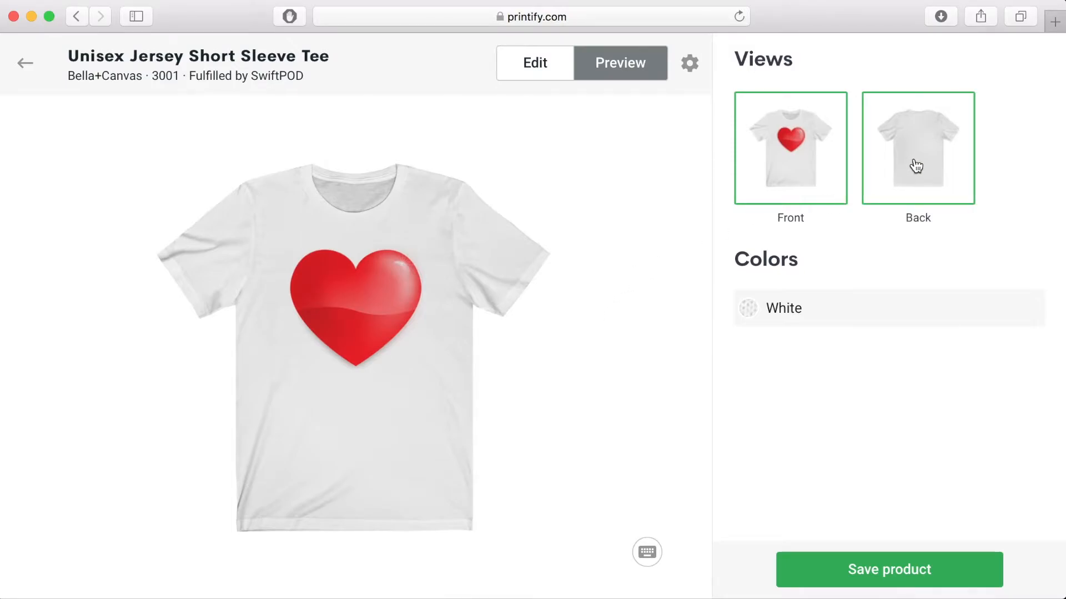
pyautogui.click(918, 148)
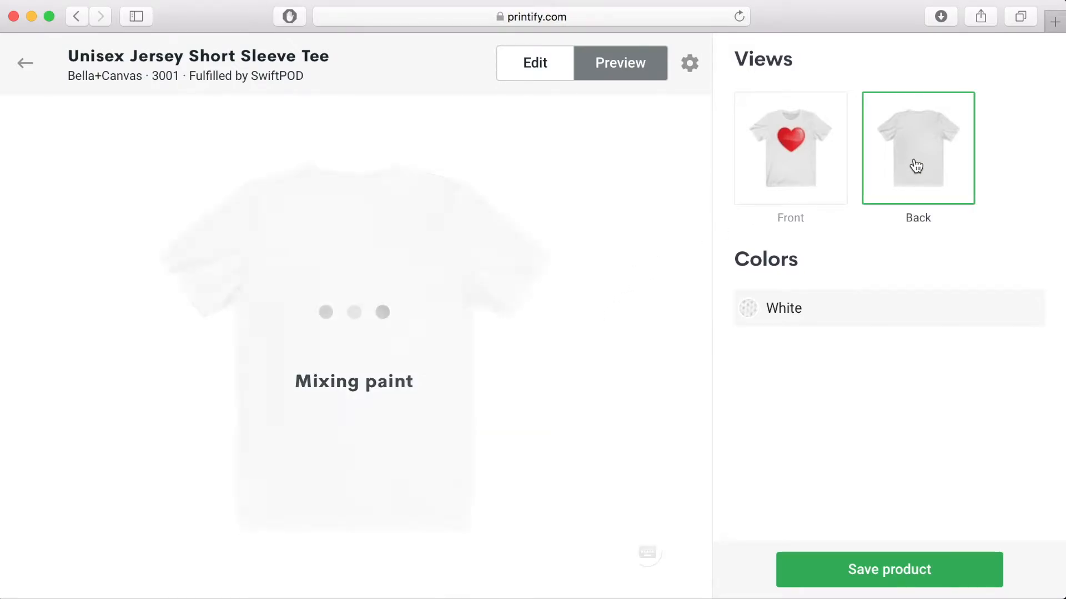
pyautogui.click(790, 148)
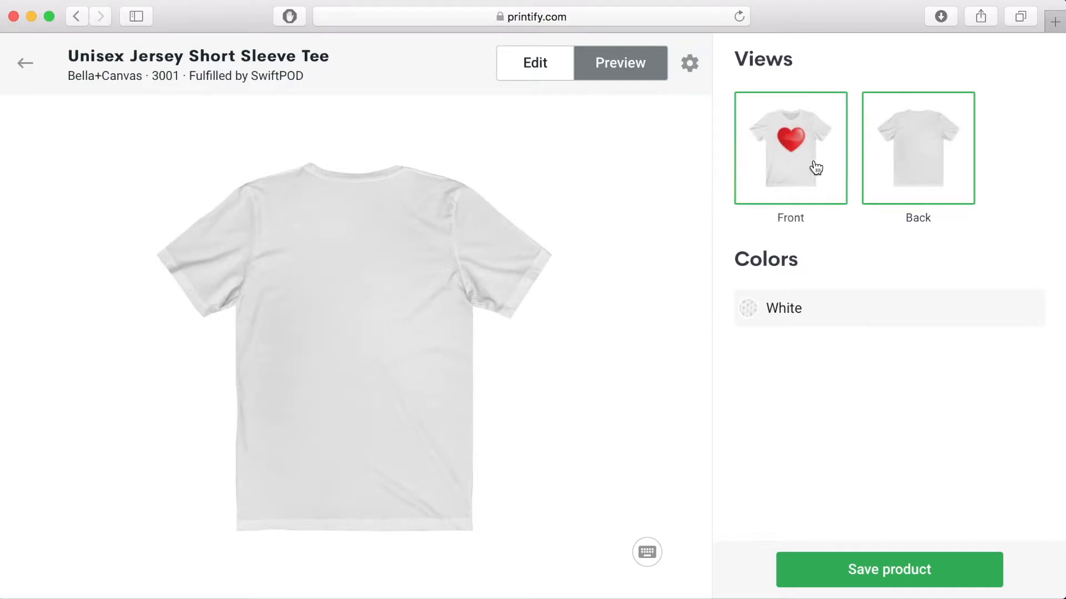
pyautogui.click(790, 148)
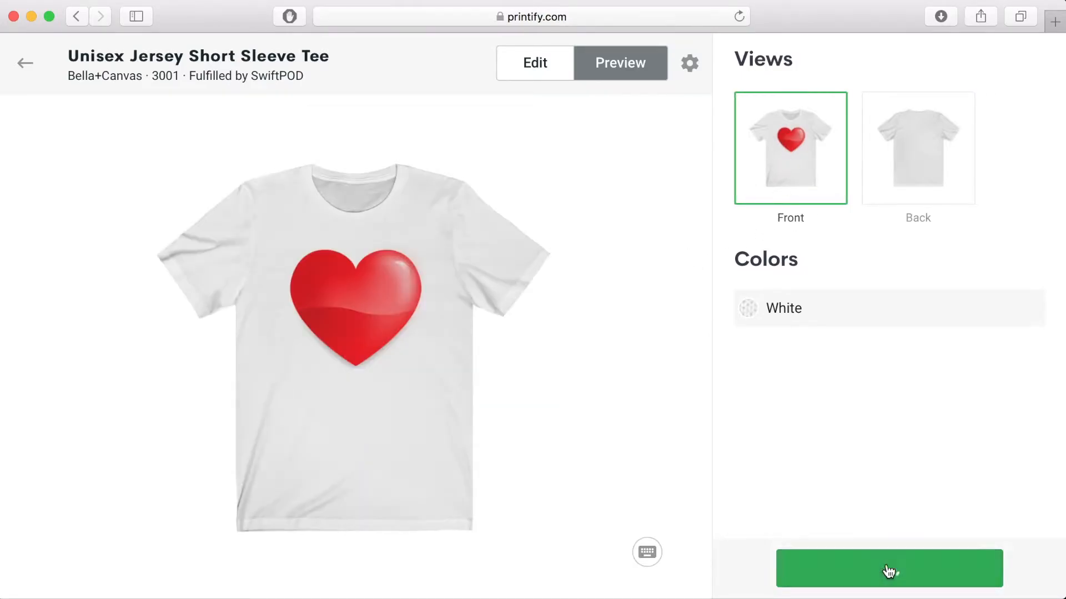
pyautogui.click(888, 568)
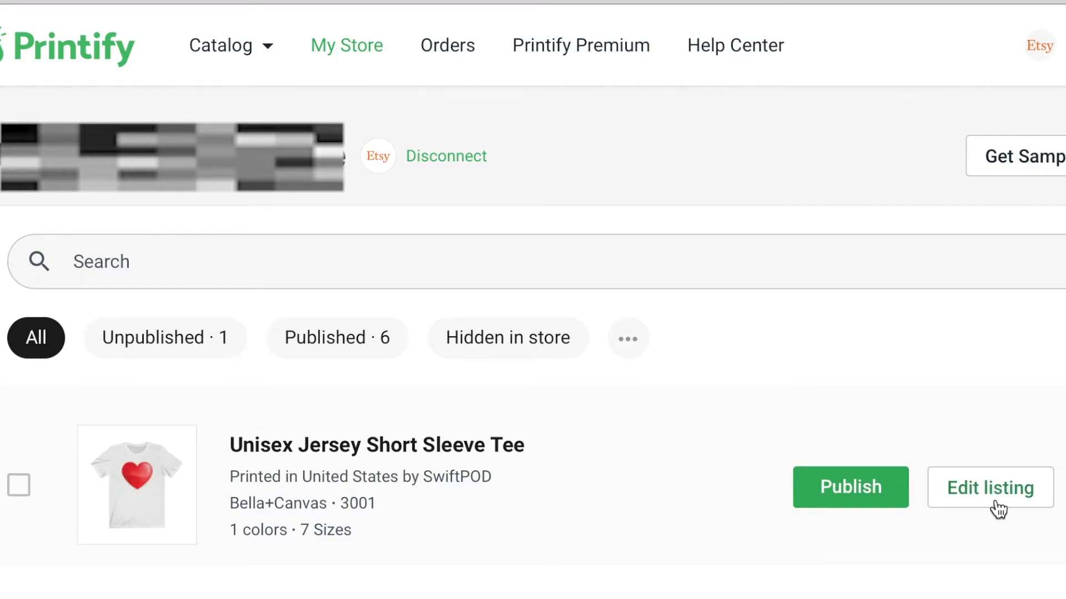
pyautogui.moveTo(984, 536)
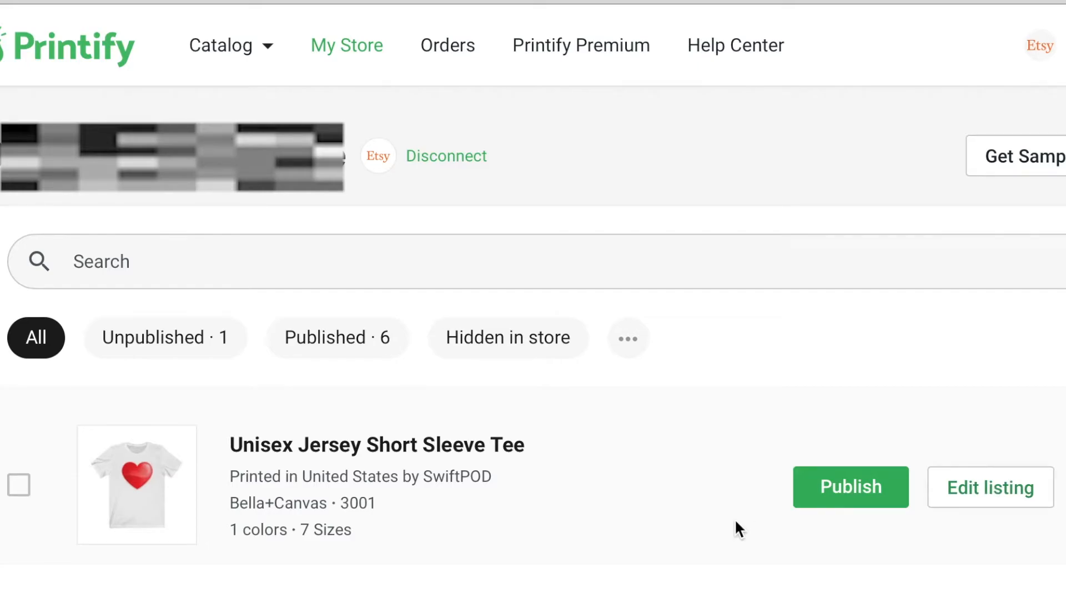
# Step: Edit the listing of the unpublished Unisex Jersey Short Sleeve Tee in My Store
pyautogui.click(989, 488)
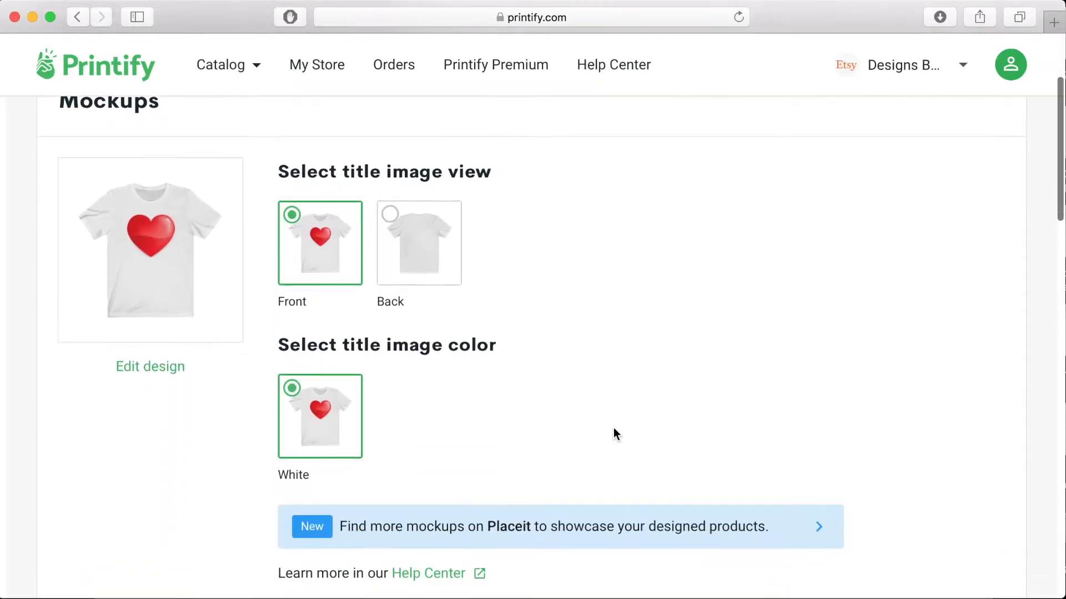
# Step: Retitle the tee 'White T-Shirt With Red Heart | … T-Shirt for Lovers | Gift for Loved Ones'
pyautogui.scroll(-3)
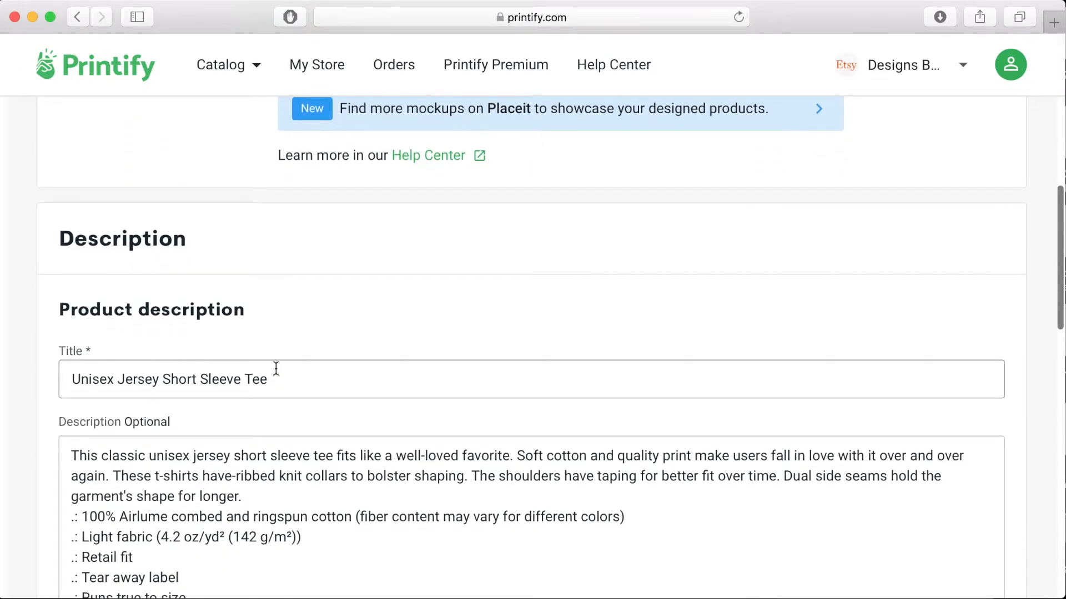
pyautogui.write('White')
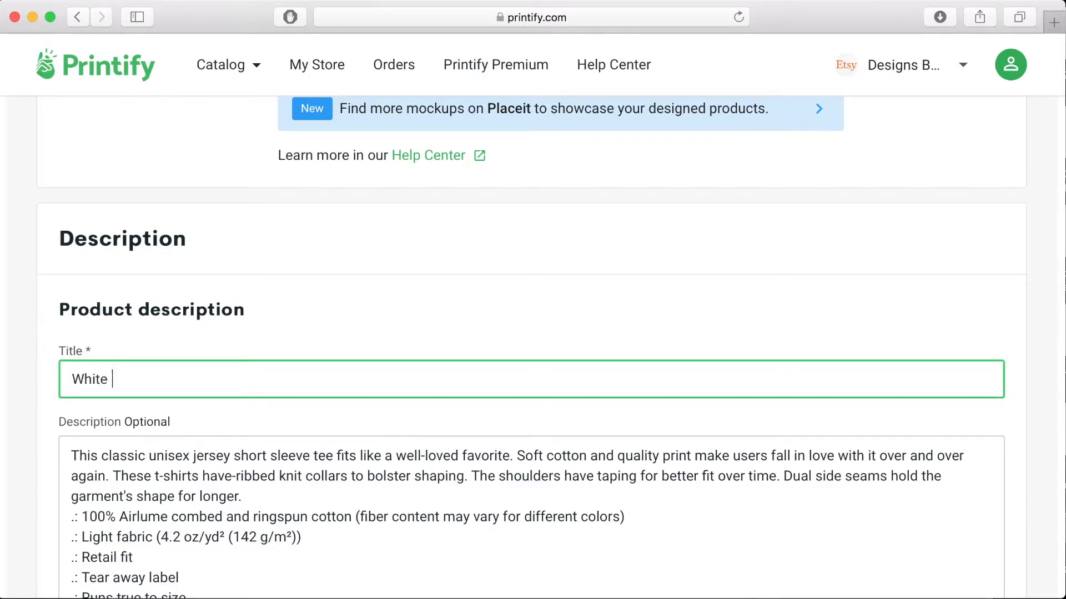
pyautogui.write('T-Shirt With')
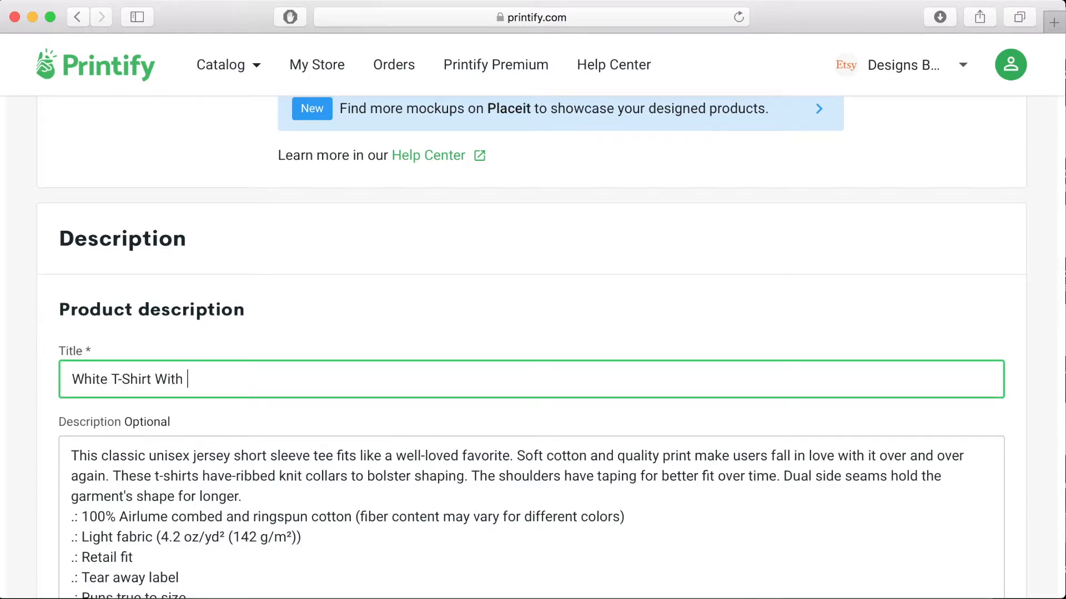
pyautogui.write('Red Heart')
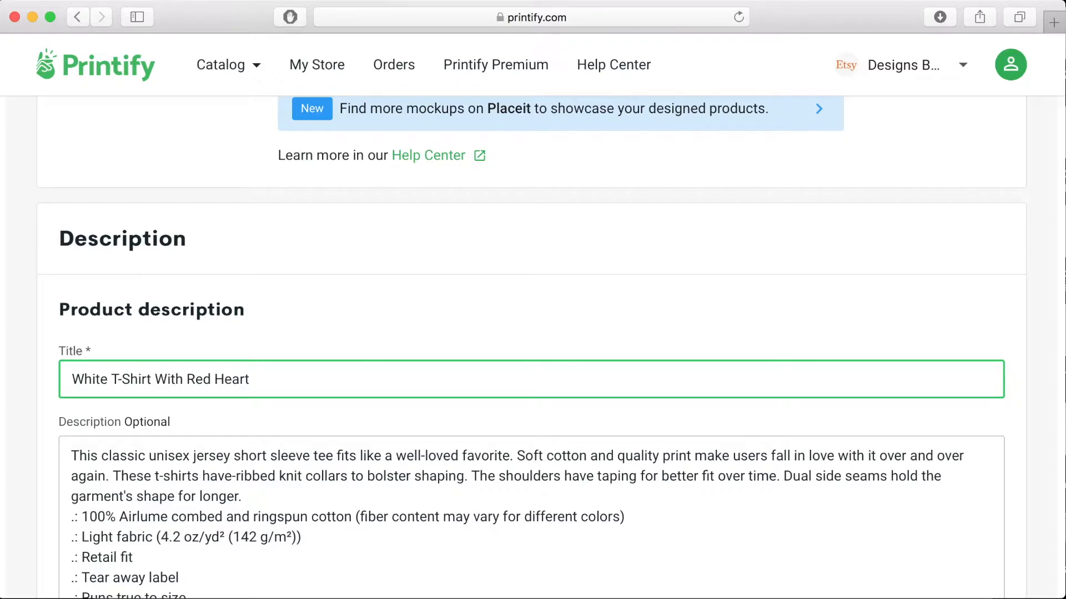
pyautogui.write('| Red Heart')
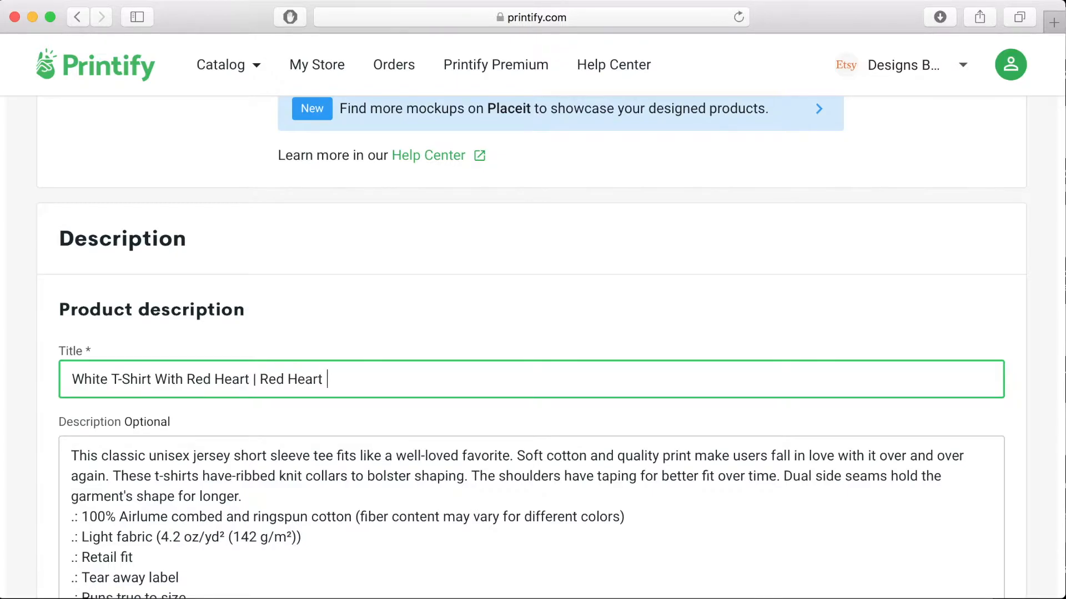
pyautogui.write('T-Shirt |')
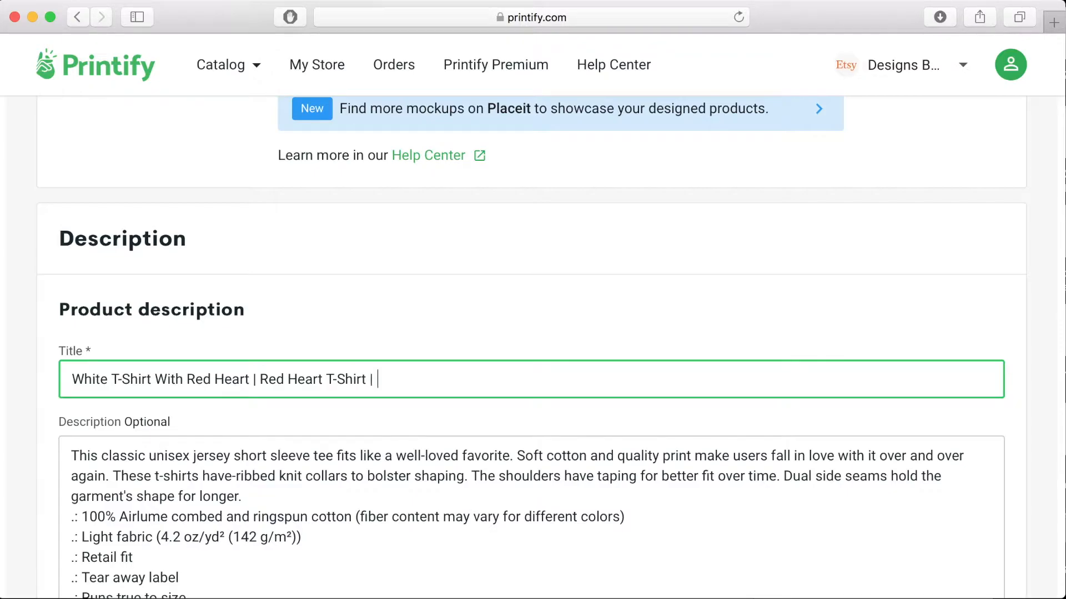
pyautogui.write('T-Shirt for Lovers')
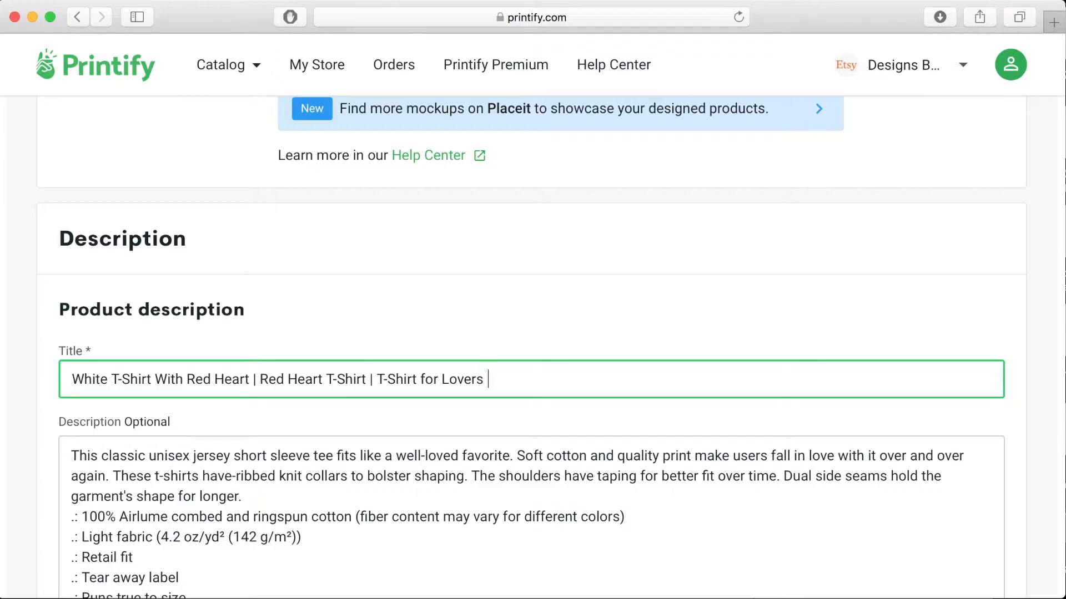
pyautogui.write('|')
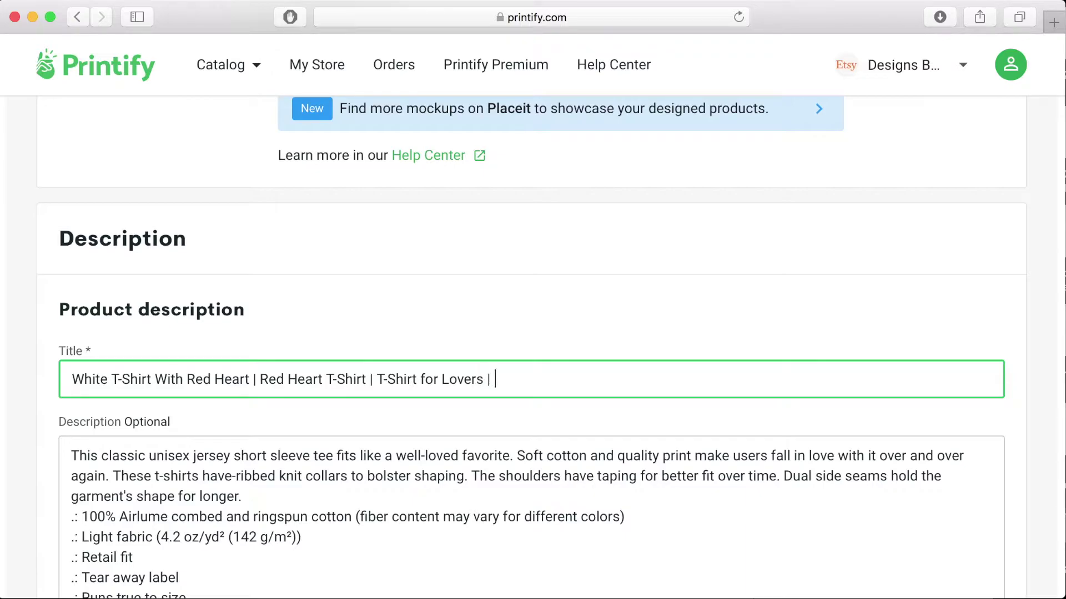
pyautogui.write('Gift for Loved Ones')
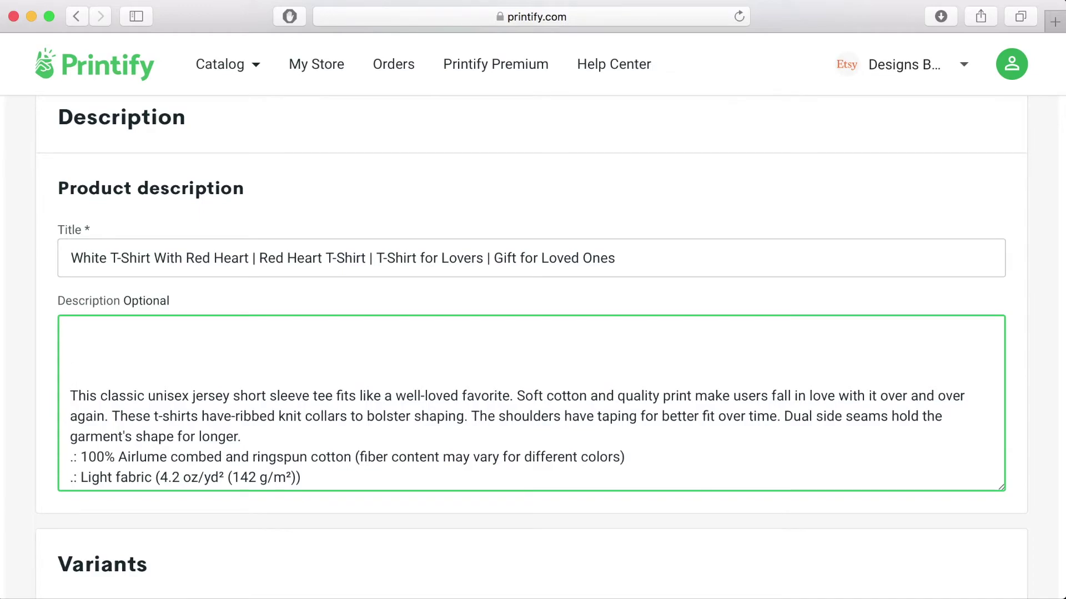
# Step: Start the description with 'This white t-shirt with a big red heart is the perfect gift…'
pyautogui.write('This white t')
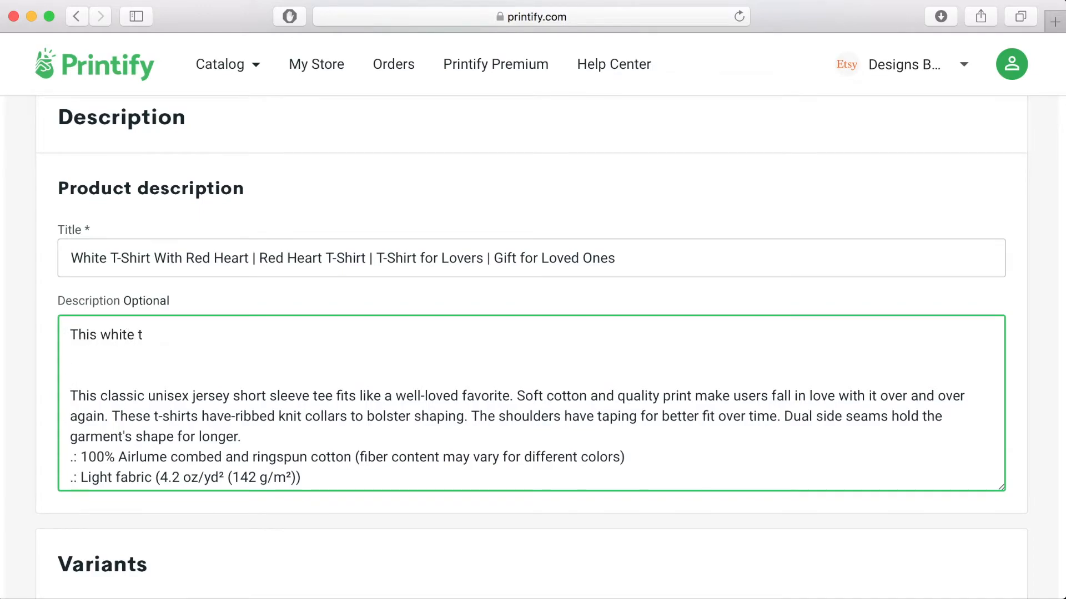
pyautogui.write('-shirt with a bi')
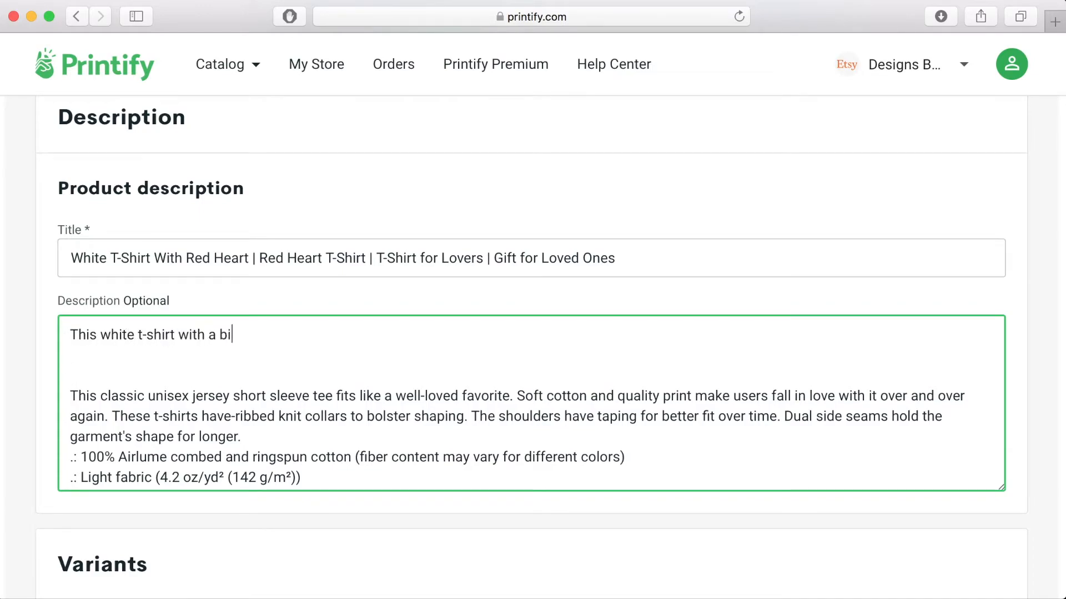
pyautogui.write('g red heart is the pe')
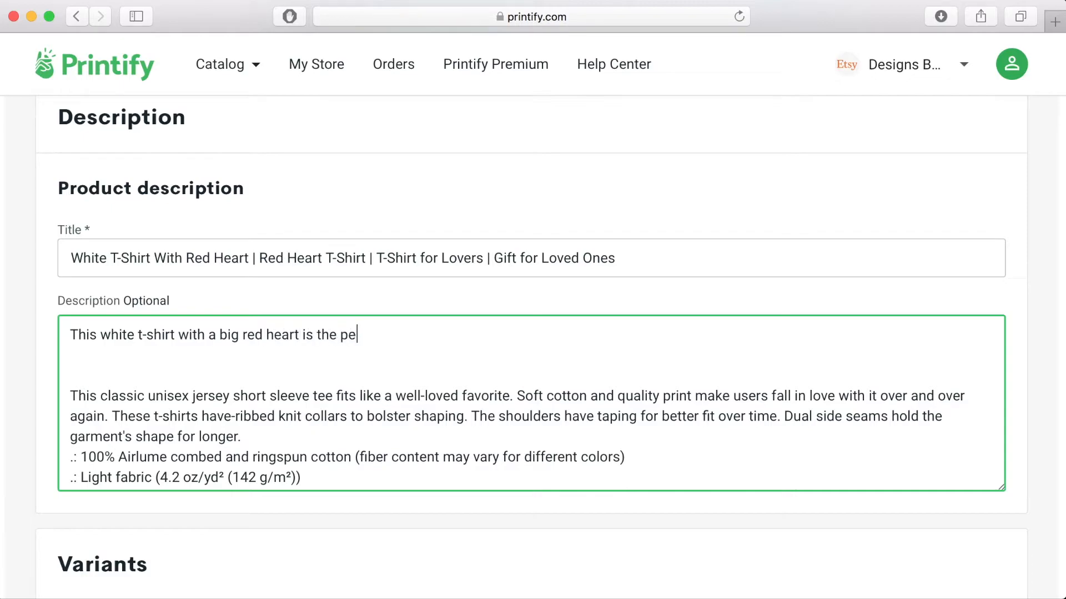
pyautogui.write('rfect gift for any')
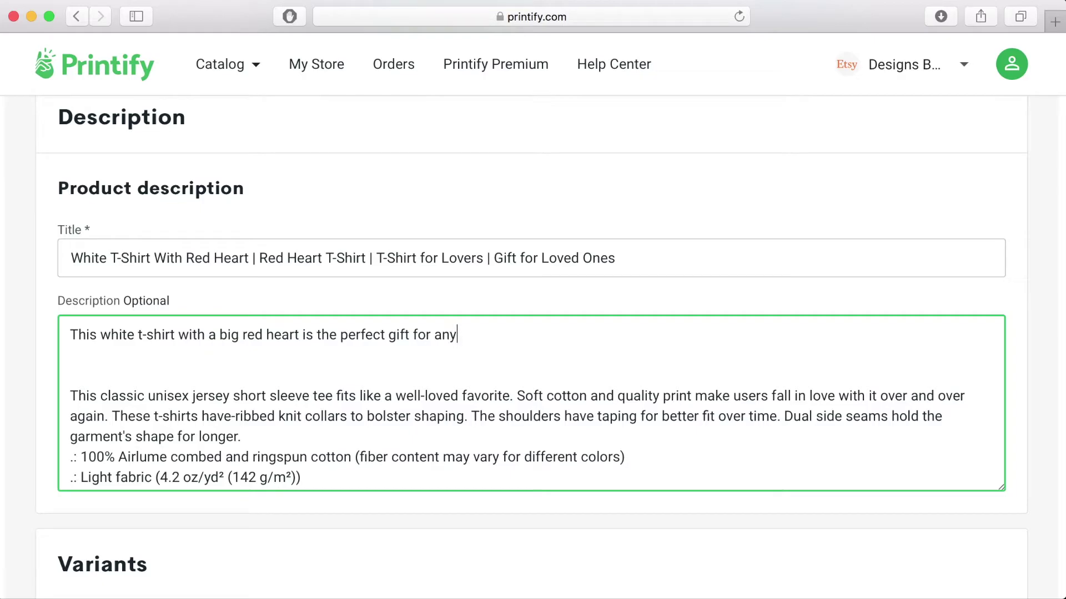
pyautogui.write('one that you ar')
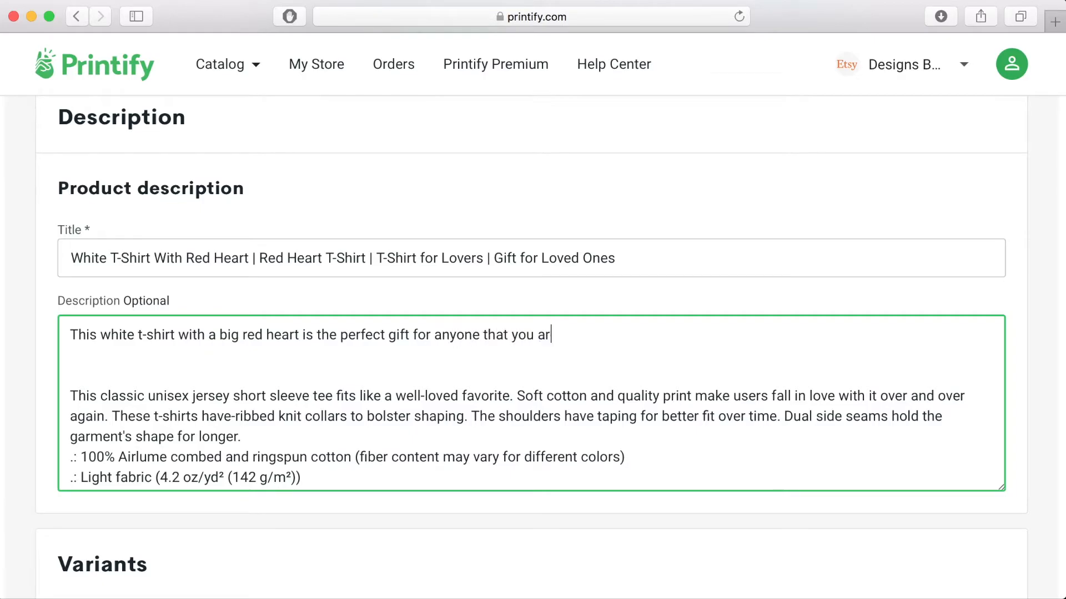
pyautogui.write('e for.')
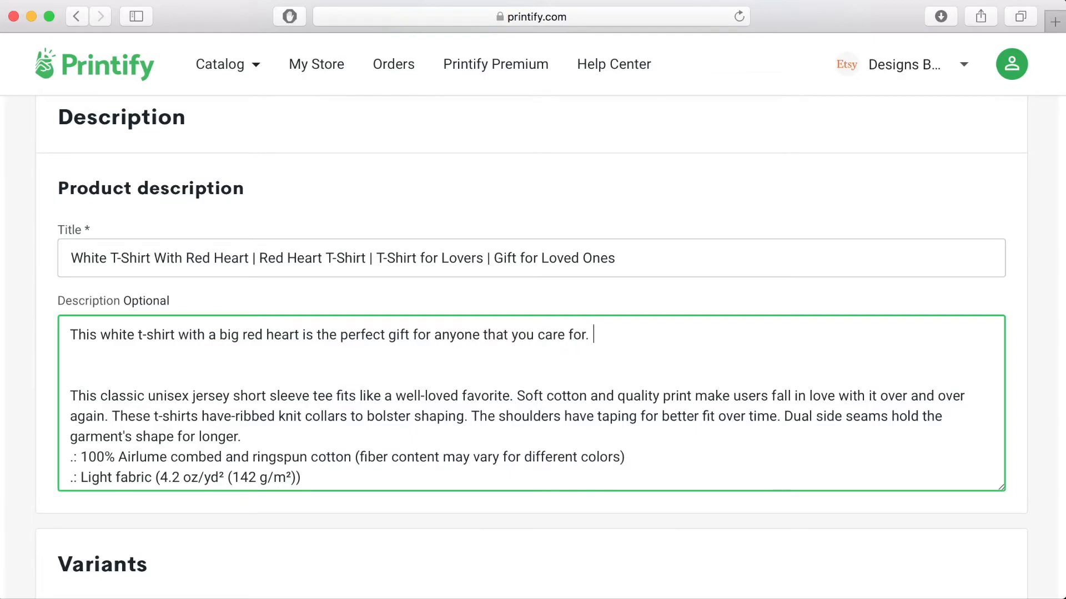
pyautogui.moveTo(10, 326)
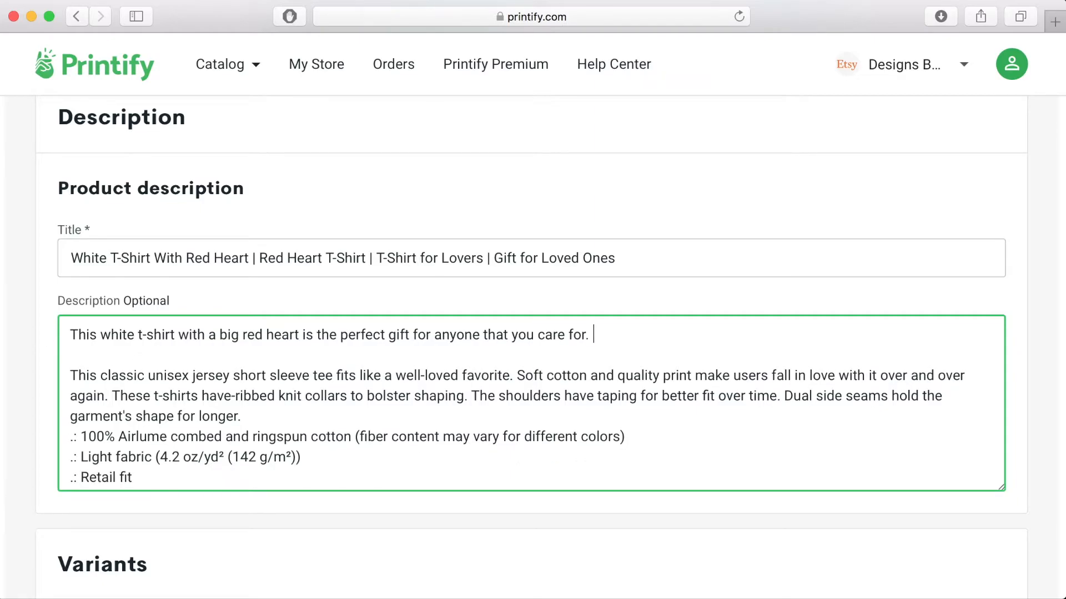
# Step: Scroll to the Variants pricing table to review XS–3XL costs, retail prices and 40% margins
pyautogui.scroll(-3)
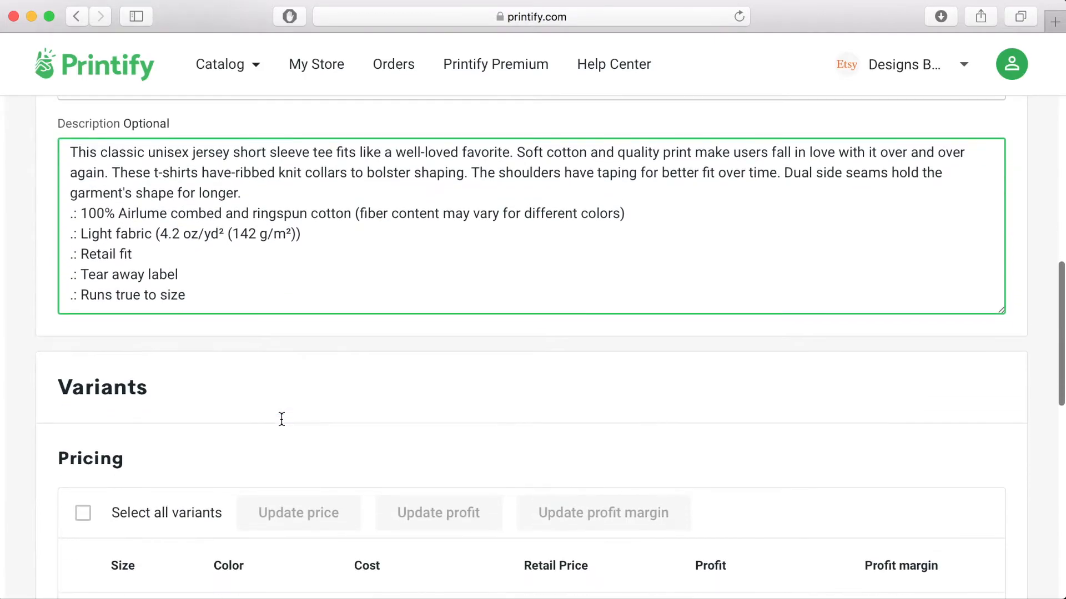
pyautogui.scroll(-3)
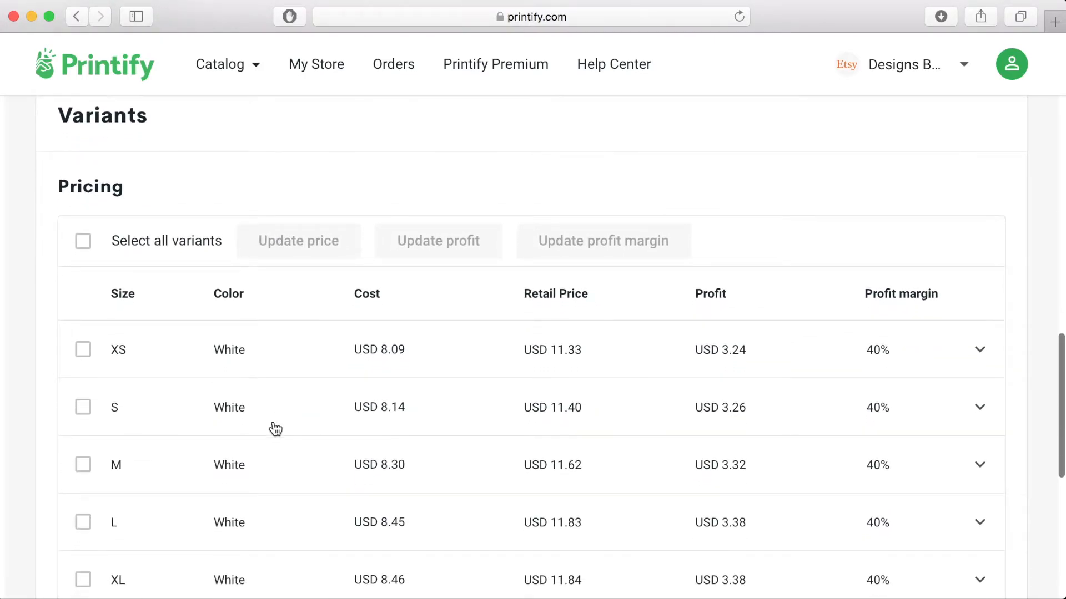
pyautogui.scroll(-3)
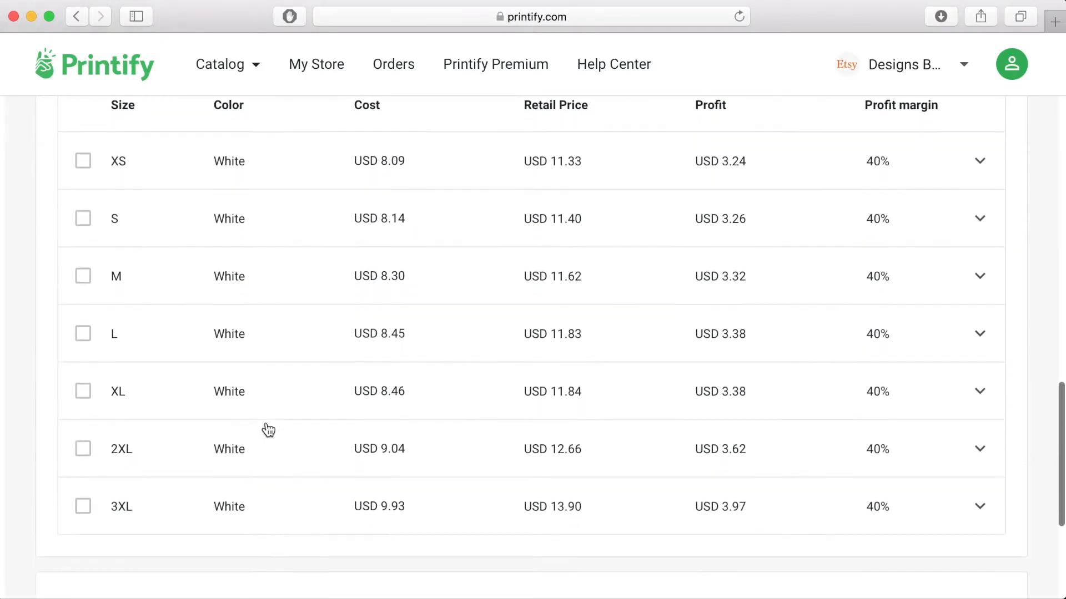
pyautogui.scroll(-3)
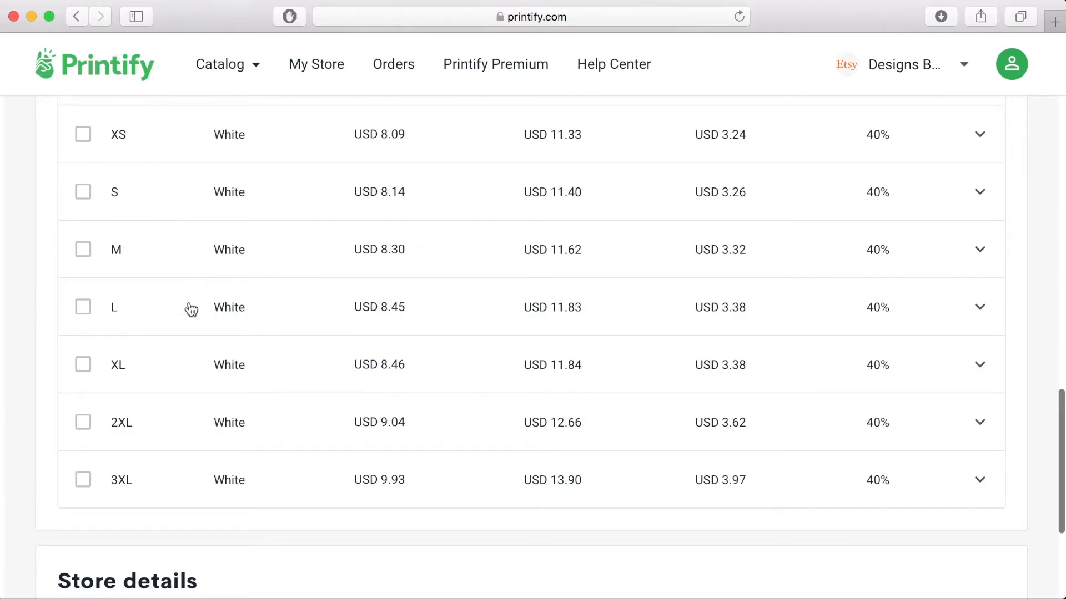
pyautogui.moveTo(205, 464)
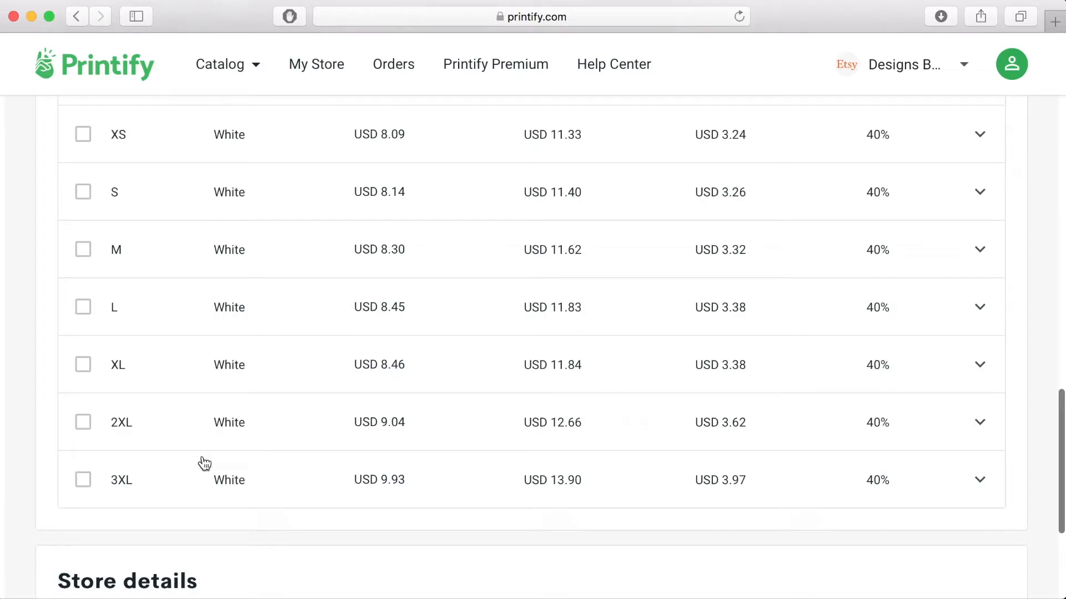
pyautogui.moveTo(130, 300)
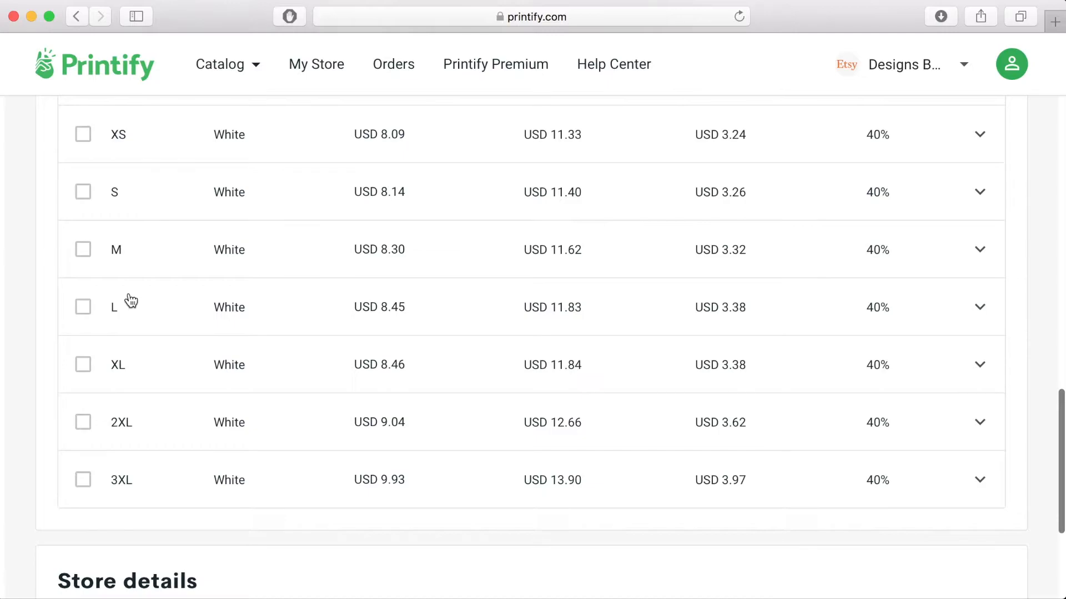
pyautogui.scroll(3)
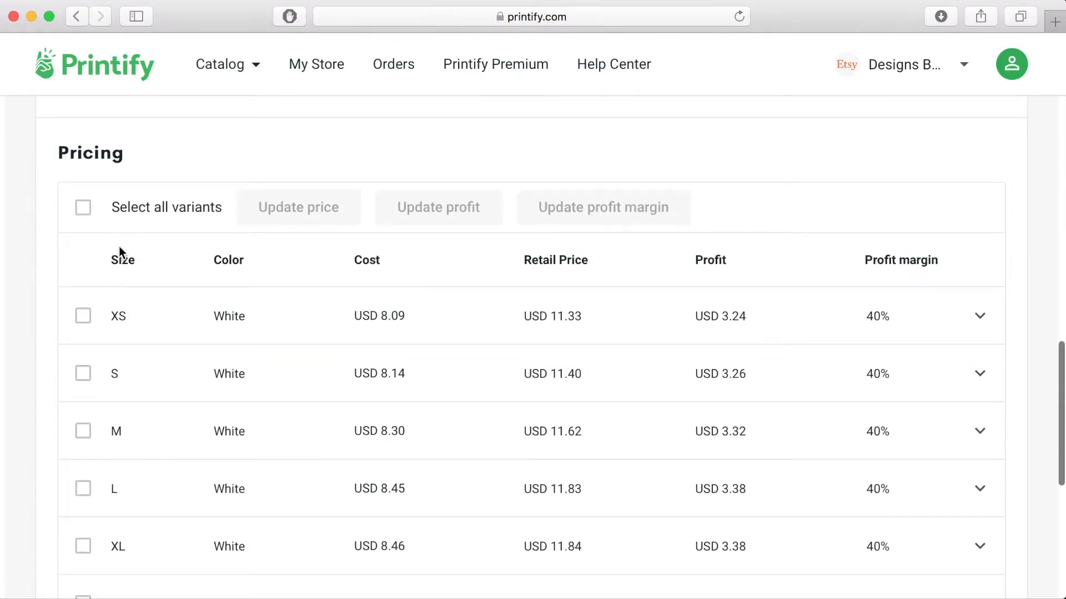
pyautogui.moveTo(397, 318)
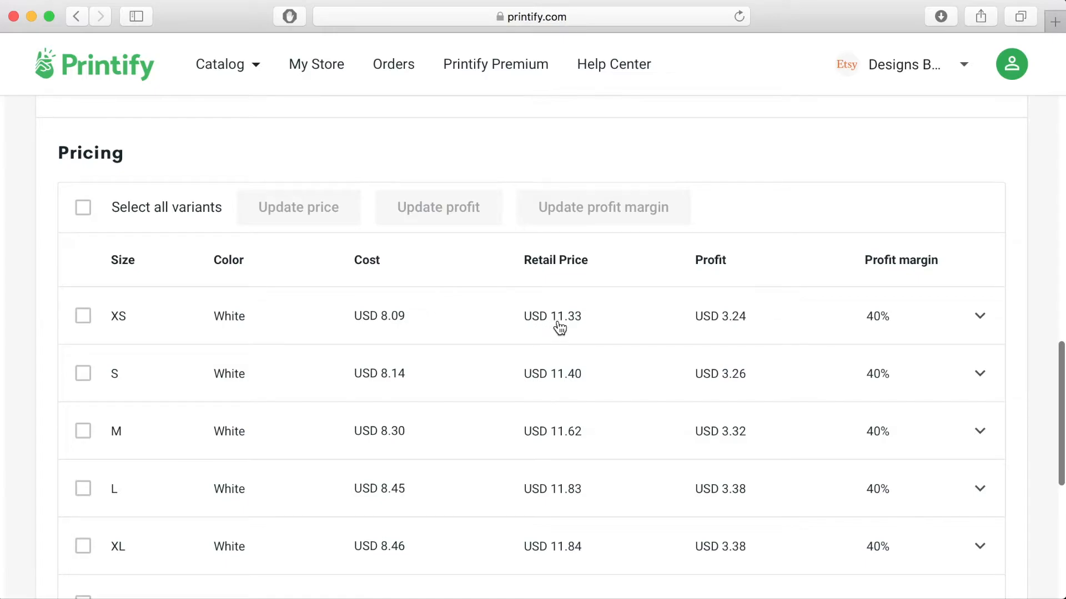
pyautogui.moveTo(882, 327)
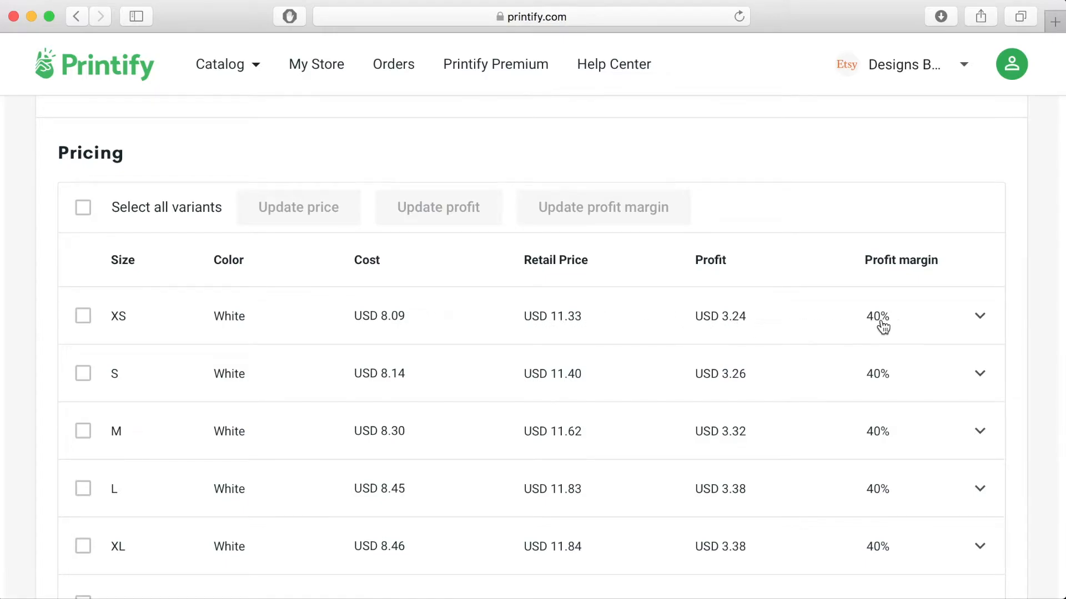
pyautogui.moveTo(141, 279)
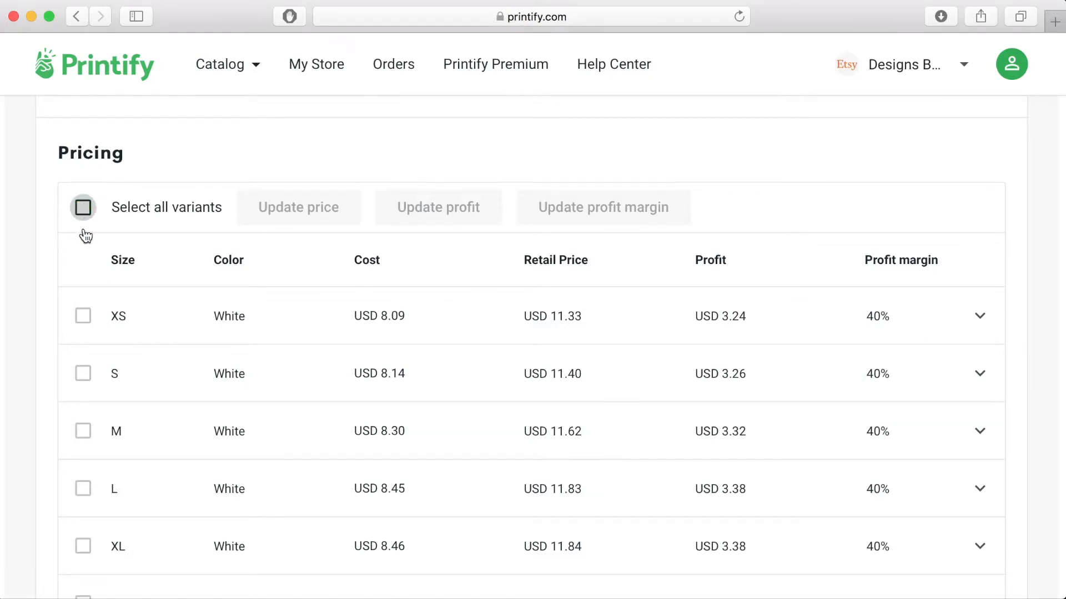
# Step: Select all seven size variants and update their retail price to USD 19.99
pyautogui.click(82, 207)
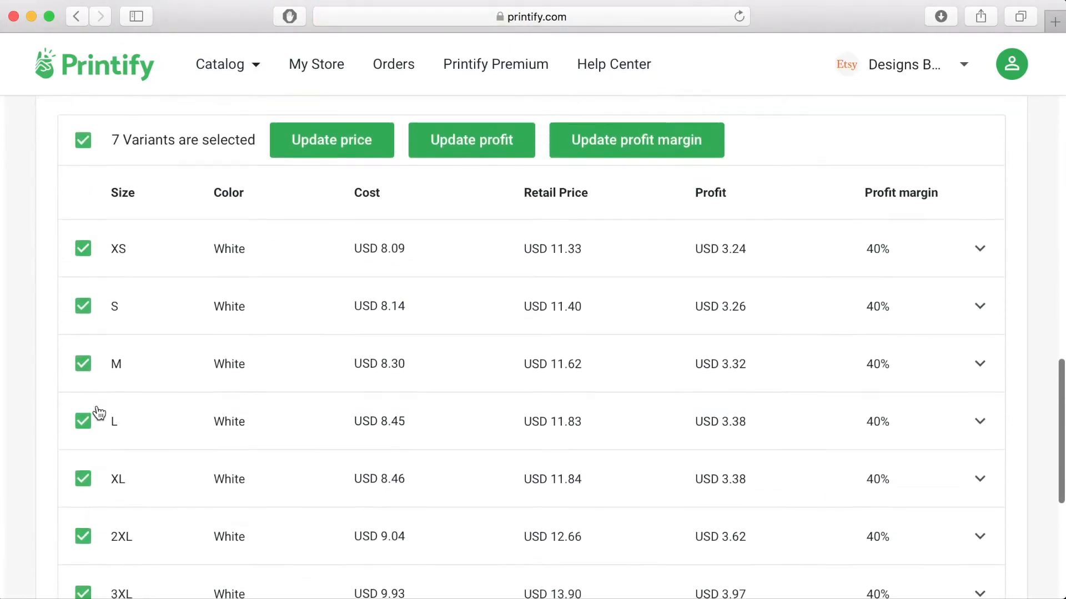
pyautogui.click(332, 140)
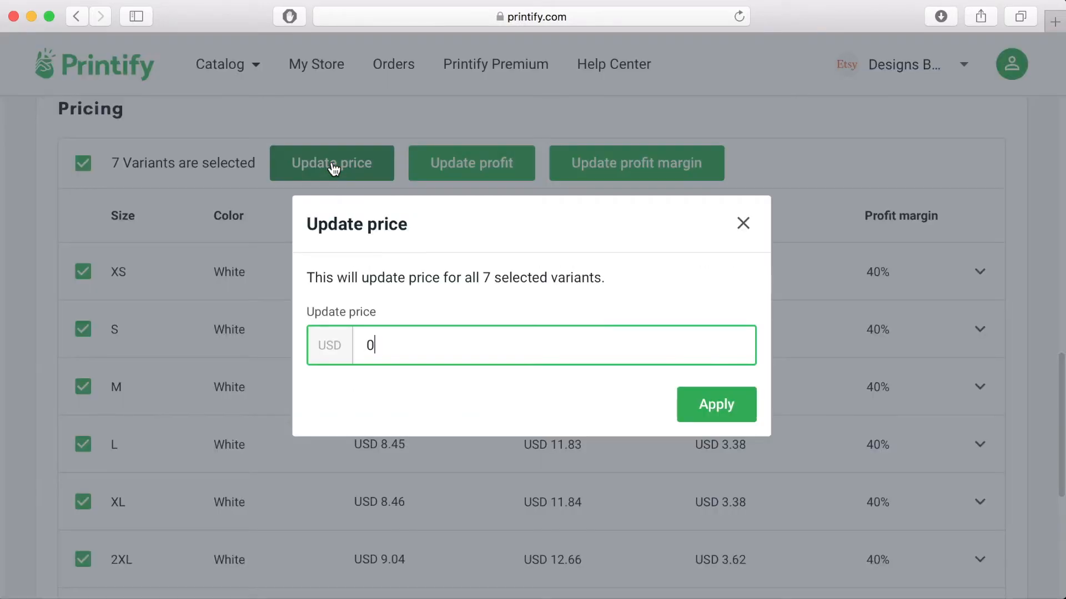
pyautogui.press('Backspace')
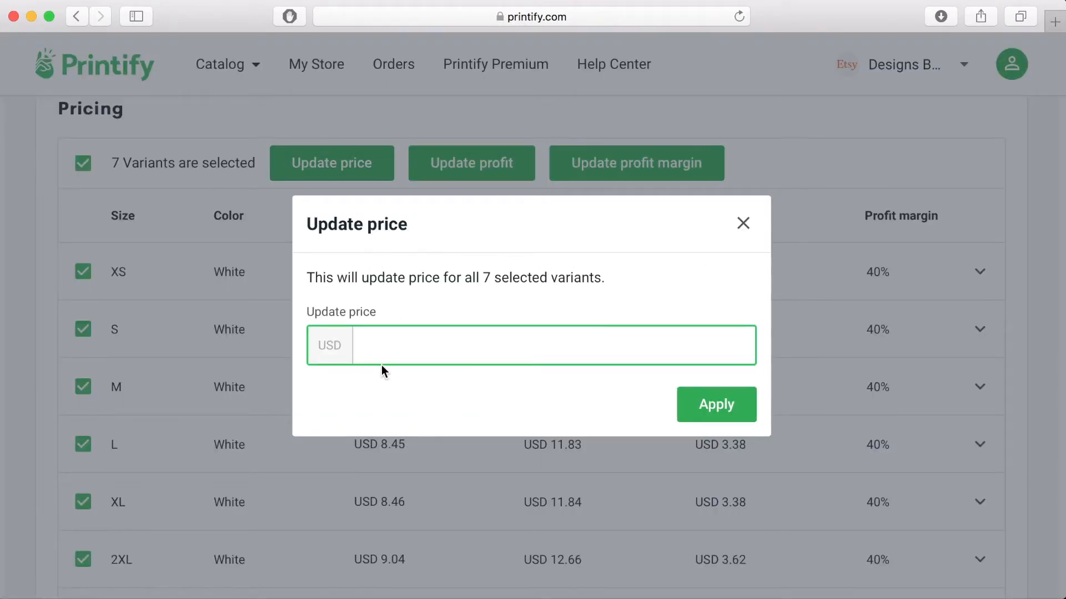
pyautogui.click(530, 345)
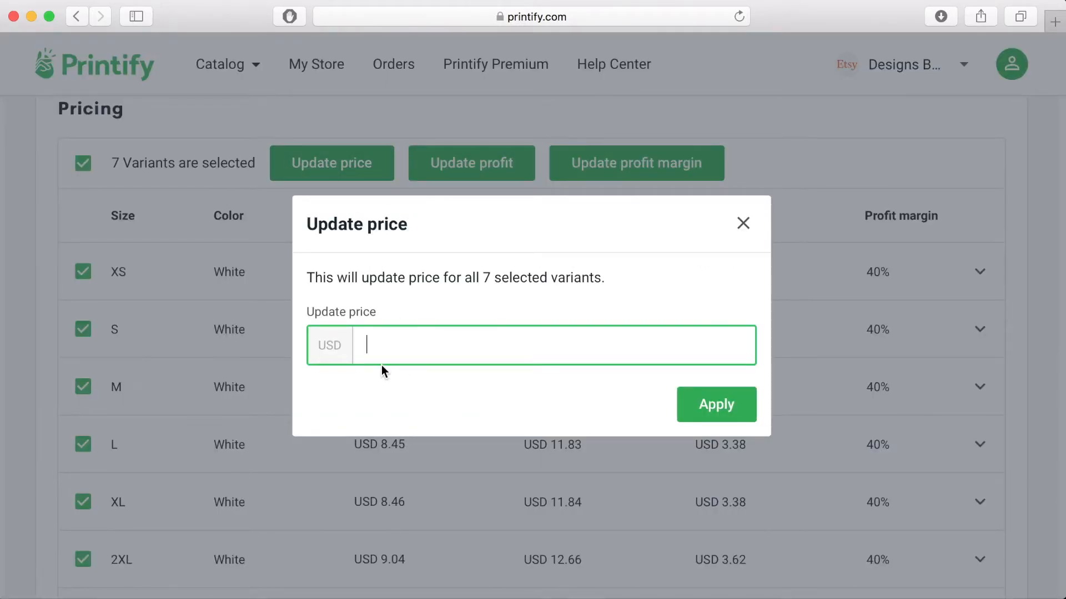
pyautogui.write('19.')
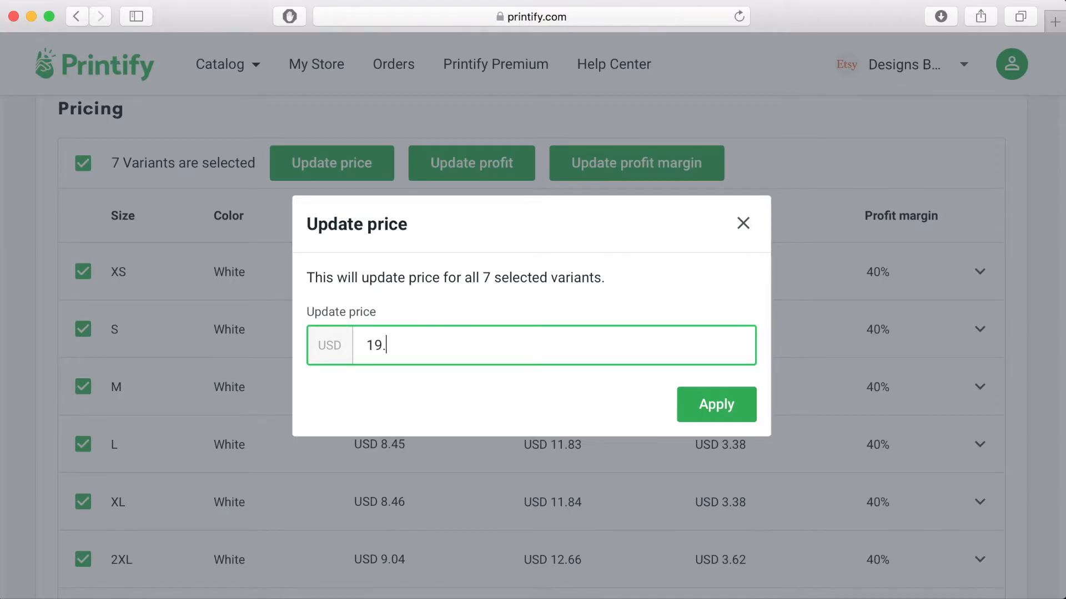
pyautogui.write('99')
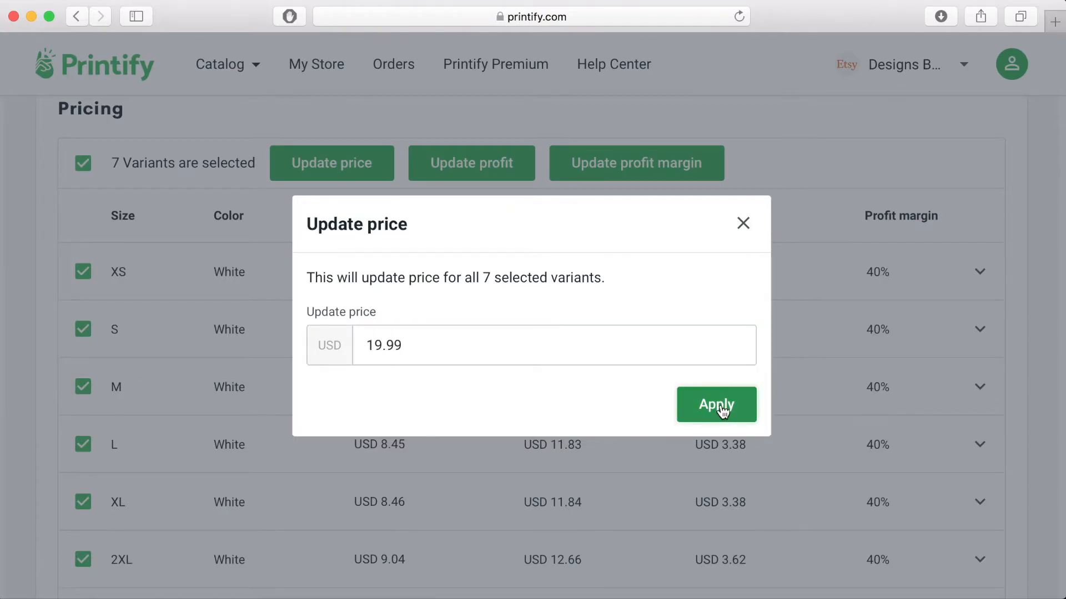
pyautogui.click(715, 405)
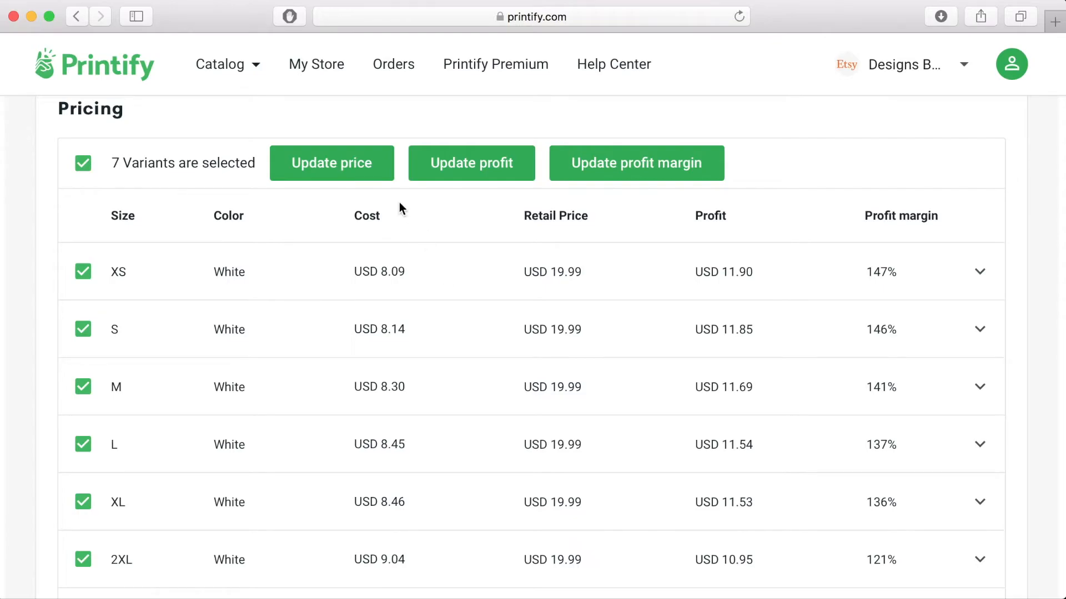
pyautogui.moveTo(539, 296)
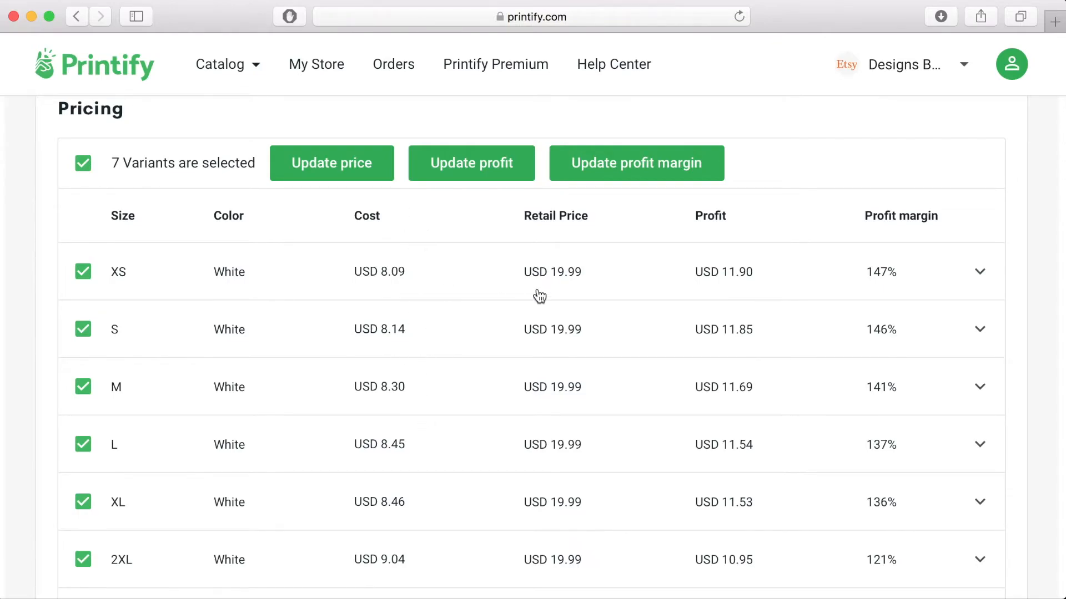
pyautogui.moveTo(567, 491)
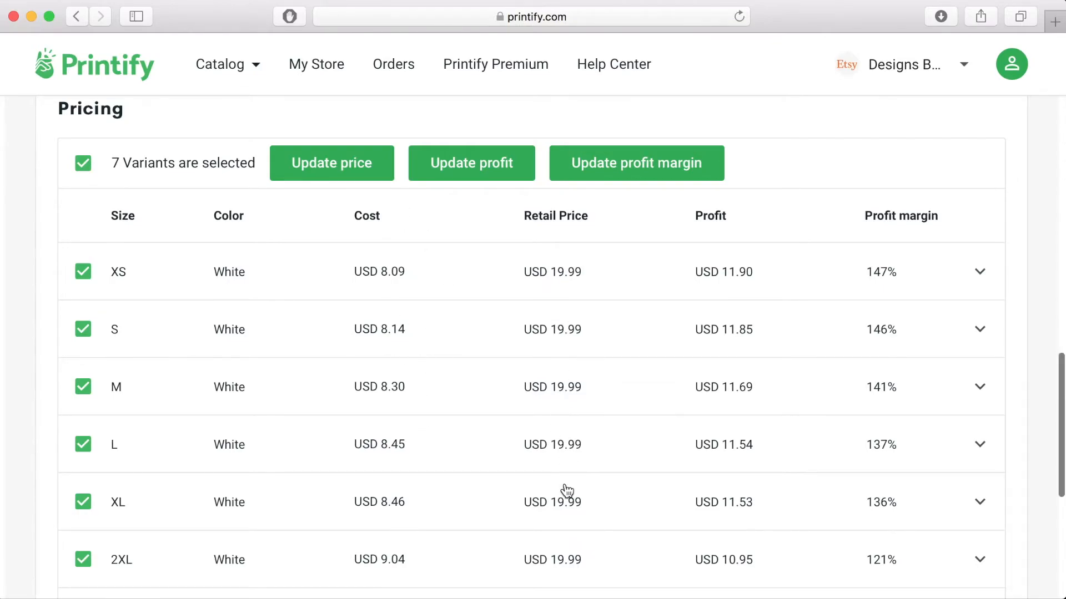
pyautogui.scroll(-3)
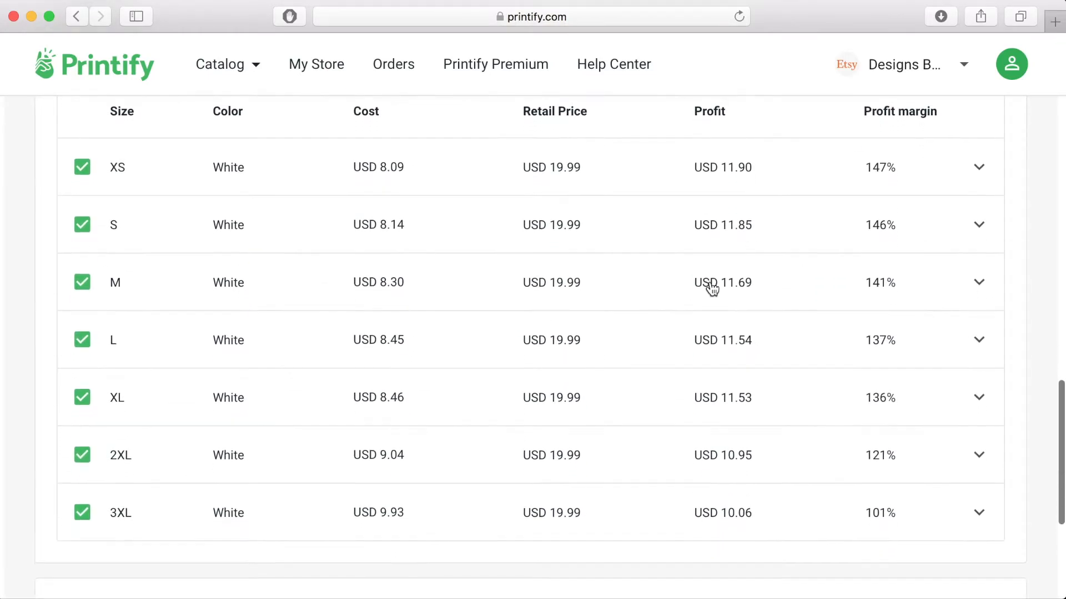
pyautogui.scroll(-3)
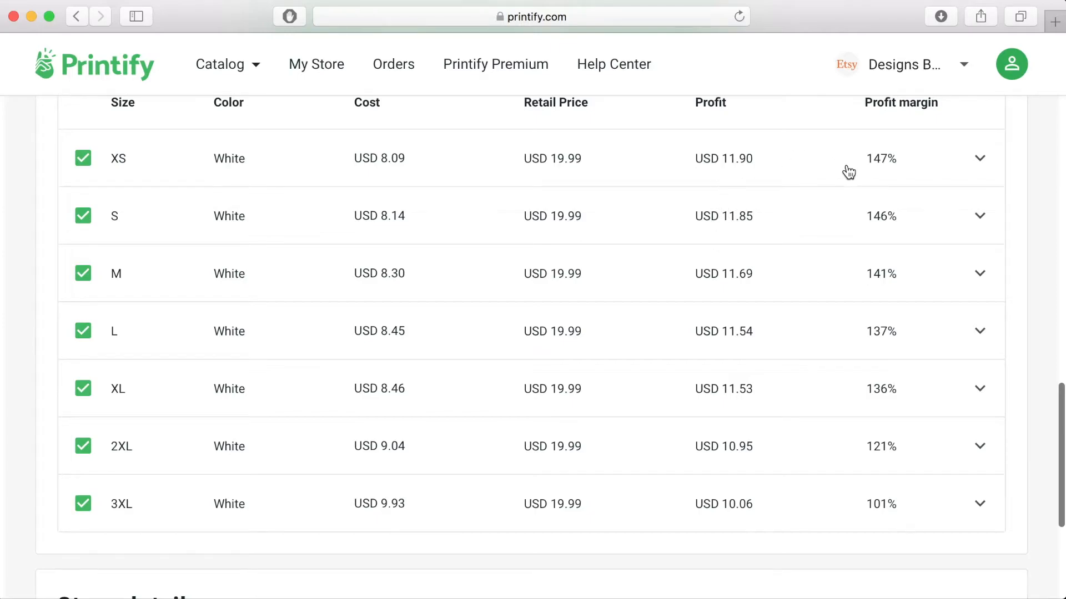
pyautogui.scroll(-3)
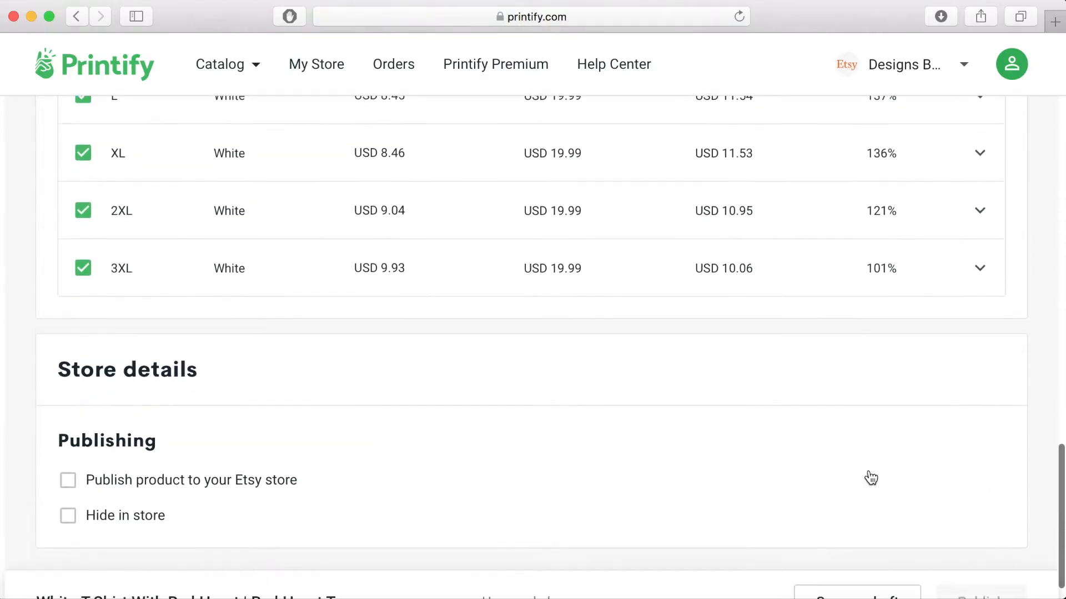
# Step: Enable publishing to Etsy and use the existing Standard: 3-5 business days shipping profile
pyautogui.scroll(-3)
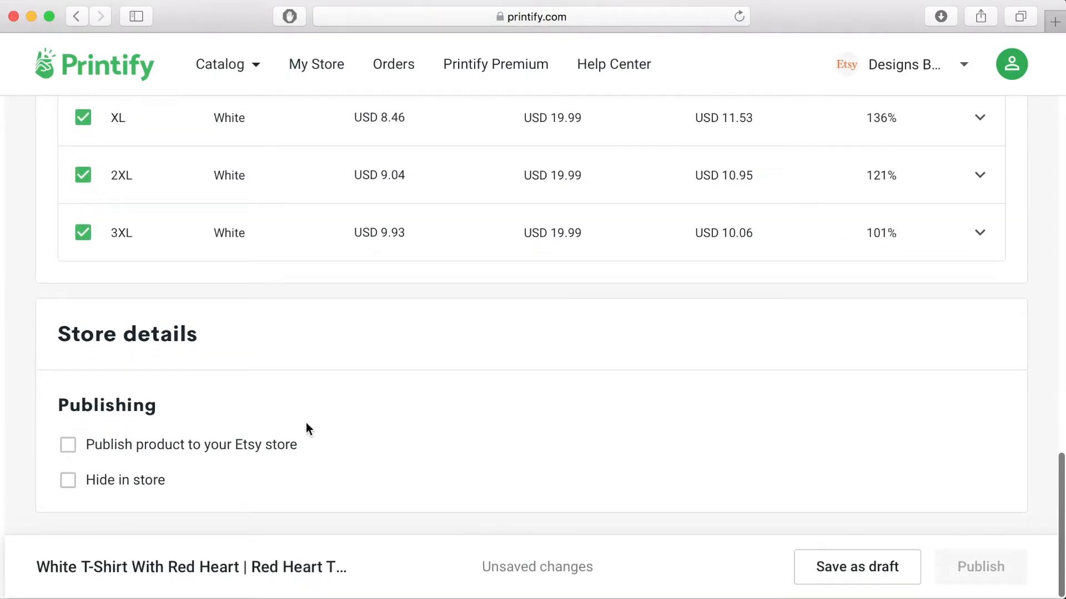
pyautogui.moveTo(149, 462)
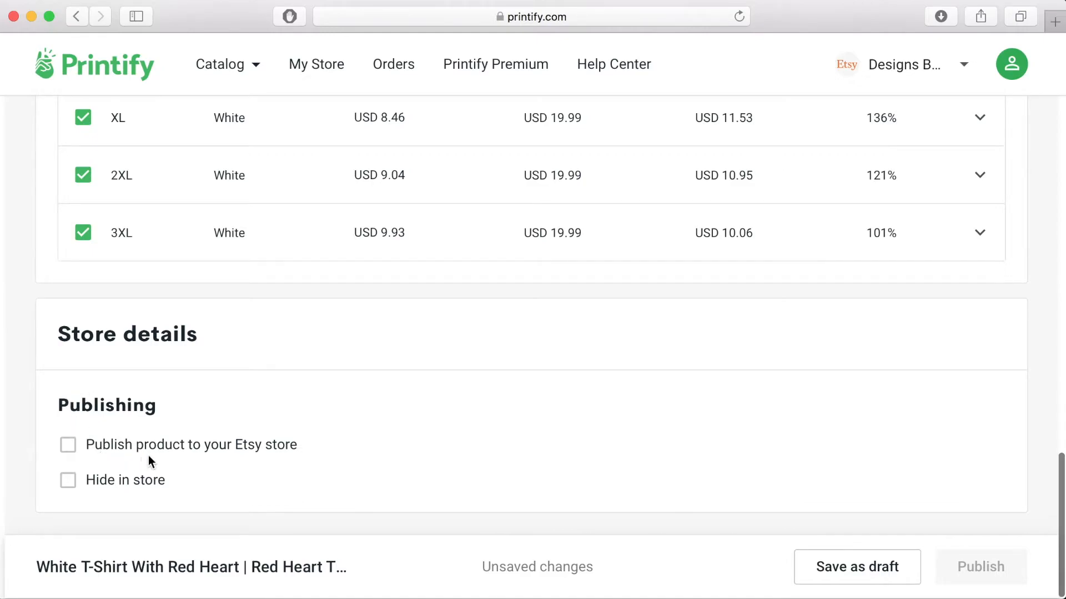
pyautogui.moveTo(254, 460)
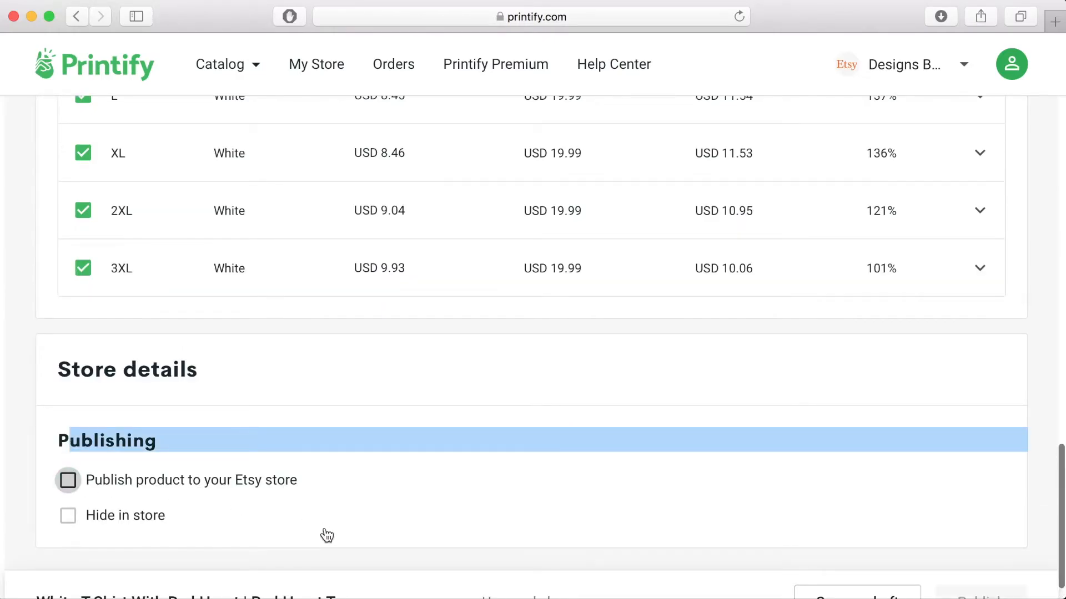
pyautogui.click(68, 481)
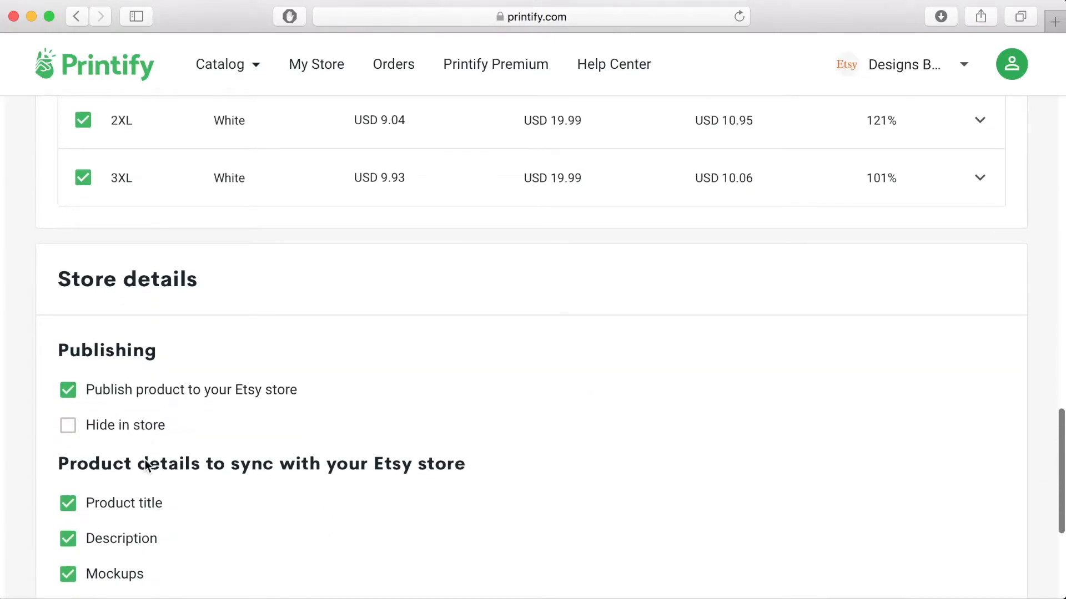
pyautogui.scroll(-3)
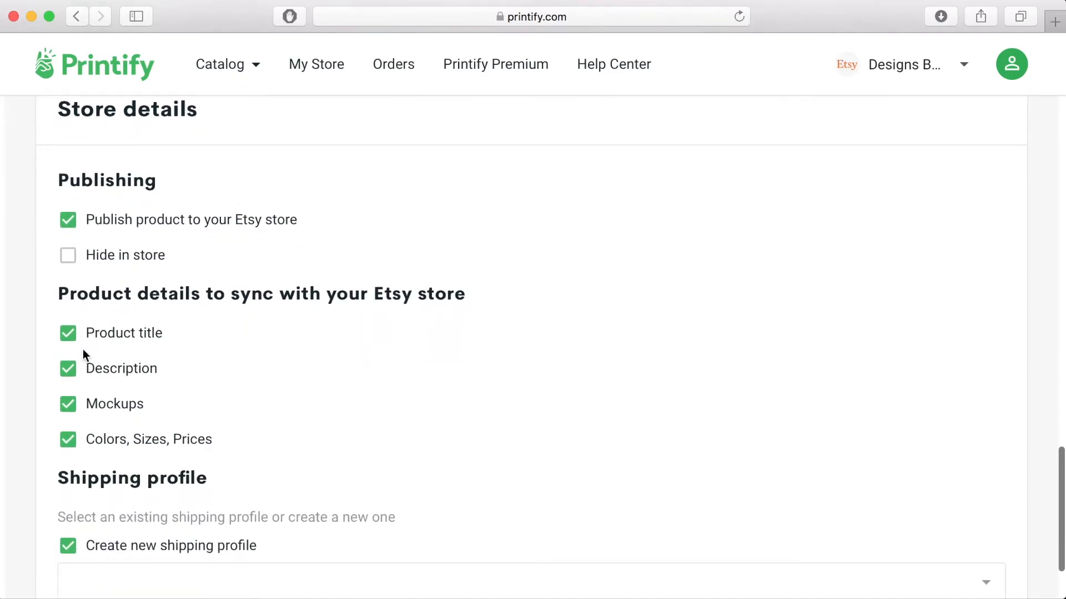
pyautogui.moveTo(140, 428)
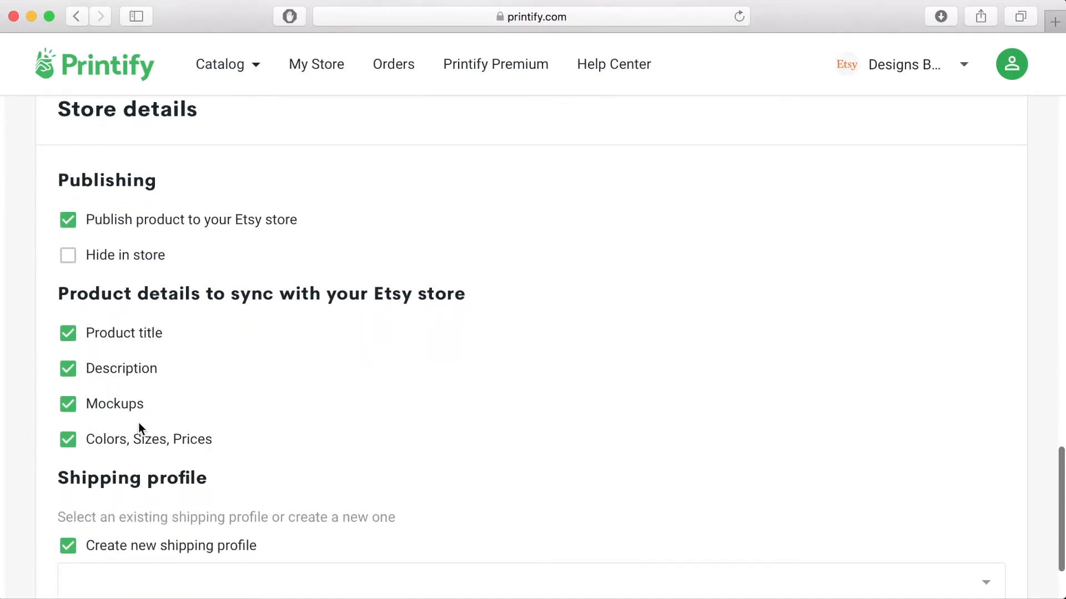
pyautogui.scroll(-3)
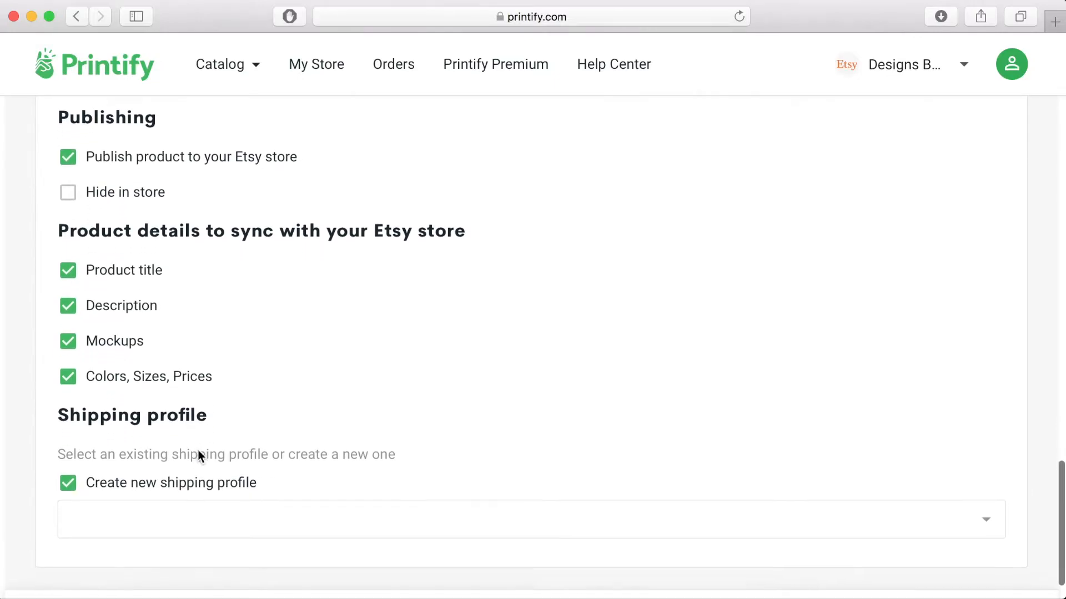
pyautogui.scroll(-3)
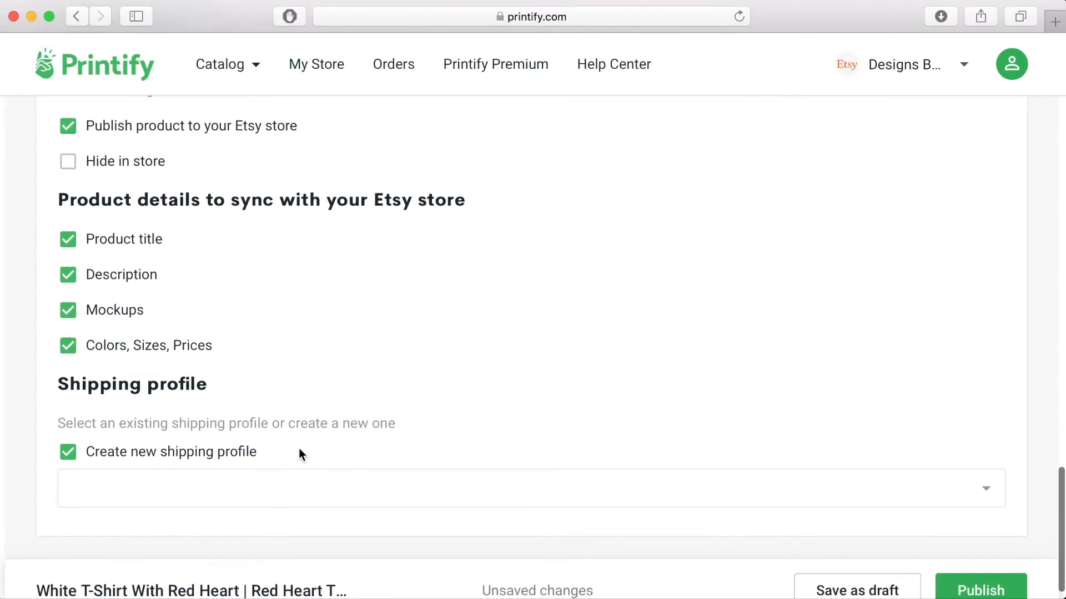
pyautogui.scroll(-3)
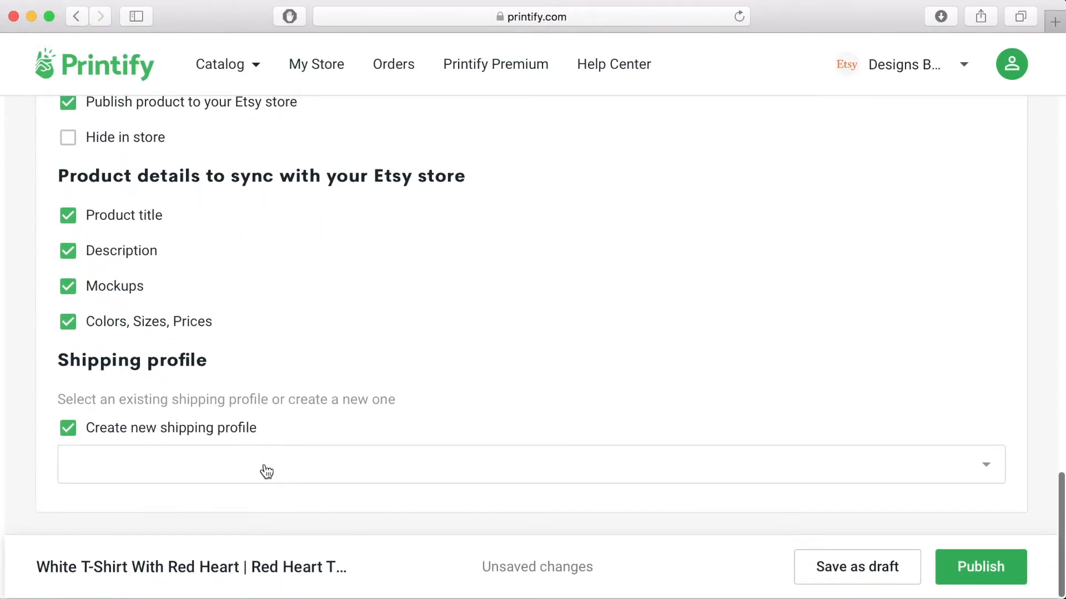
pyautogui.moveTo(276, 471)
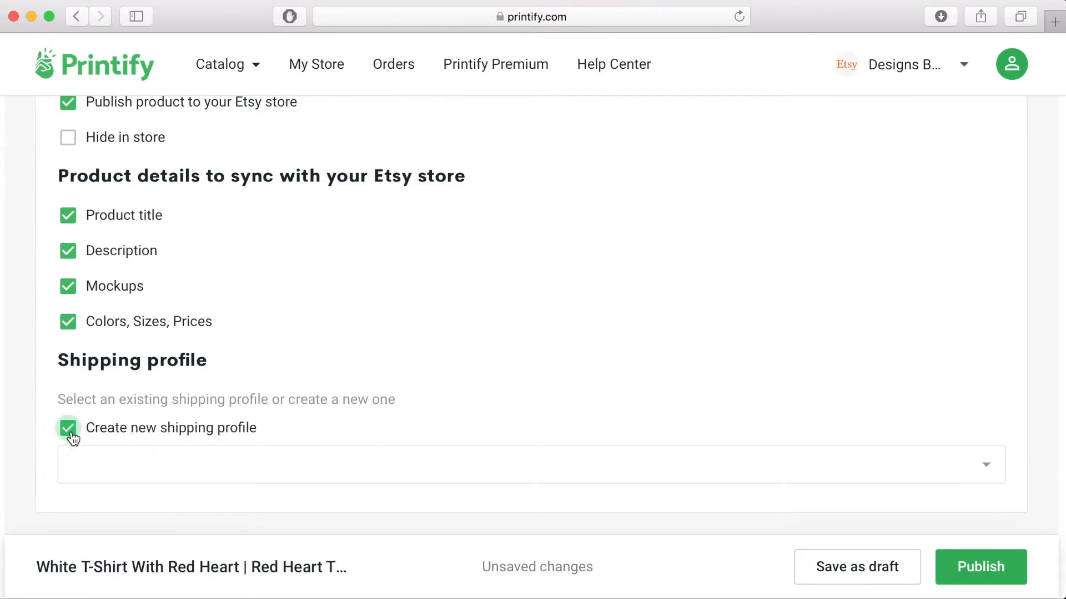
pyautogui.scroll(-3)
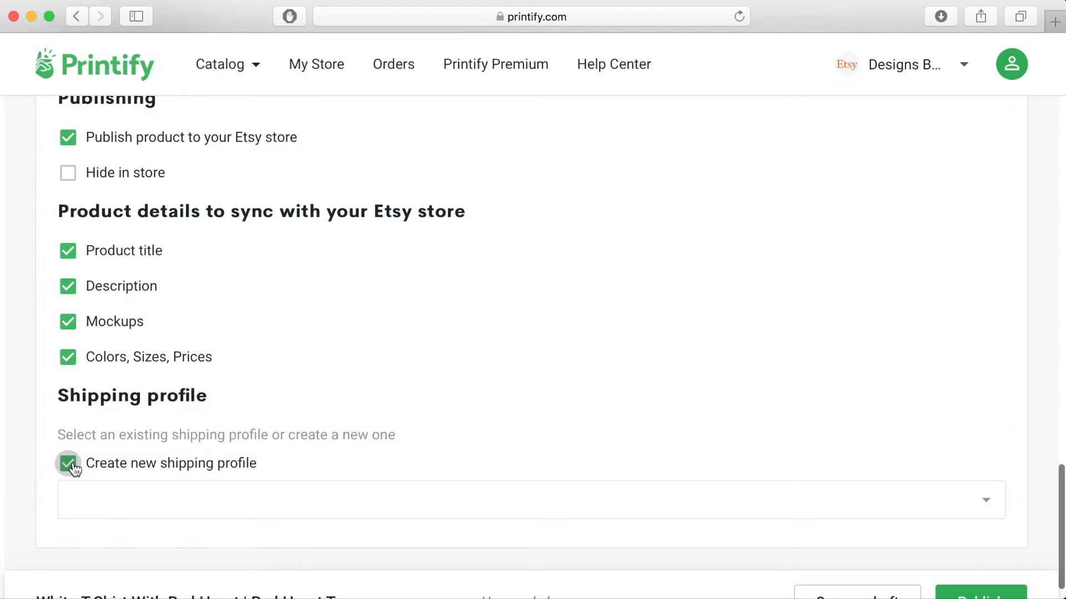
pyautogui.click(67, 463)
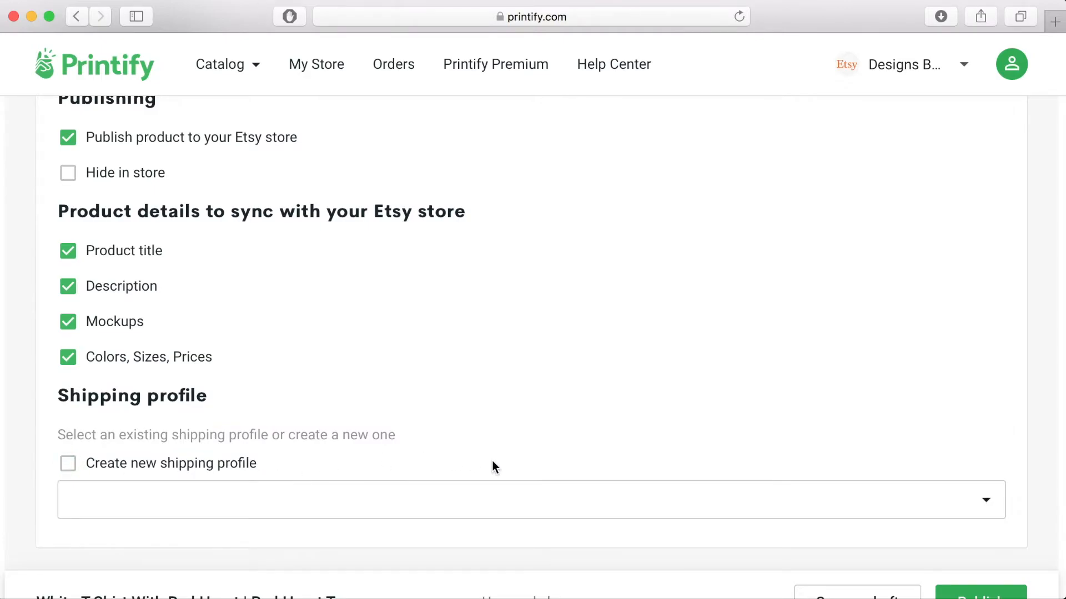
pyautogui.scroll(-3)
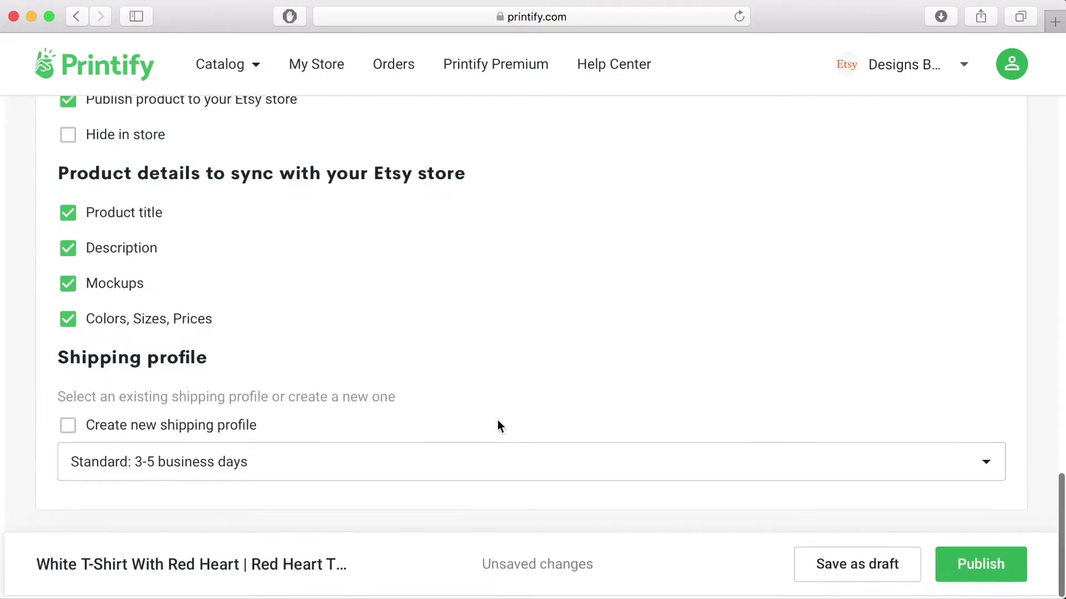
pyautogui.scroll(3)
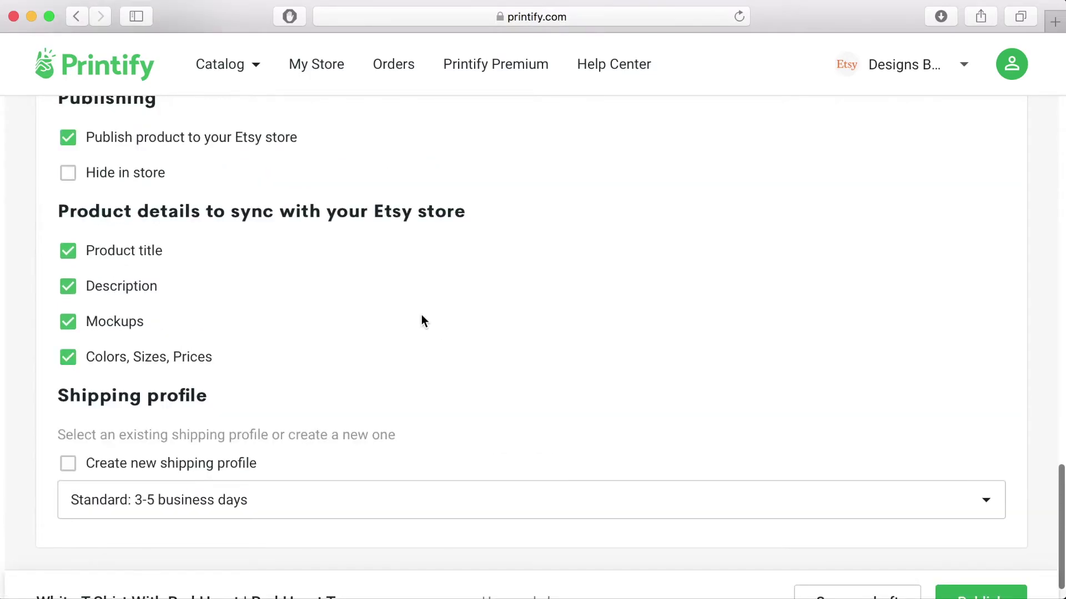
pyautogui.scroll(3)
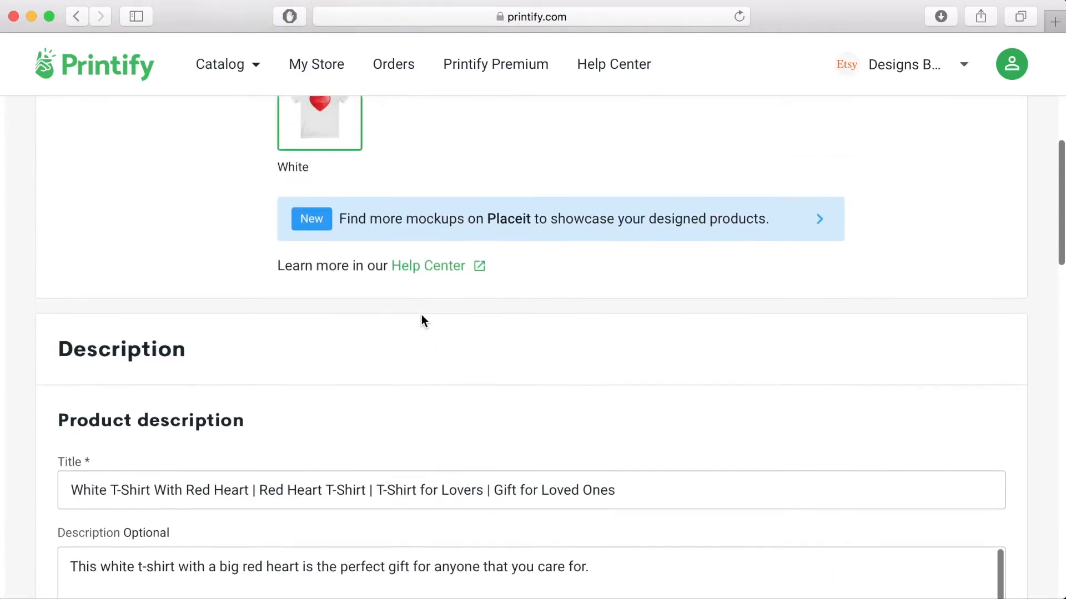
pyautogui.scroll(3)
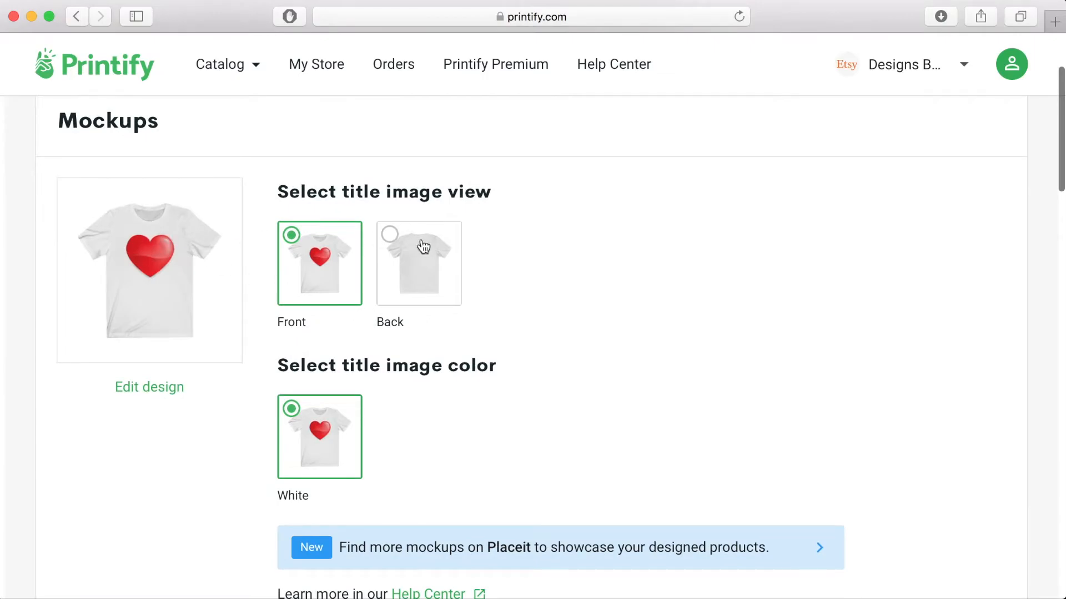
pyautogui.moveTo(304, 495)
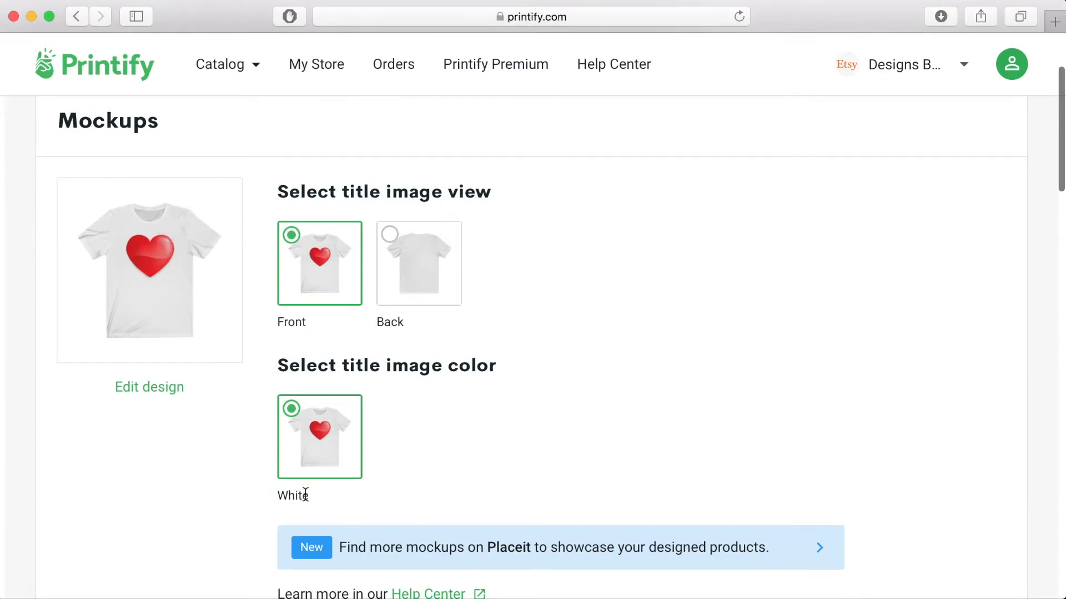
pyautogui.scroll(-3)
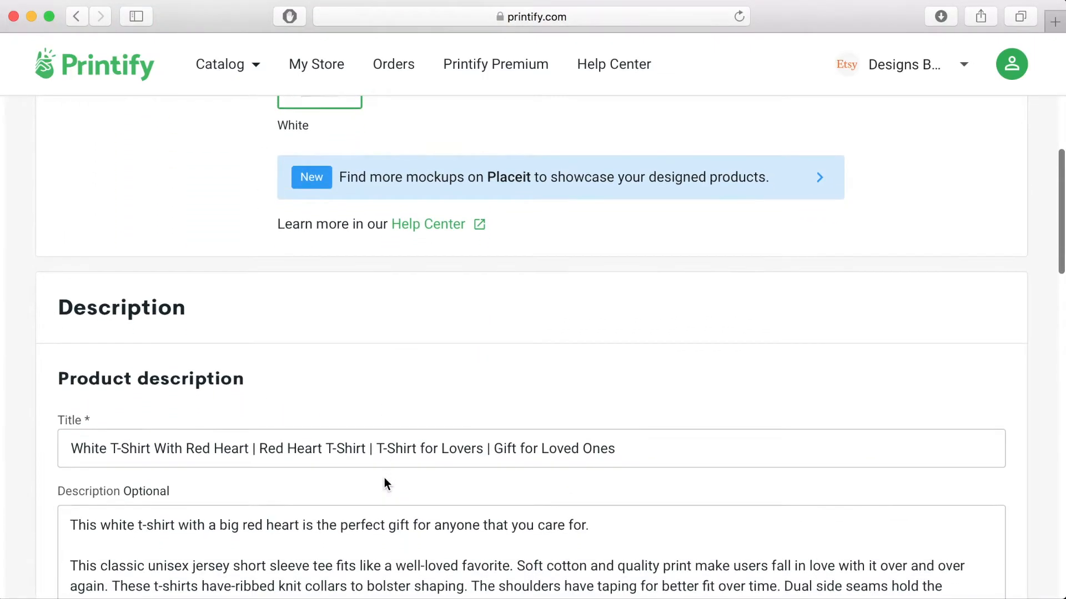
pyautogui.scroll(-3)
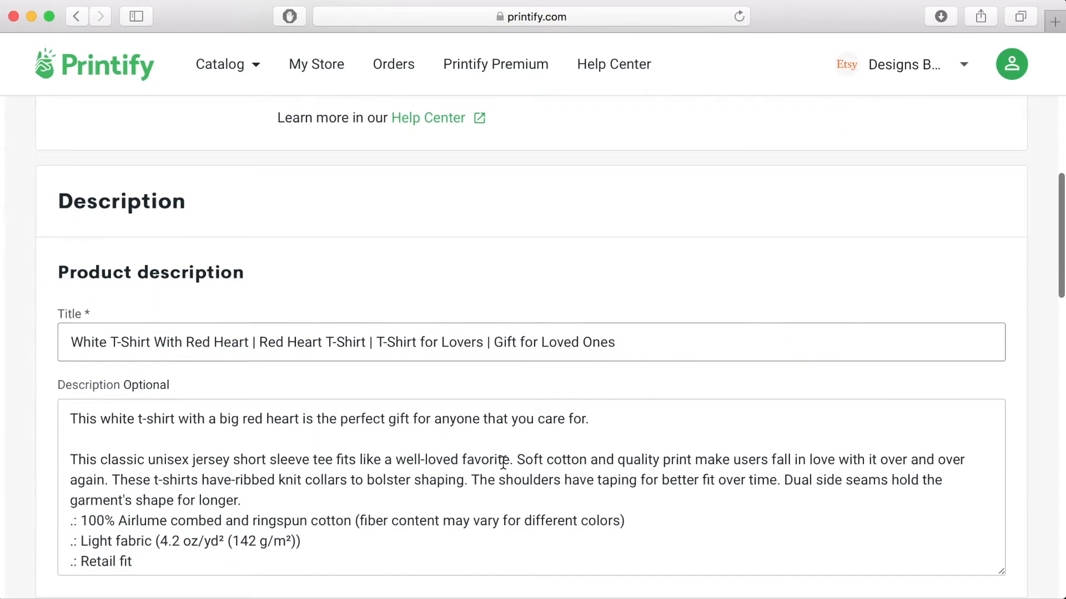
pyautogui.scroll(-3)
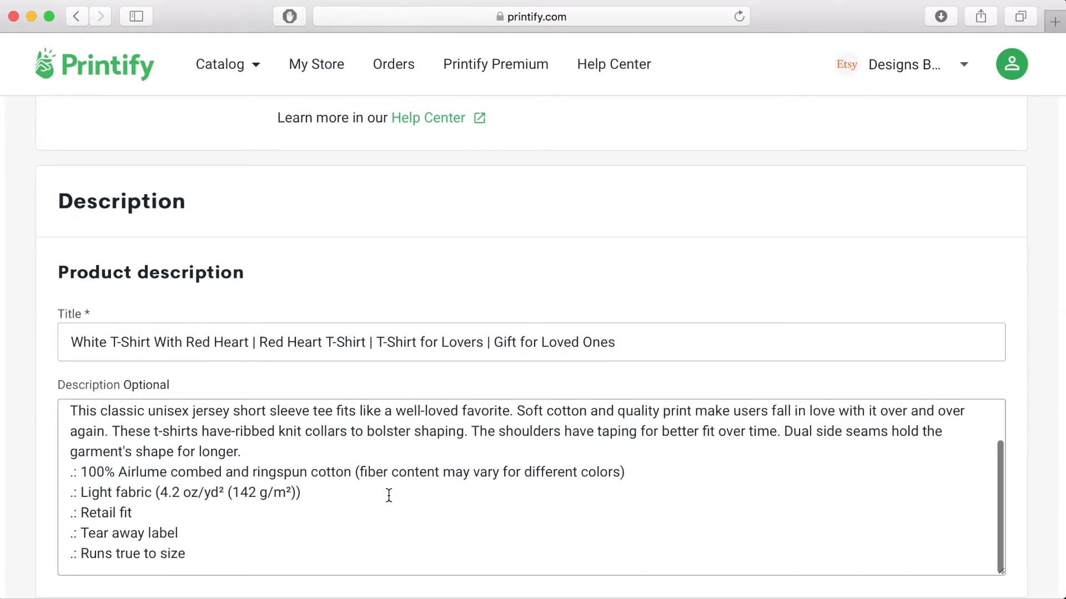
pyautogui.scroll(-3)
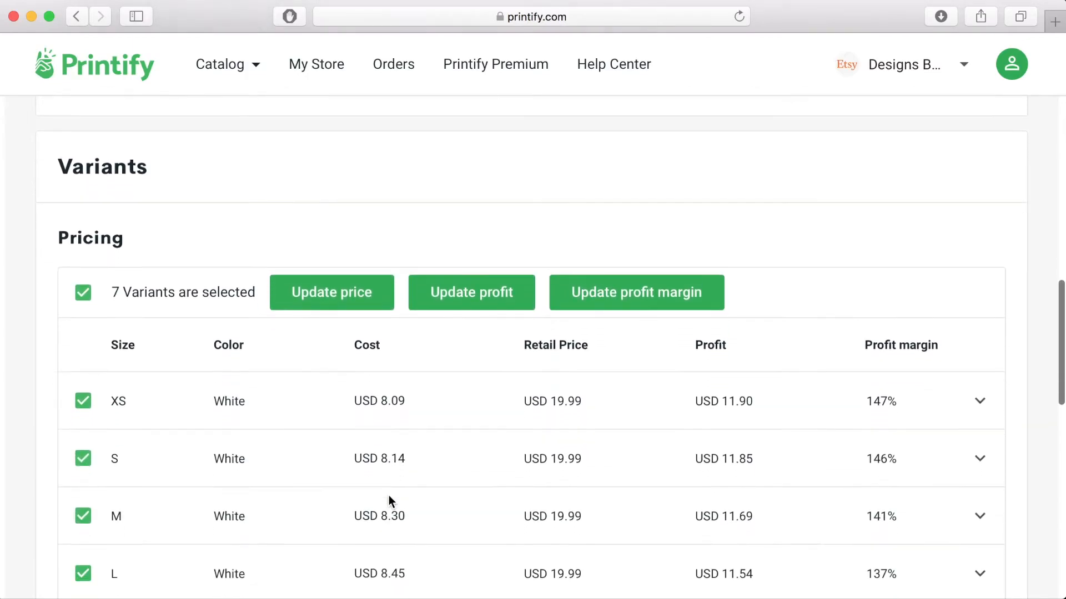
pyautogui.scroll(3)
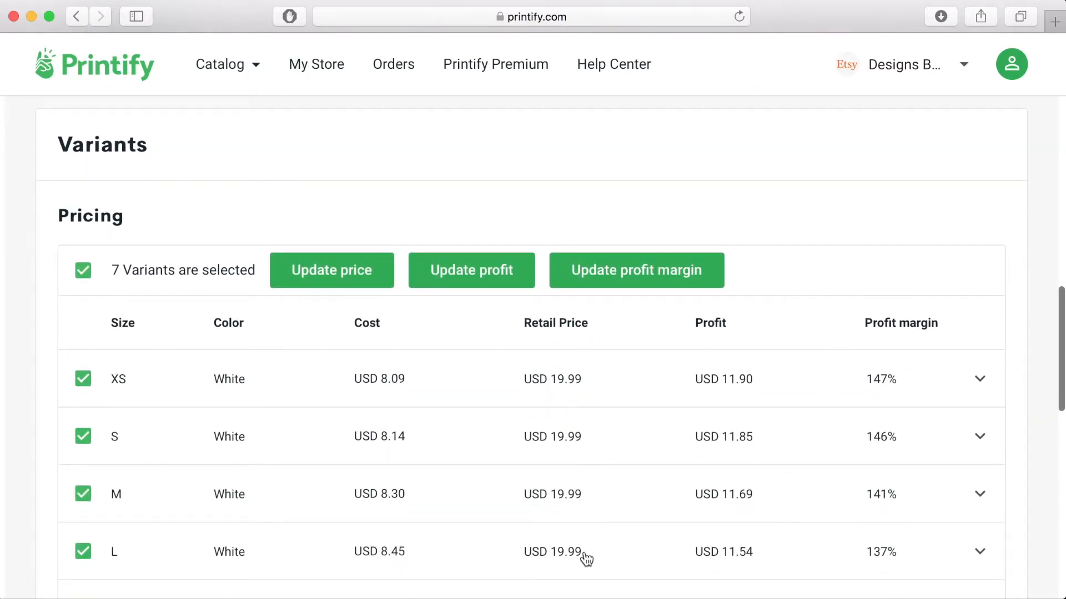
pyautogui.scroll(-3)
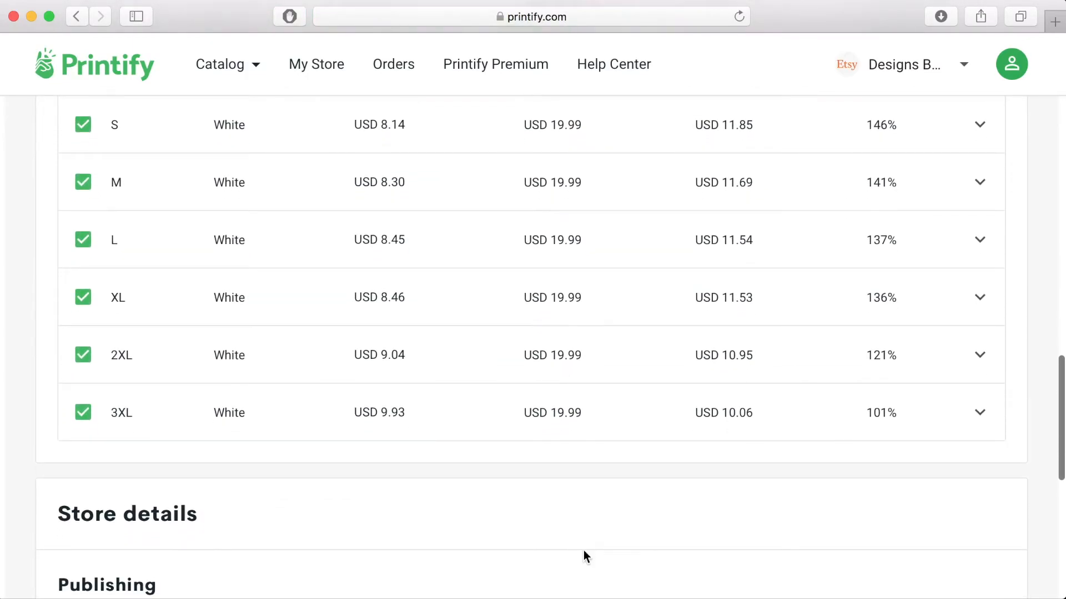
pyautogui.scroll(-3)
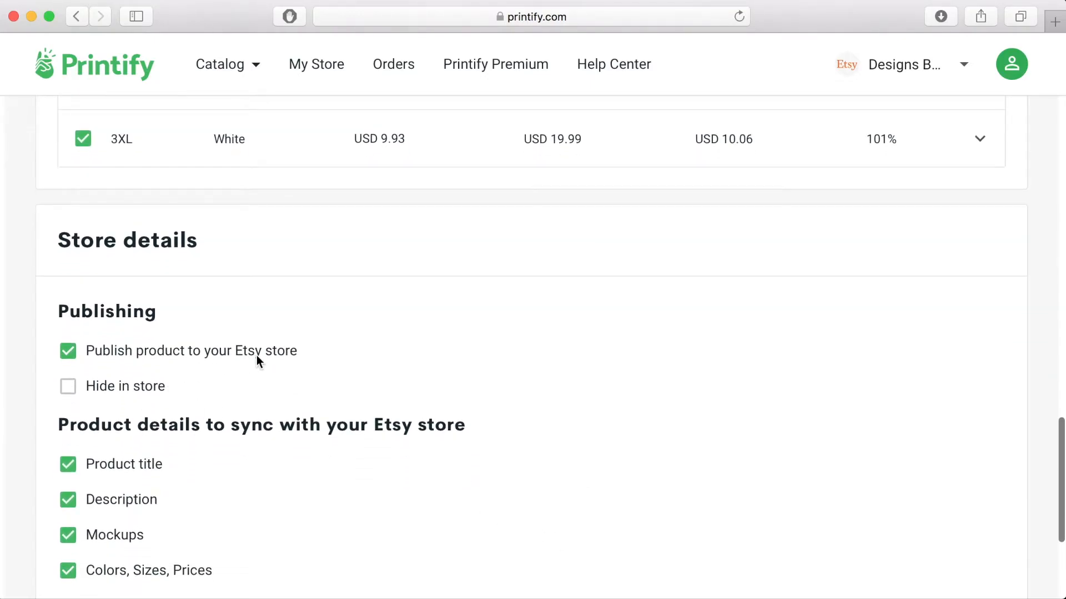
pyautogui.scroll(-3)
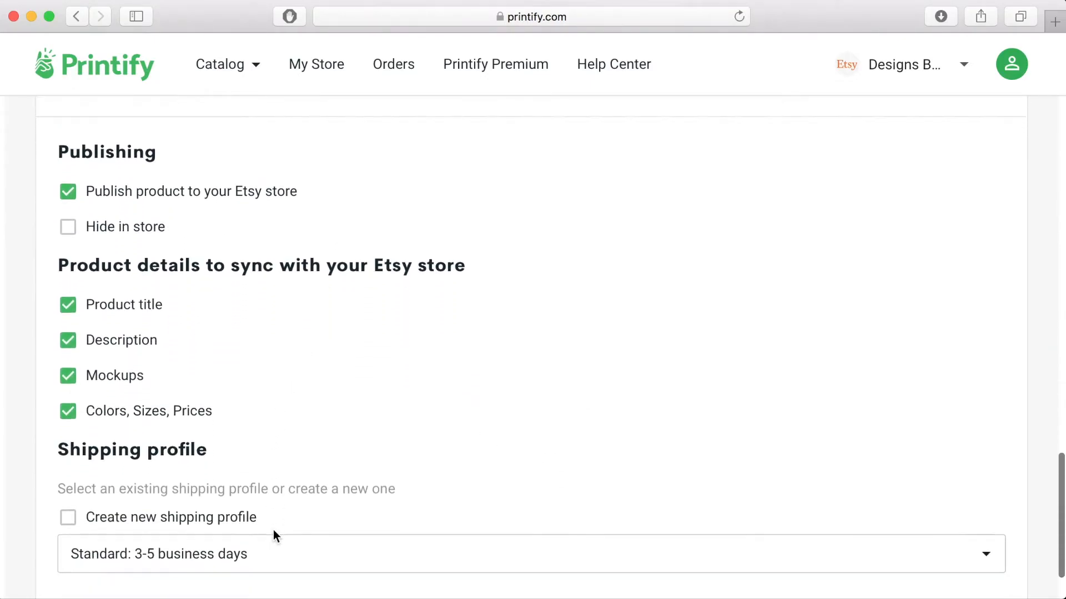
pyautogui.scroll(-3)
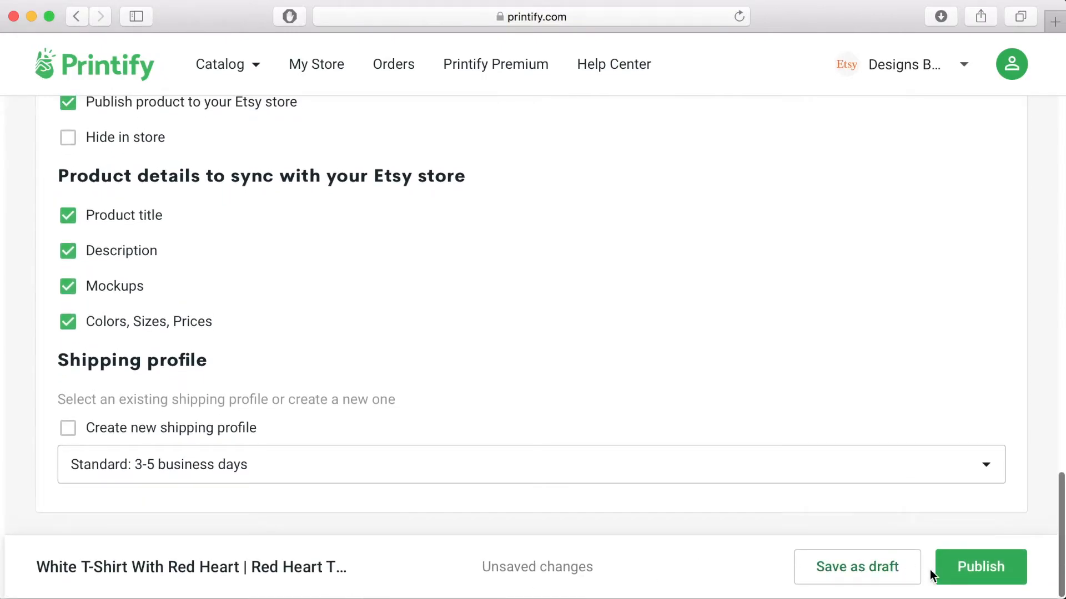
pyautogui.moveTo(979, 567)
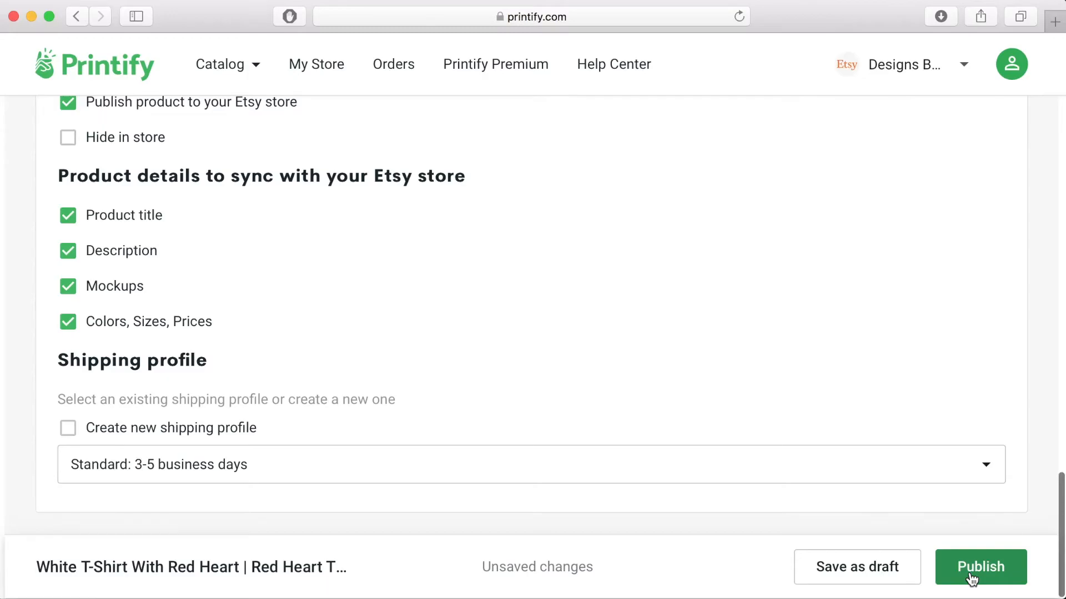
# Step: Scroll back up and open Printify's store management options
pyautogui.scroll(3)
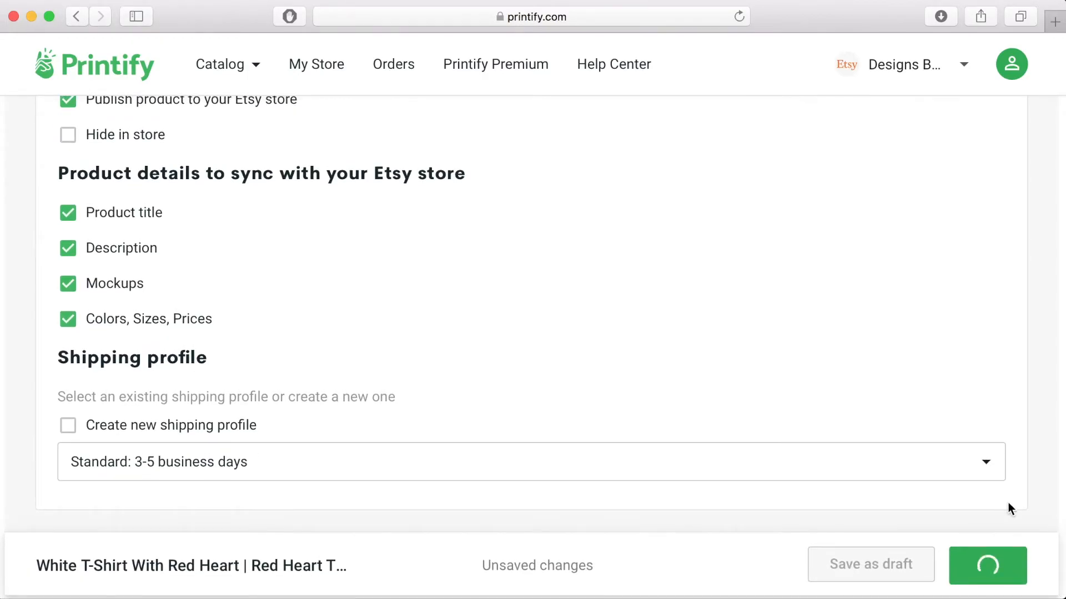
pyautogui.scroll(3)
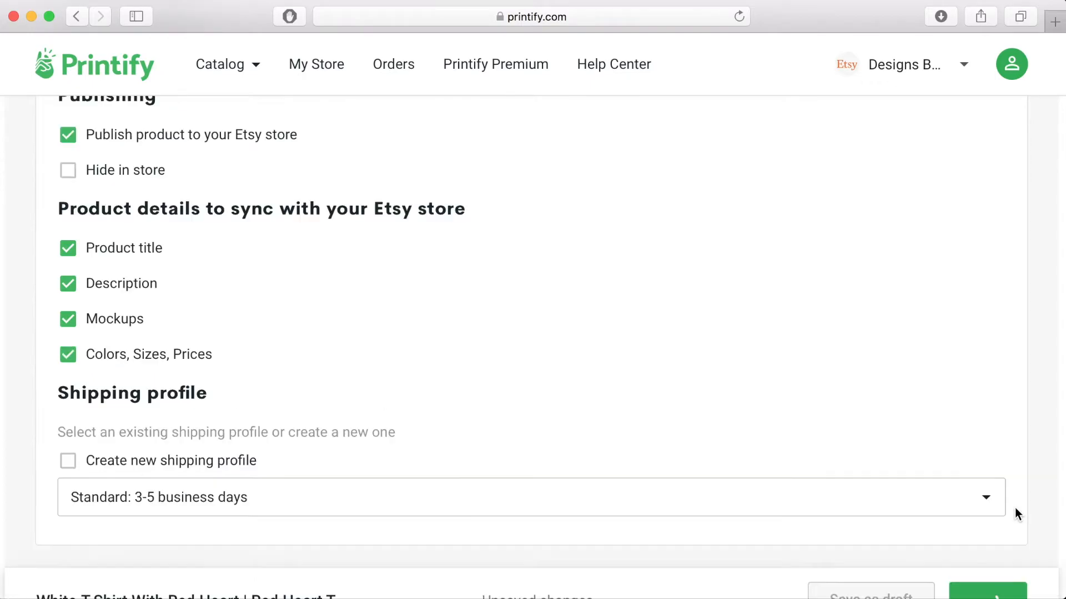
pyautogui.click(316, 64)
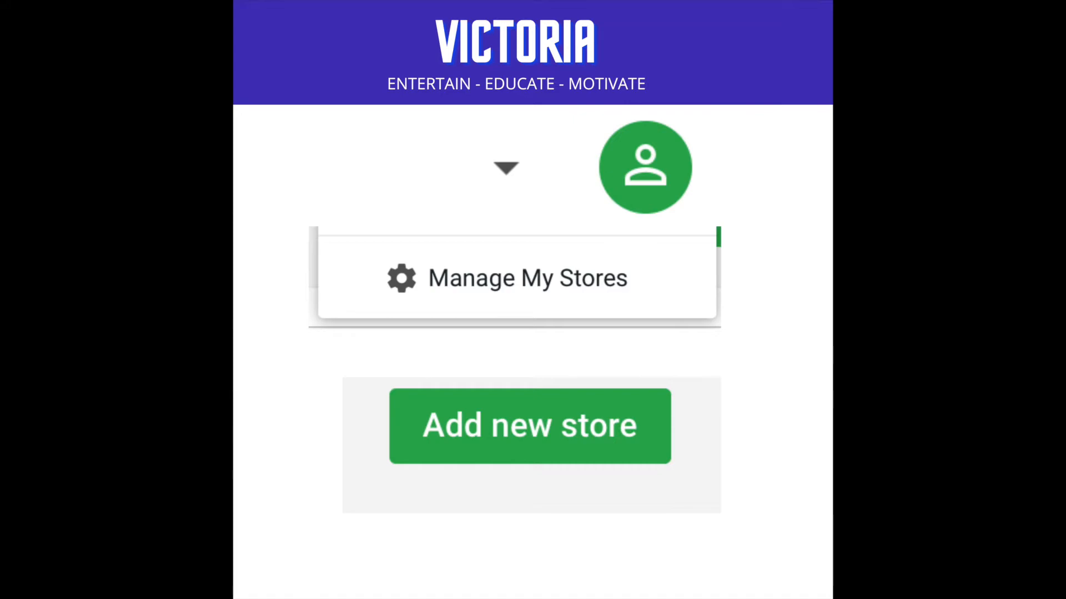
# Step: Add a new store, choose Etsy, and scroll through Etsy's authorisation page
pyautogui.click(530, 426)
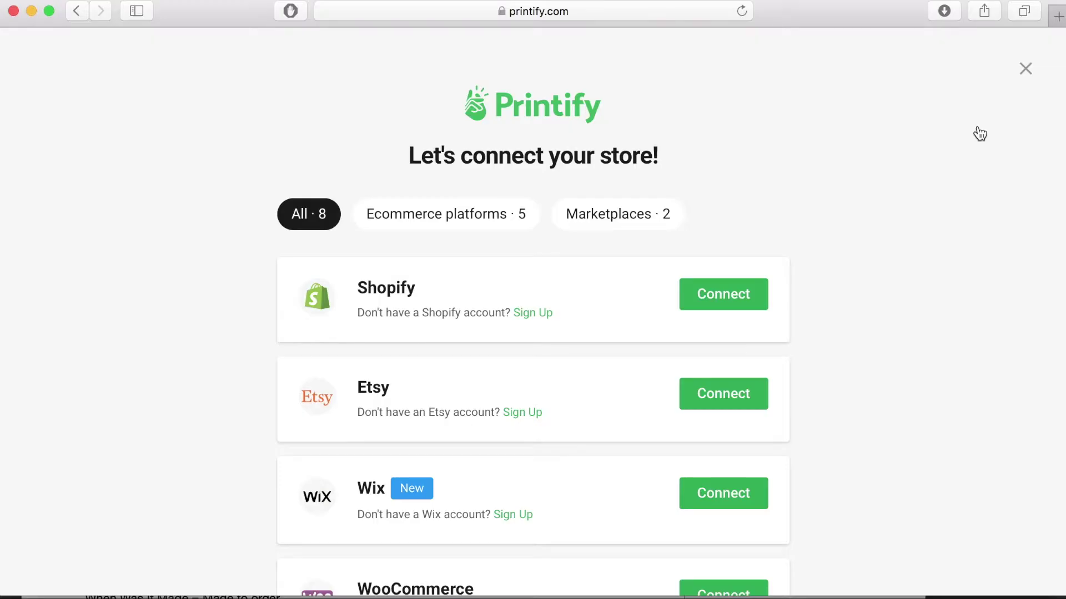
pyautogui.scroll(-3)
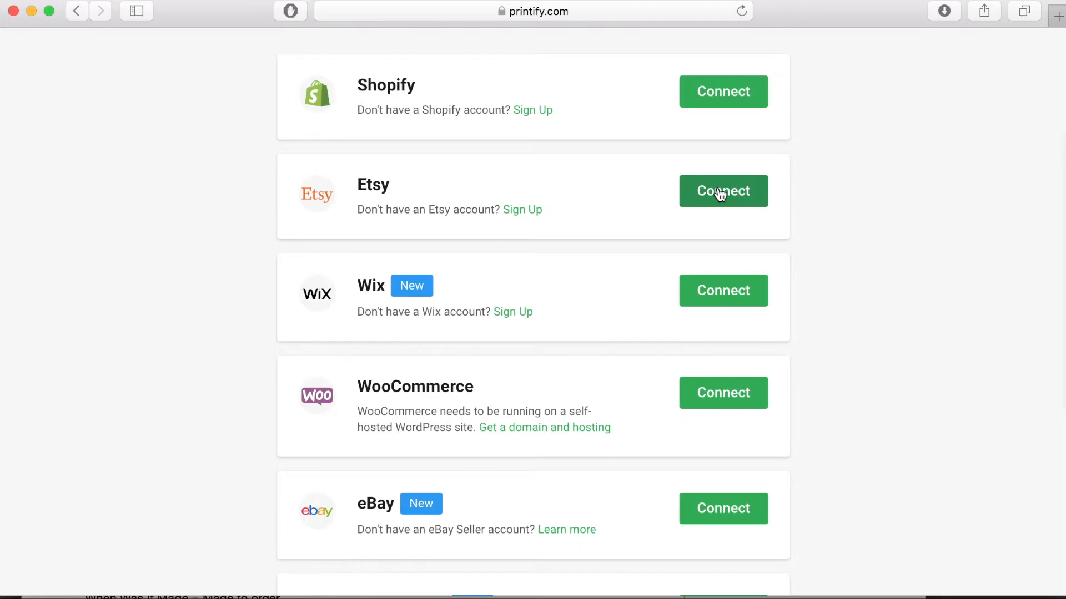
pyautogui.click(723, 191)
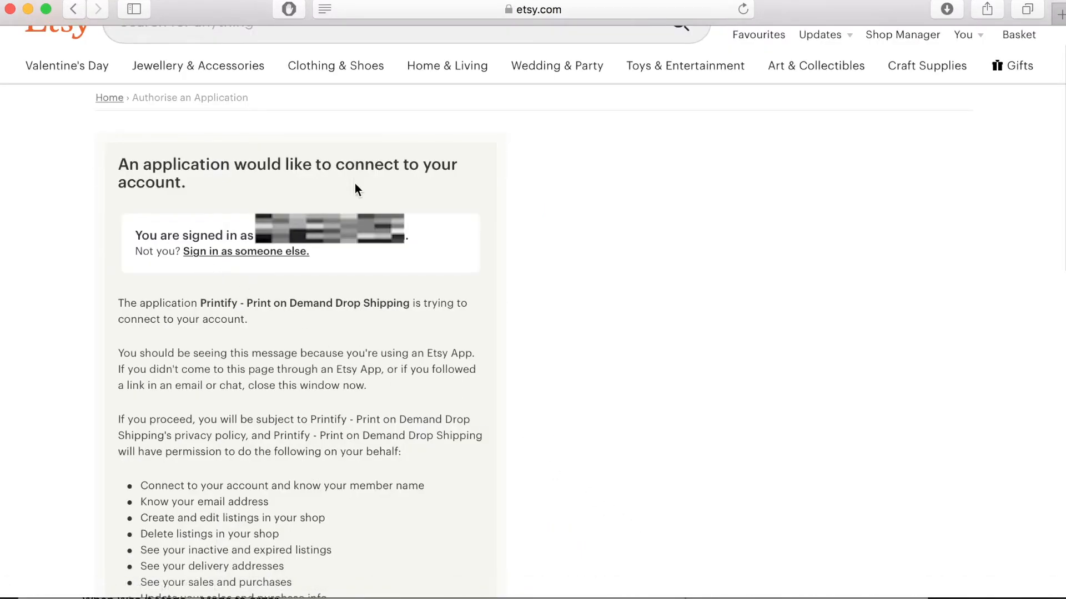
pyautogui.scroll(-3)
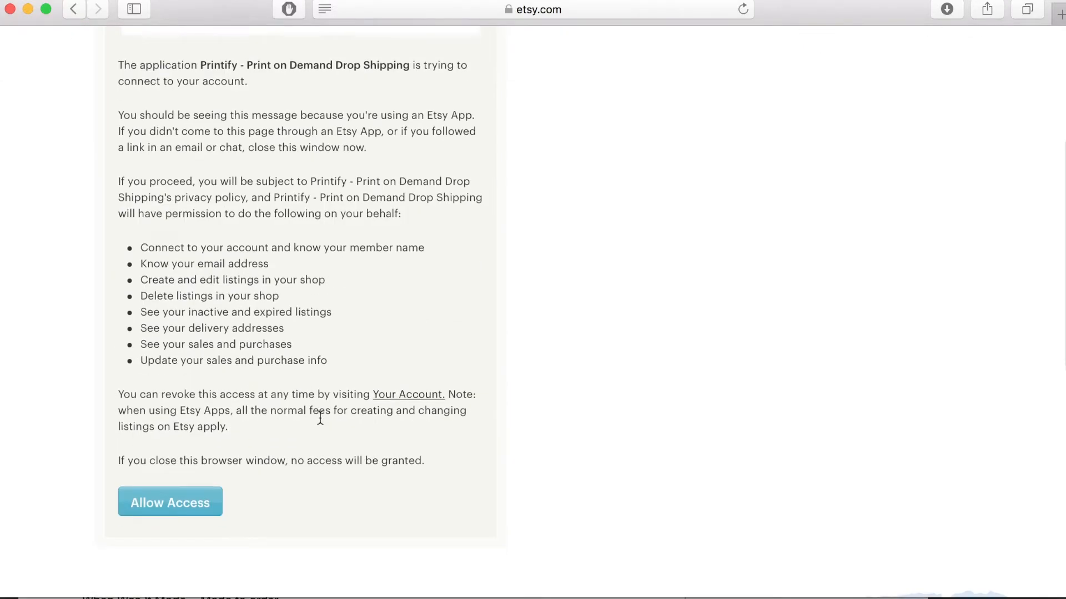
pyautogui.scroll(-3)
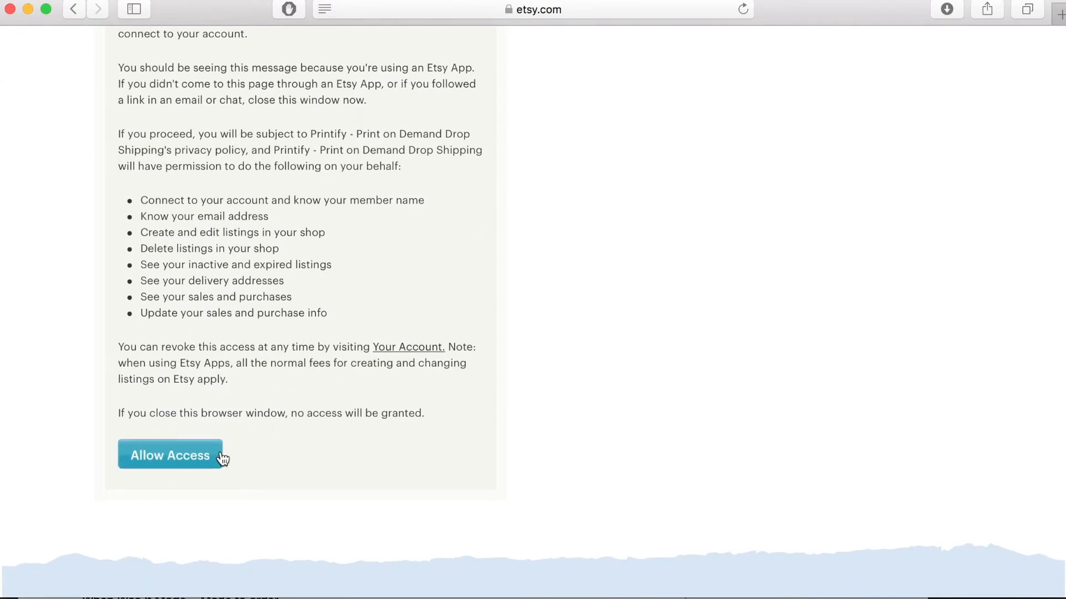
pyautogui.moveTo(411, 390)
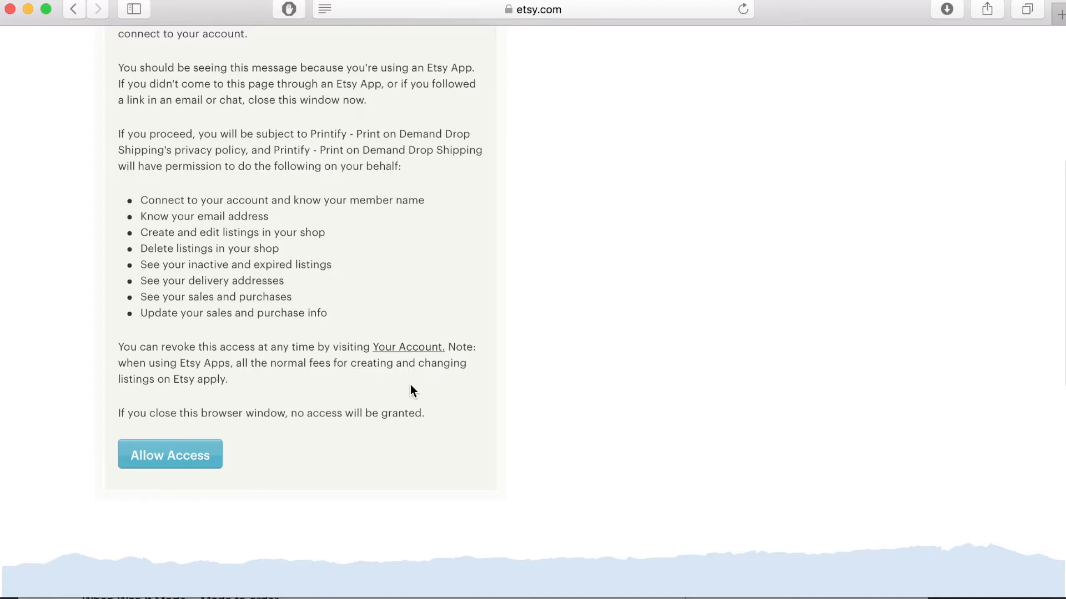
# Step: Allow Printify access to Etsy and open the heart tee's live listing in store
pyautogui.click(170, 455)
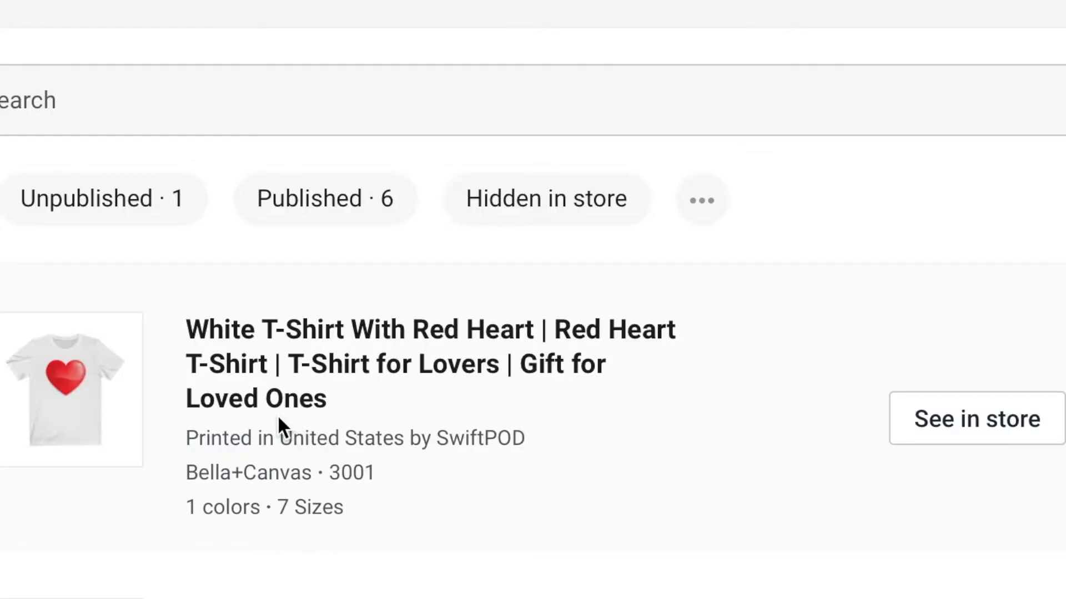
pyautogui.moveTo(950, 514)
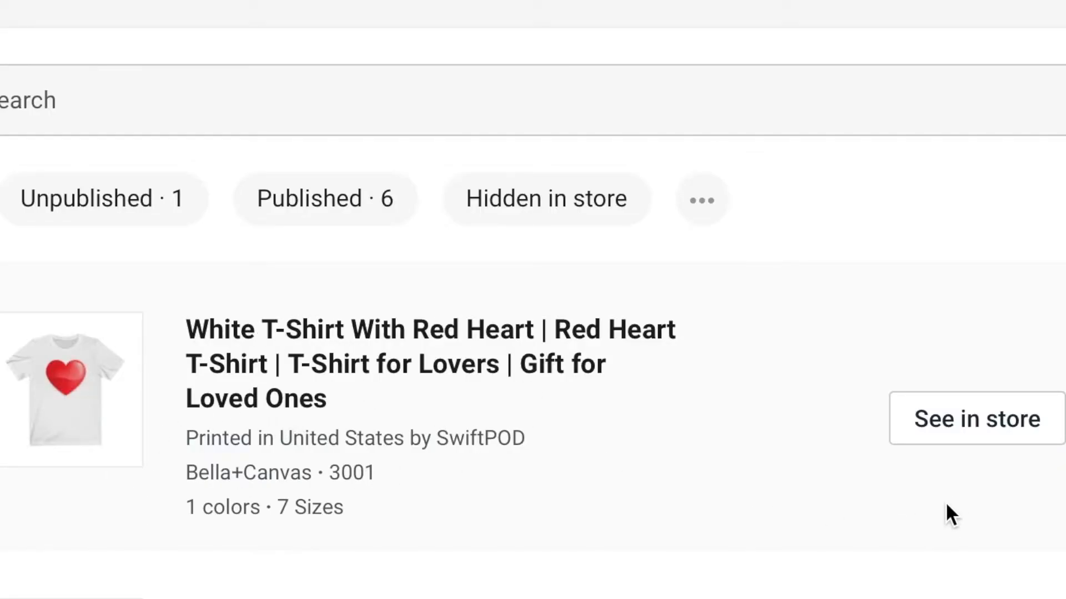
pyautogui.moveTo(1013, 450)
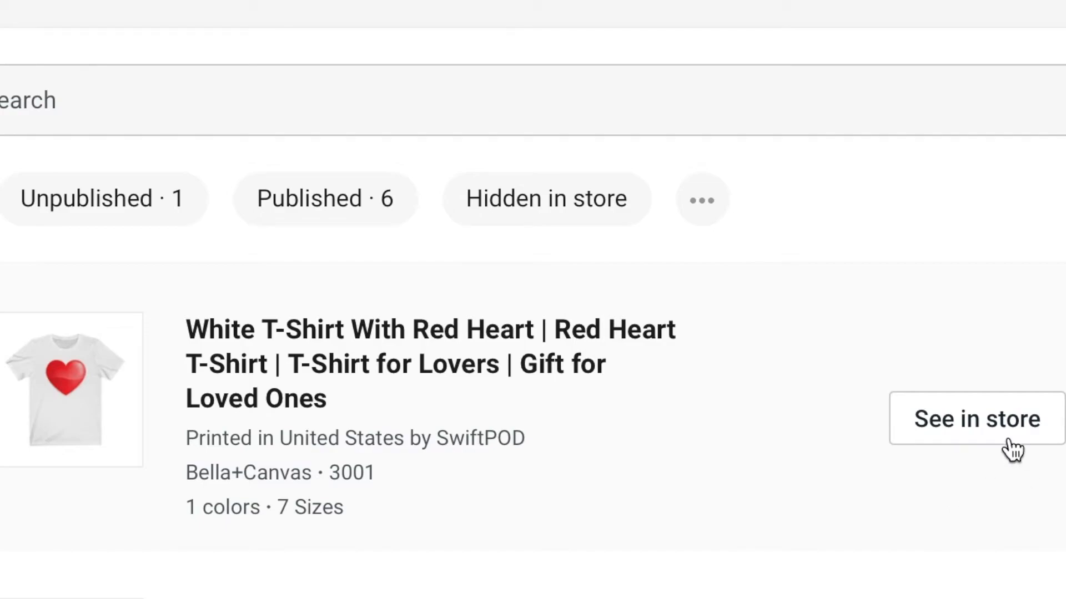
pyautogui.moveTo(984, 428)
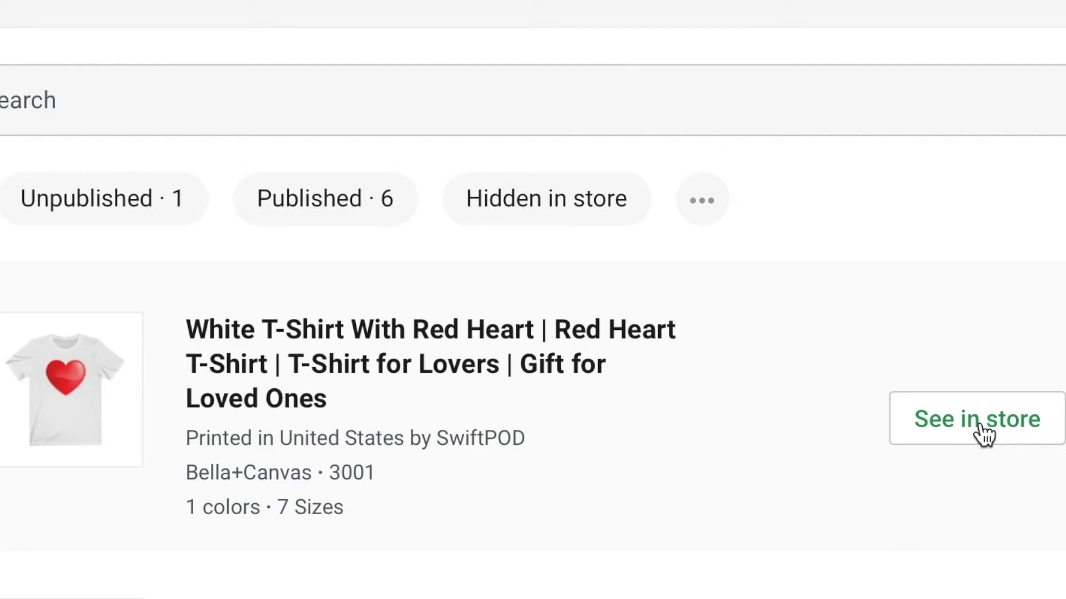
pyautogui.moveTo(951, 424)
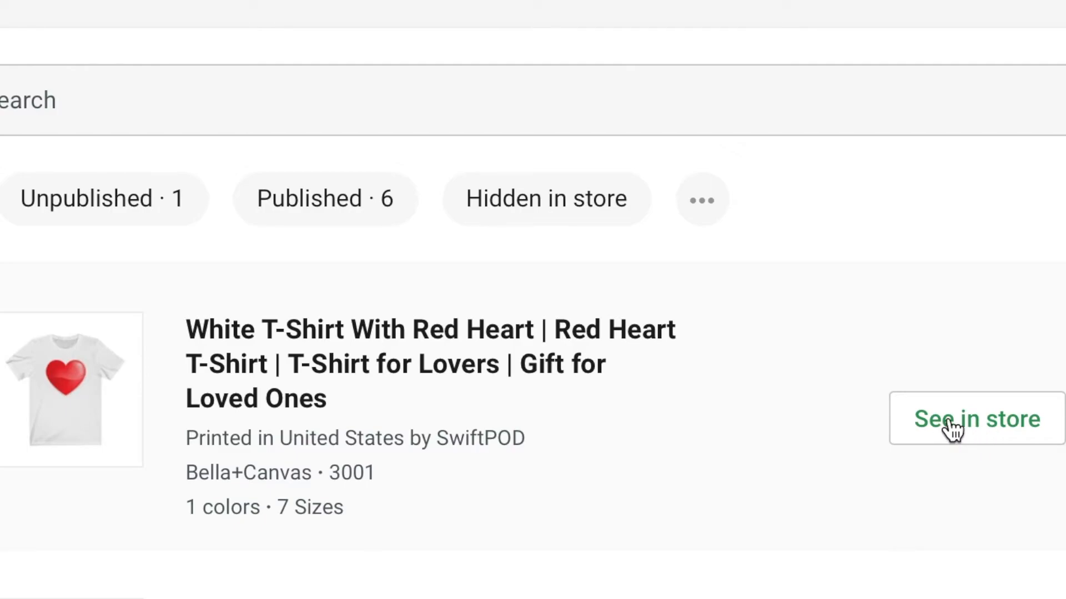
pyautogui.scroll(3)
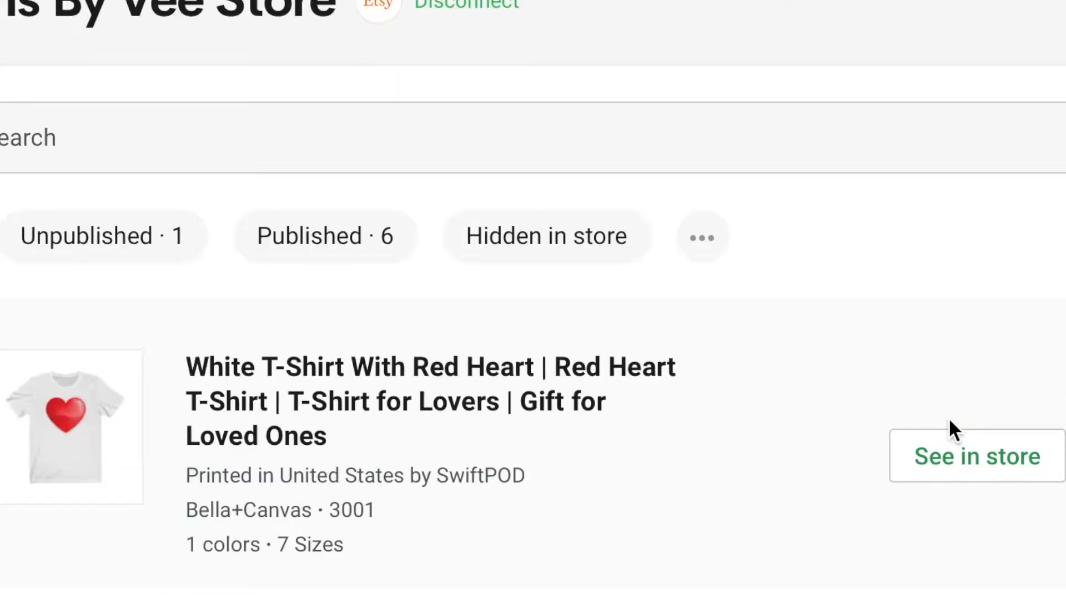
pyautogui.click(977, 456)
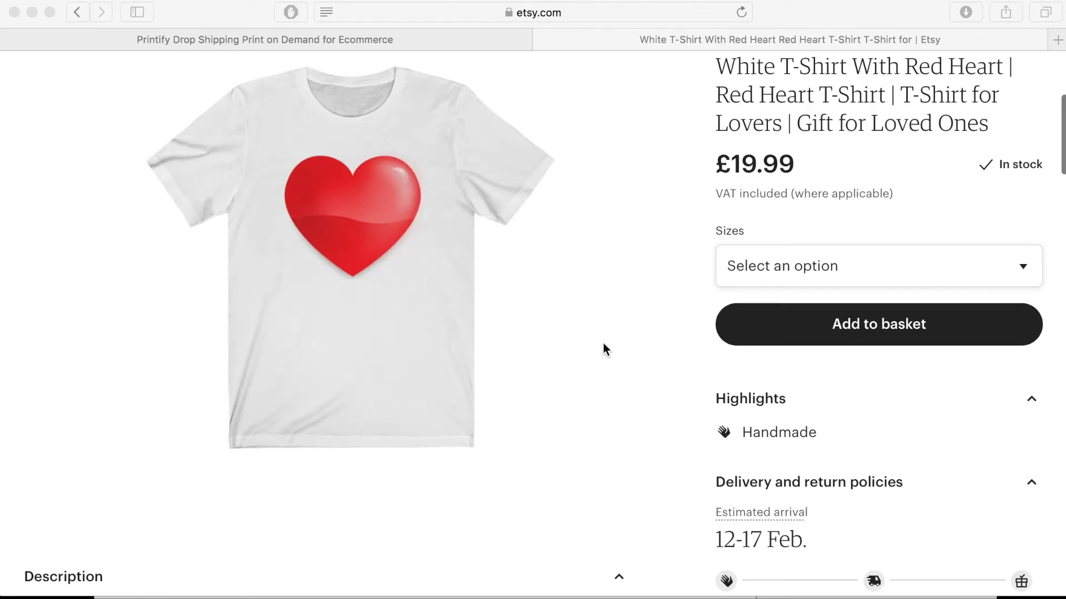
# Step: Expand the live listing's full description, then open the listing for editing in Shop Manager
pyautogui.scroll(-3)
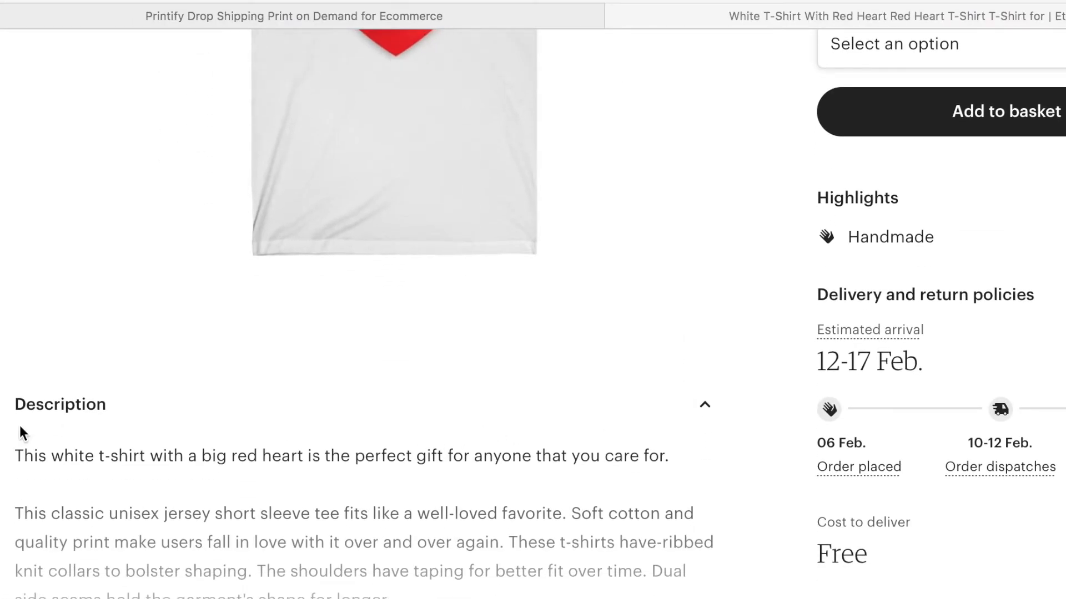
pyautogui.scroll(-3)
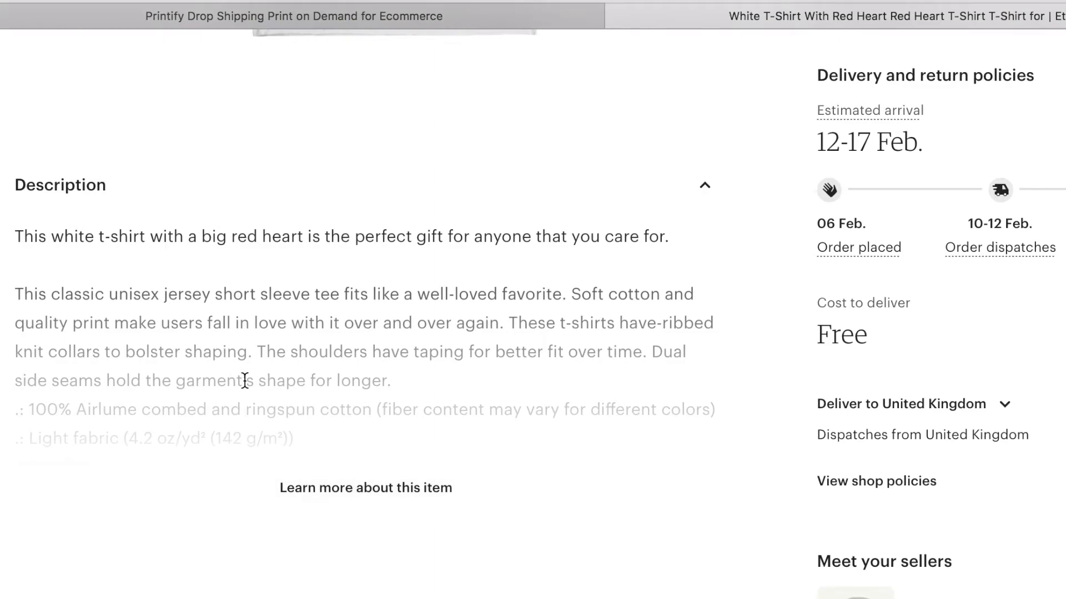
pyautogui.click(366, 488)
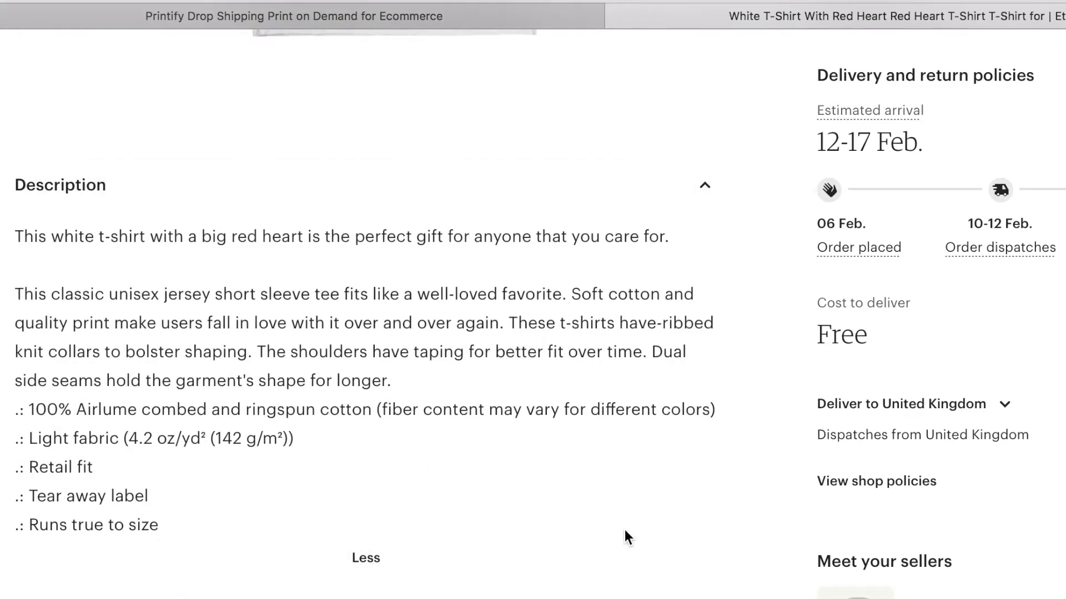
pyautogui.scroll(3)
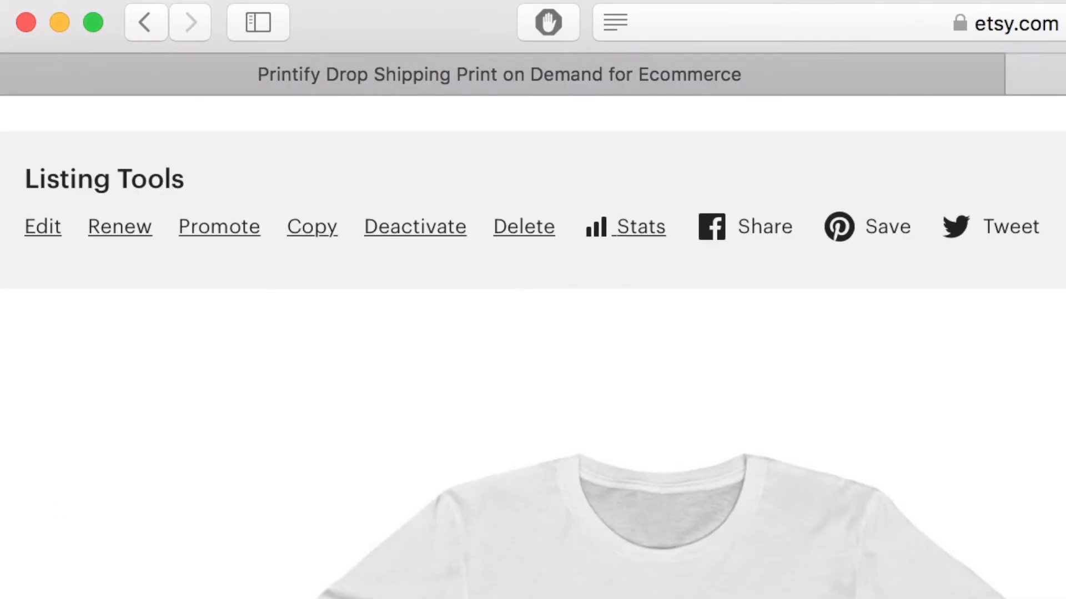
pyautogui.moveTo(257, 276)
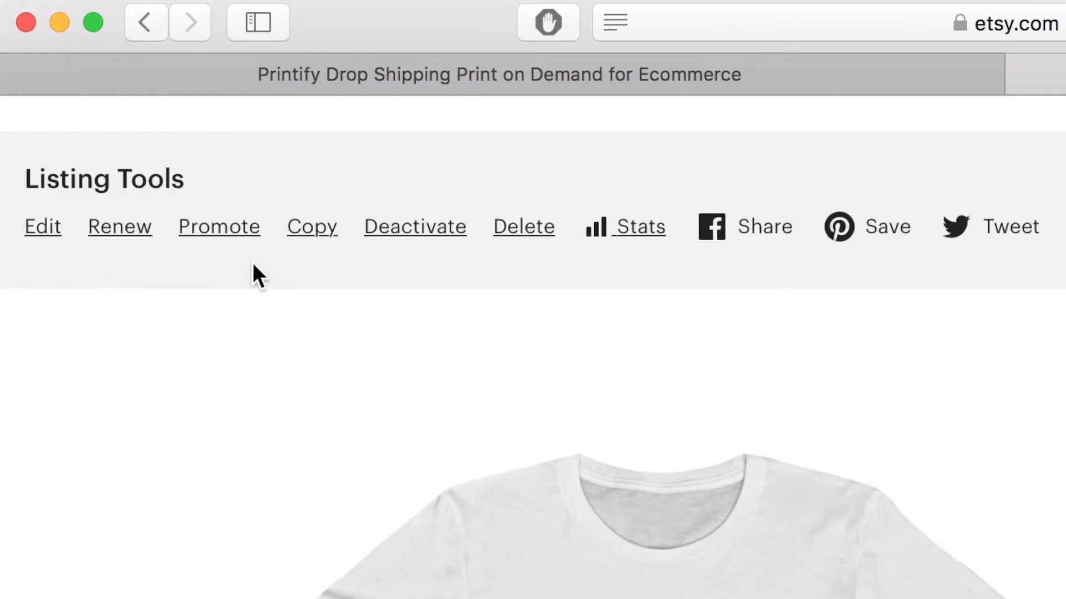
pyautogui.click(42, 227)
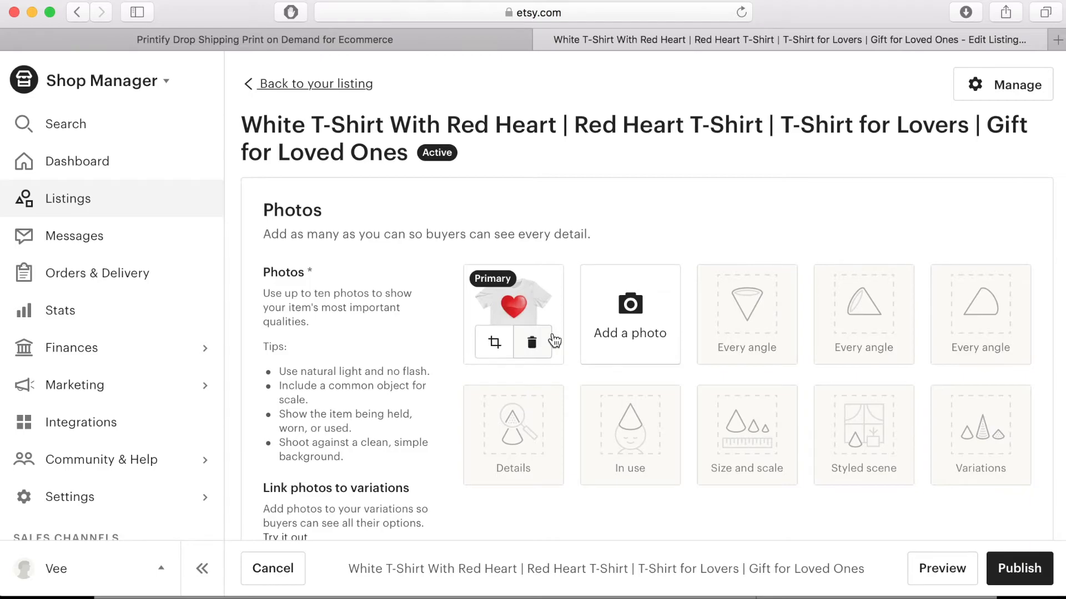
pyautogui.moveTo(914, 334)
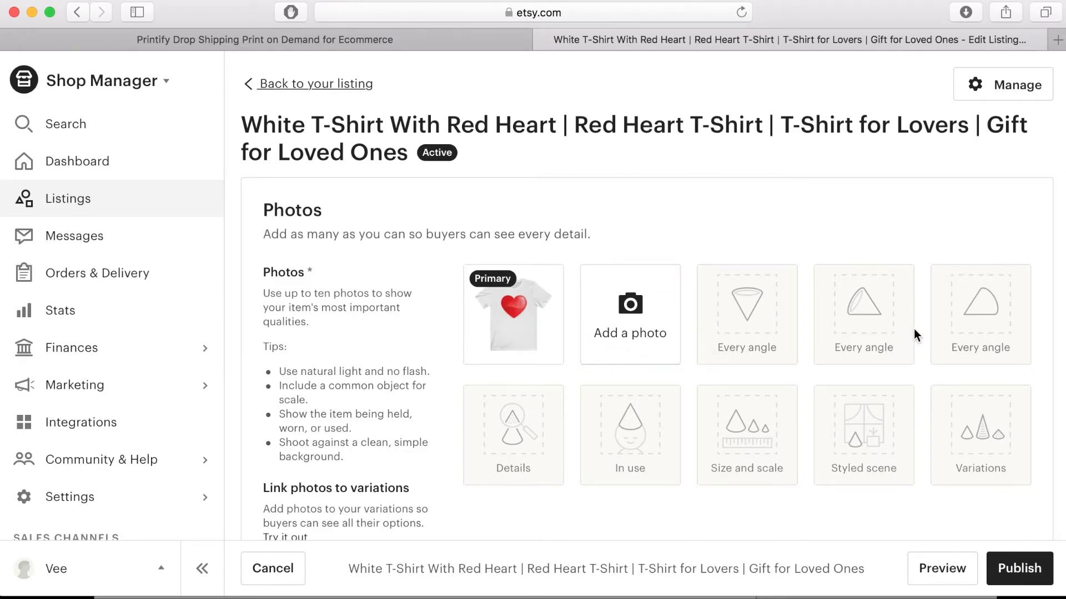
# Step: Set Who made it to Another company or person, keeping A finished product and Made to order
pyautogui.scroll(-3)
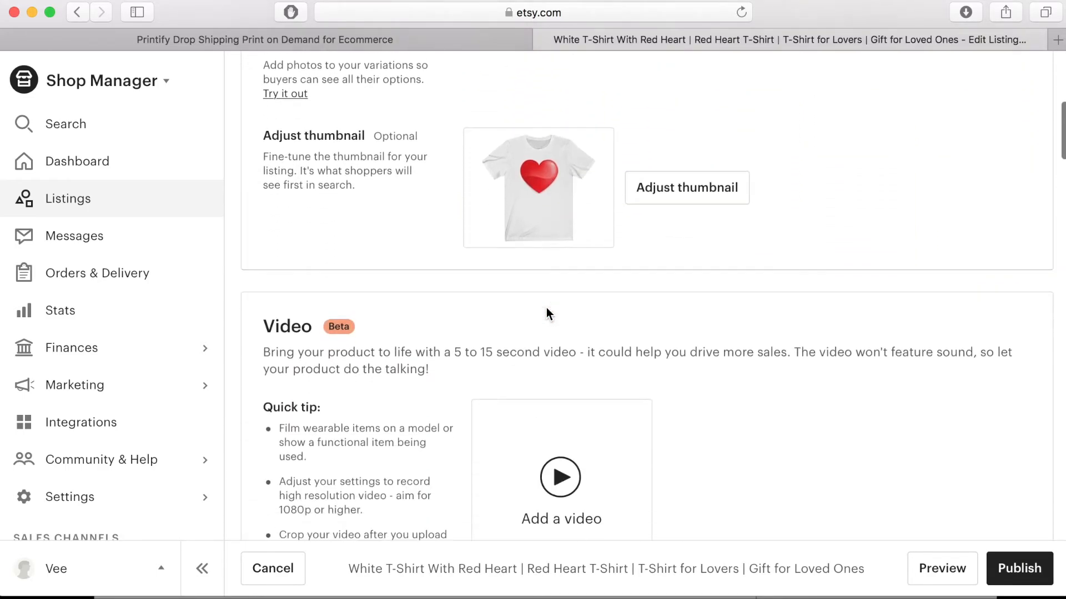
pyautogui.scroll(-3)
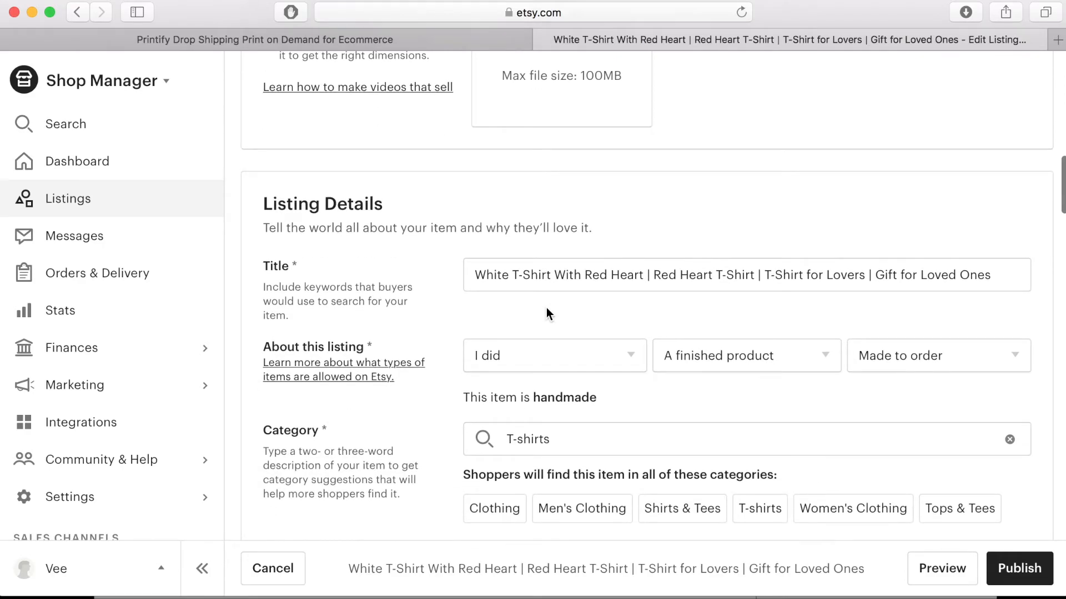
pyautogui.scroll(-3)
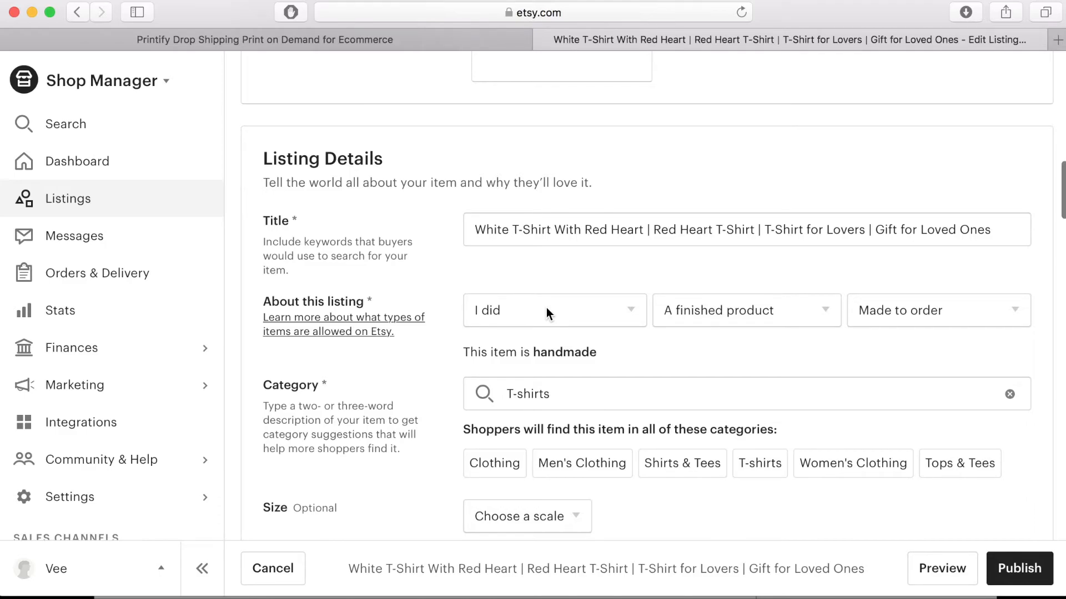
pyautogui.moveTo(375, 315)
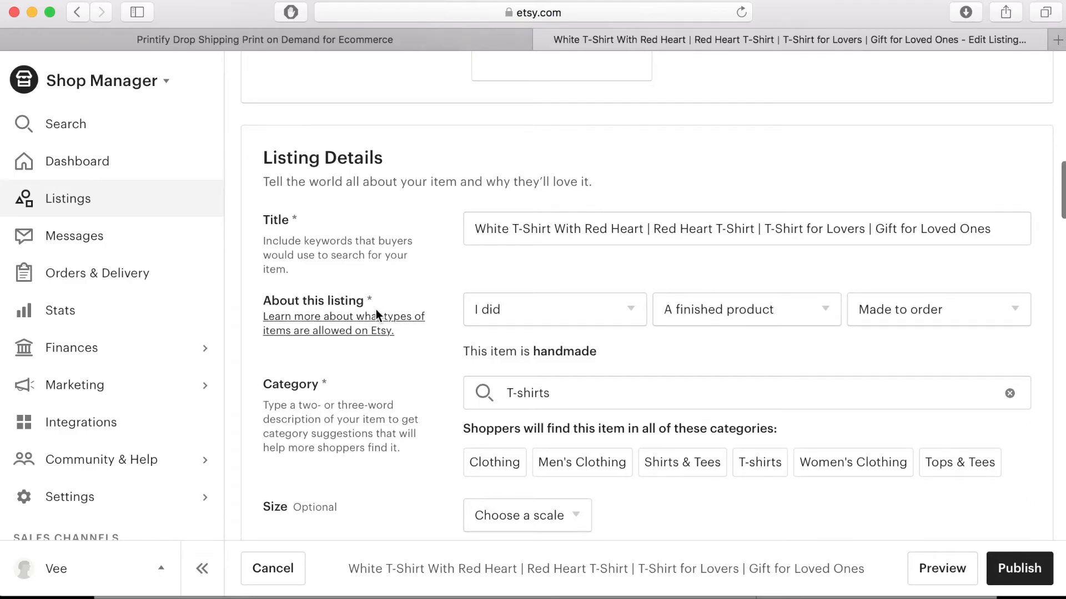
pyautogui.click(554, 309)
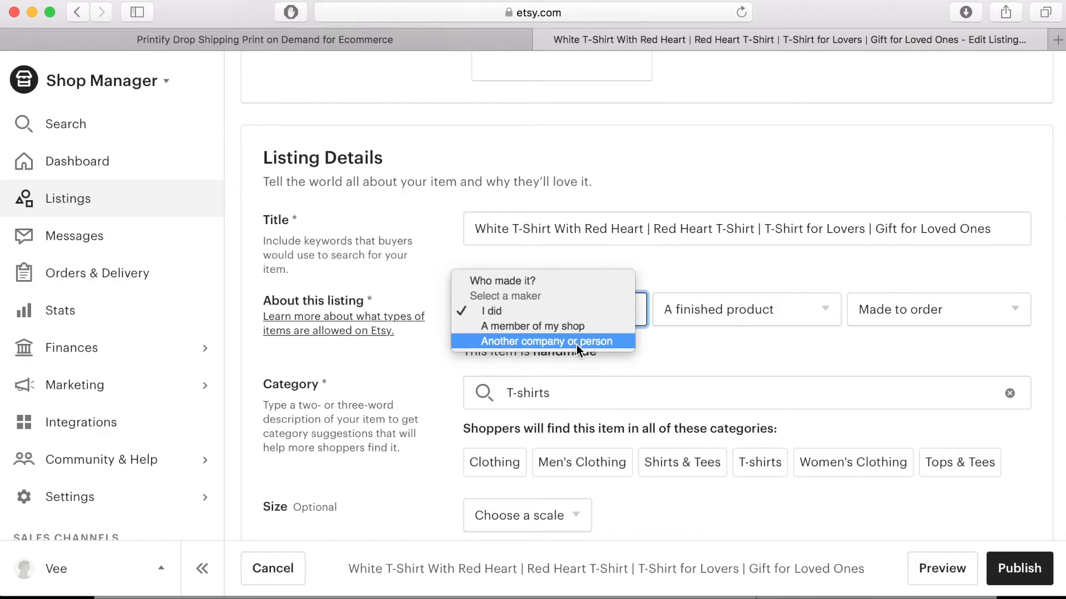
pyautogui.click(491, 311)
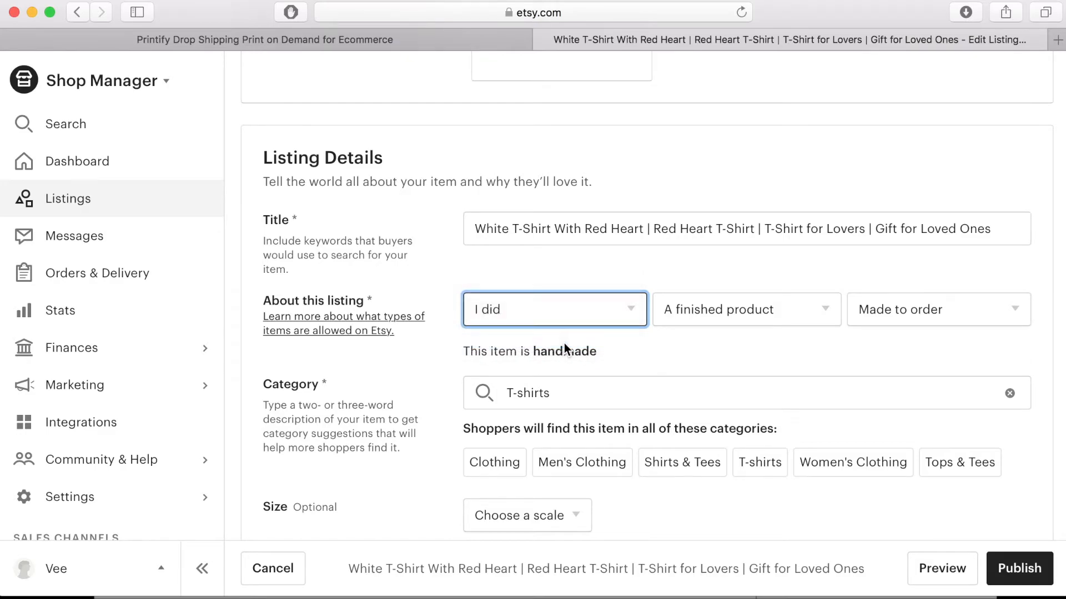
pyautogui.click(554, 310)
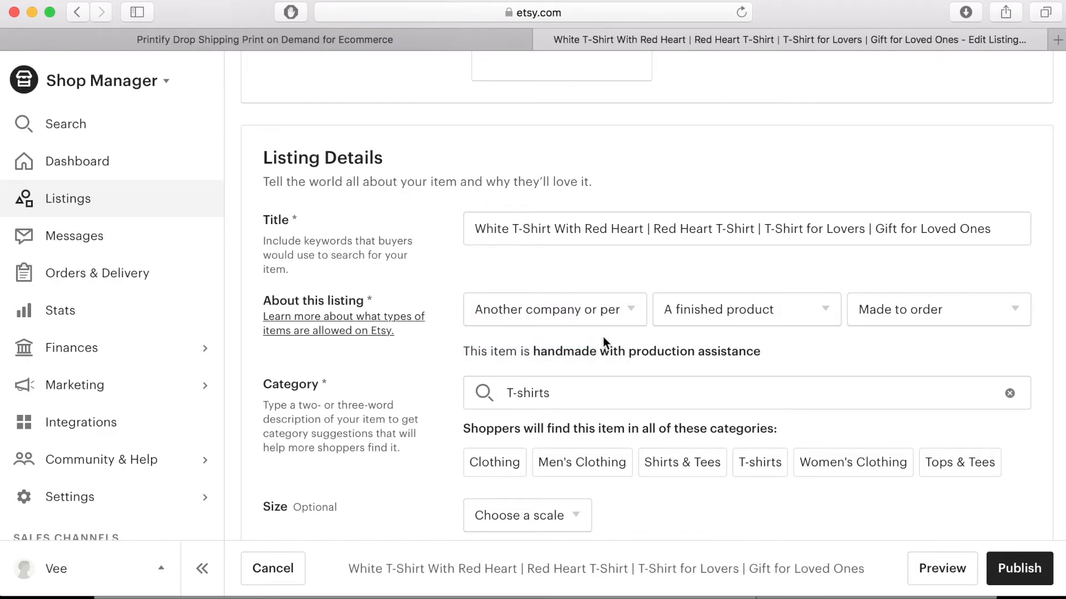
pyautogui.click(746, 309)
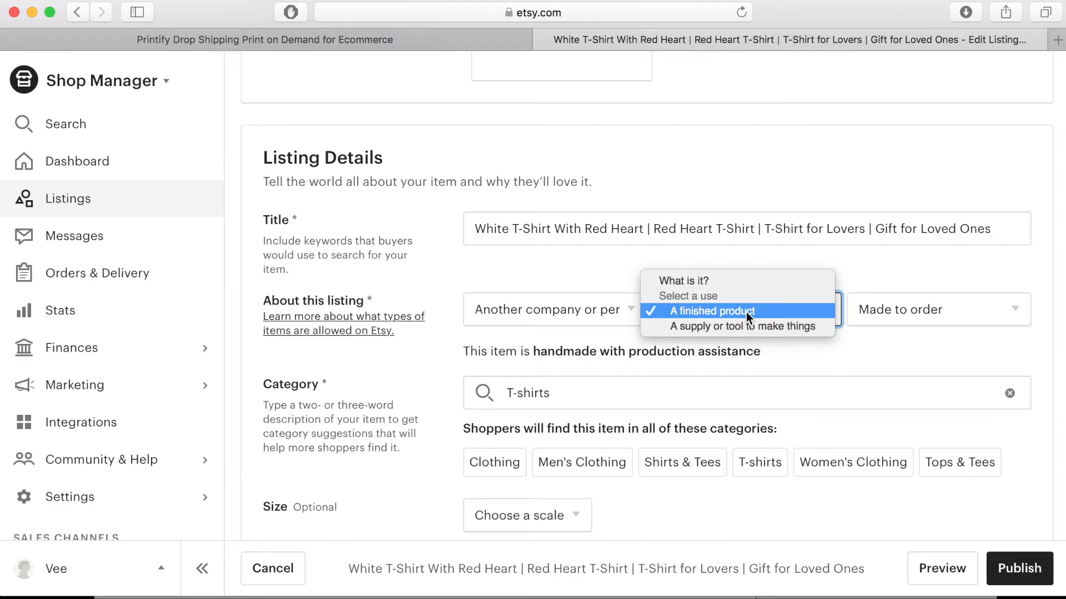
pyautogui.click(707, 312)
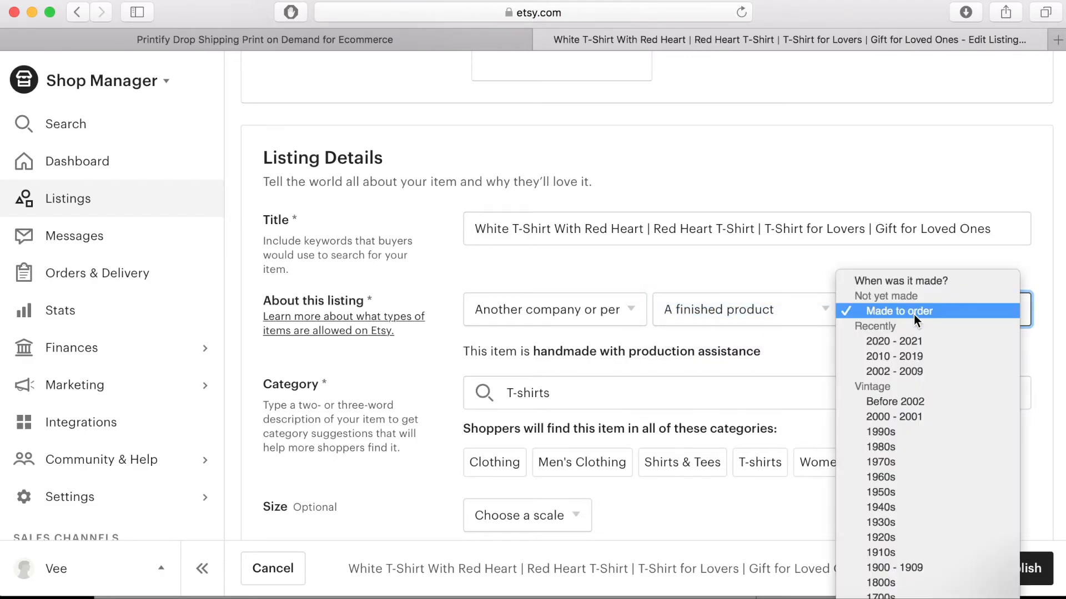
pyautogui.moveTo(944, 319)
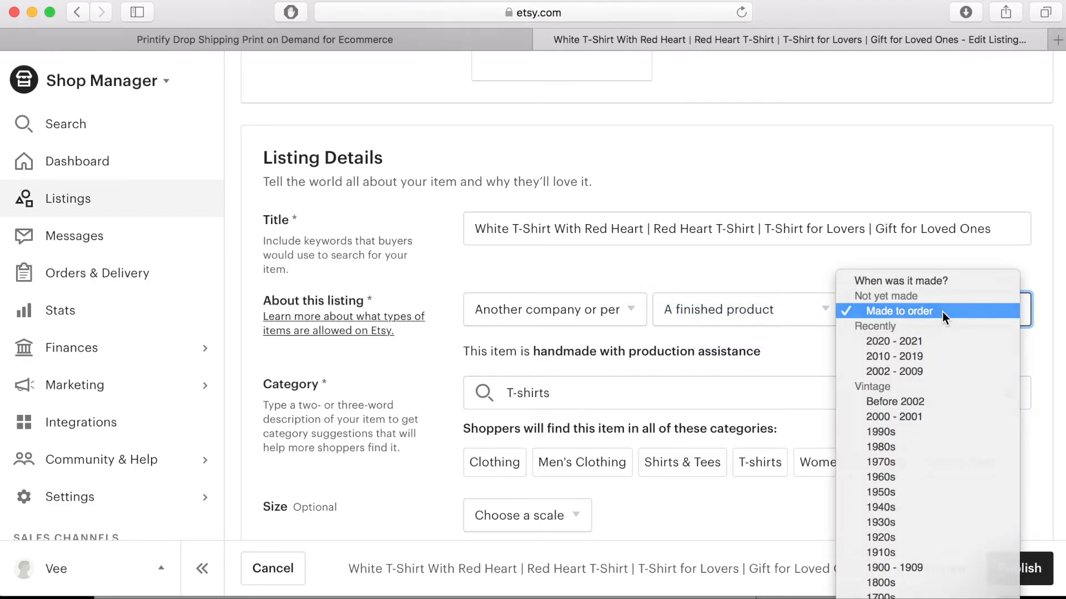
pyautogui.click(896, 312)
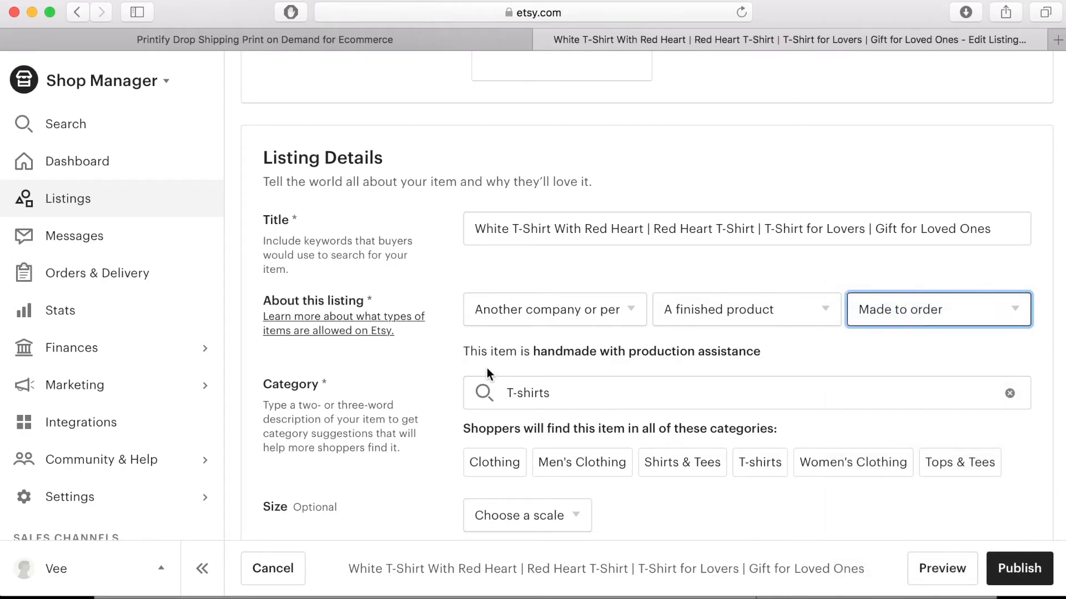
pyautogui.moveTo(727, 353)
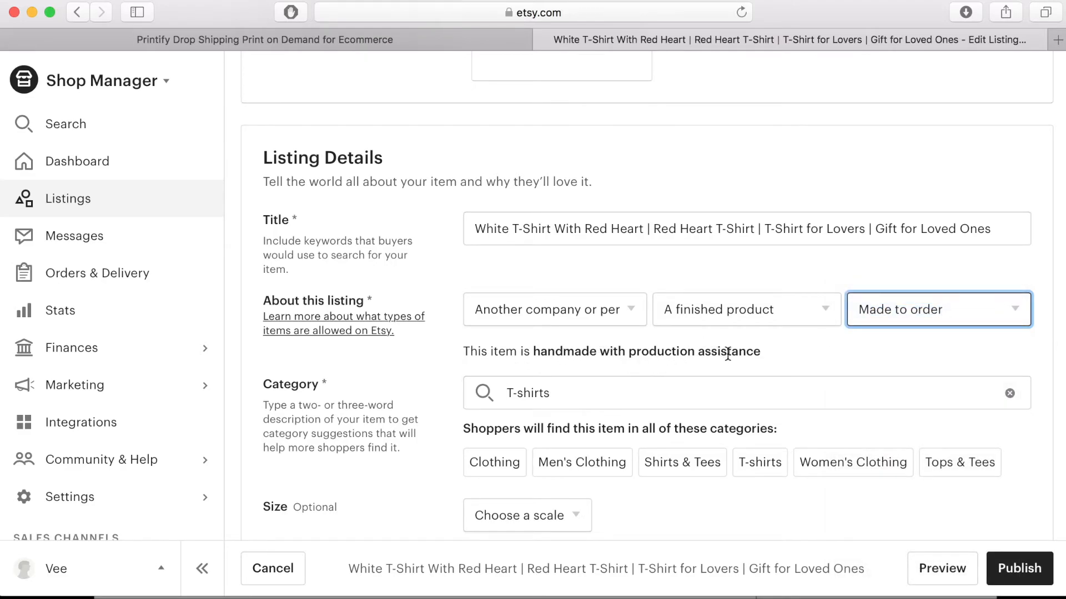
pyautogui.moveTo(688, 369)
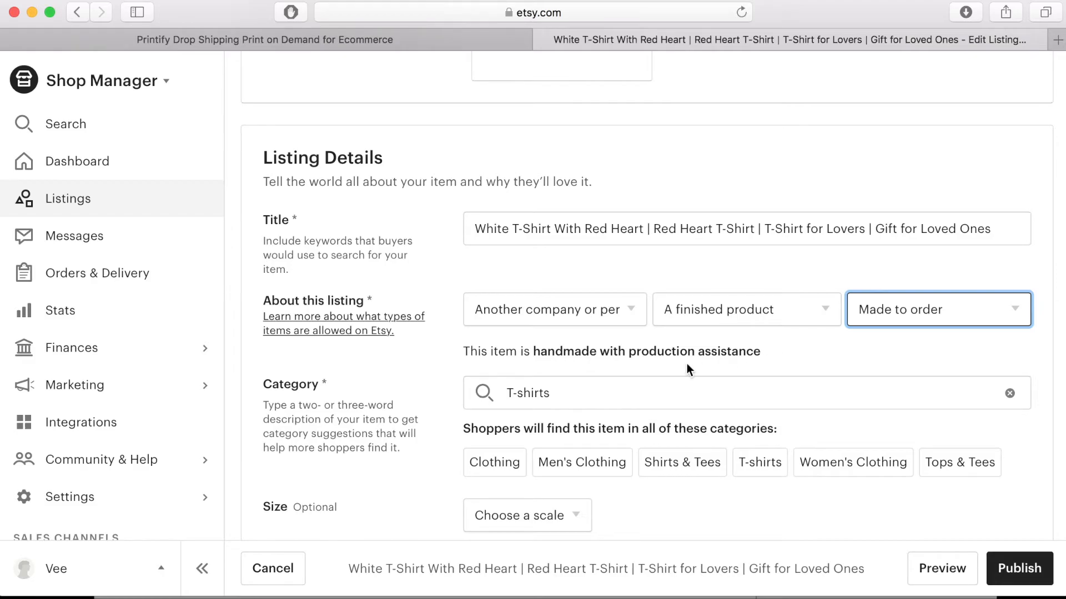
pyautogui.moveTo(398, 464)
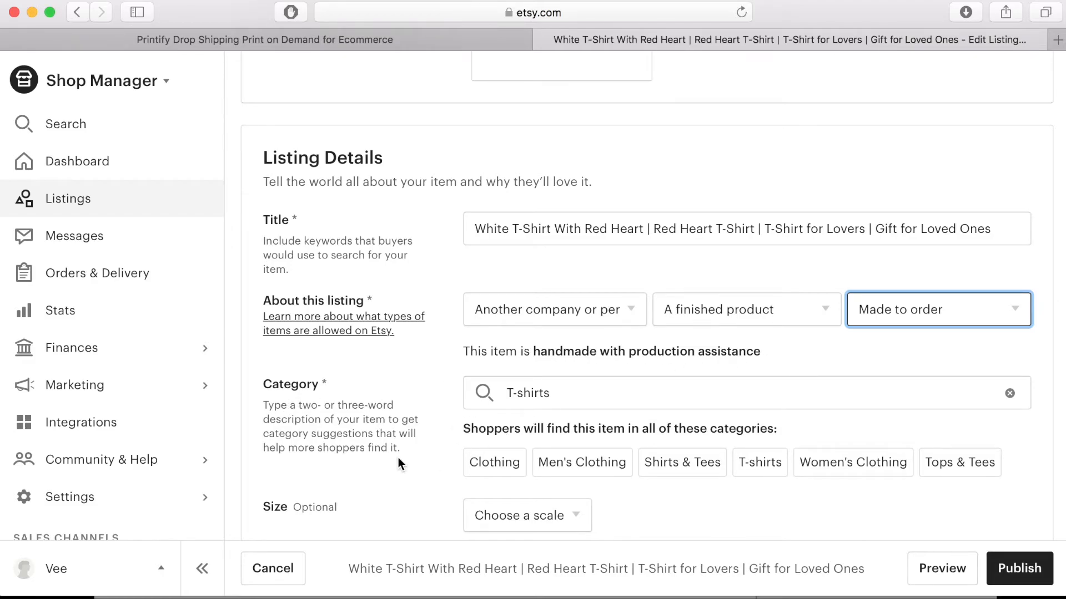
# Step: Choose Short sleeve for the heart tee's sleeve length, then scroll on to the description
pyautogui.scroll(-3)
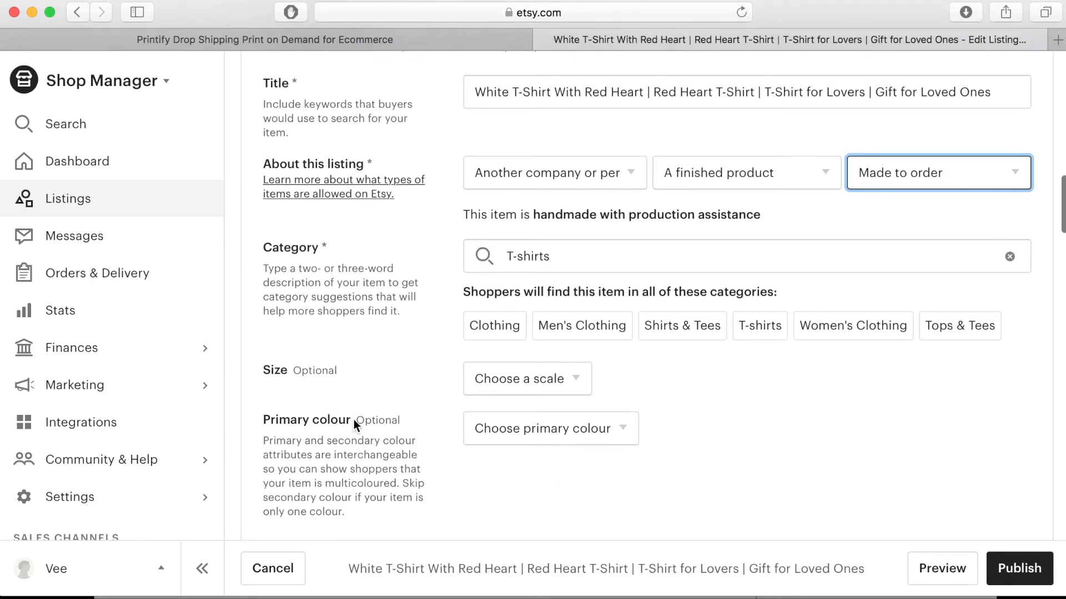
pyautogui.scroll(-3)
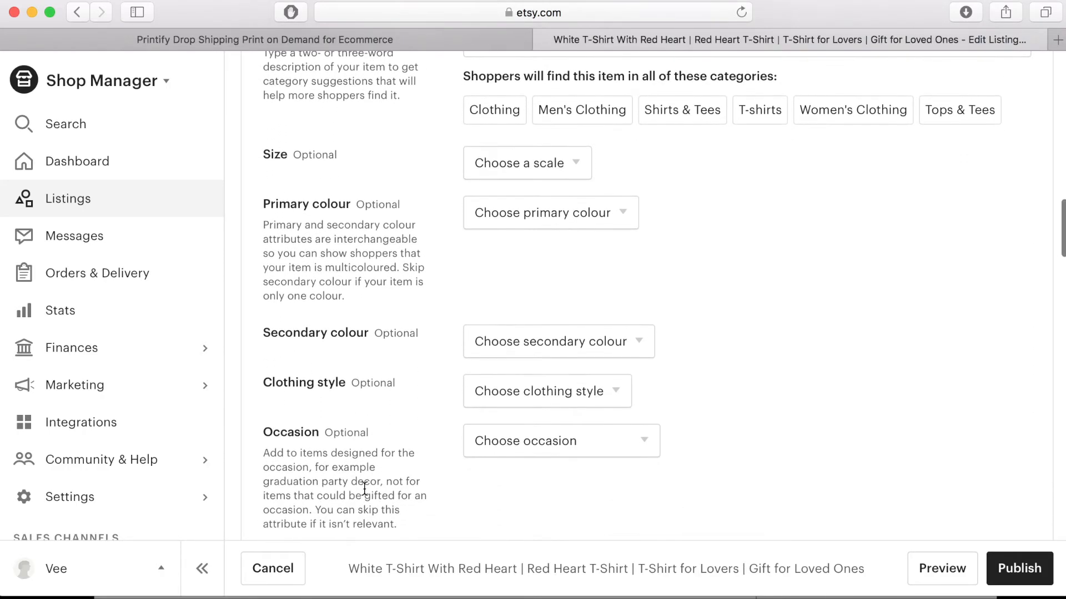
pyautogui.scroll(-3)
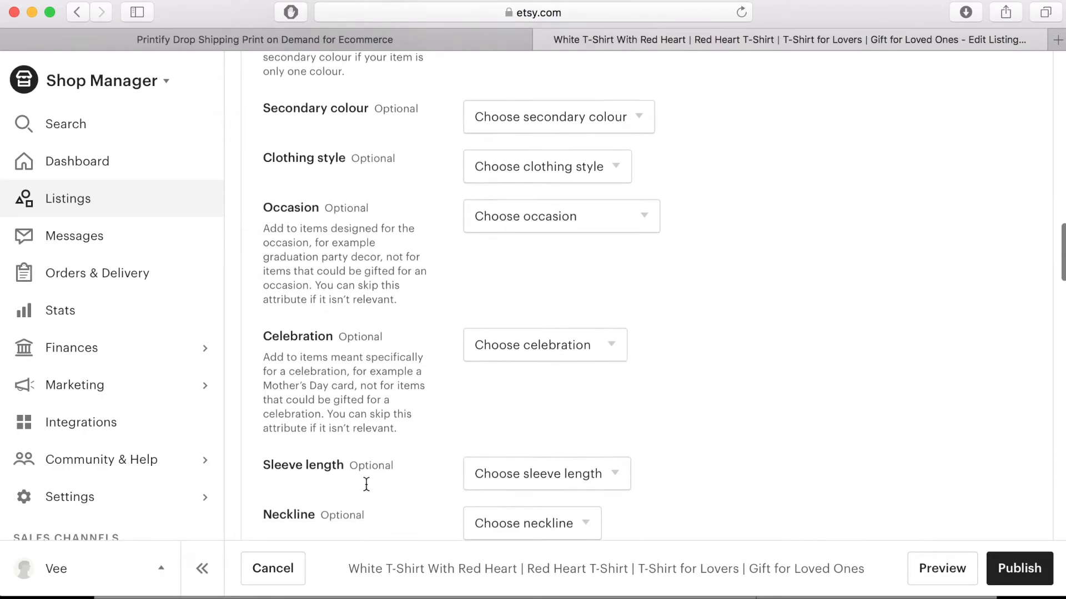
pyautogui.scroll(-3)
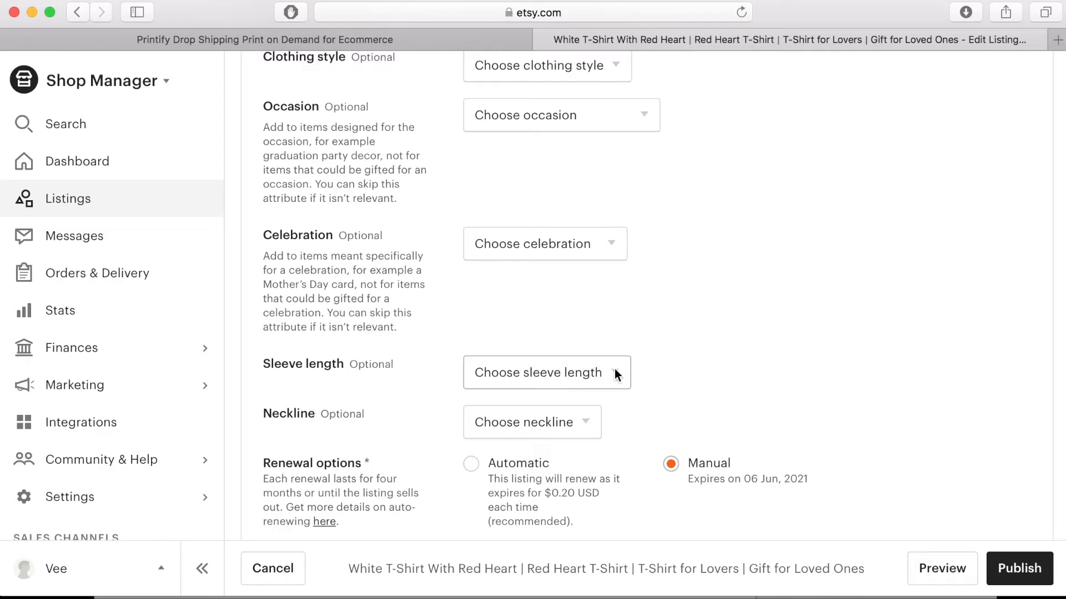
pyautogui.click(546, 372)
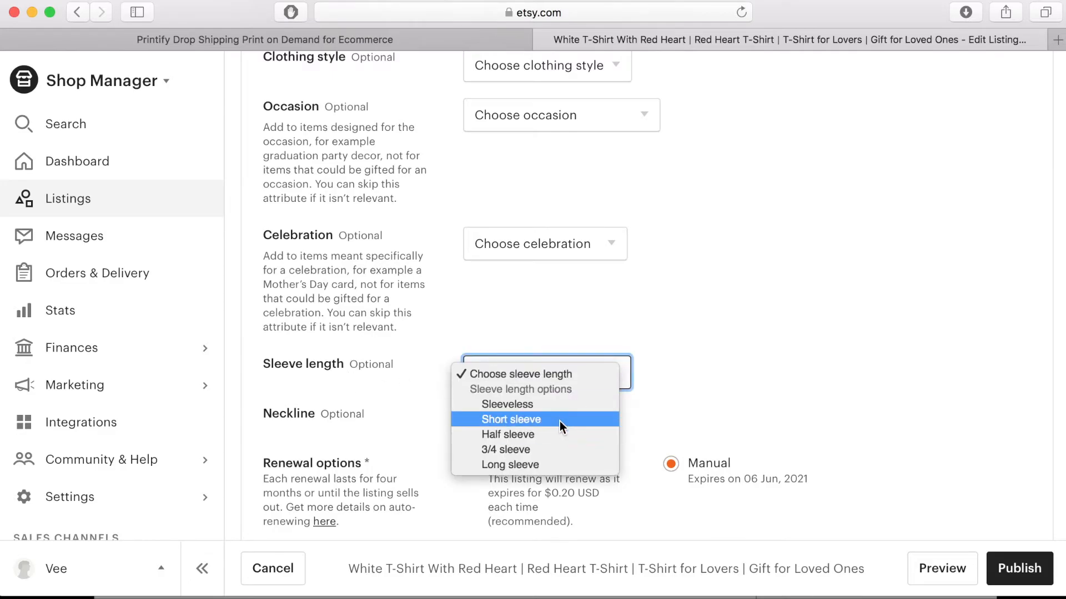
pyautogui.click(510, 420)
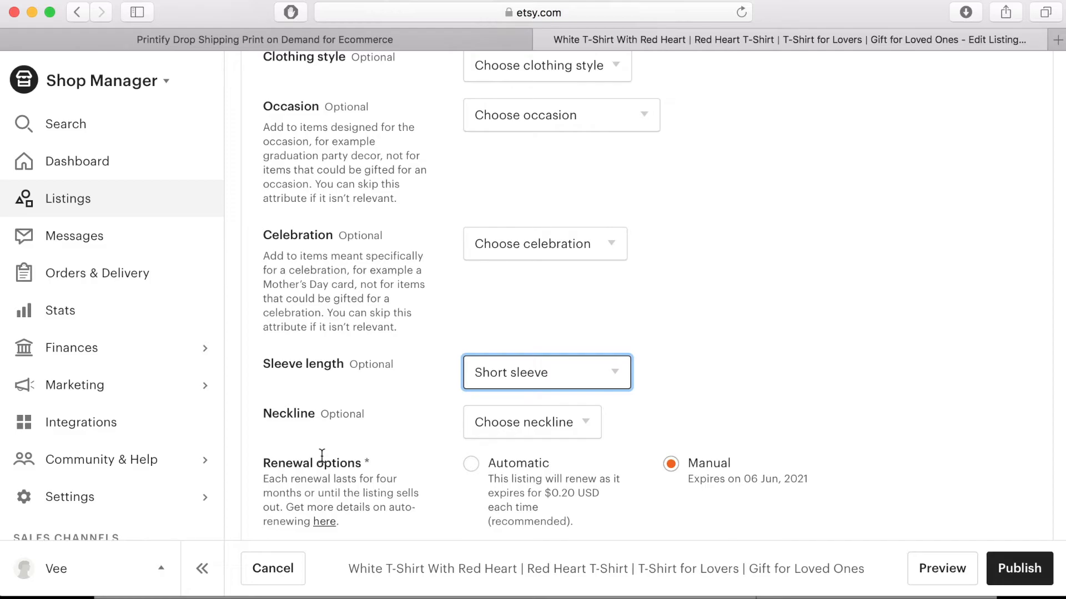
pyautogui.scroll(-3)
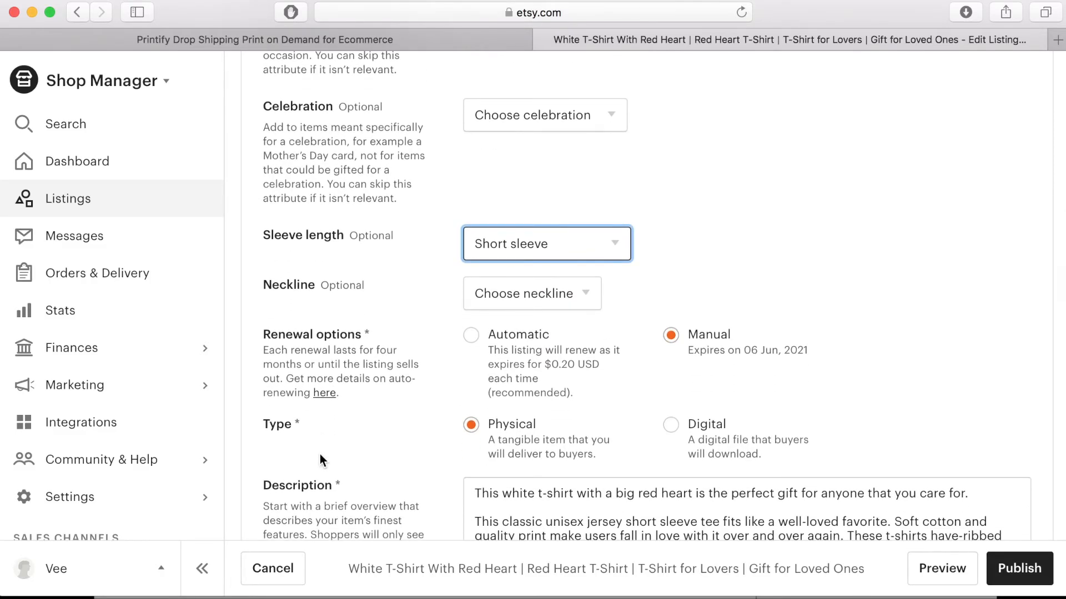
pyautogui.moveTo(506, 341)
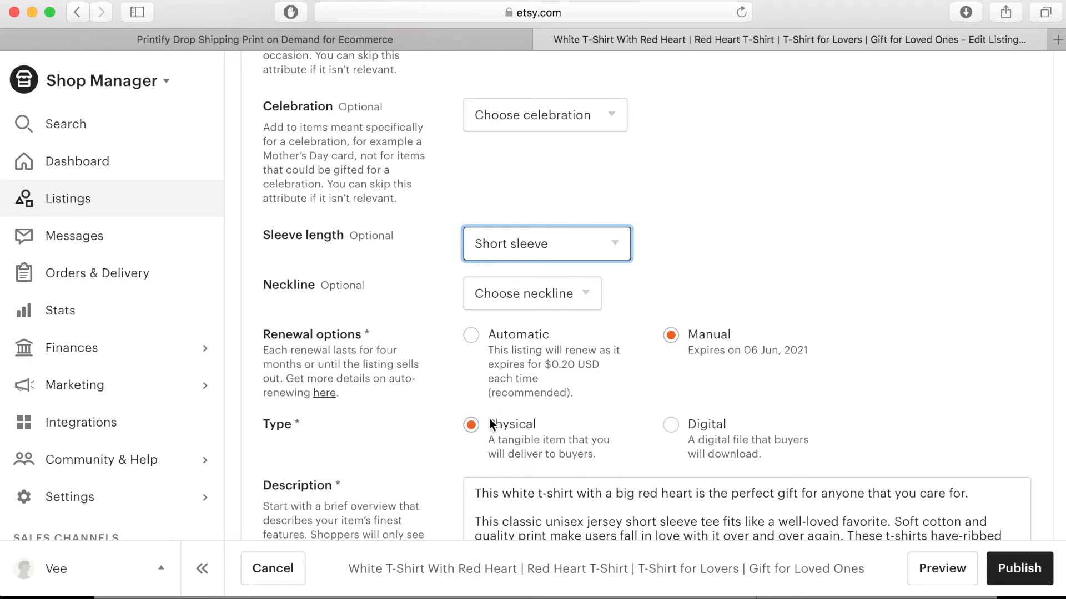
pyautogui.moveTo(478, 436)
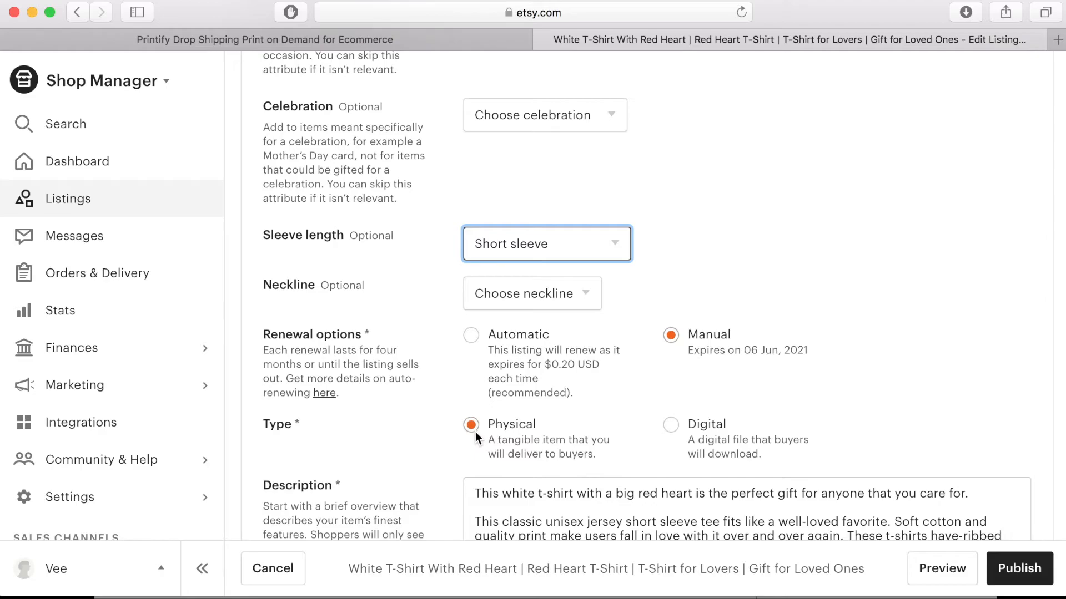
pyautogui.scroll(-3)
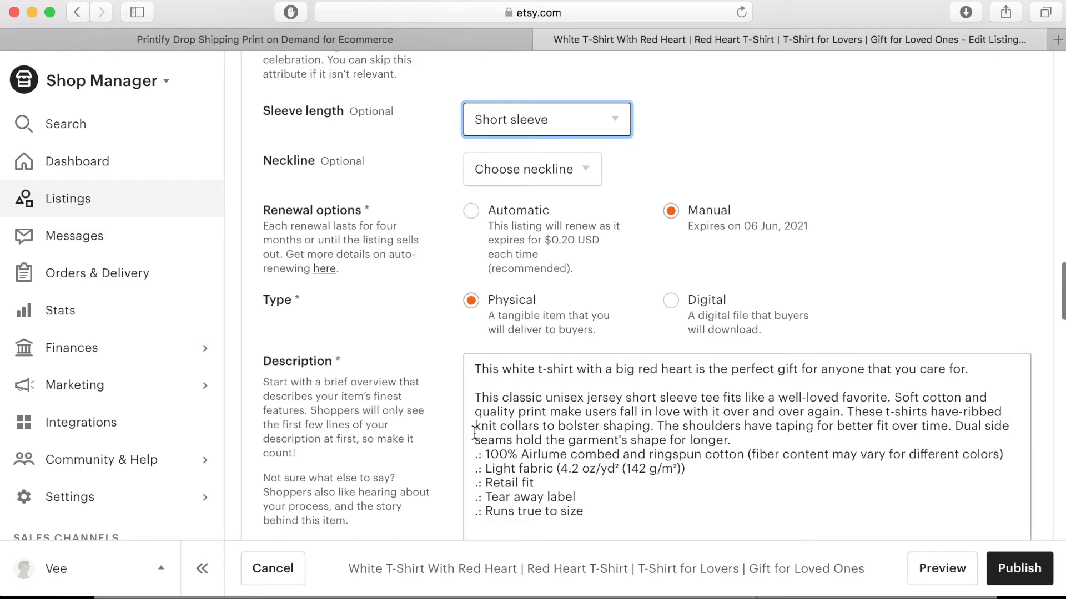
pyautogui.moveTo(509, 359)
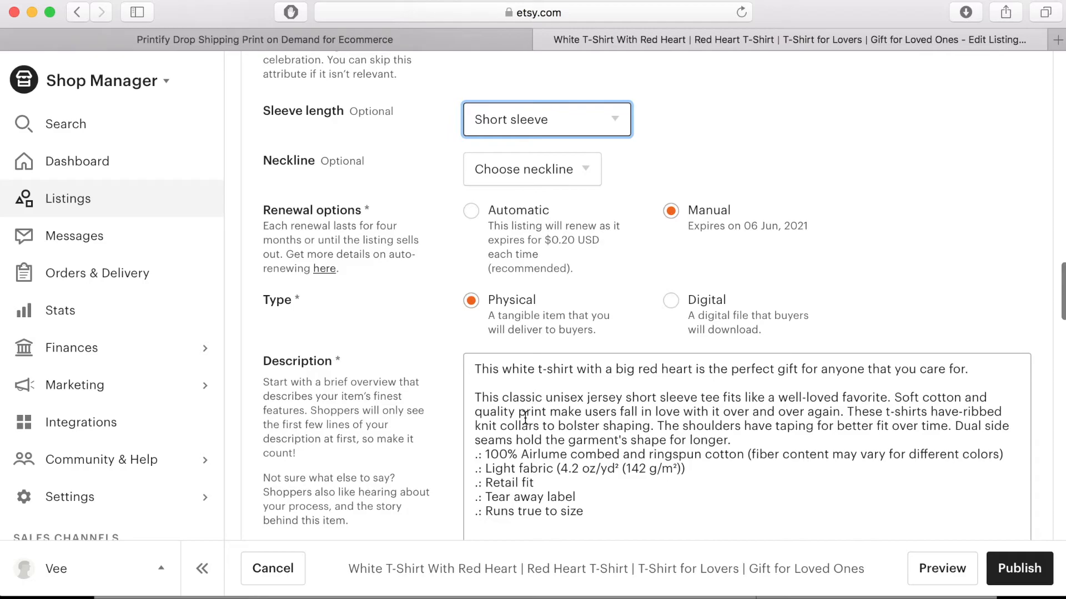
pyautogui.moveTo(557, 479)
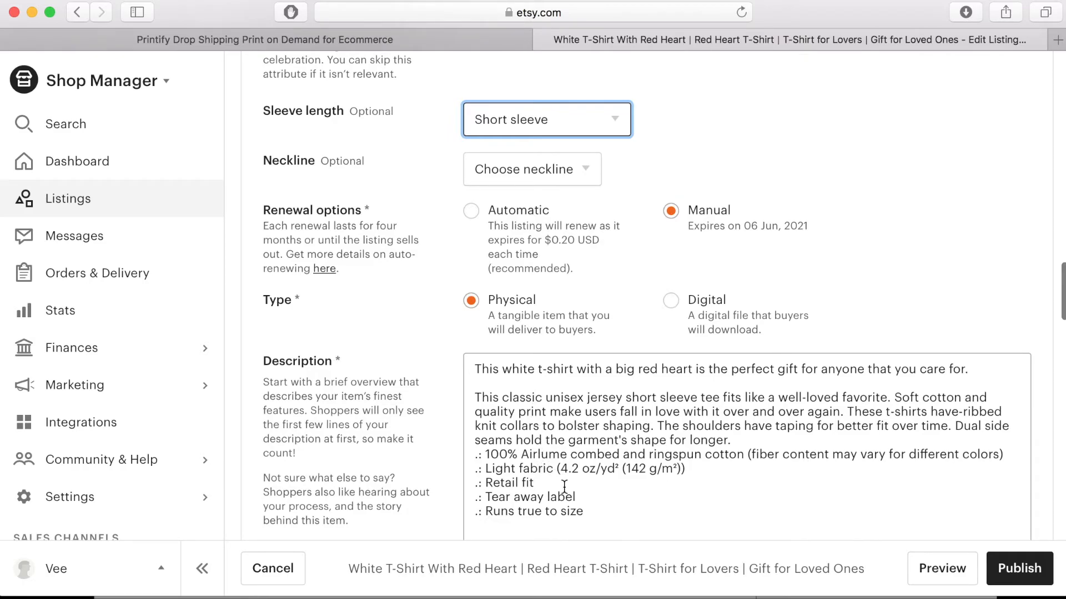
# Step: Review and save the Printify production partner's details
pyautogui.scroll(-3)
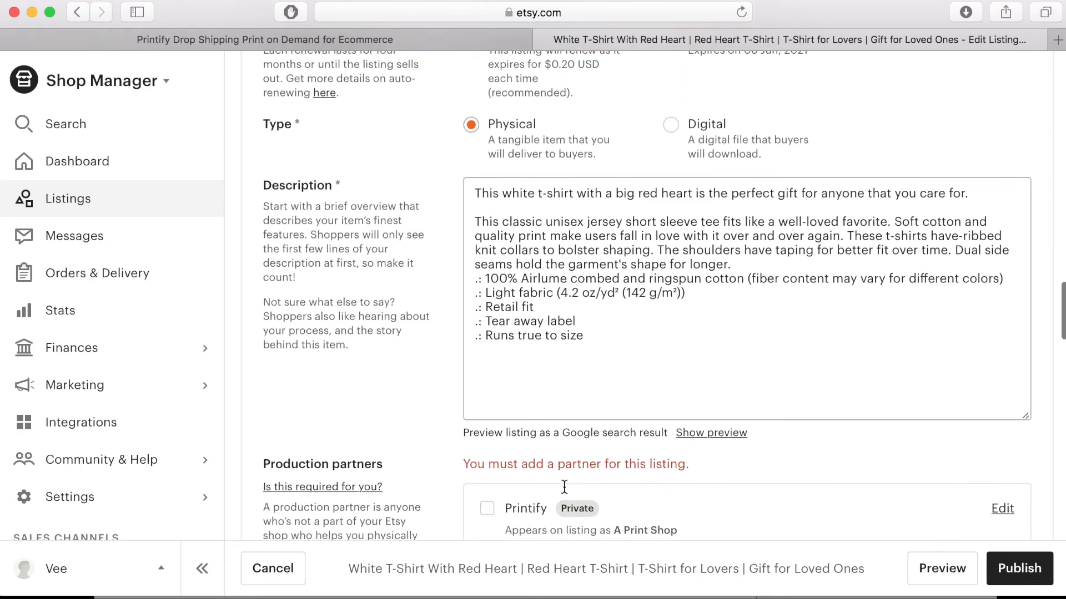
pyautogui.scroll(-3)
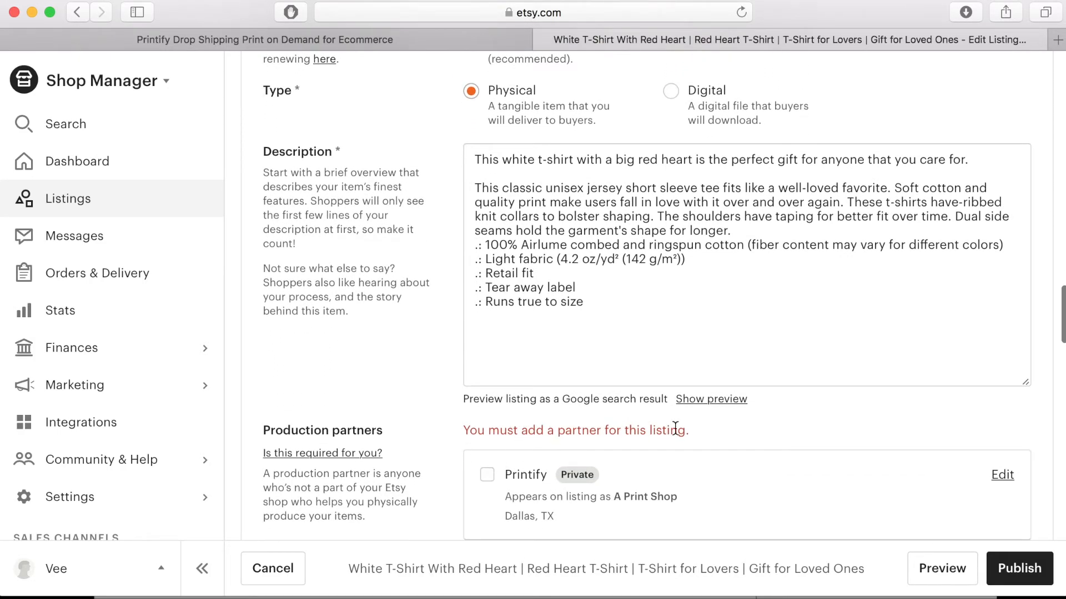
pyautogui.moveTo(948, 451)
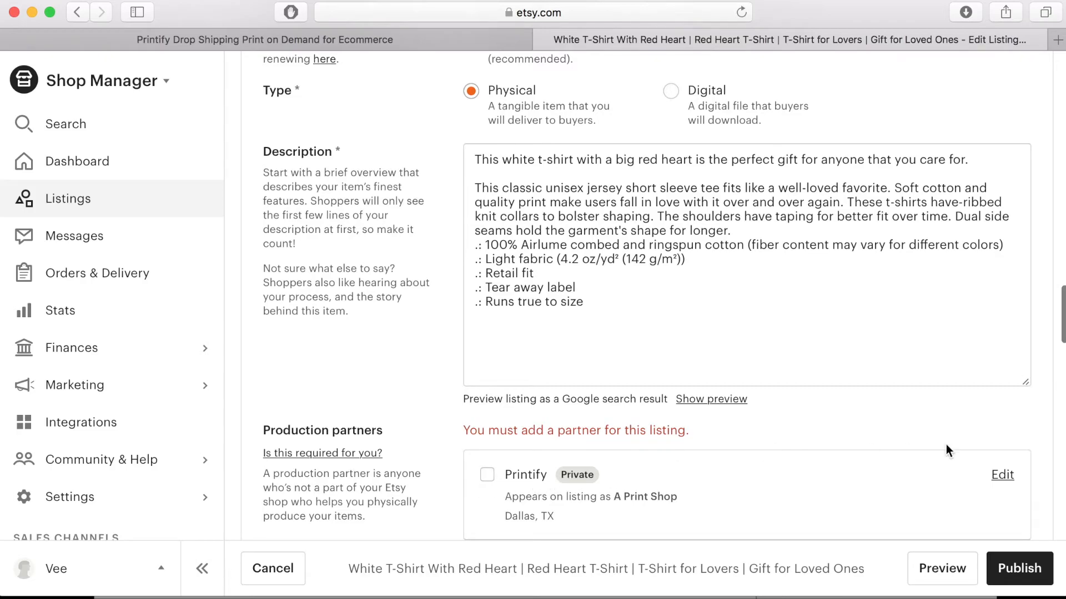
pyautogui.click(1002, 475)
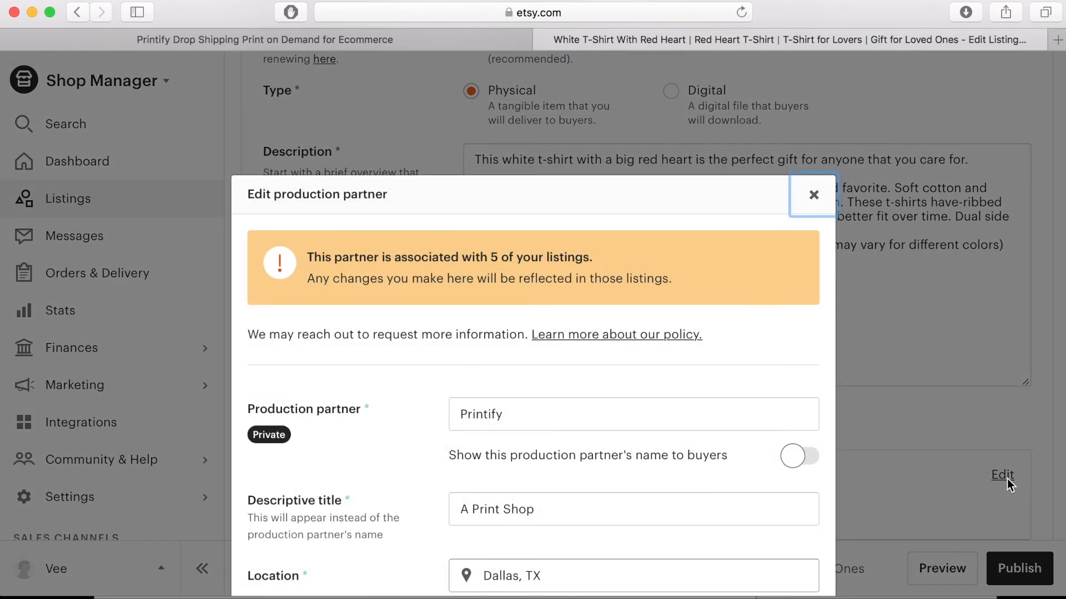
pyautogui.moveTo(418, 282)
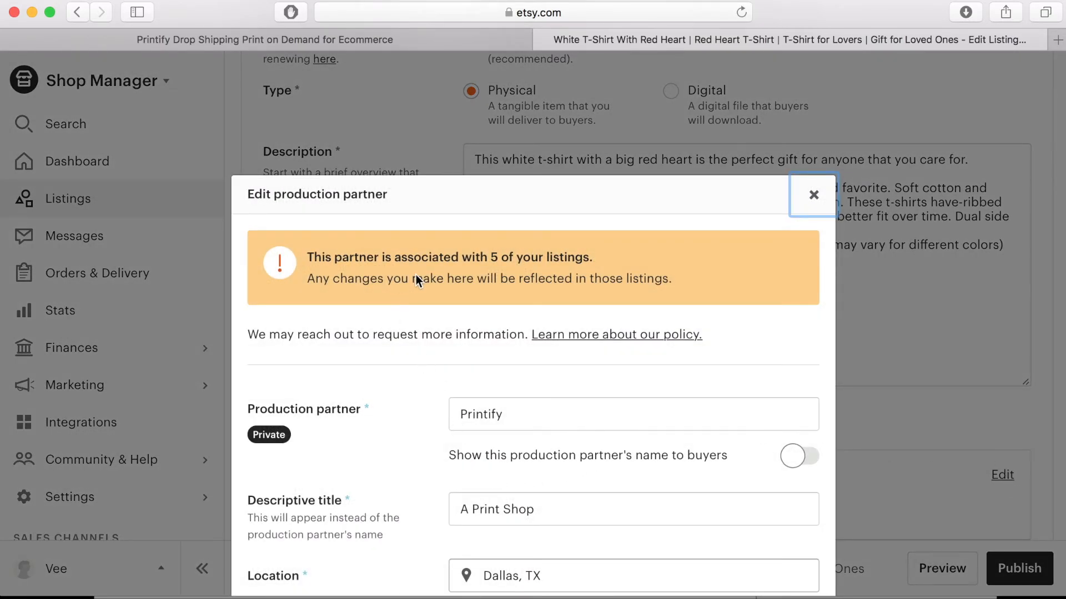
# Step: Tick Printify as the heart tee's production partner
pyautogui.scroll(-3)
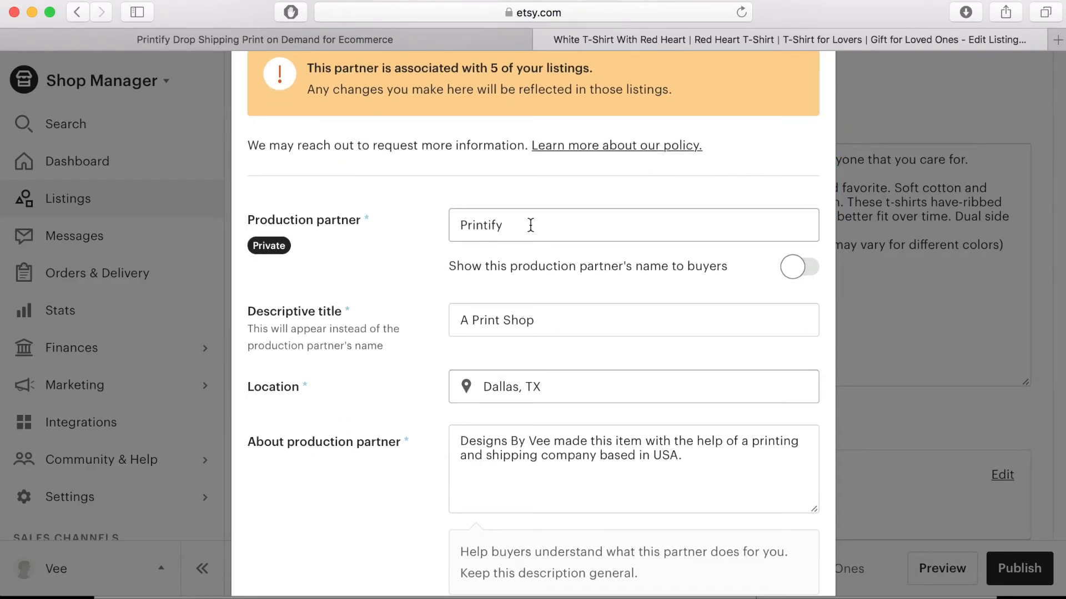
pyautogui.scroll(-3)
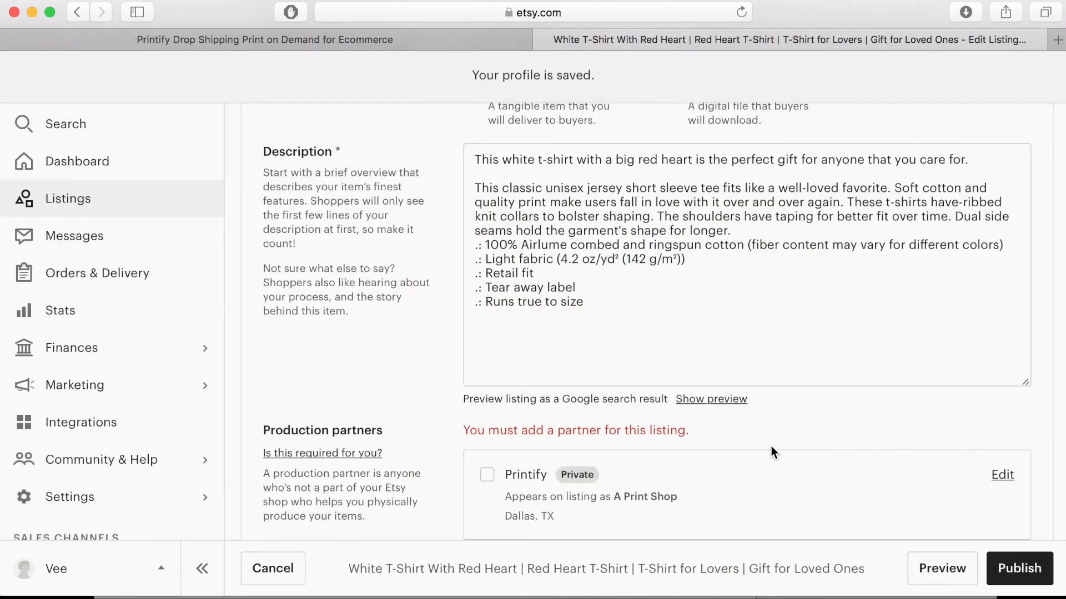
pyautogui.click(487, 474)
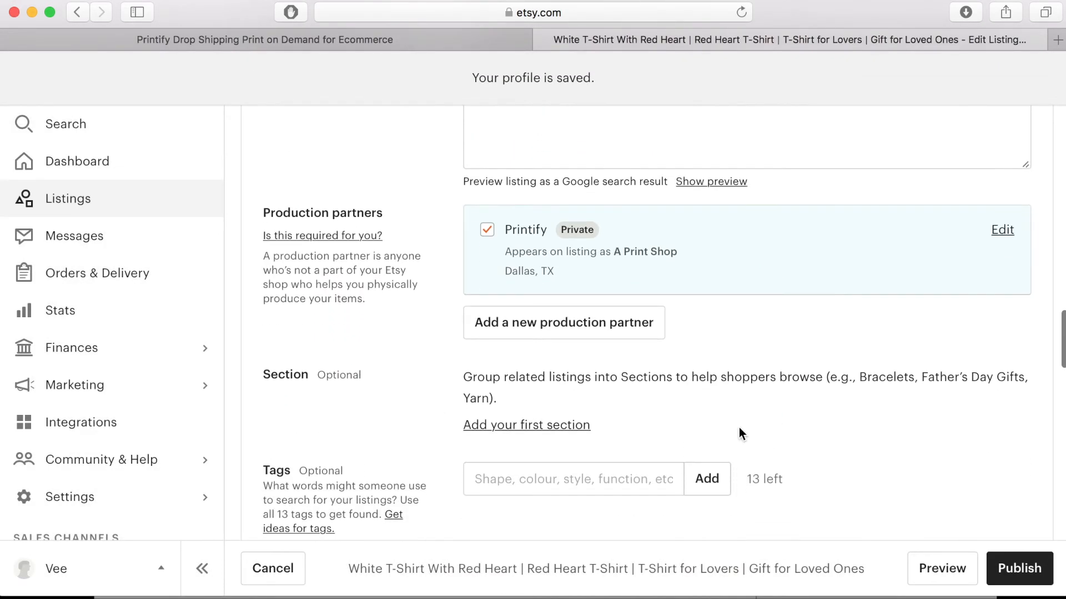
# Step: Add the tags 'white t-shirt', 'red heart' and 'gift idea' to the listing
pyautogui.scroll(-3)
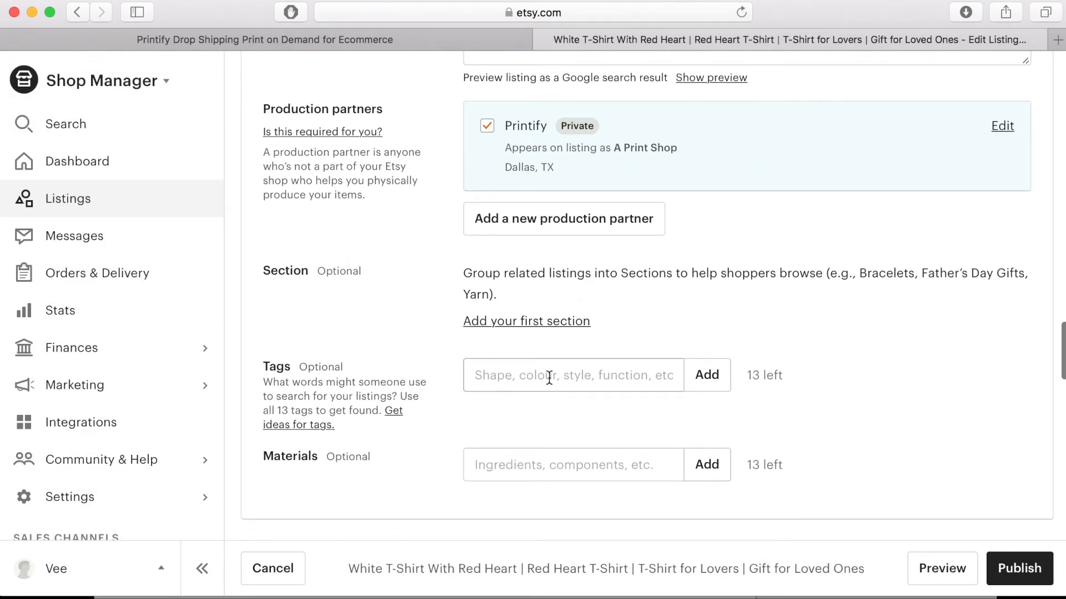
pyautogui.click(573, 376)
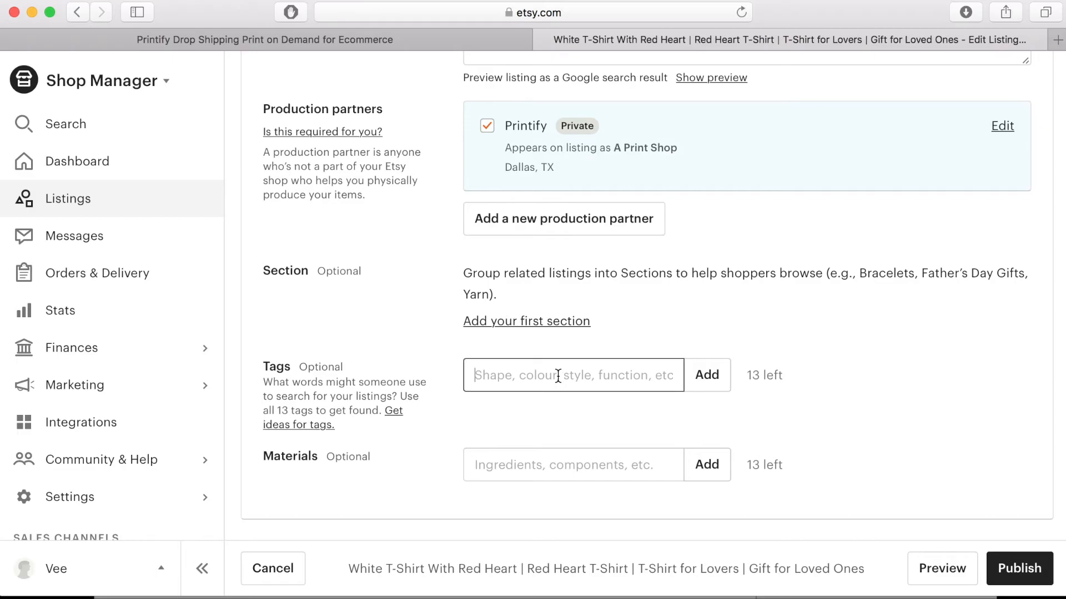
pyautogui.write('white t')
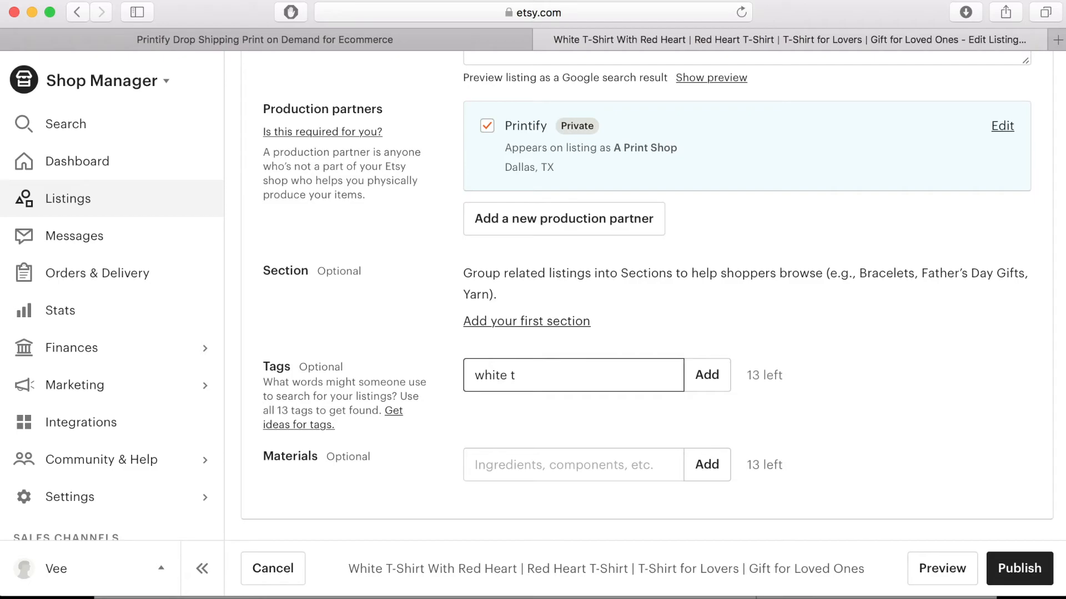
pyautogui.write('-shirt,')
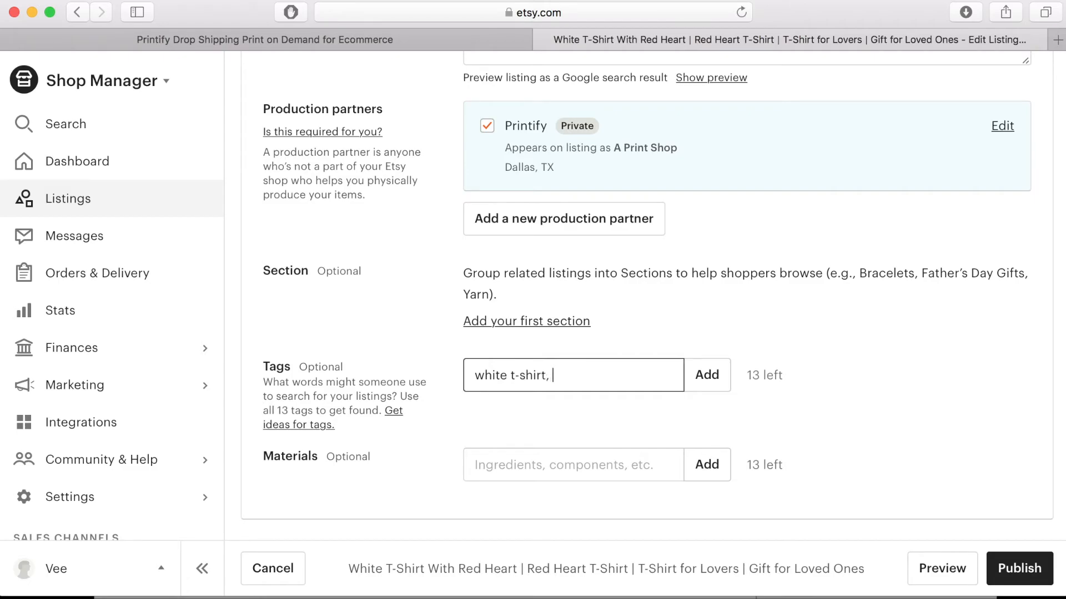
pyautogui.write('red he')
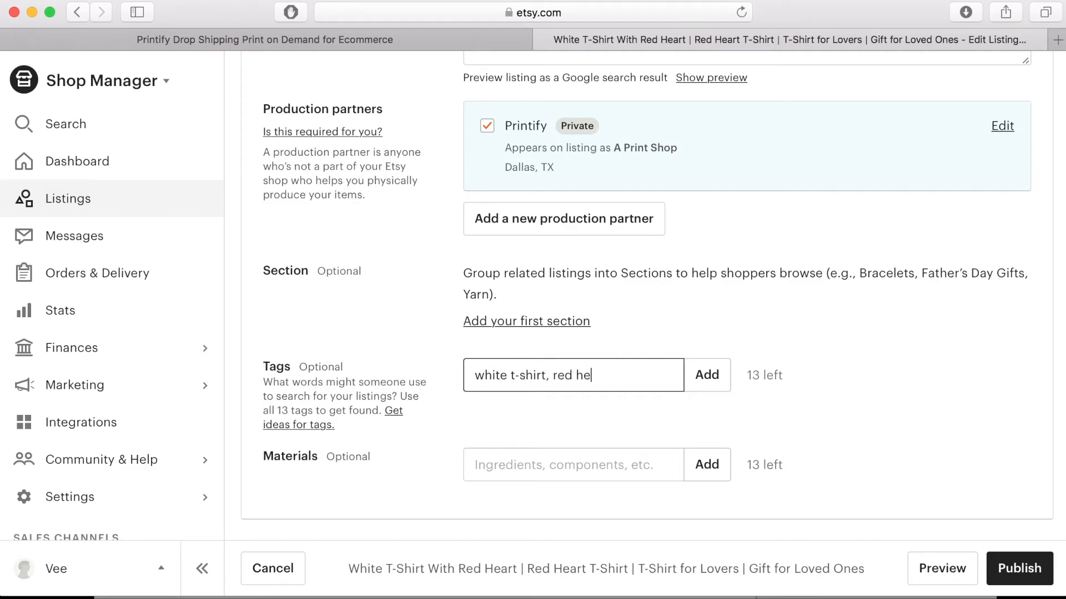
pyautogui.write('art, gif')
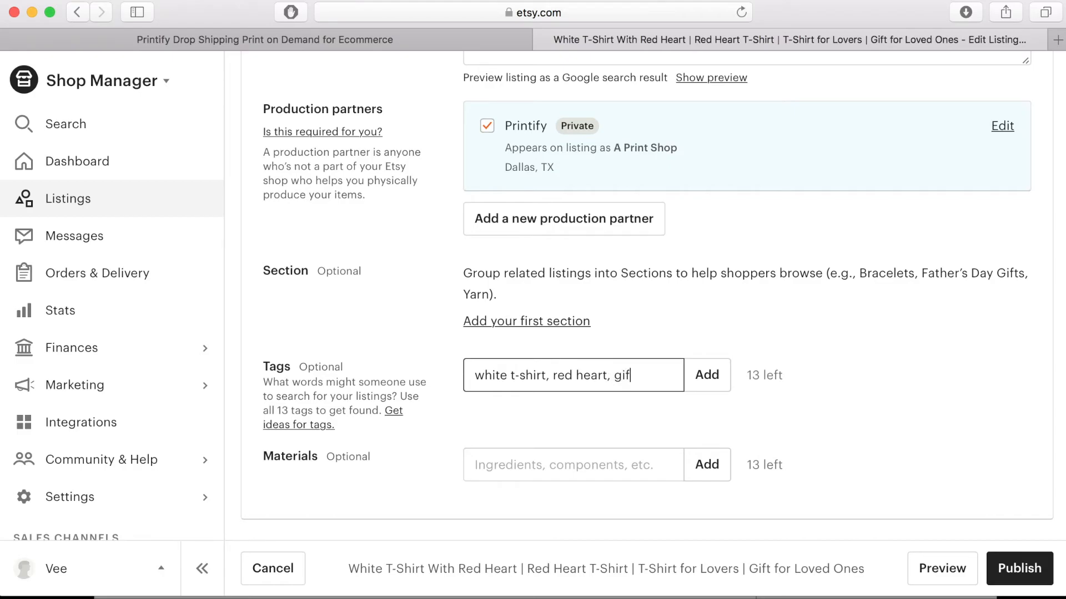
pyautogui.write('t idea,')
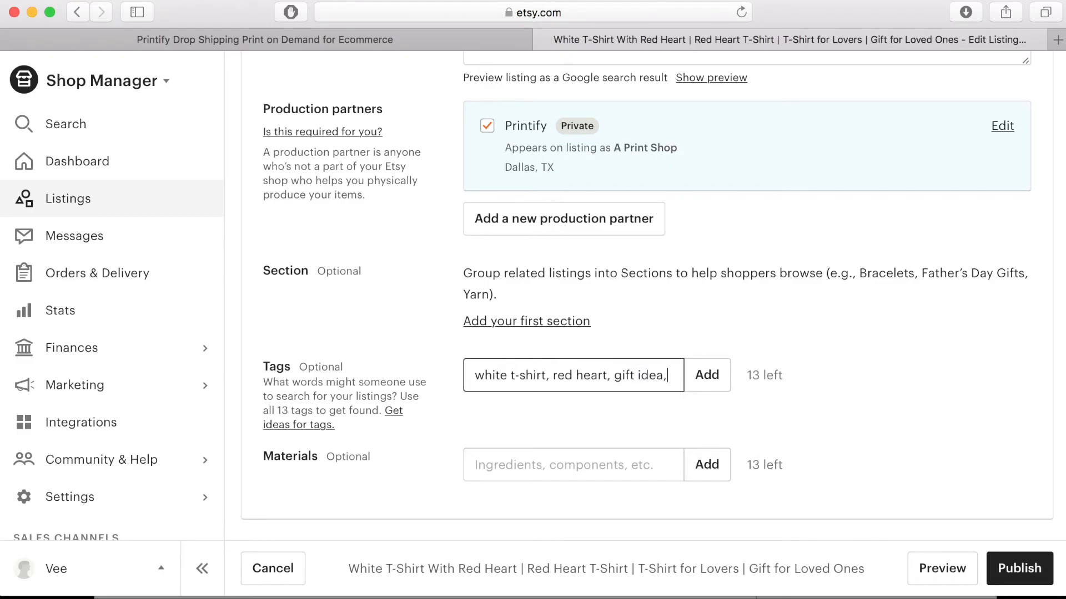
pyautogui.click(706, 376)
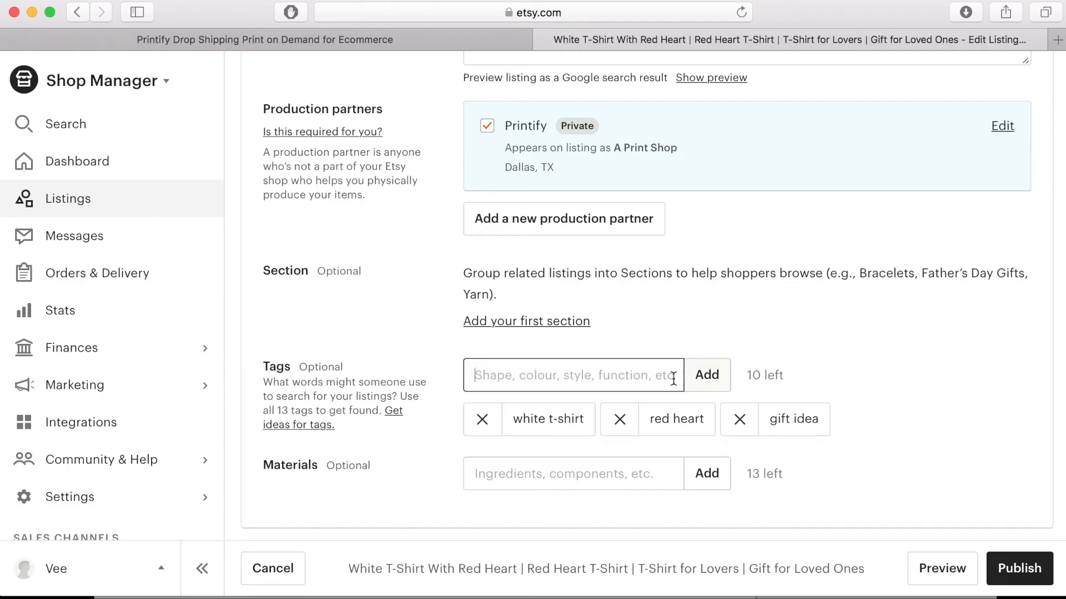
pyautogui.click(571, 474)
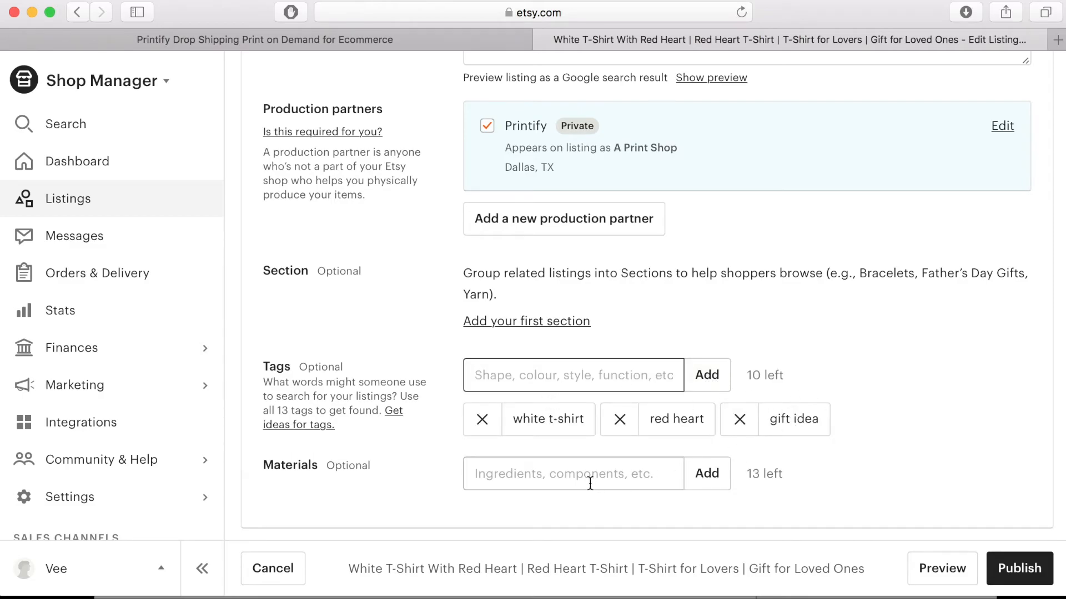
pyautogui.scroll(-3)
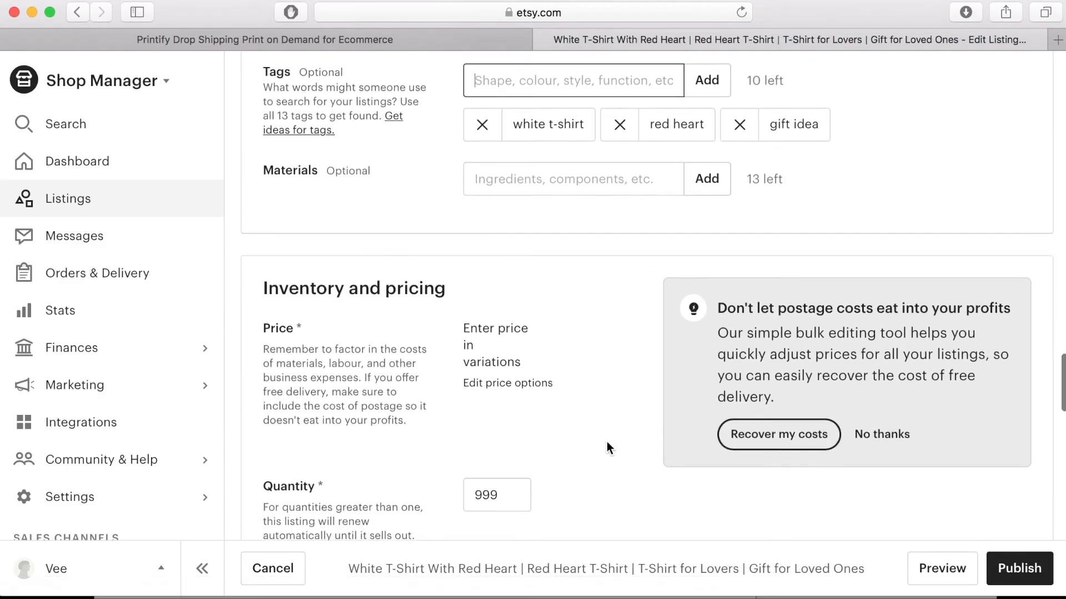
pyautogui.scroll(-3)
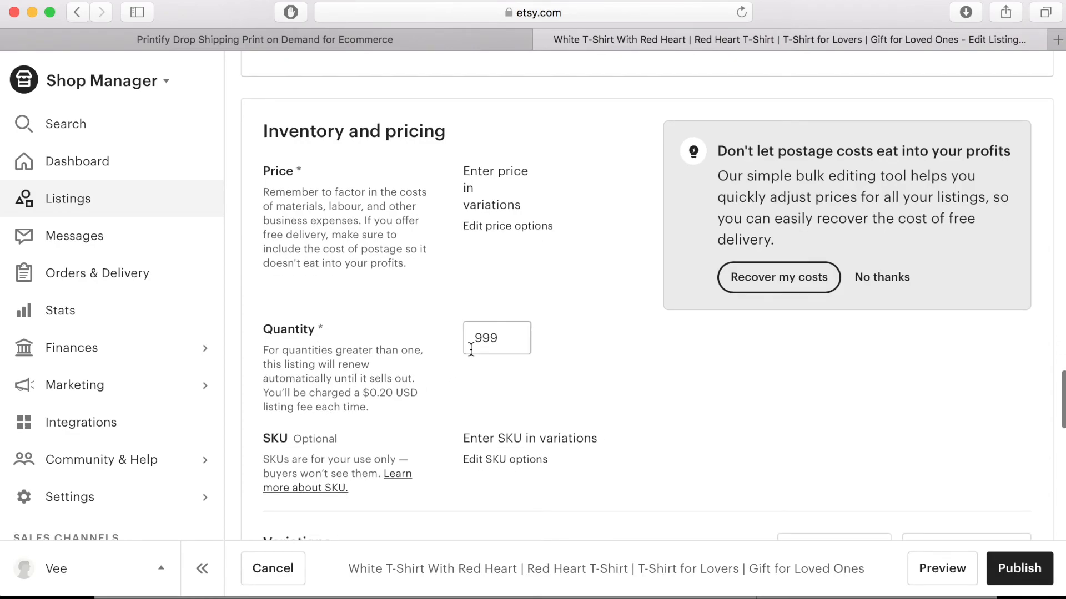
pyautogui.scroll(-3)
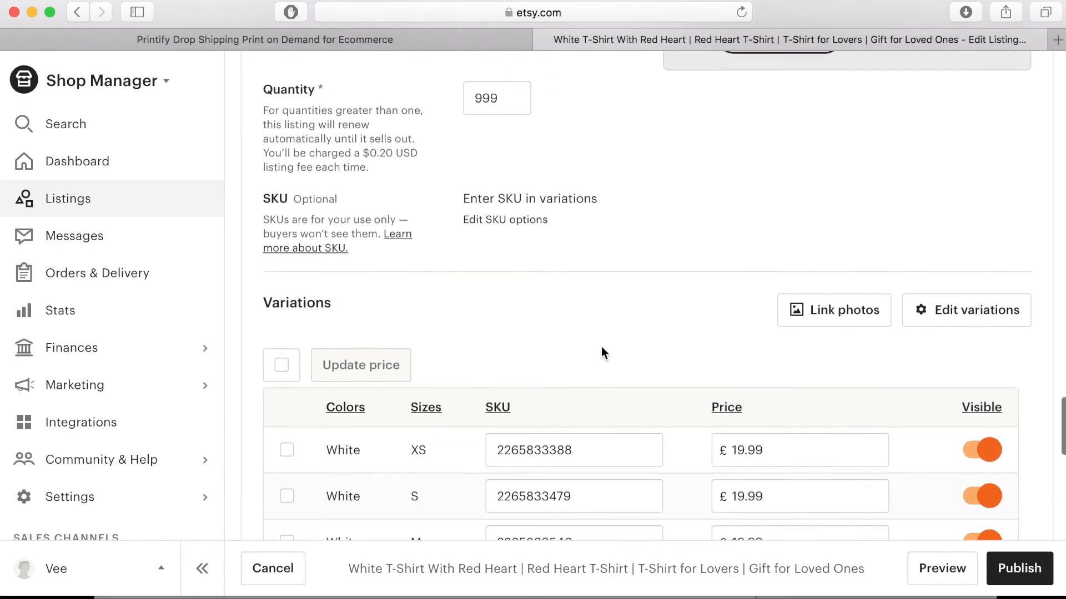
pyautogui.scroll(-3)
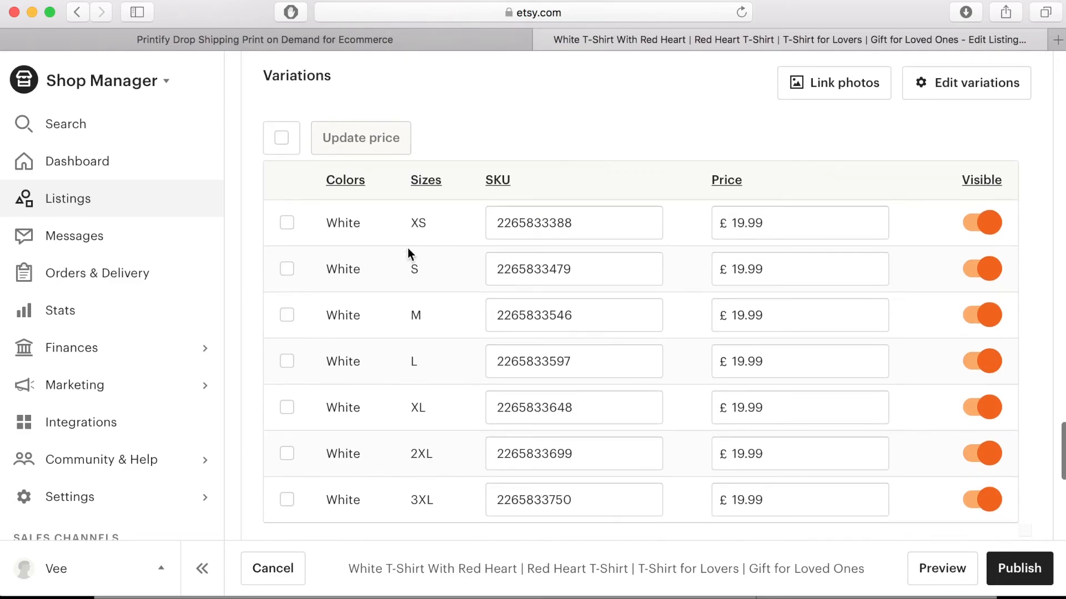
pyautogui.scroll(-3)
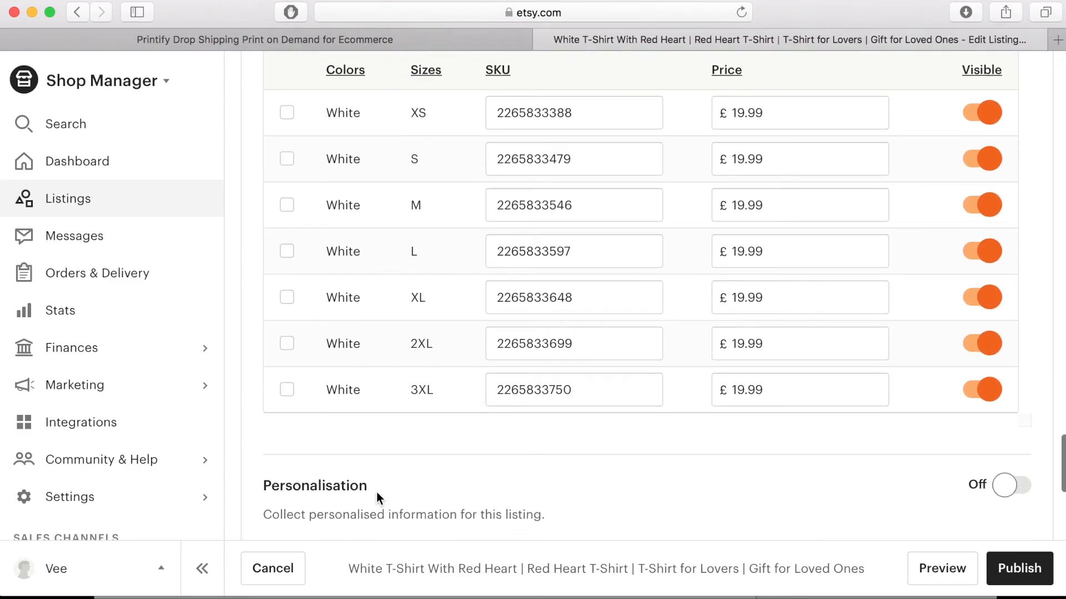
pyautogui.scroll(3)
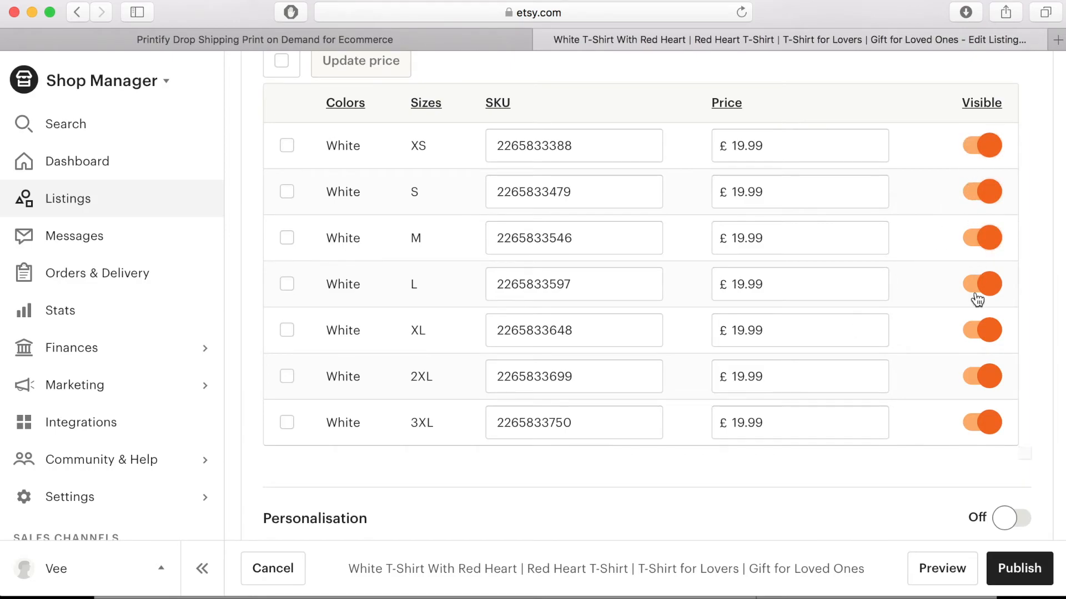
pyautogui.click(981, 422)
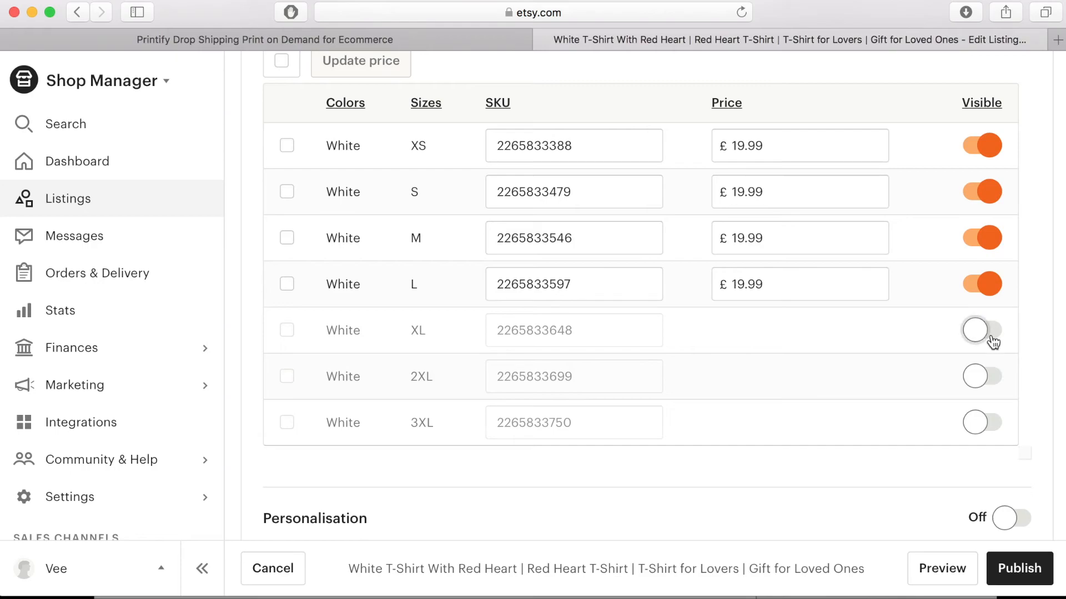
pyautogui.click(980, 330)
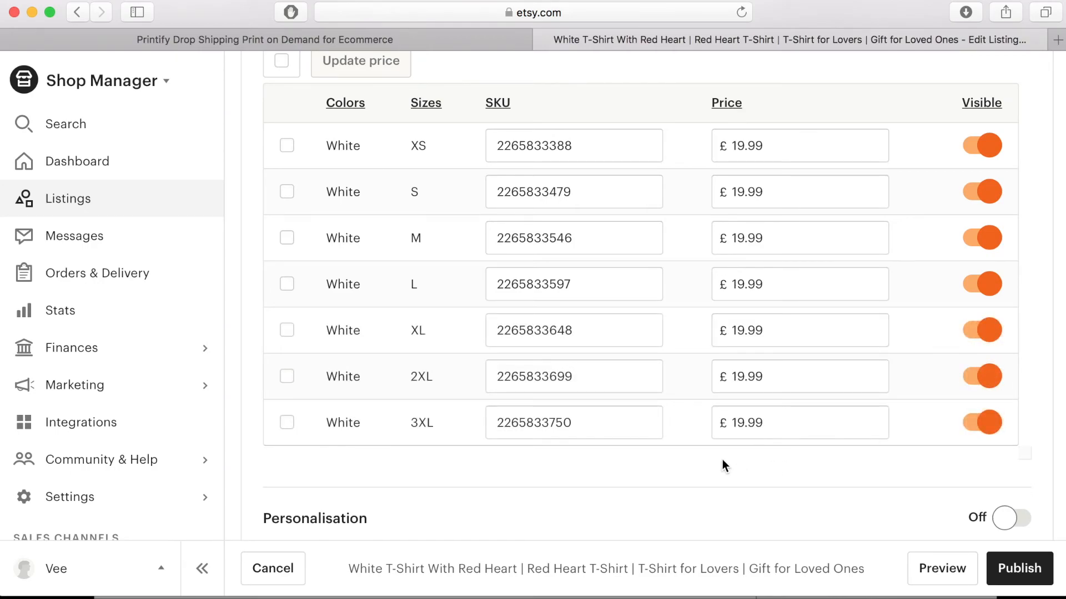
pyautogui.scroll(-3)
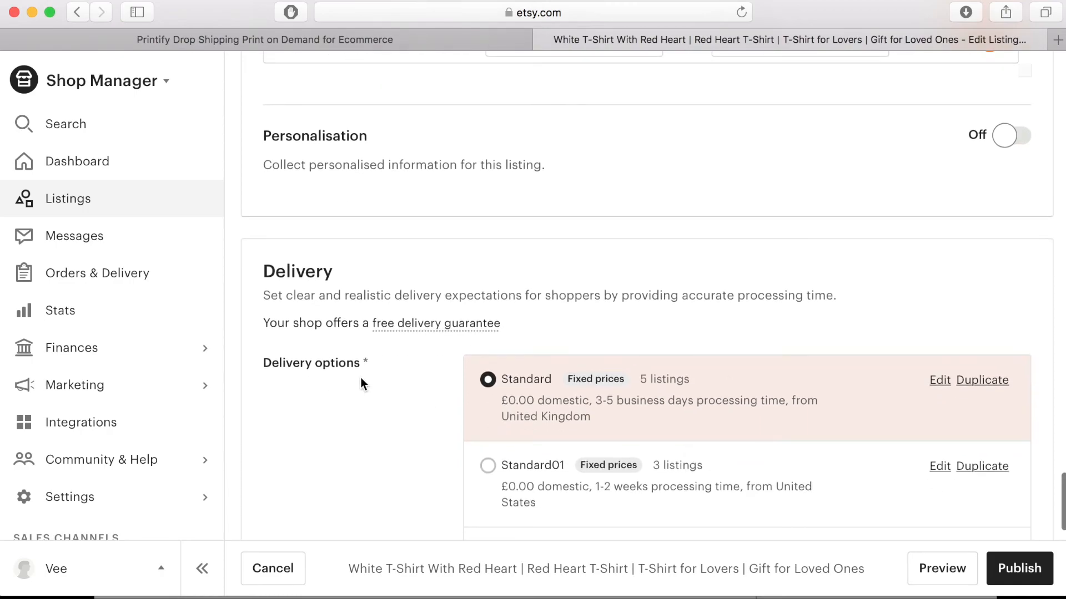
pyautogui.moveTo(624, 374)
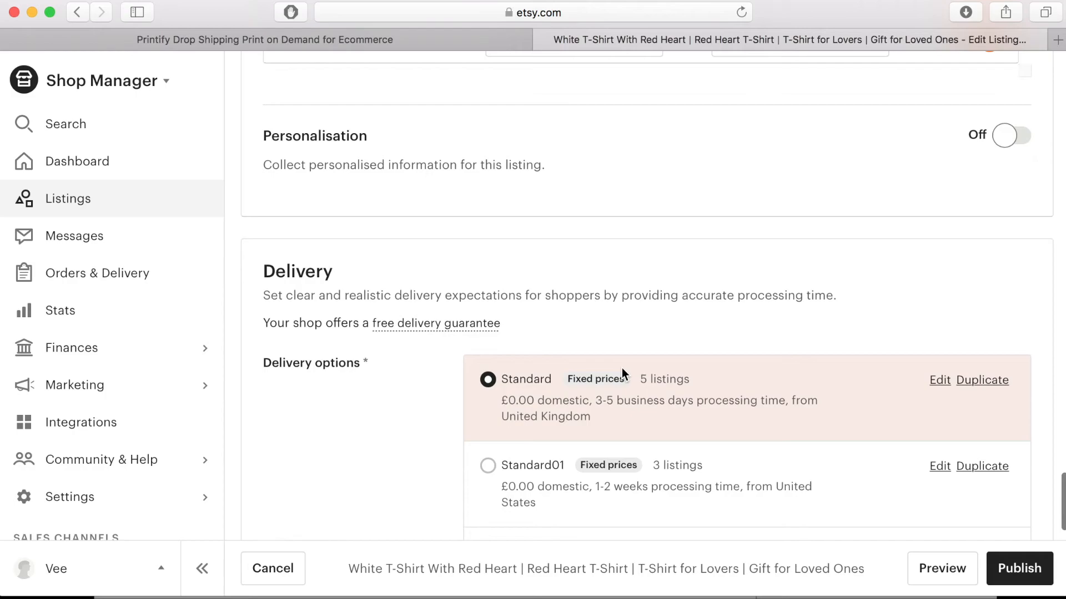
pyautogui.moveTo(621, 378)
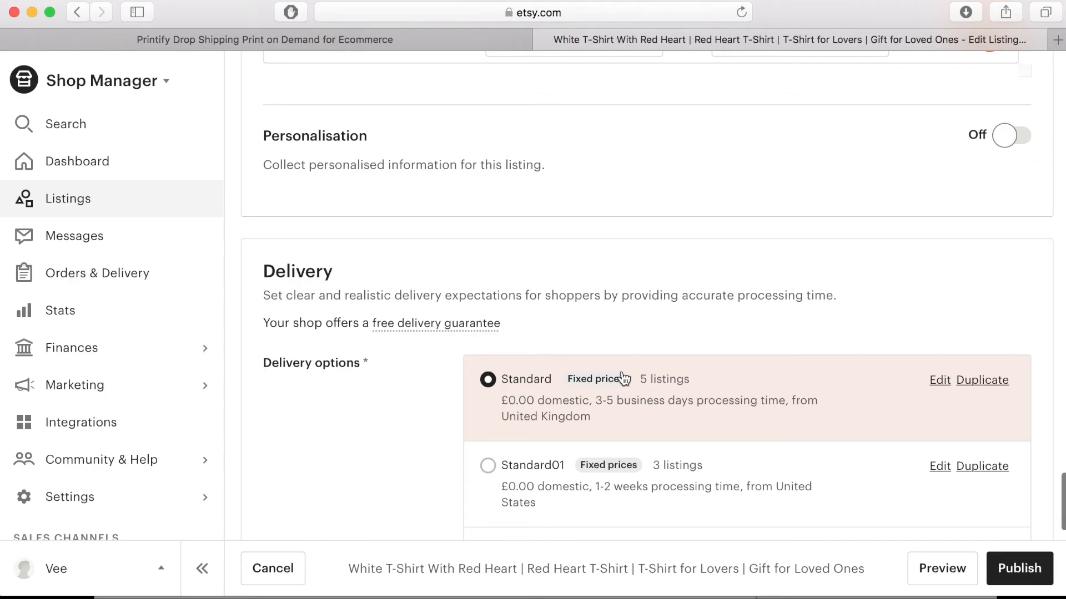
pyautogui.moveTo(600, 396)
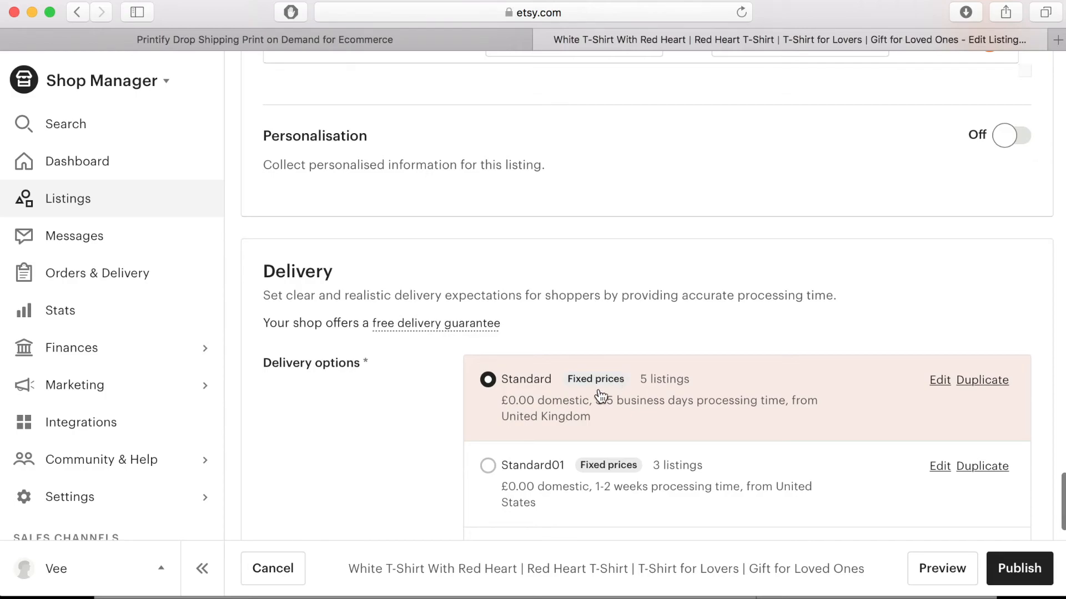
pyautogui.moveTo(565, 412)
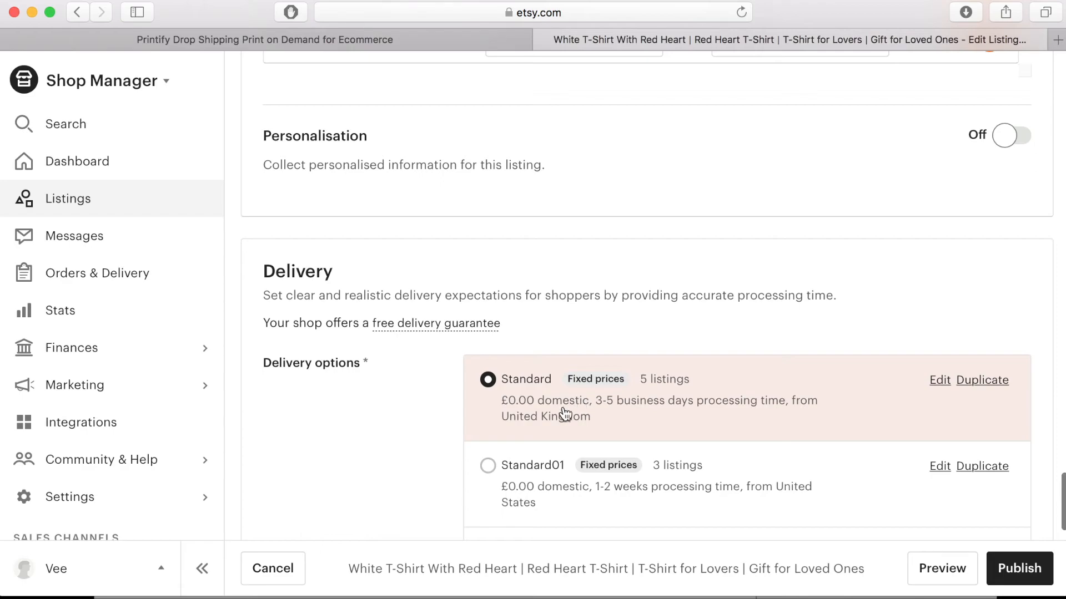
pyautogui.moveTo(536, 427)
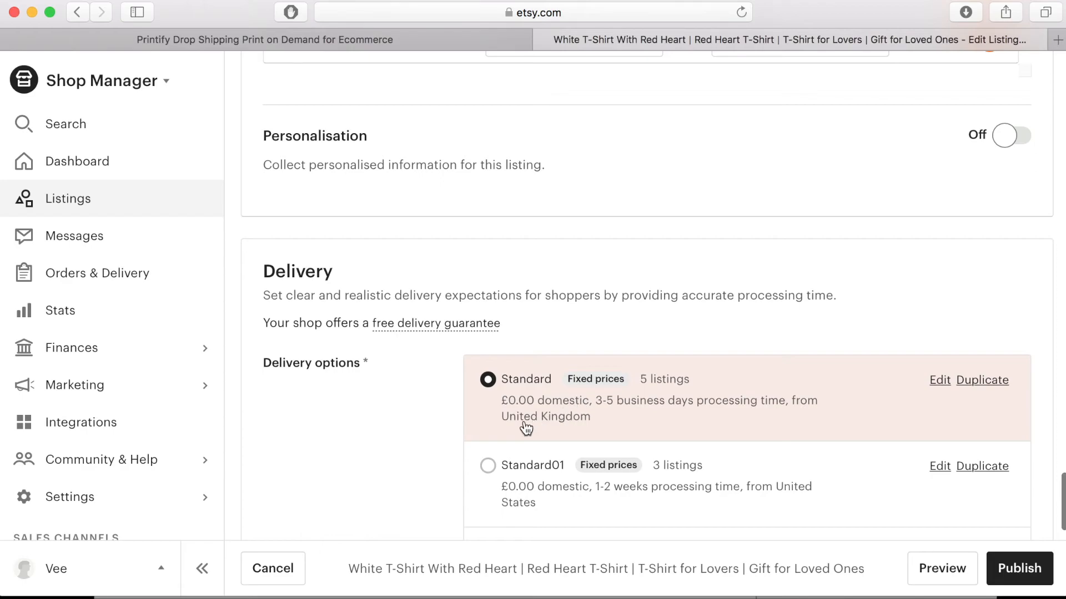
pyautogui.moveTo(499, 428)
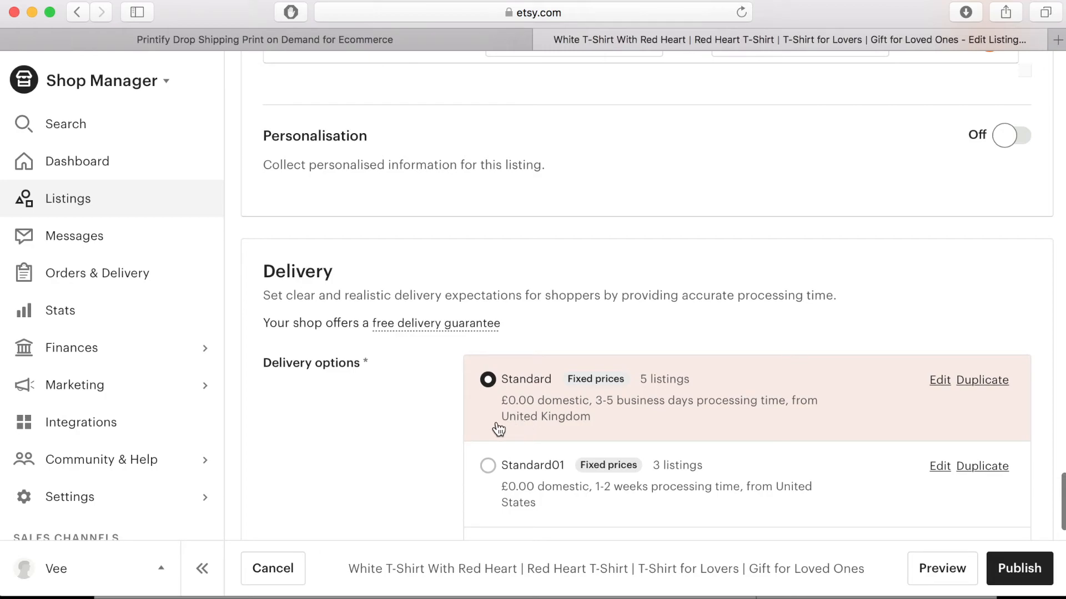
pyautogui.moveTo(466, 427)
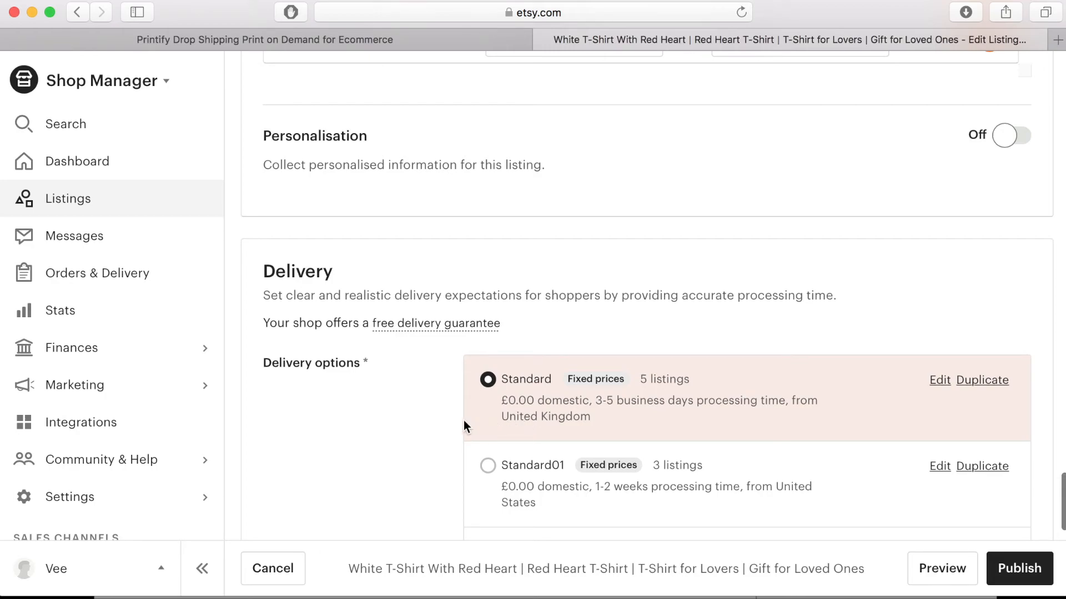
pyautogui.moveTo(450, 428)
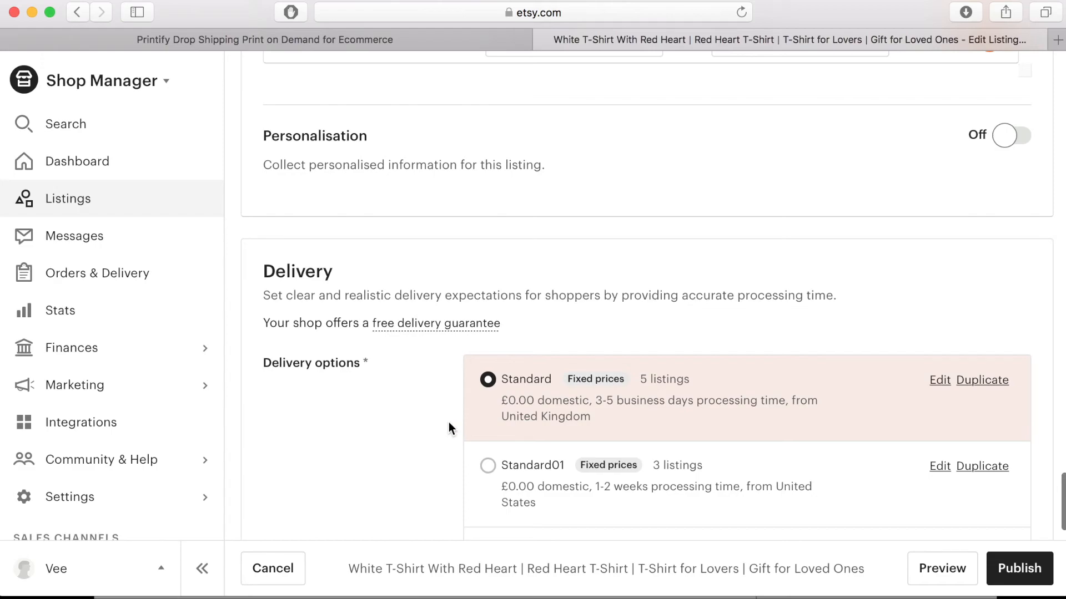
pyautogui.moveTo(427, 445)
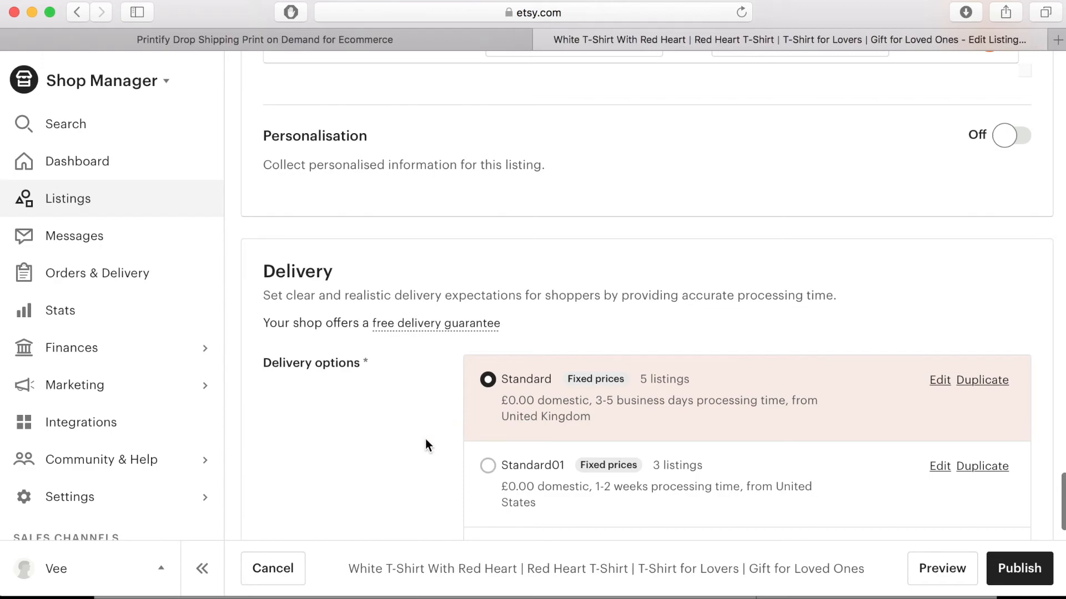
pyautogui.moveTo(418, 462)
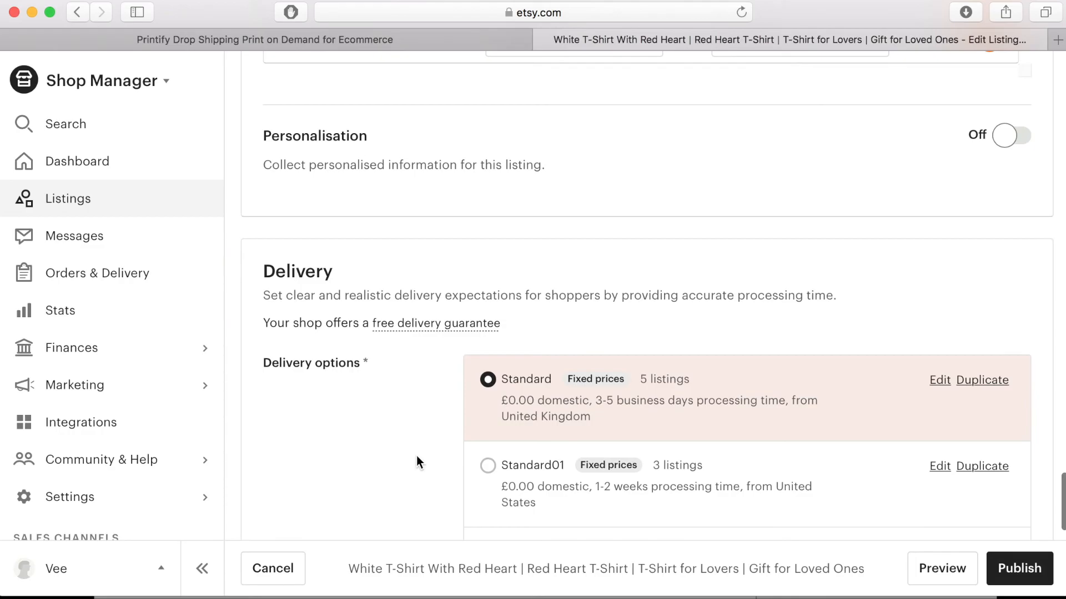
# Step: Check the Standard delivery profile: US dispatch, 3-5 business days, free US delivery
pyautogui.scroll(-3)
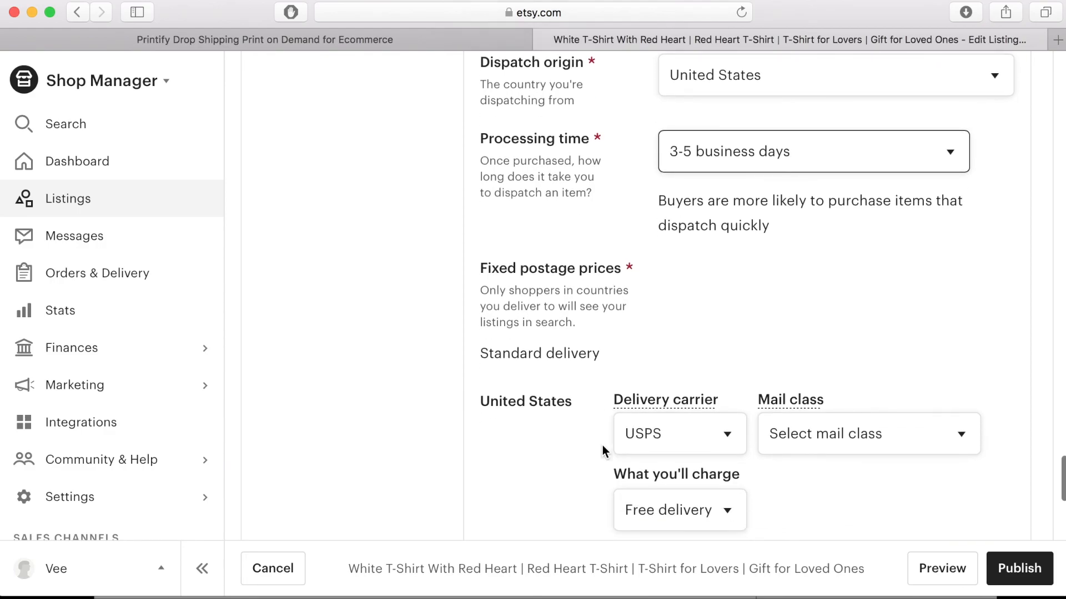
# Step: Publish the heart tee listing after previewing free US postage at £19.99 total
pyautogui.scroll(-3)
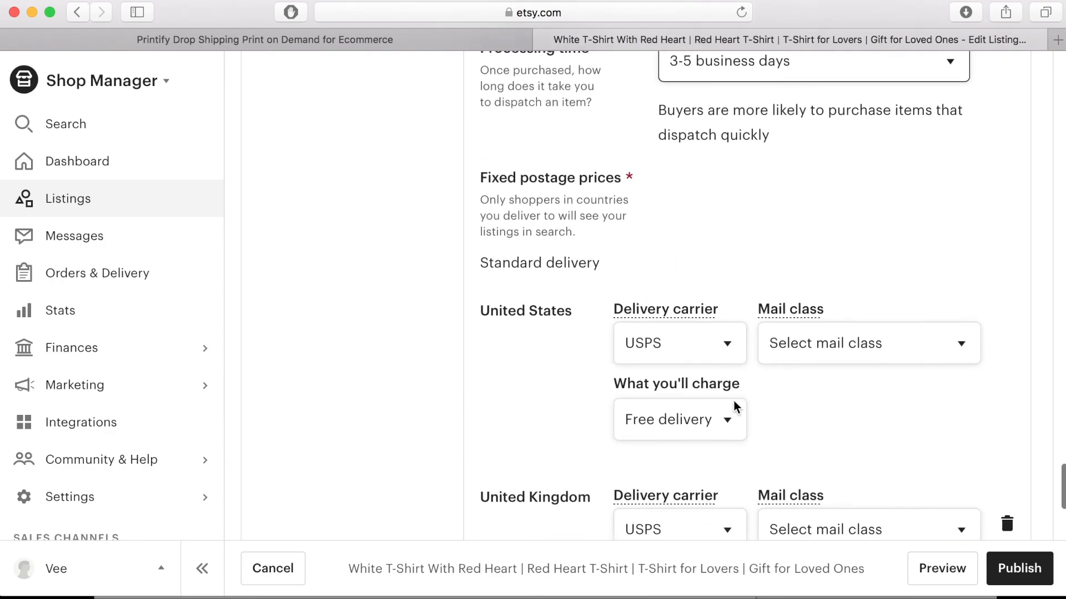
pyautogui.scroll(-3)
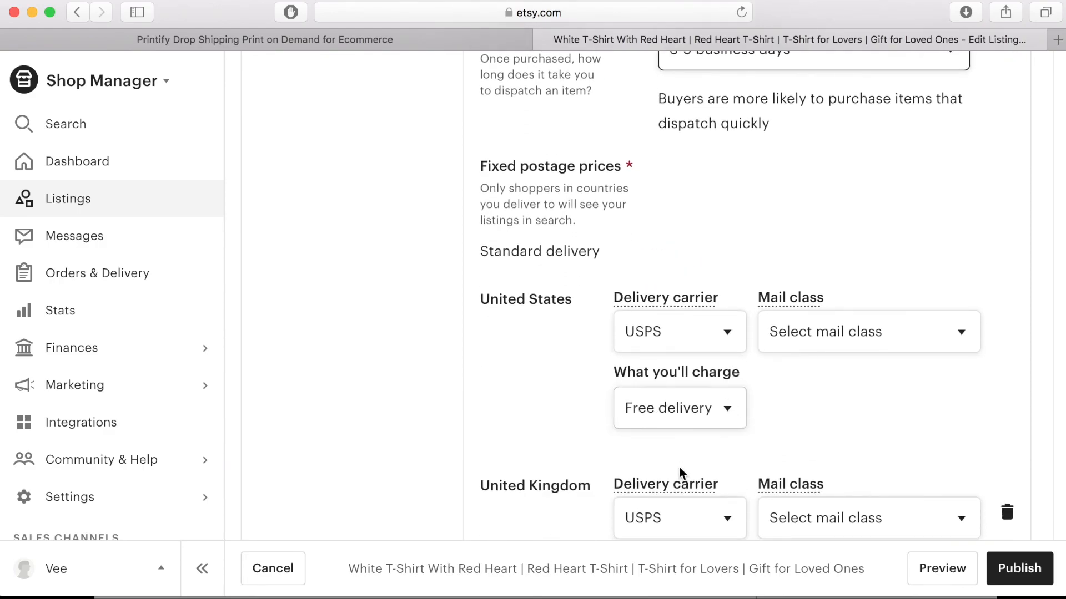
pyautogui.scroll(-3)
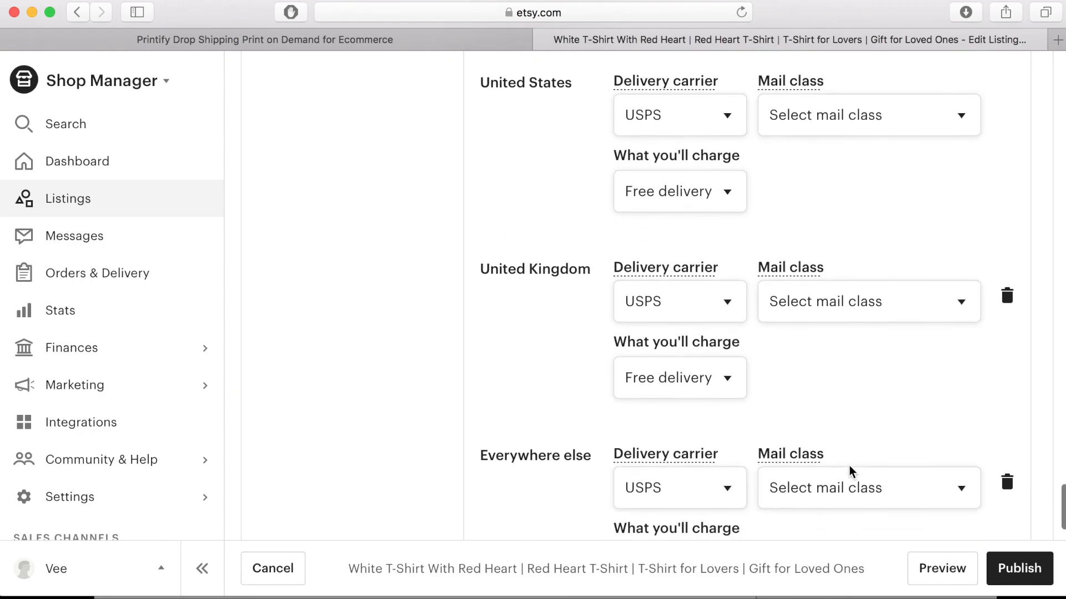
pyautogui.scroll(-3)
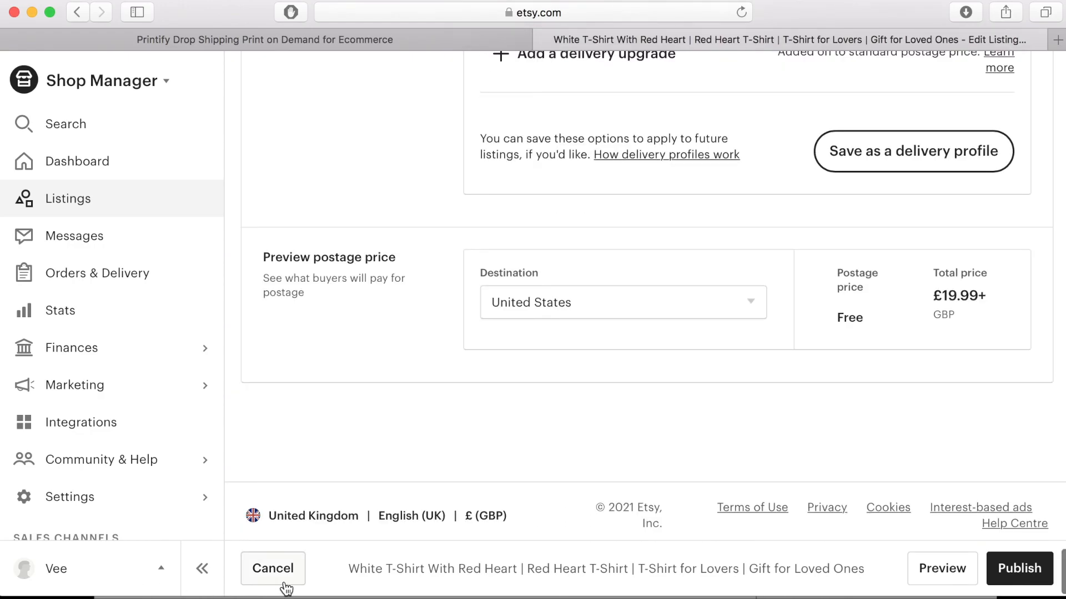
pyautogui.moveTo(1019, 569)
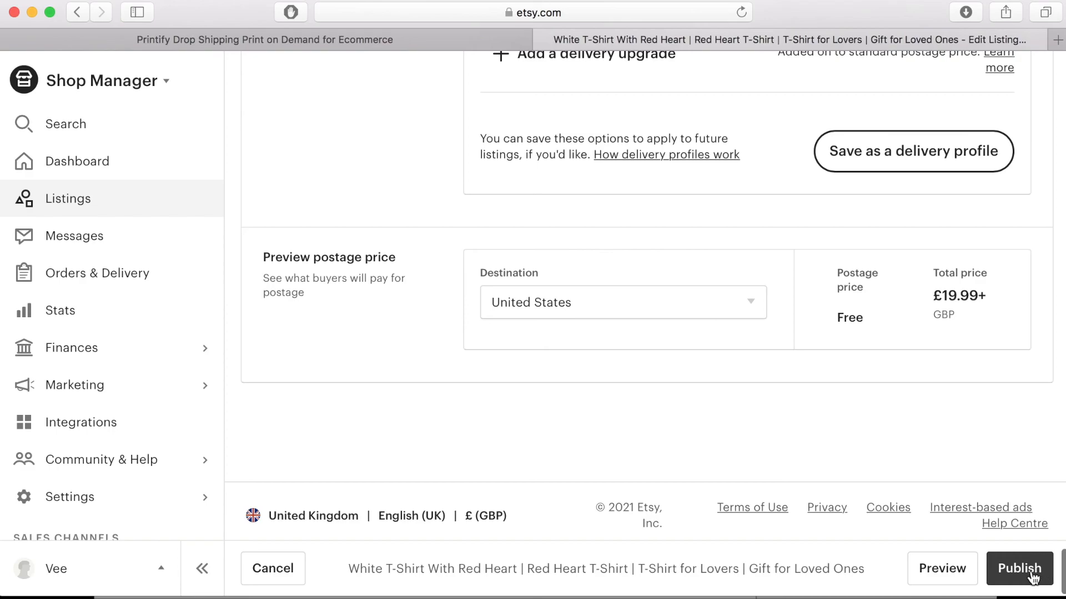
pyautogui.moveTo(1019, 577)
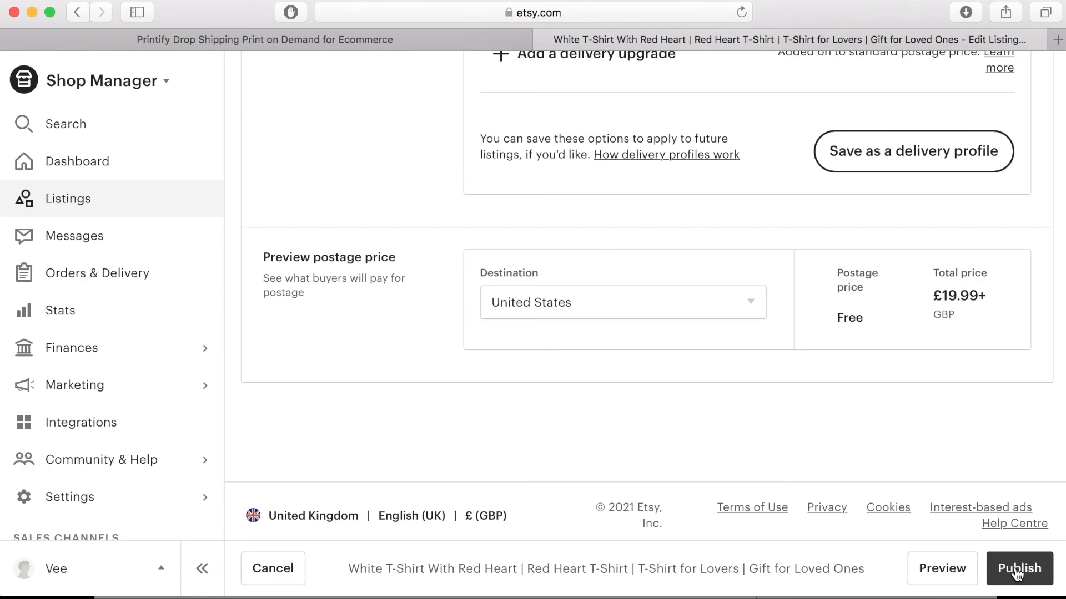
pyautogui.click(1019, 569)
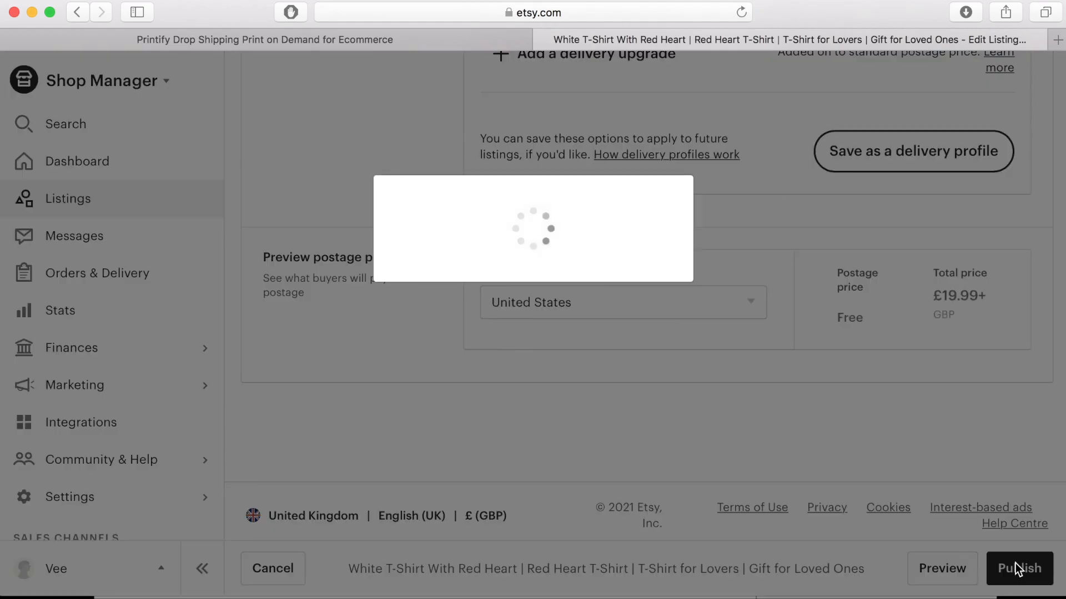
# Step: View the live heart tee listing's £23.99 price, delivery and description sections
pyautogui.click(1019, 569)
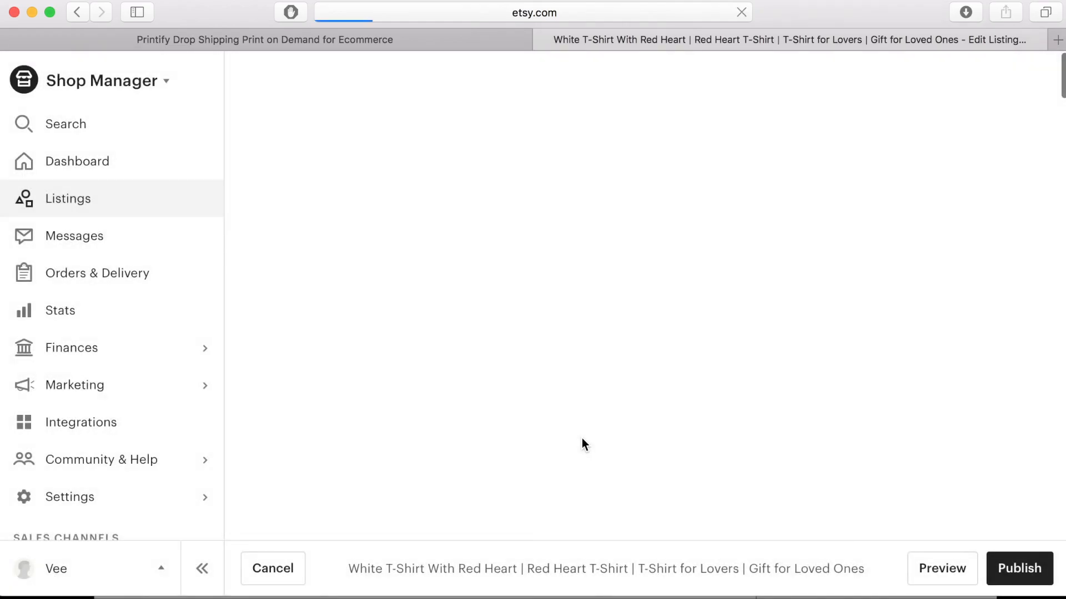
pyautogui.click(942, 569)
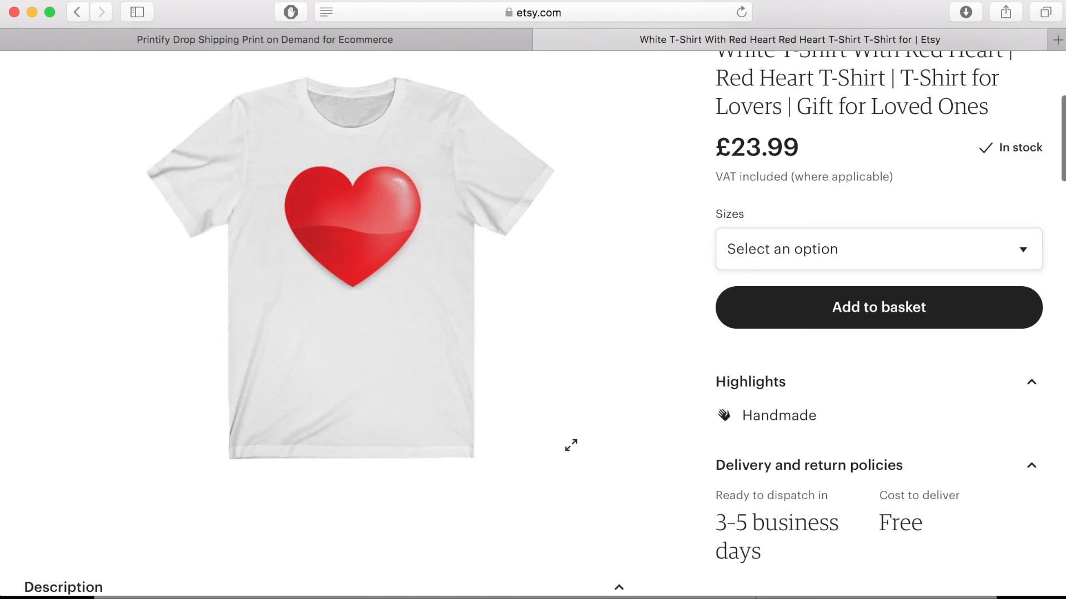
pyautogui.scroll(-3)
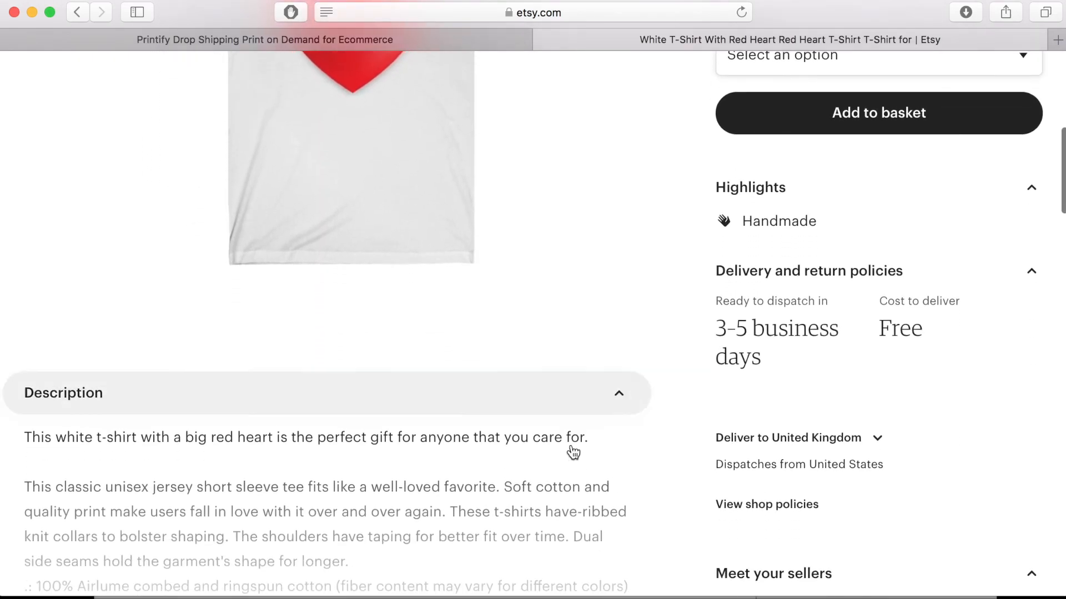
pyautogui.scroll(-3)
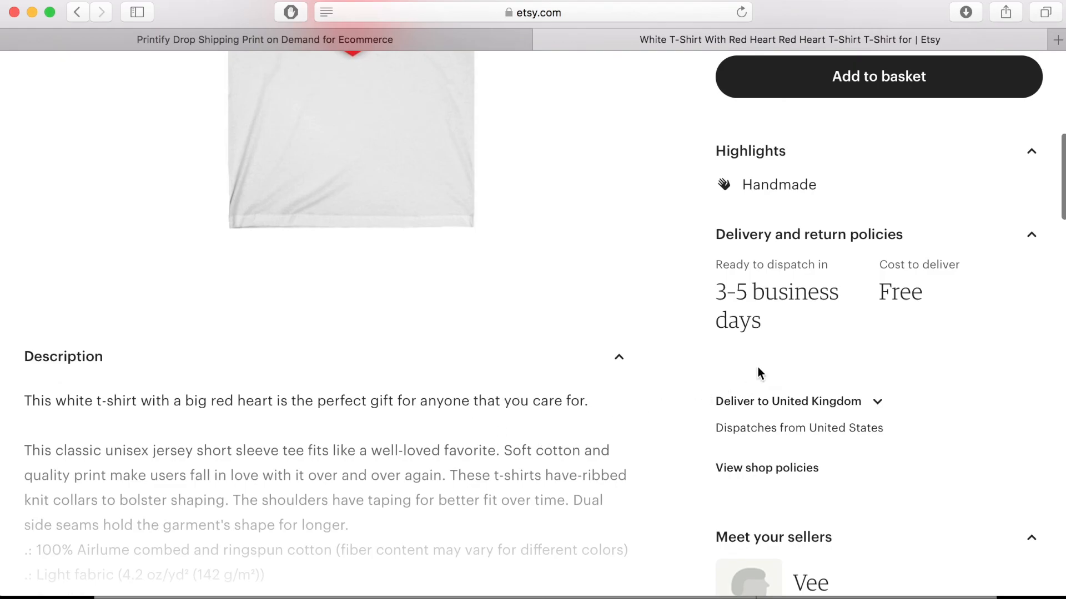
pyautogui.moveTo(841, 323)
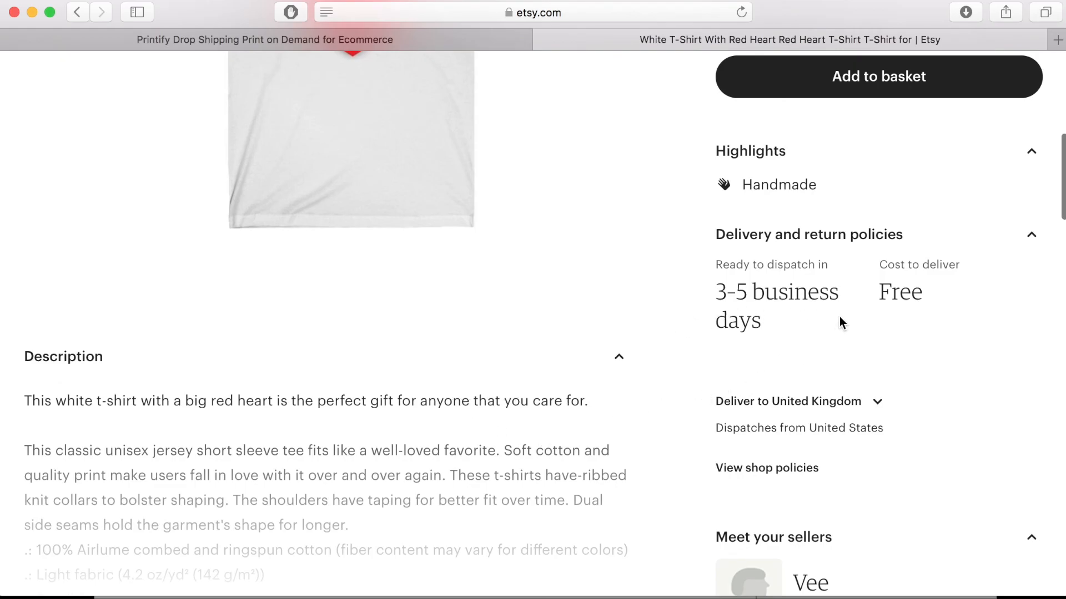
pyautogui.scroll(3)
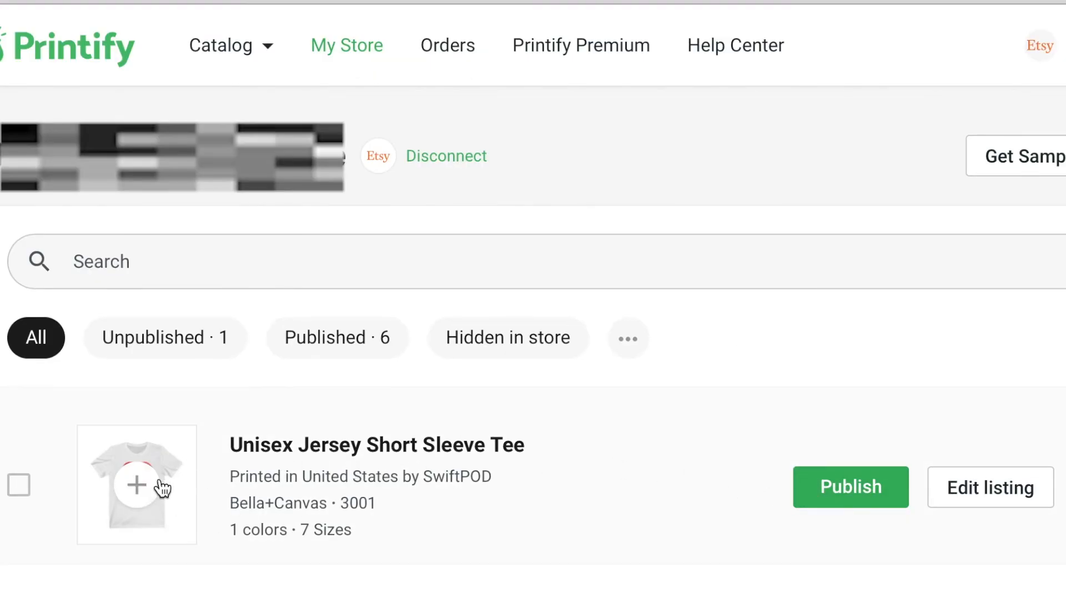
pyautogui.moveTo(989, 488)
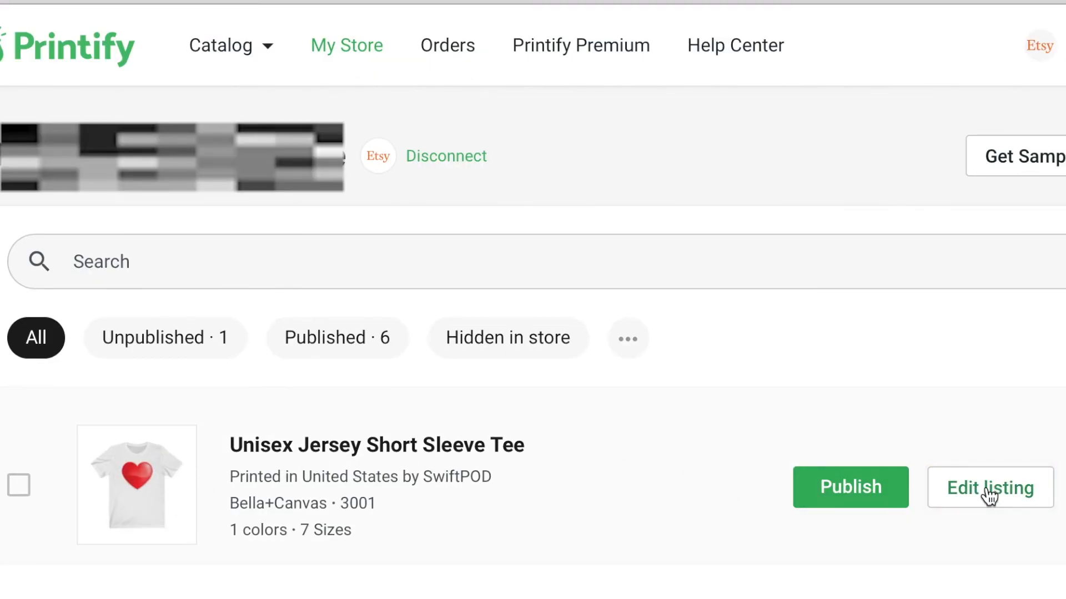
pyautogui.moveTo(947, 498)
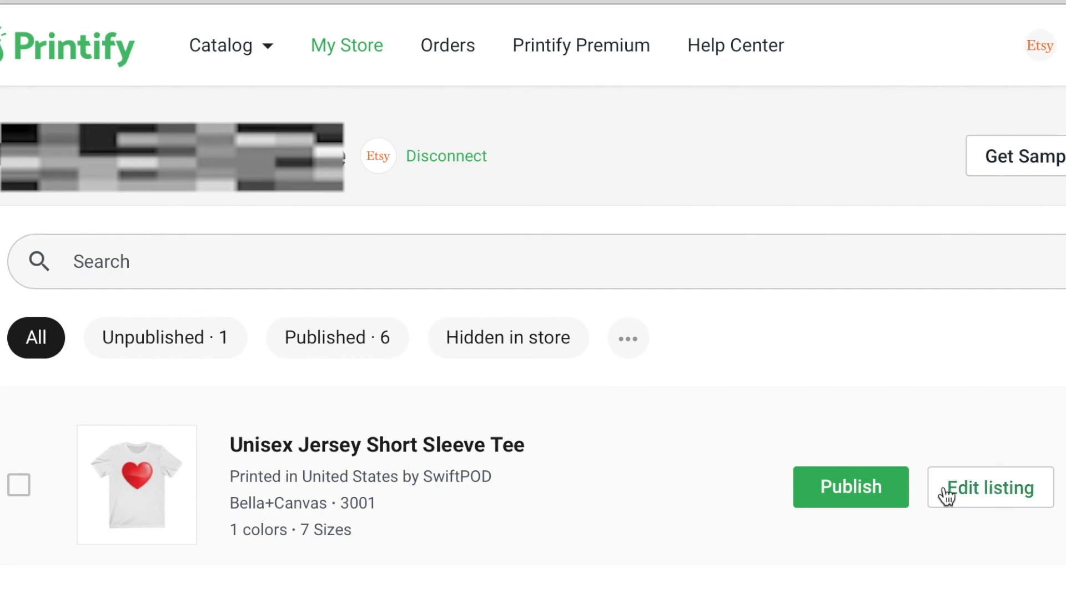
# Step: Edit the Printify heart tee listing and enable publishing to the Etsy store
pyautogui.click(989, 488)
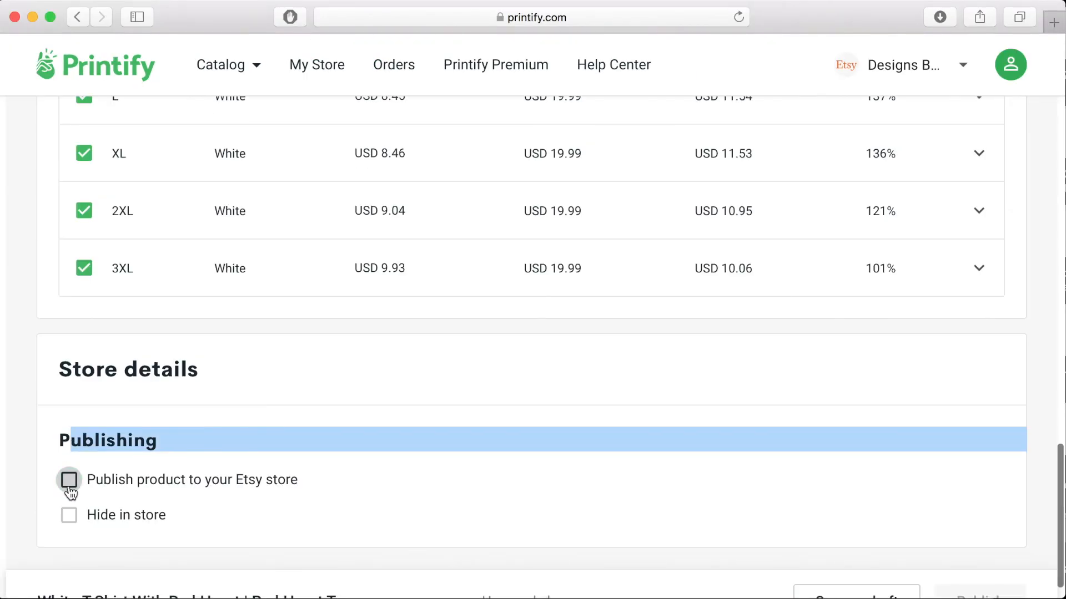
pyautogui.click(68, 479)
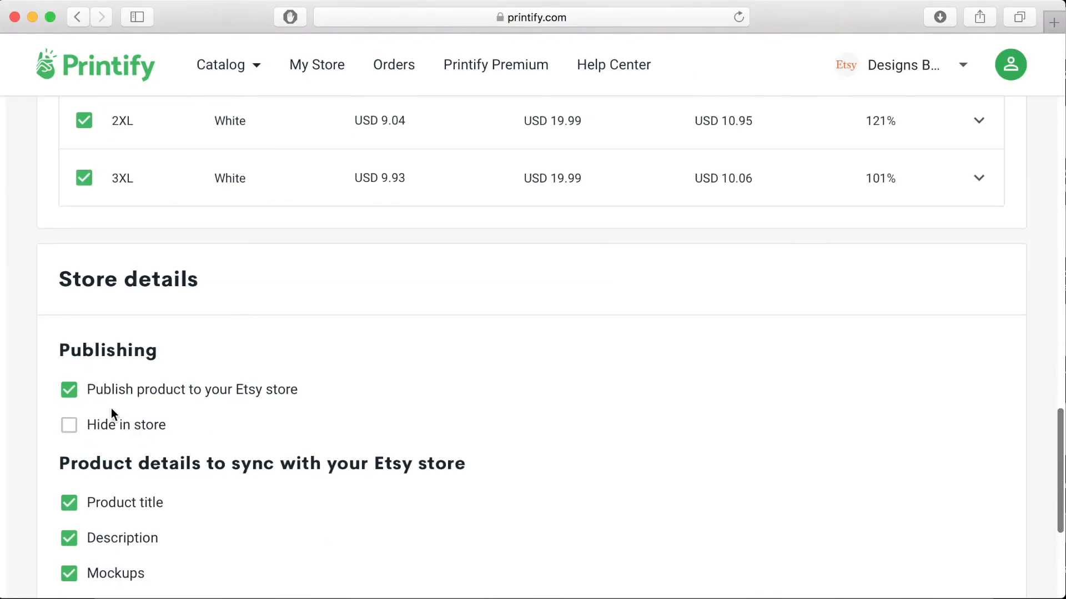
pyautogui.scroll(-3)
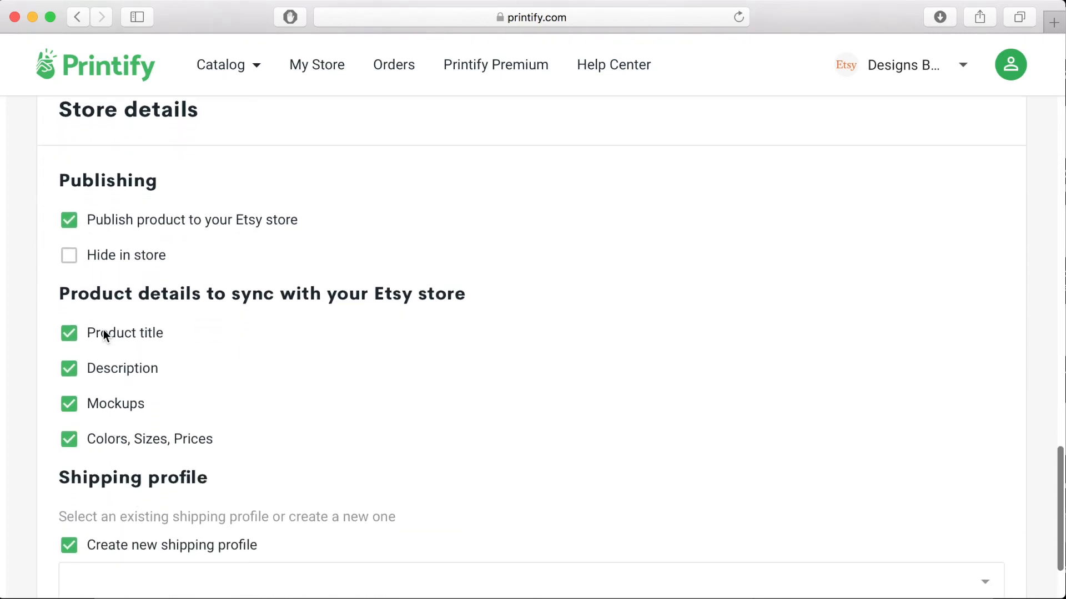
pyautogui.moveTo(100, 423)
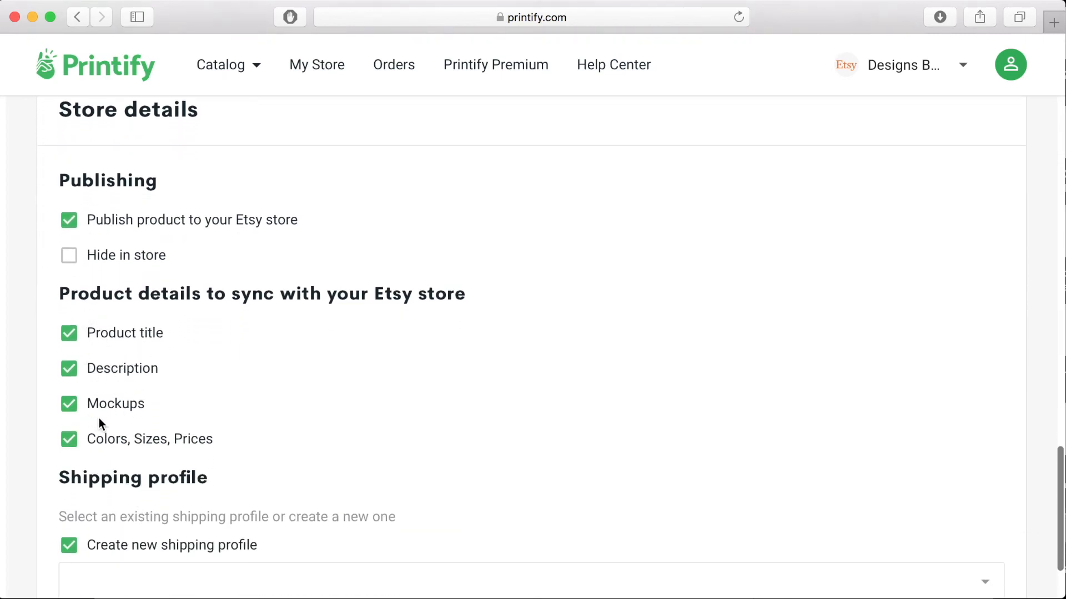
# Step: Untick creating a new shipping profile for the heart tee
pyautogui.scroll(-3)
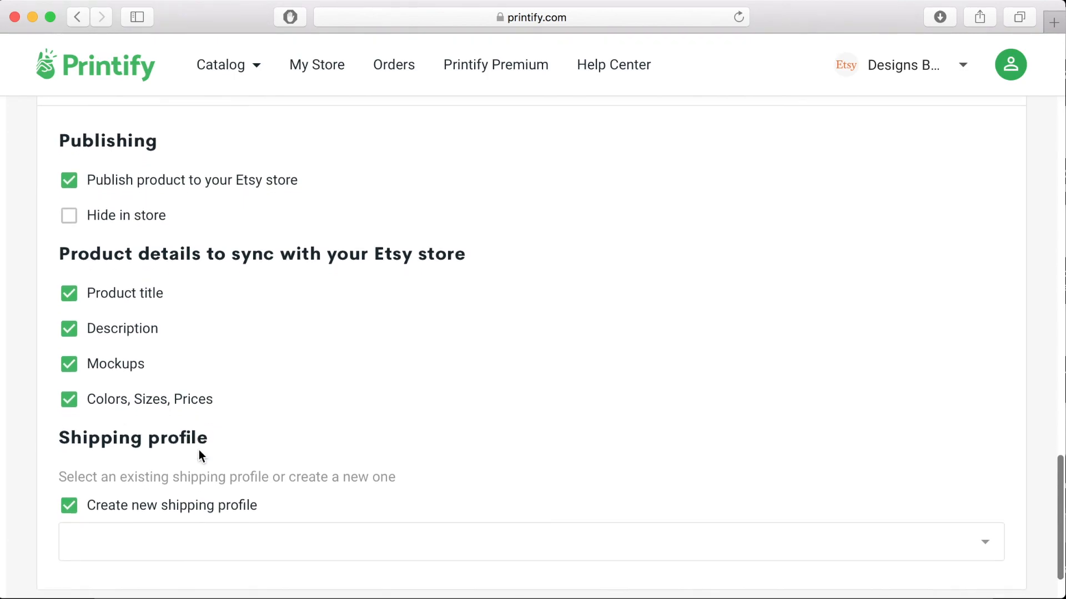
pyautogui.scroll(-3)
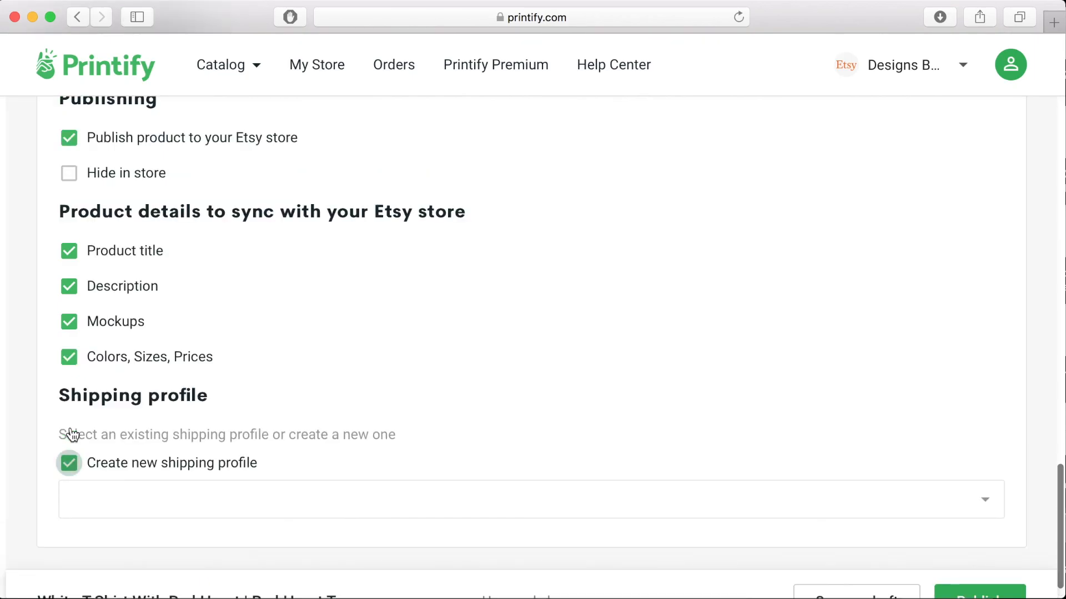
pyautogui.click(69, 463)
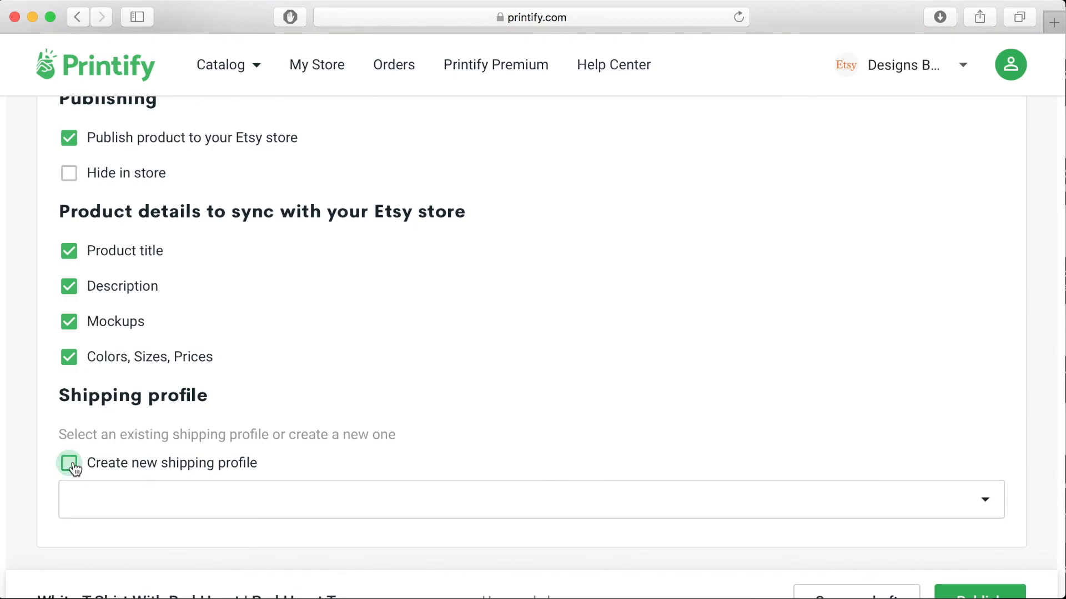